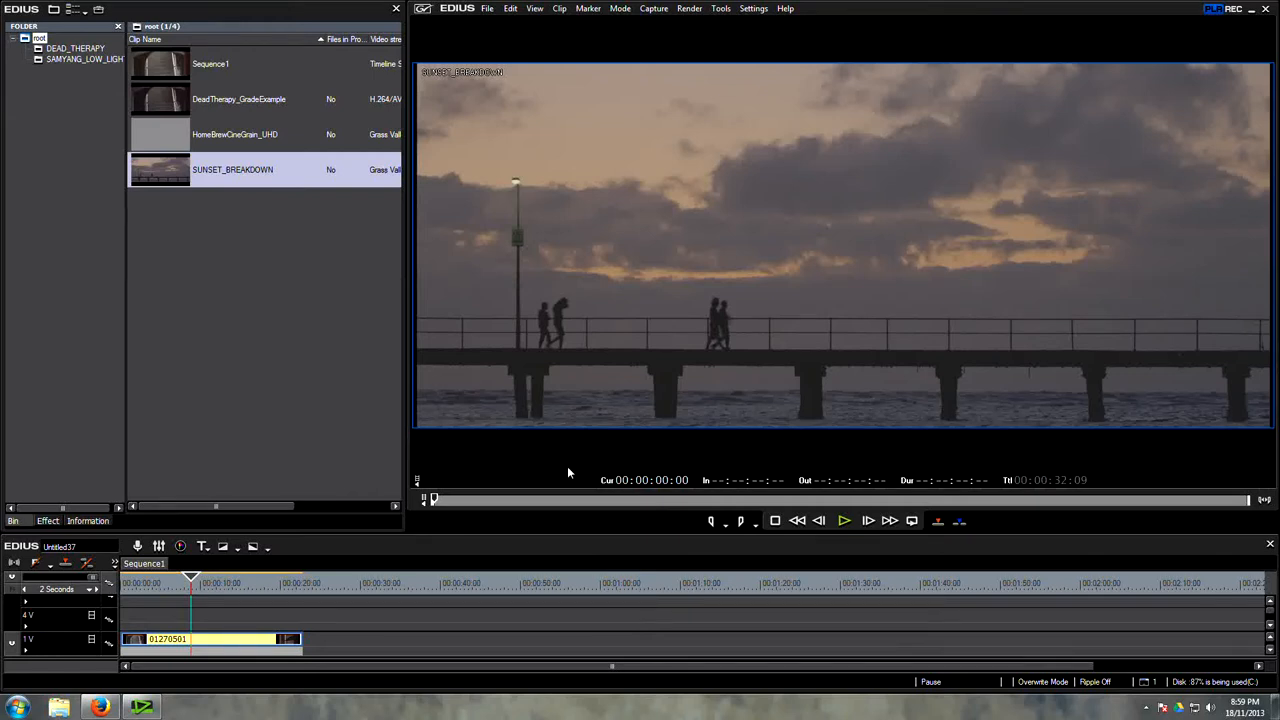
mouse_move(361, 435)
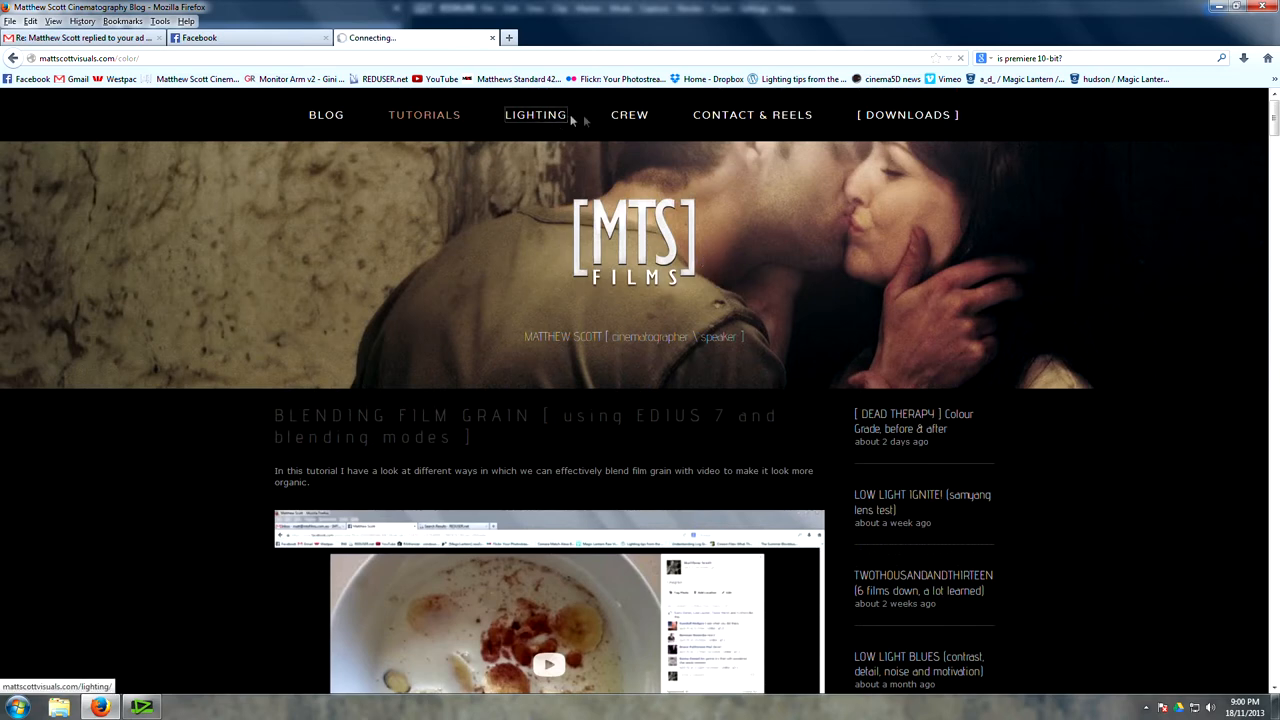
Check the blog's Lighting page, reread the film grain tutorial post, then switch back to EDIUS
click(535, 114)
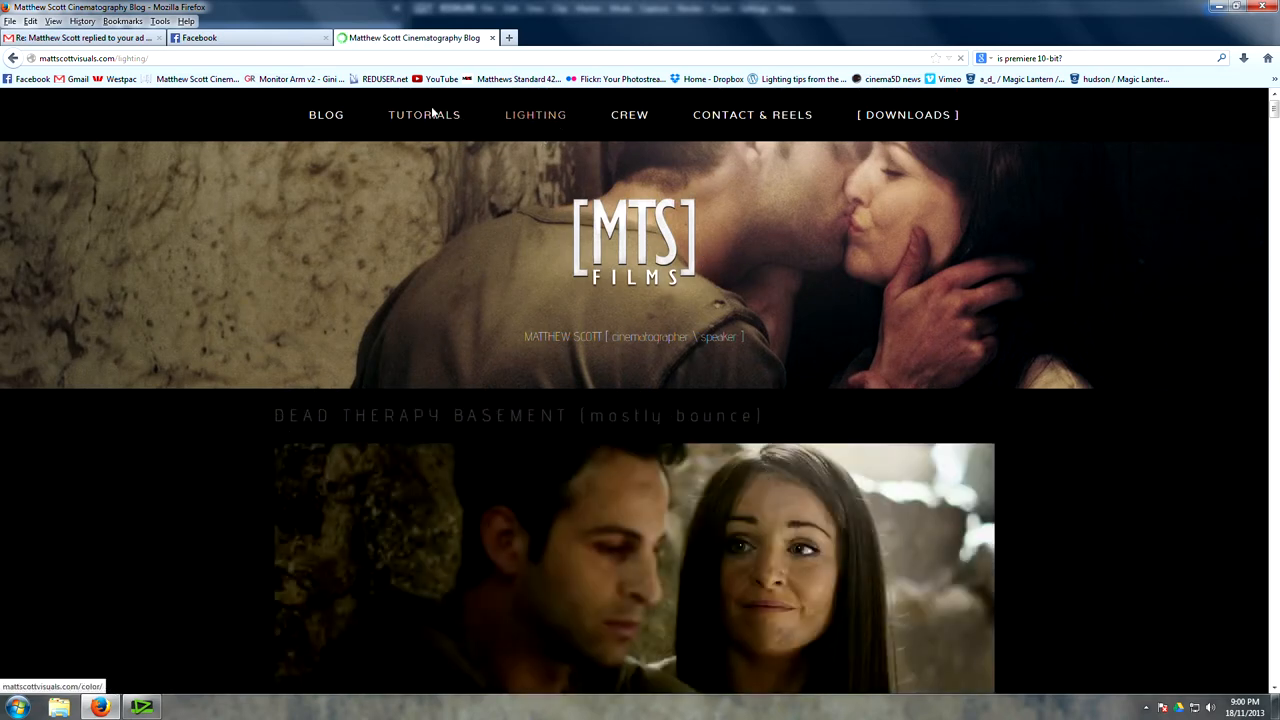
click(423, 114)
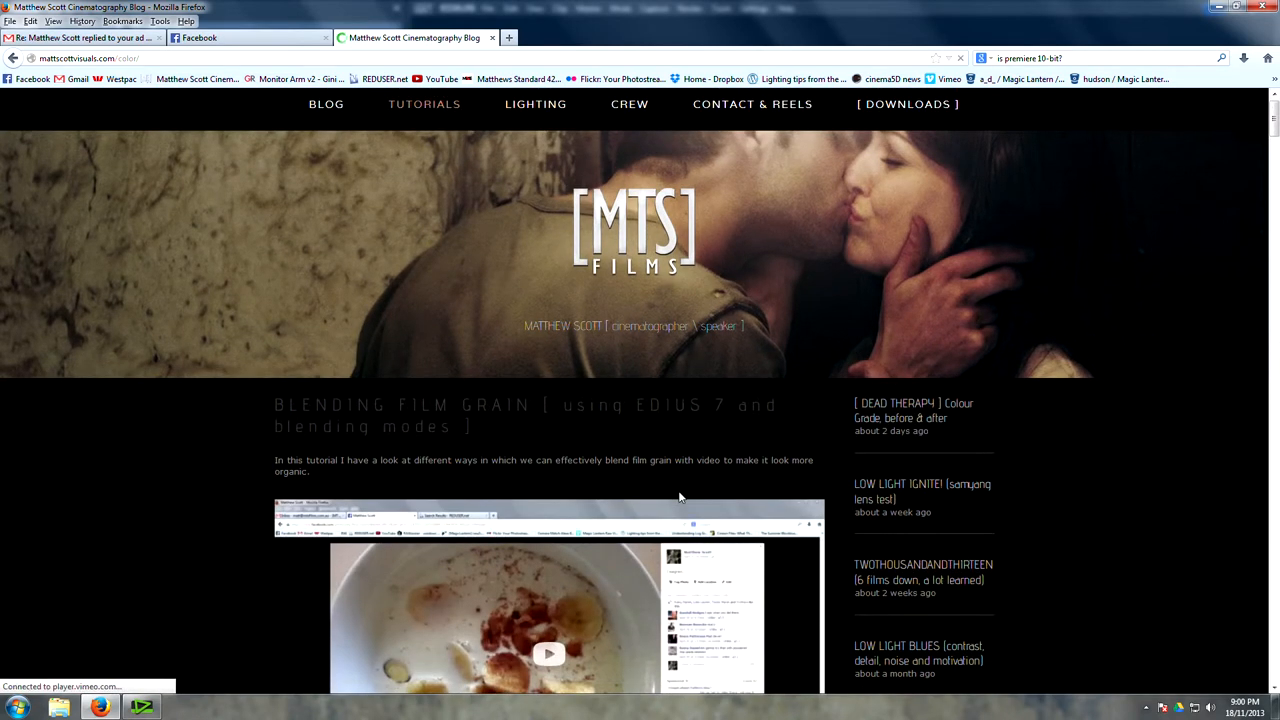
scroll(down, 3)
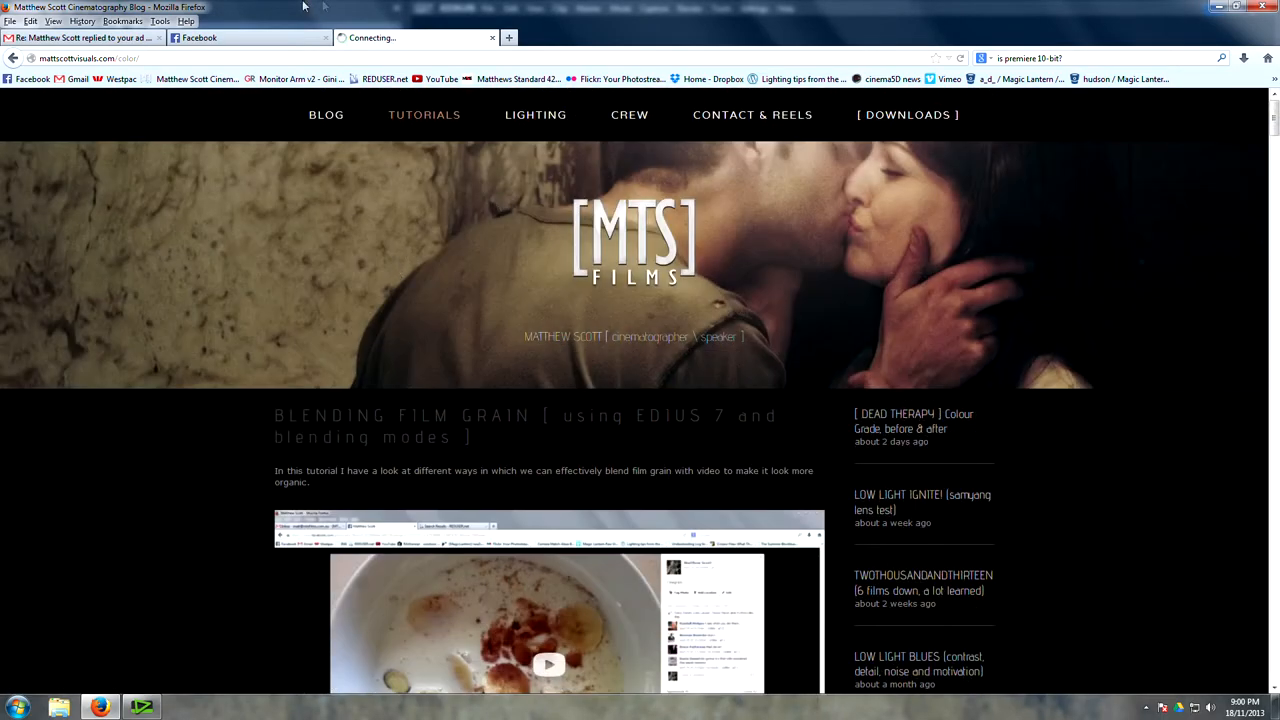
click(142, 707)
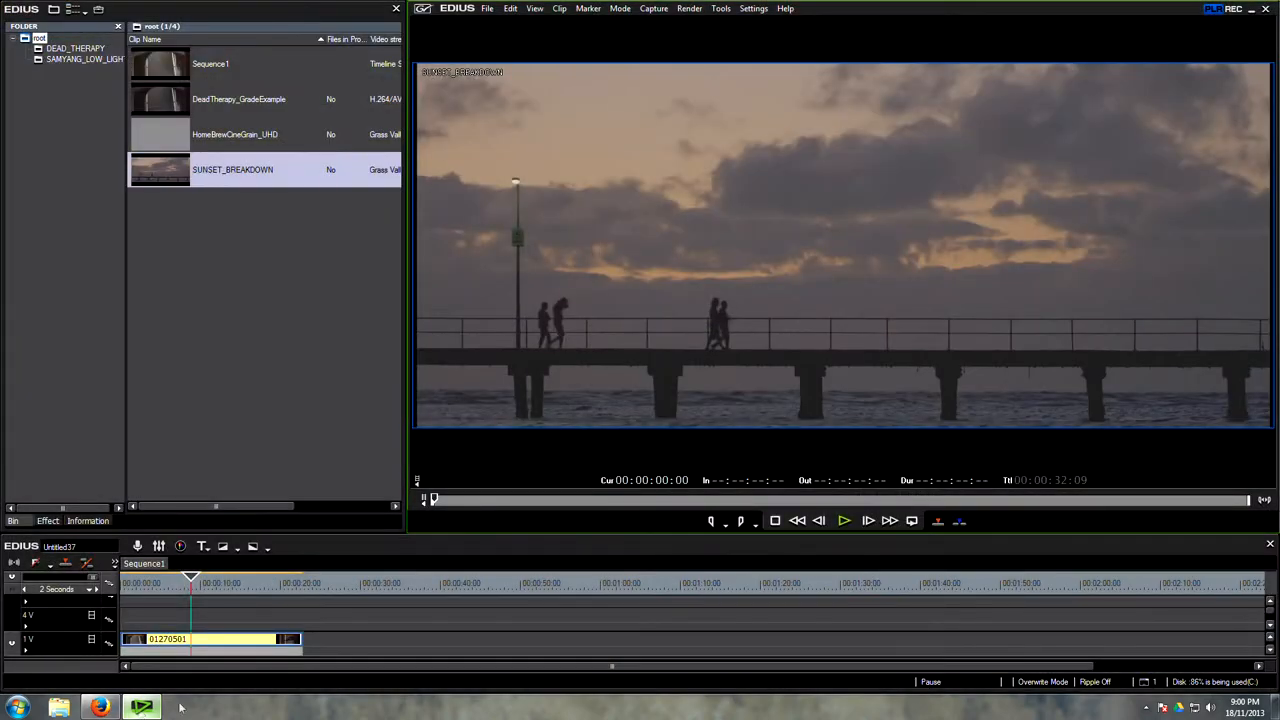
mouse_move(489, 473)
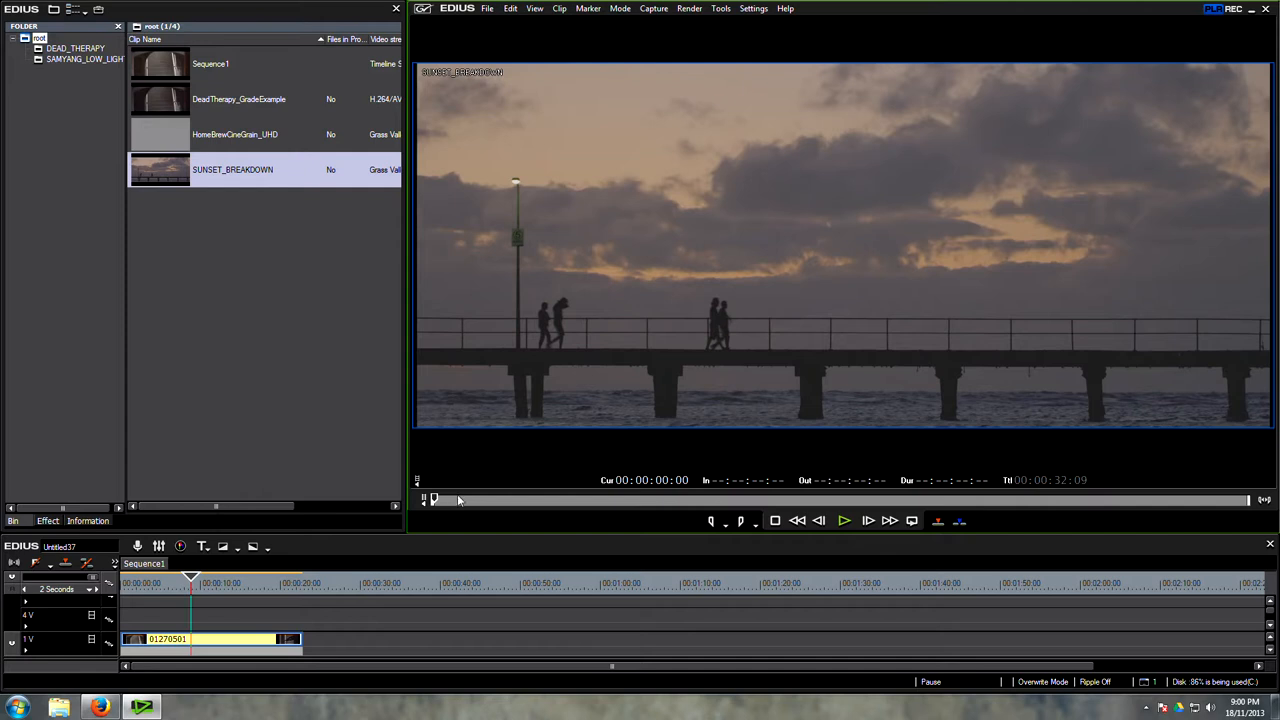
mouse_move(455, 507)
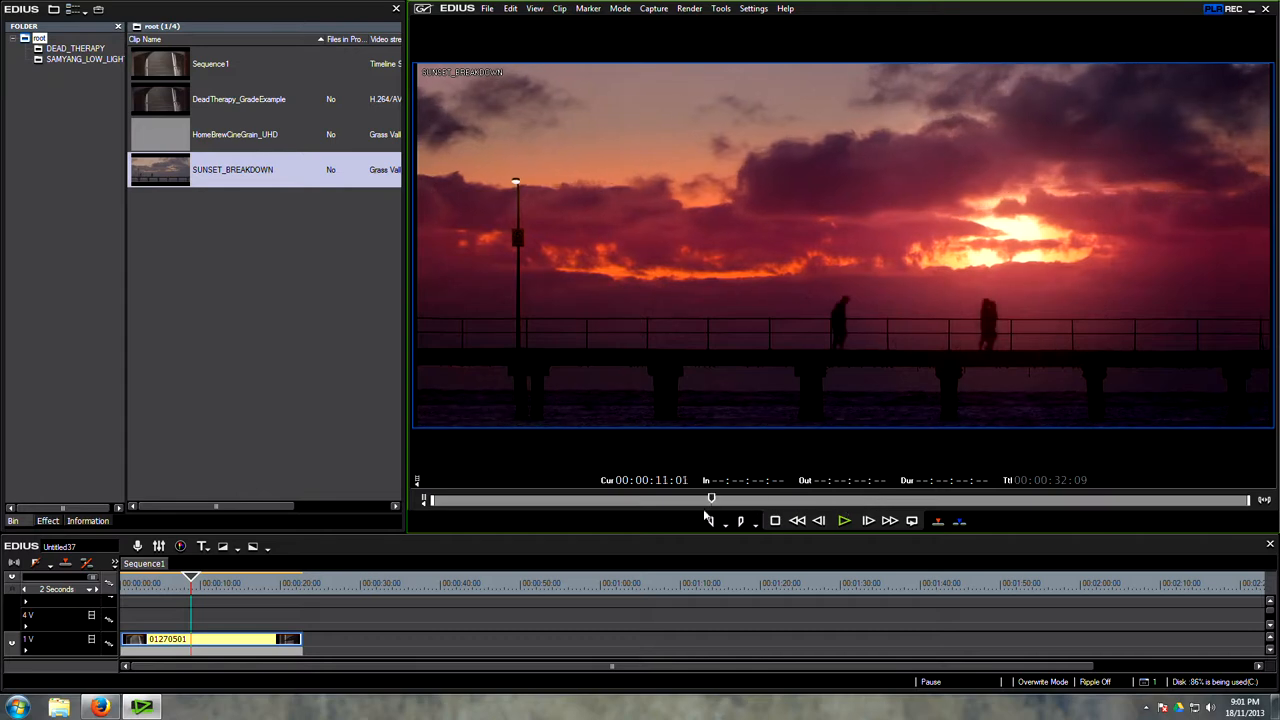
drag(712, 497, 548, 497)
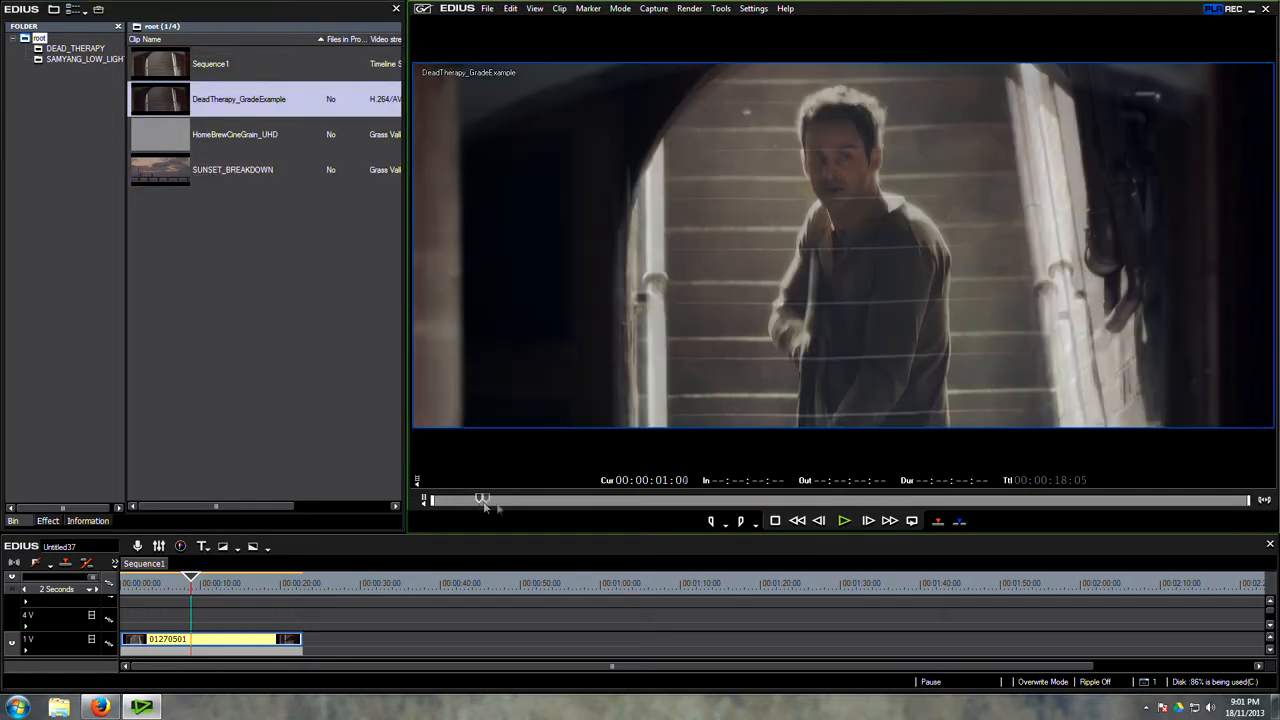
Scrub through the staircase, shotgun and close-up shots, then play the graded clip
drag(483, 498, 579, 498)
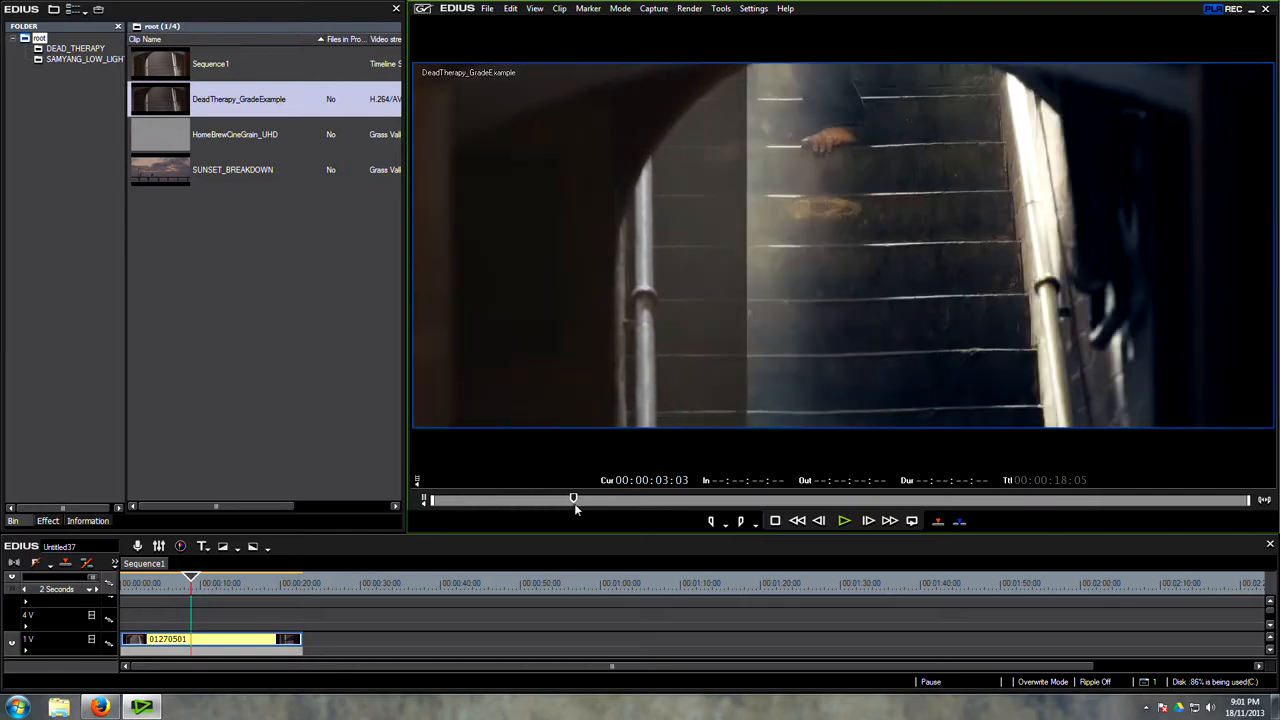
drag(573, 498, 700, 498)
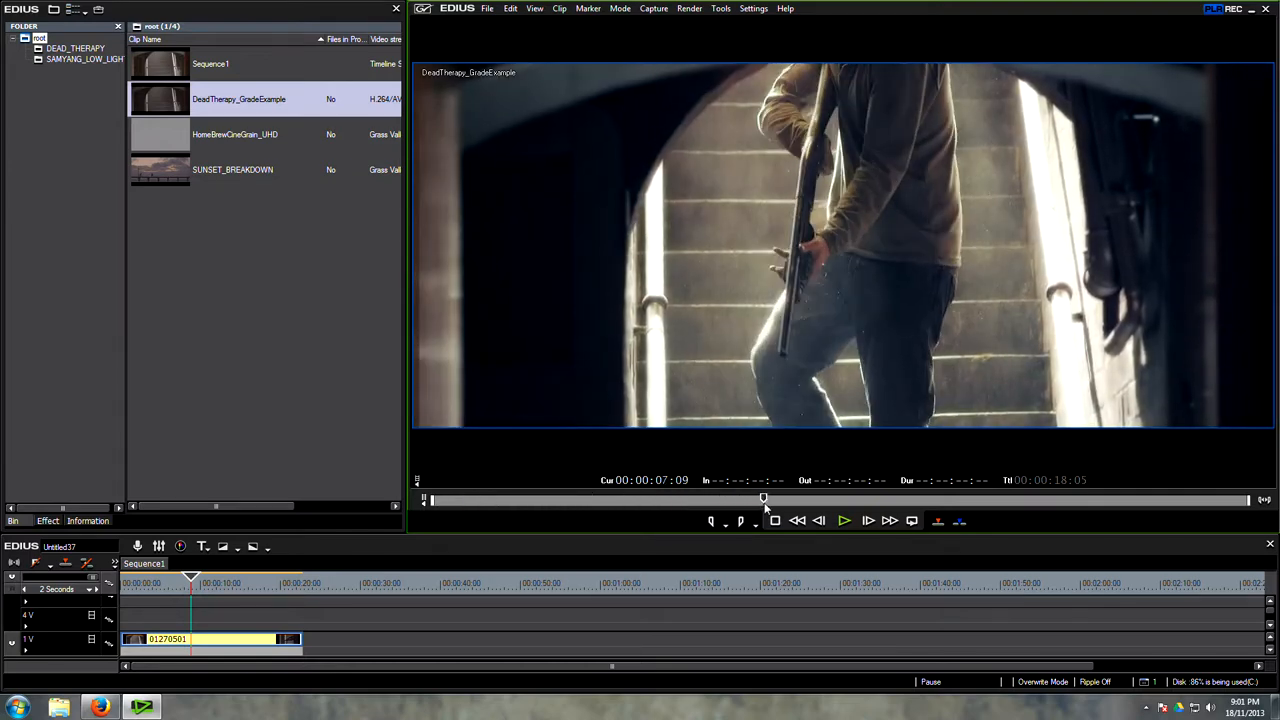
drag(763, 498, 870, 498)
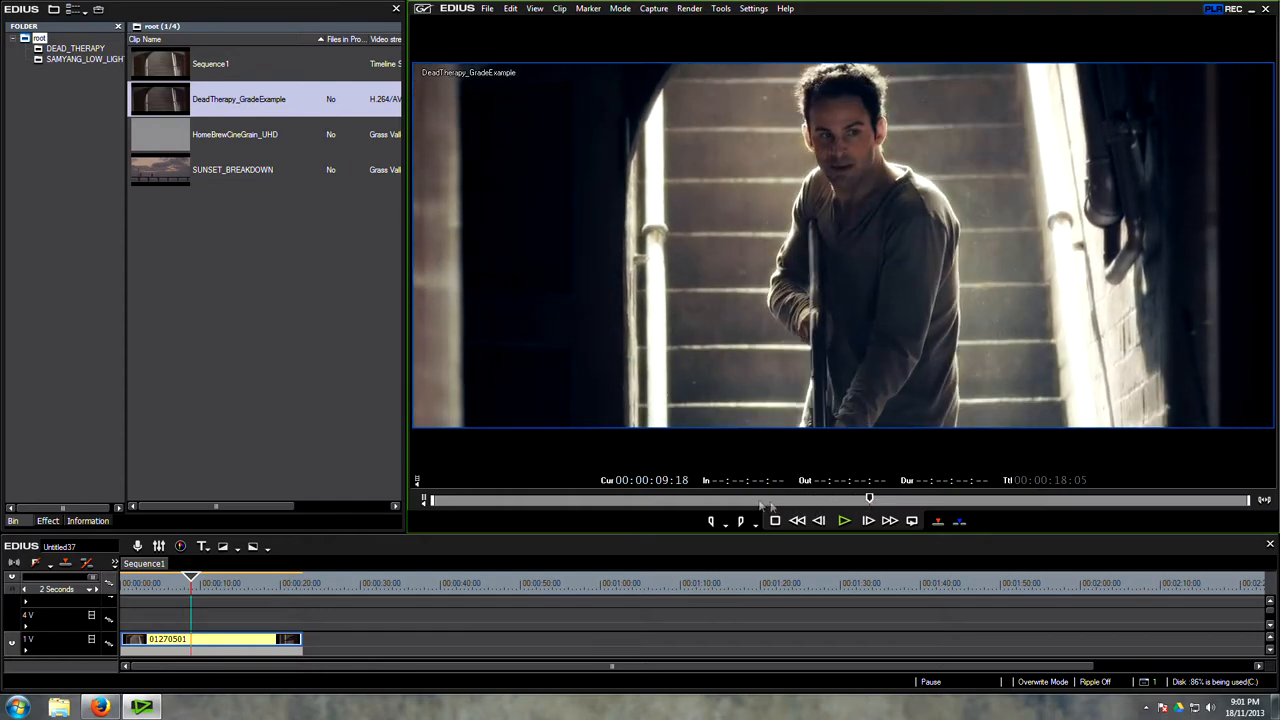
drag(870, 497, 653, 497)
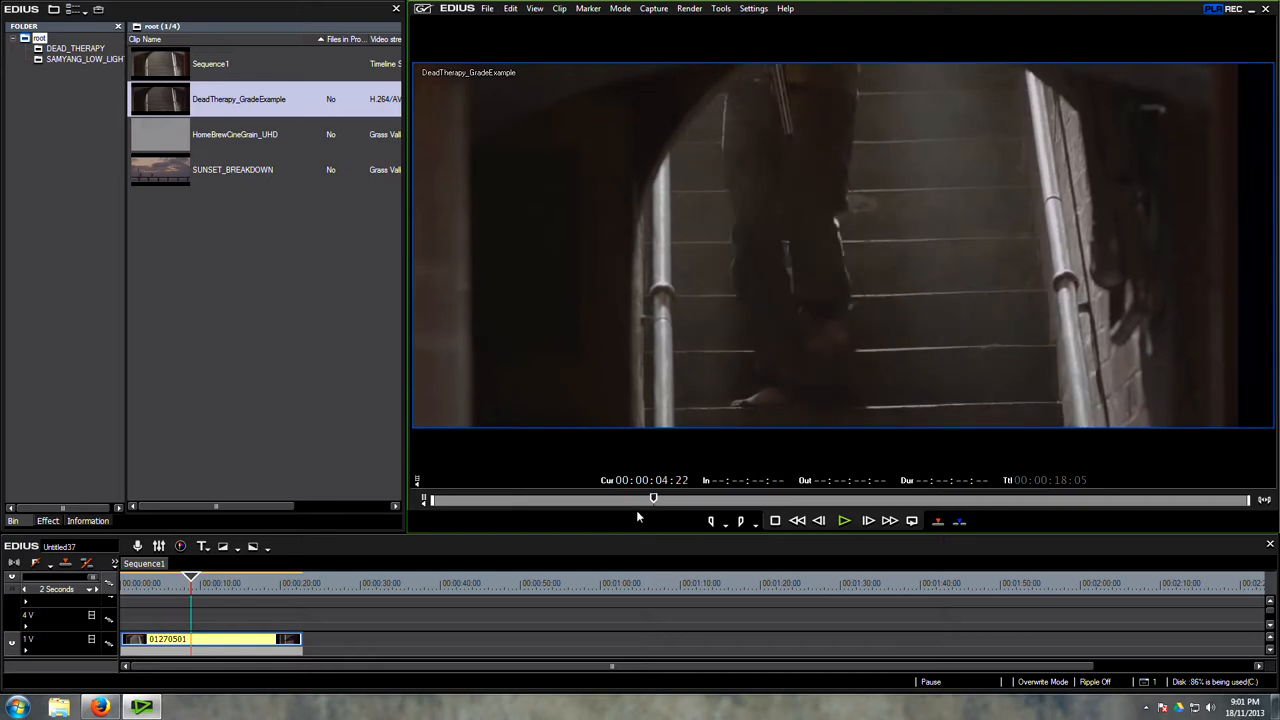
click(843, 520)
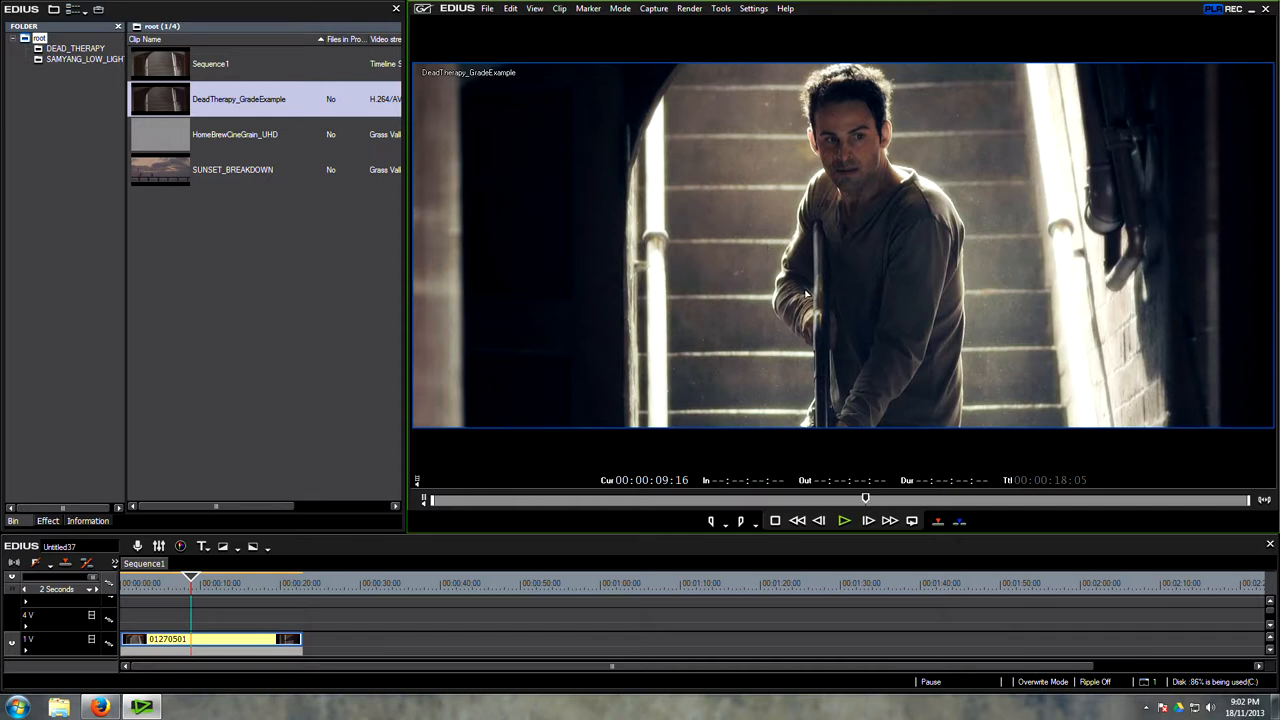
mouse_move(880, 258)
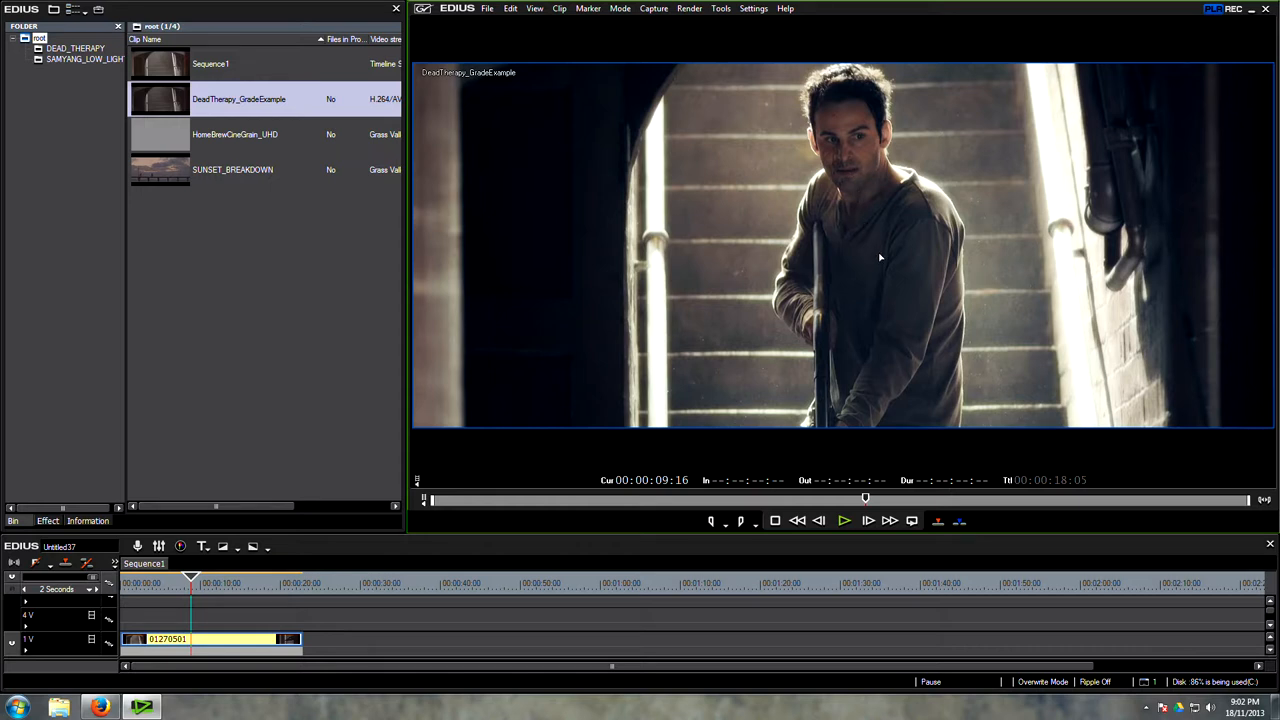
click(868, 520)
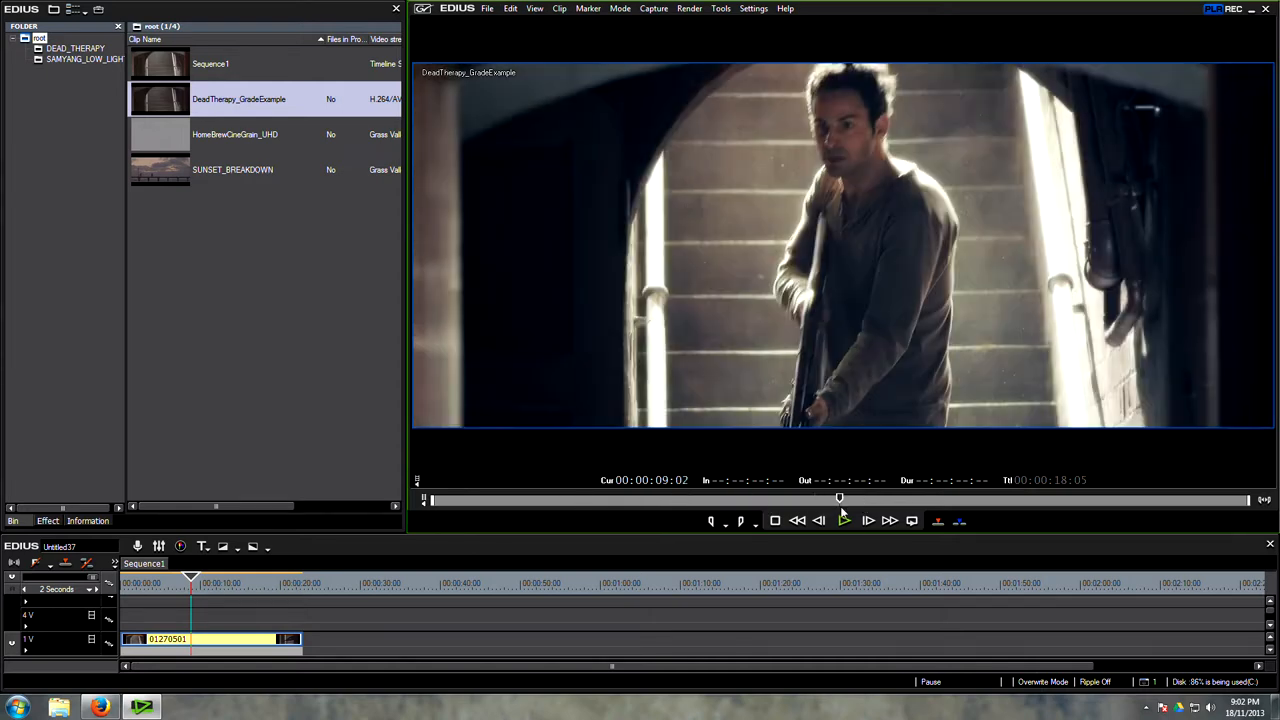
click(843, 520)
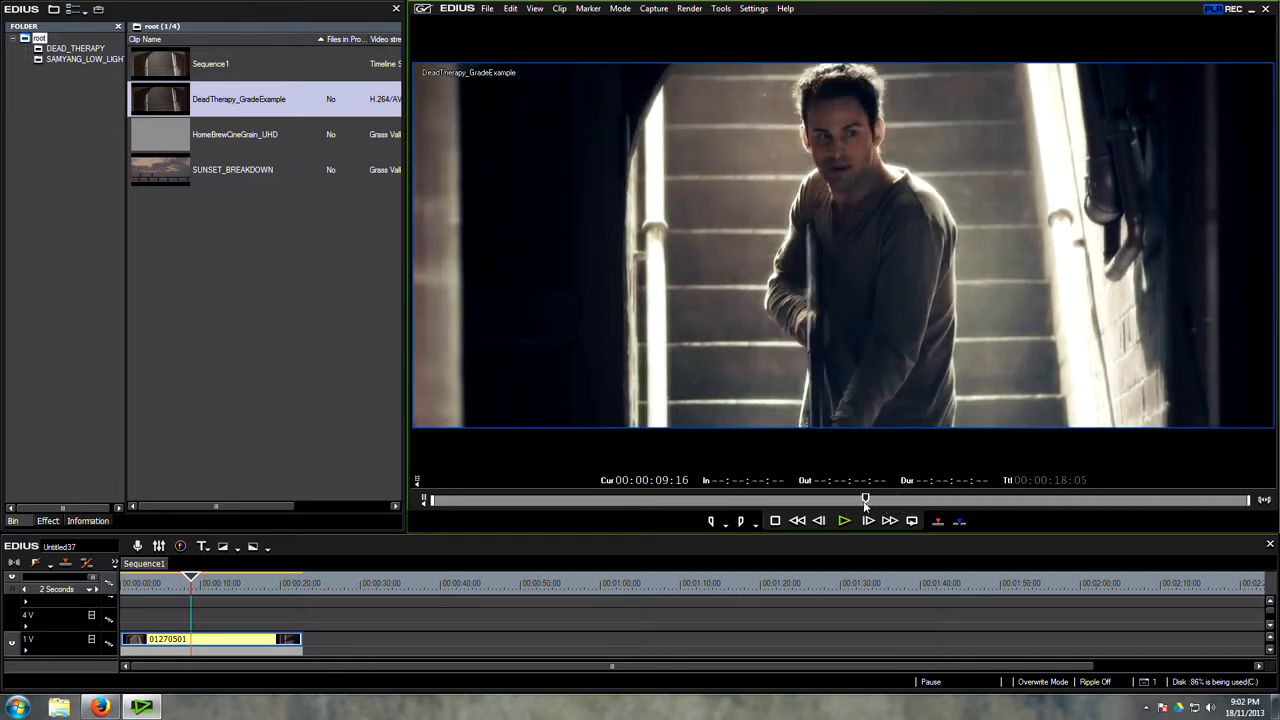
Scrub through the close shot, crouching-by-the-railing and walking-with-shotgun shots, then replay
drag(865, 497, 856, 497)
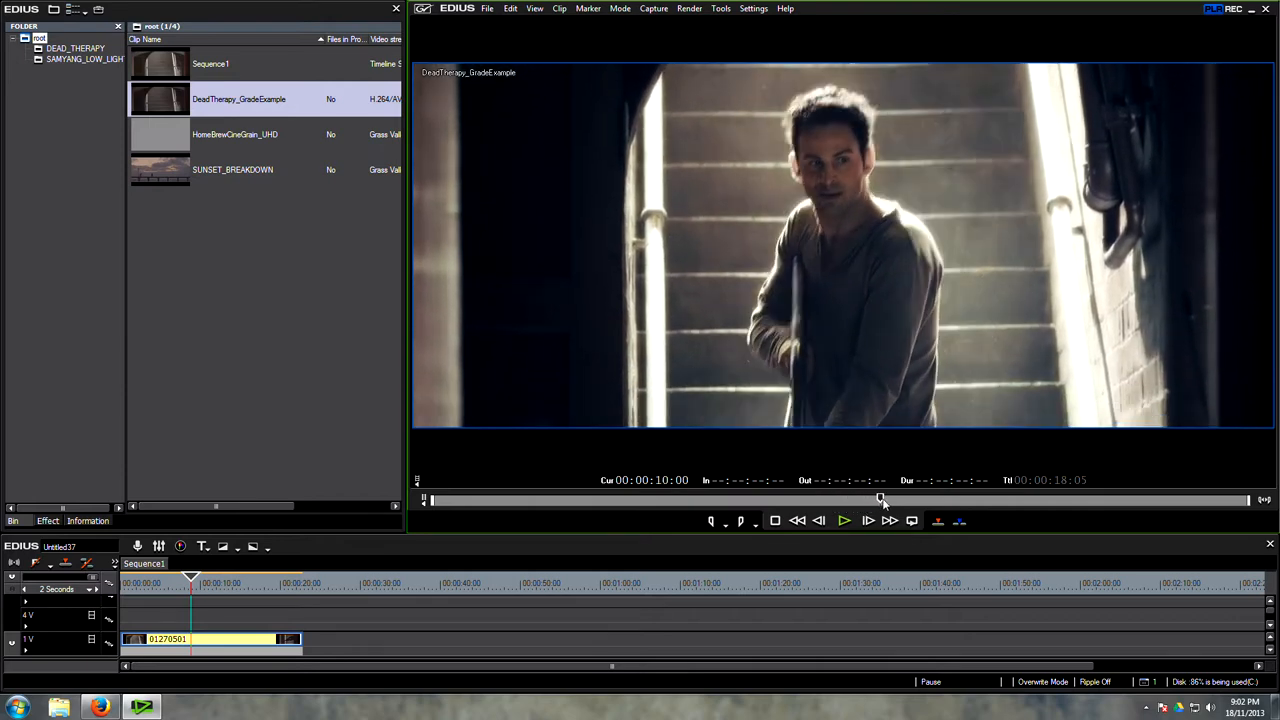
drag(880, 498, 950, 498)
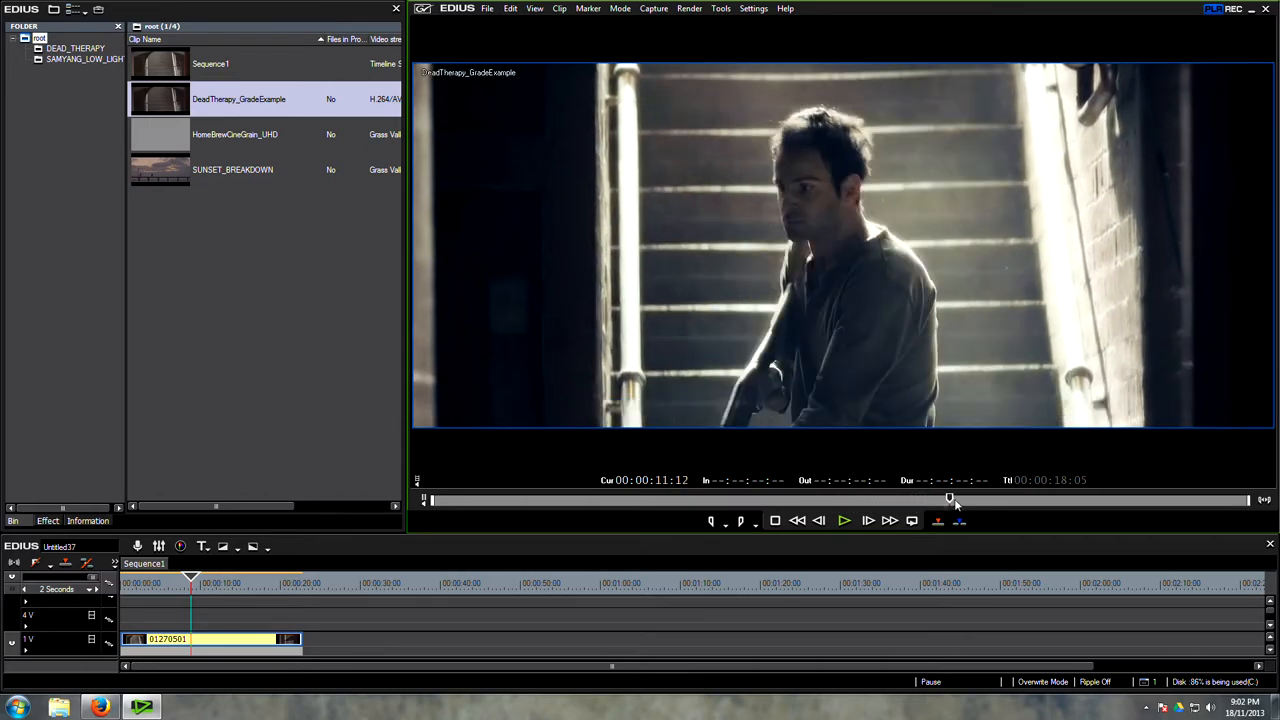
drag(952, 498, 942, 498)
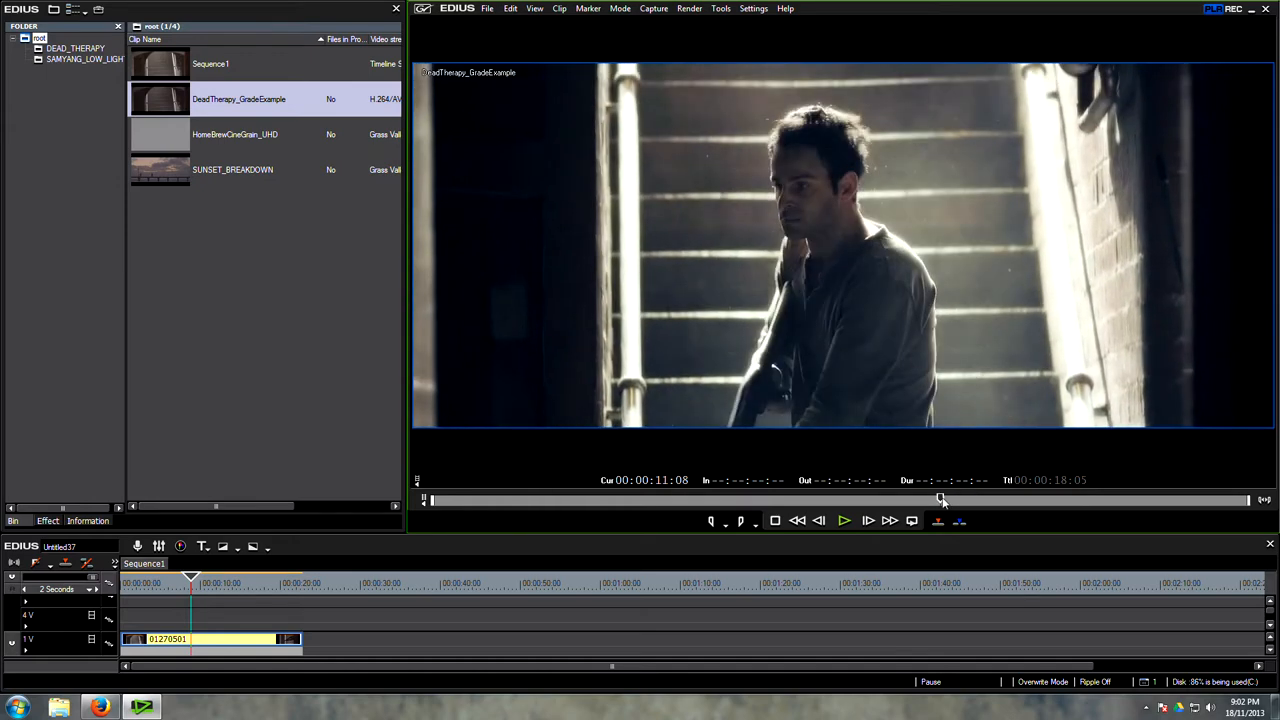
drag(940, 499, 918, 499)
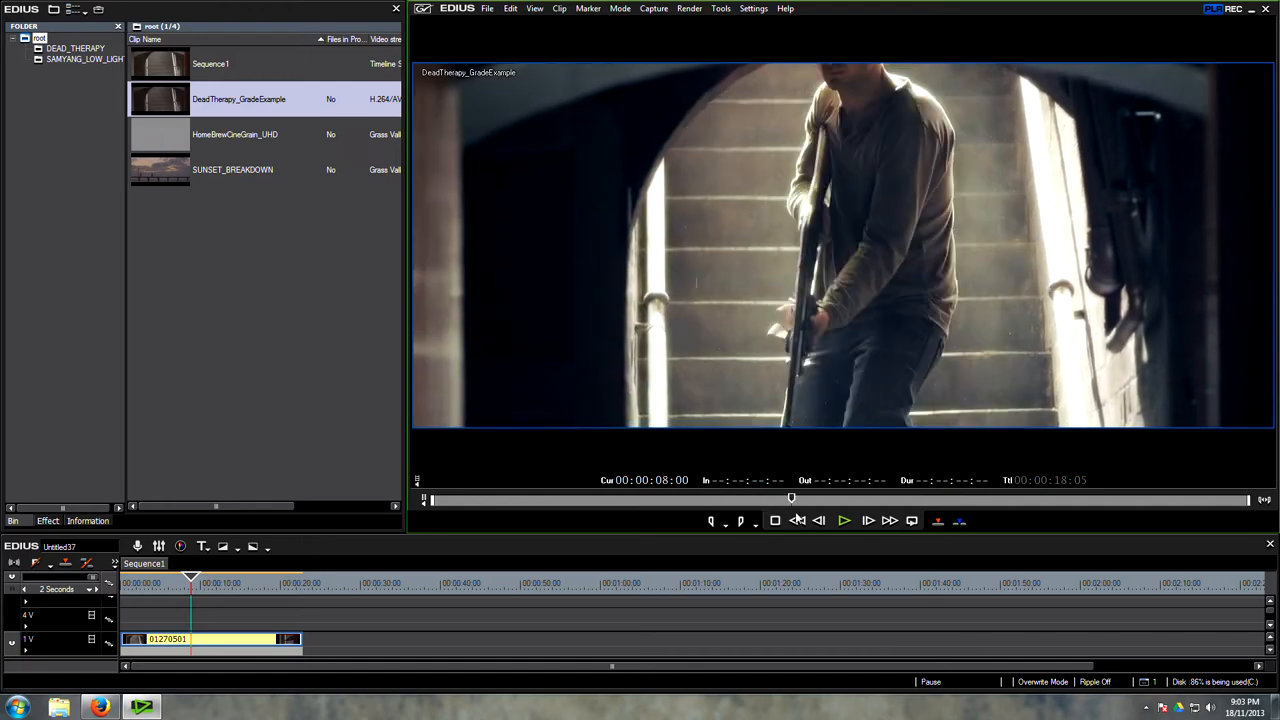
click(843, 520)
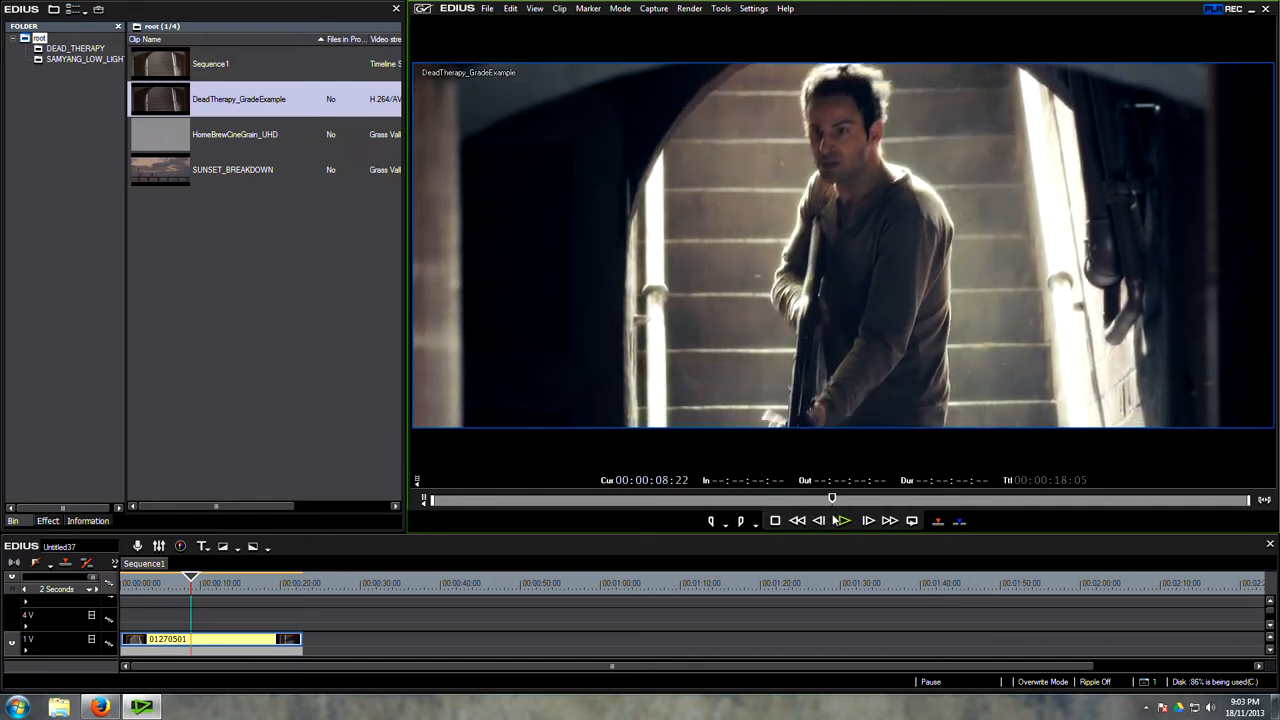
click(843, 520)
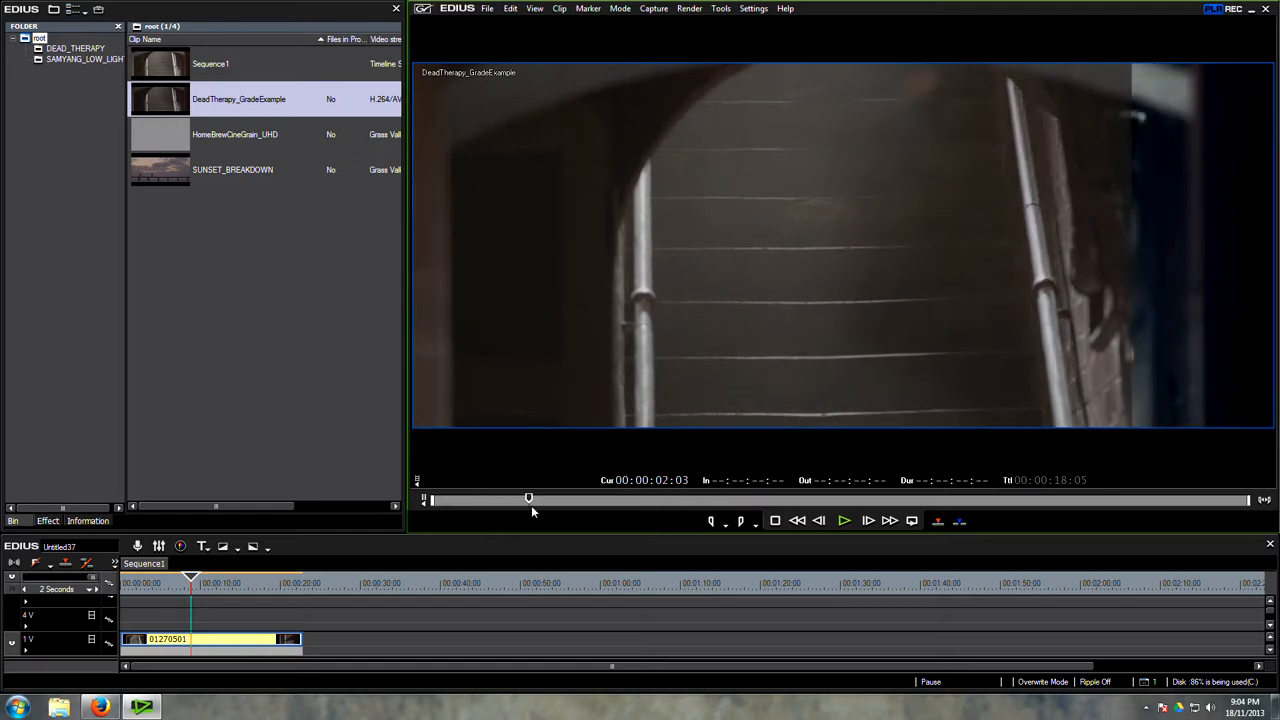
Review the feet descending the stairs and return to the empty staircase opening
drag(529, 498, 591, 498)
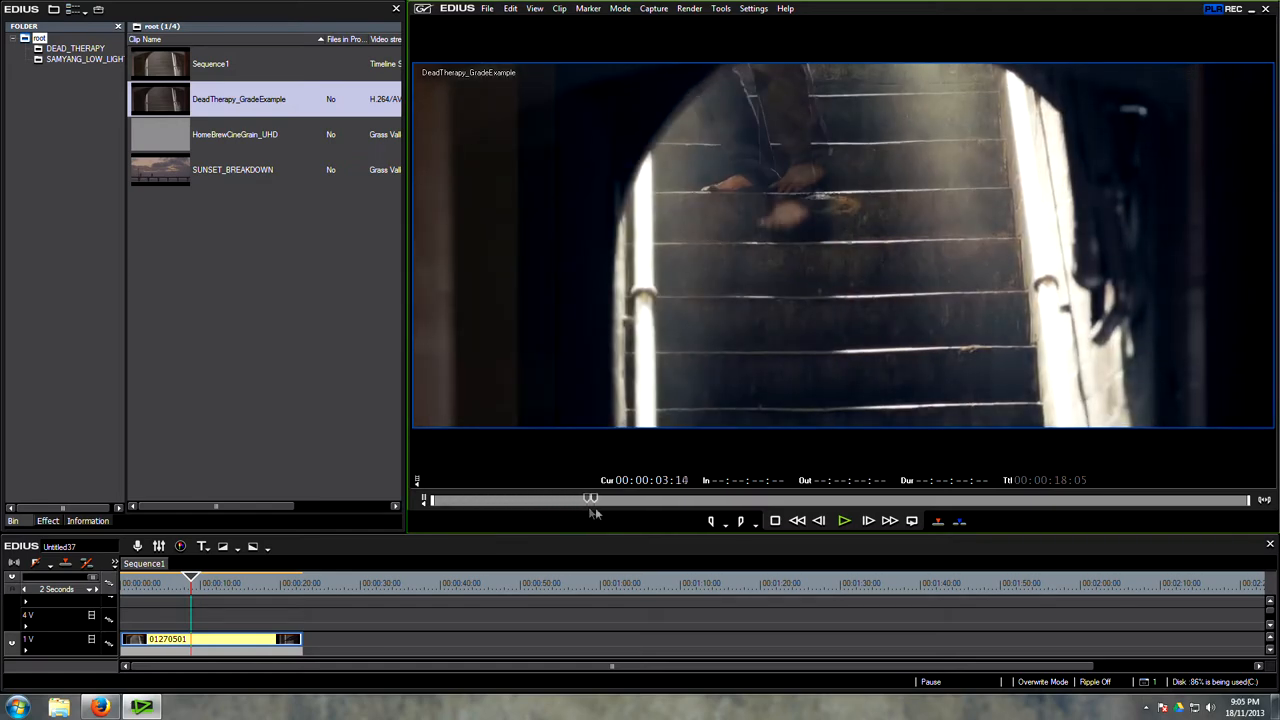
drag(590, 498, 668, 498)
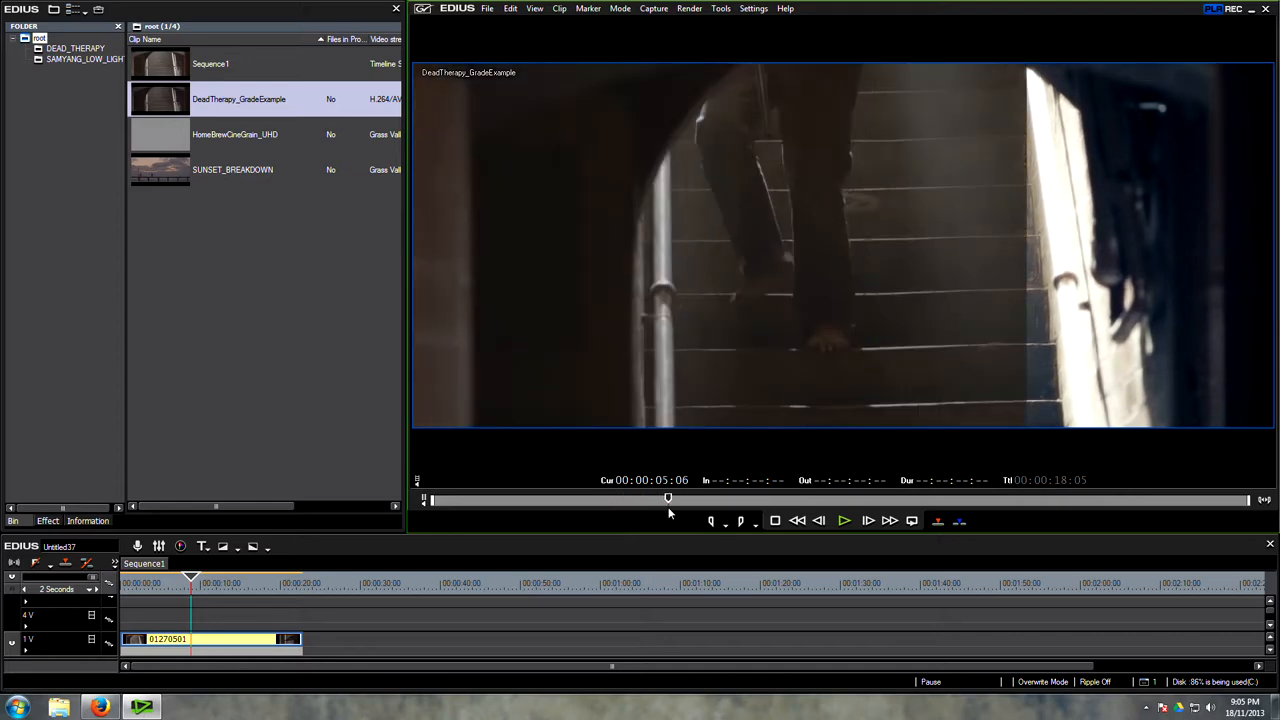
click(843, 520)
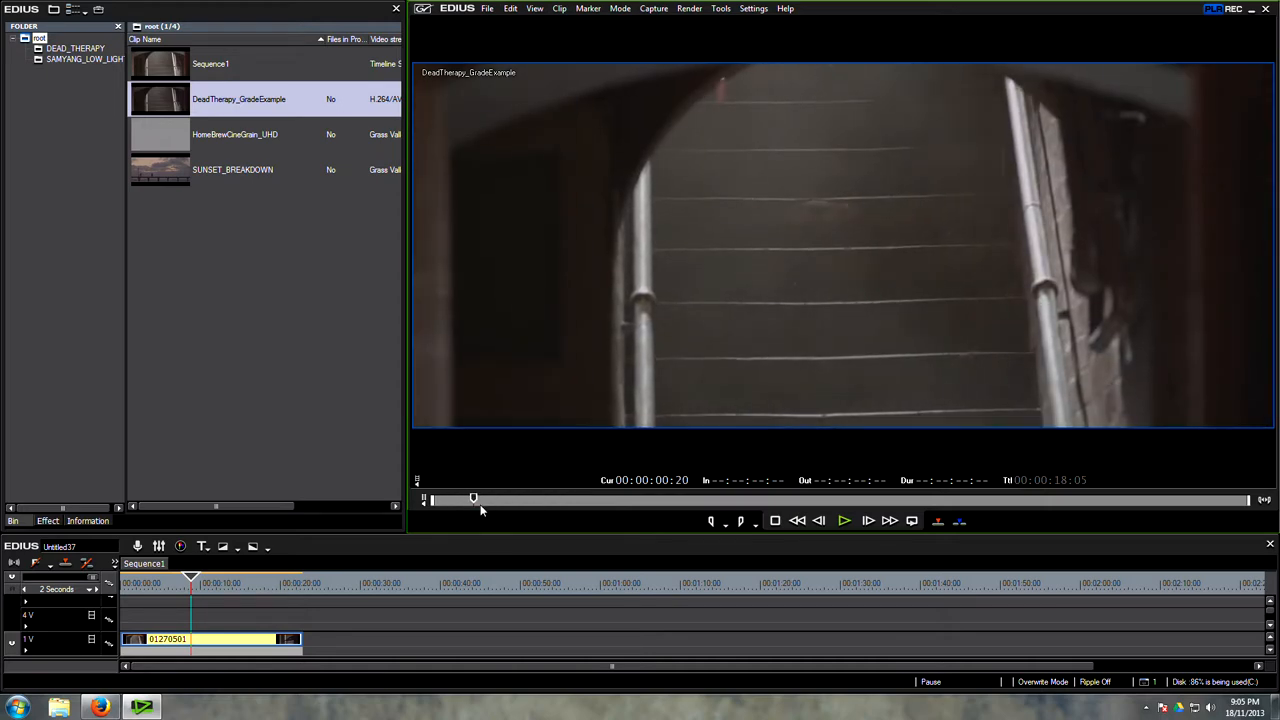
drag(474, 497, 583, 497)
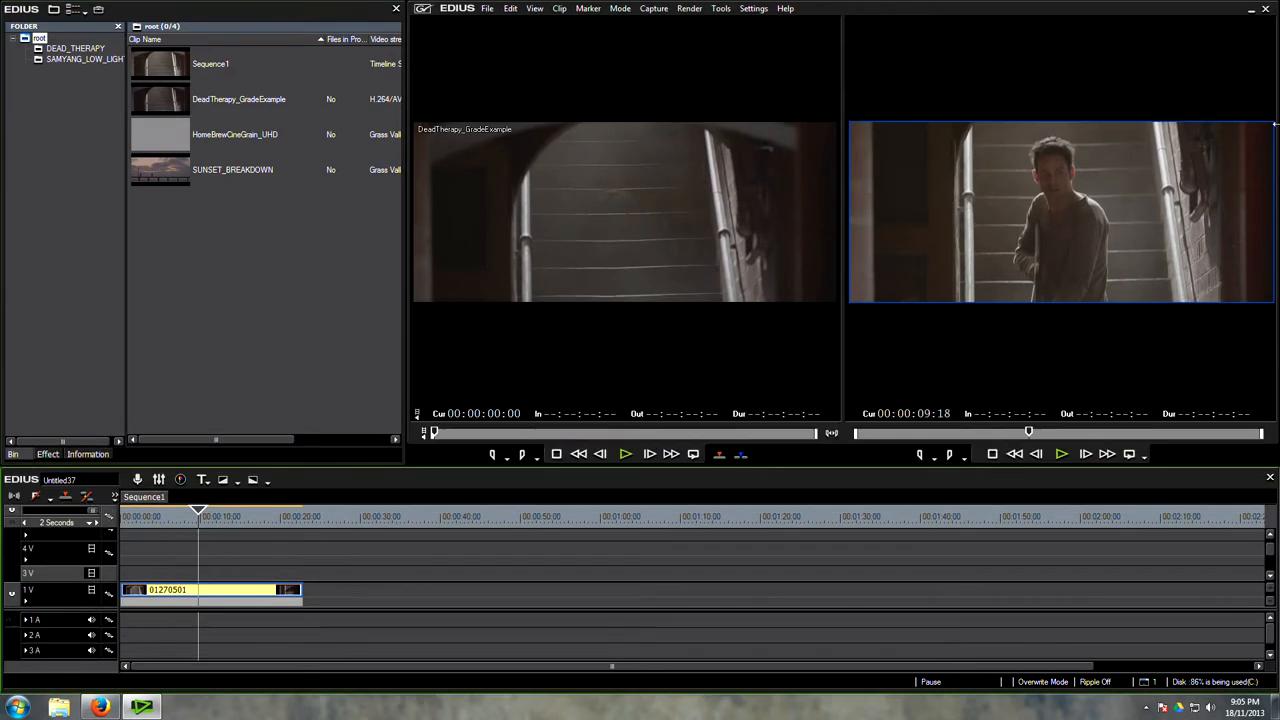
mouse_move(1026, 221)
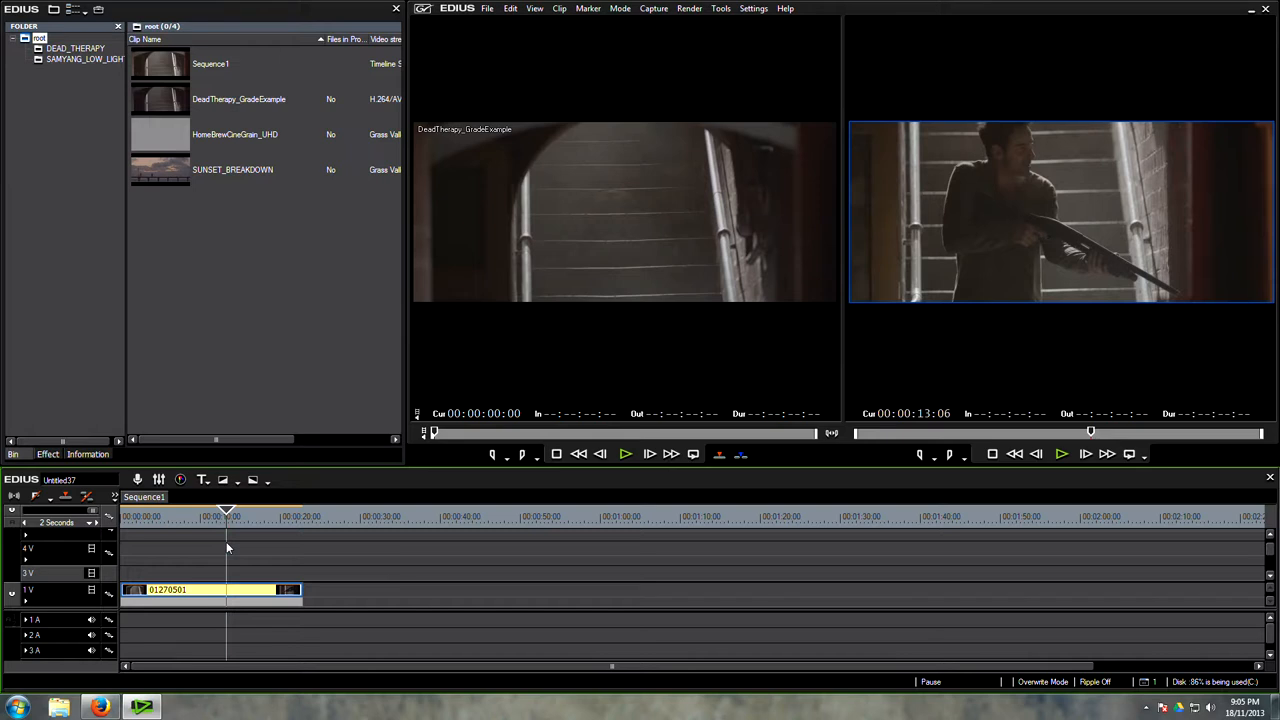
mouse_move(654, 8)
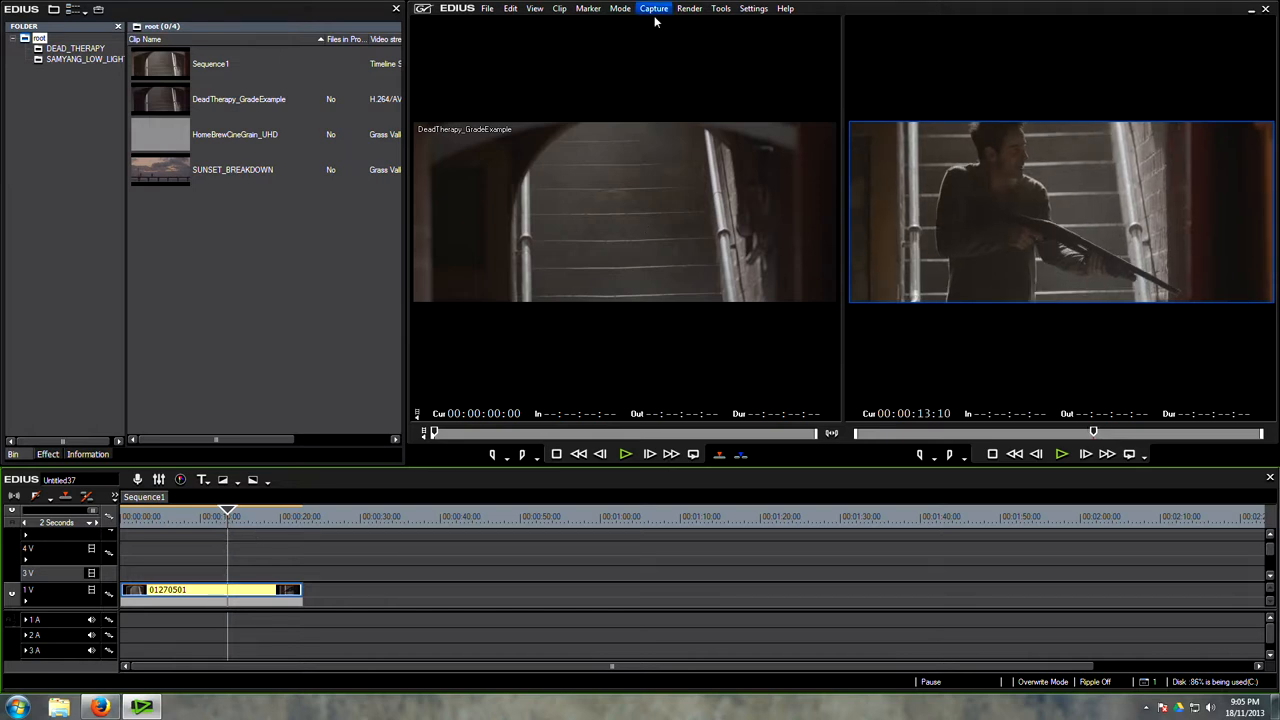
Open the current preset's detailed settings, keep Custom 1920×814 frame size, and confirm
click(753, 8)
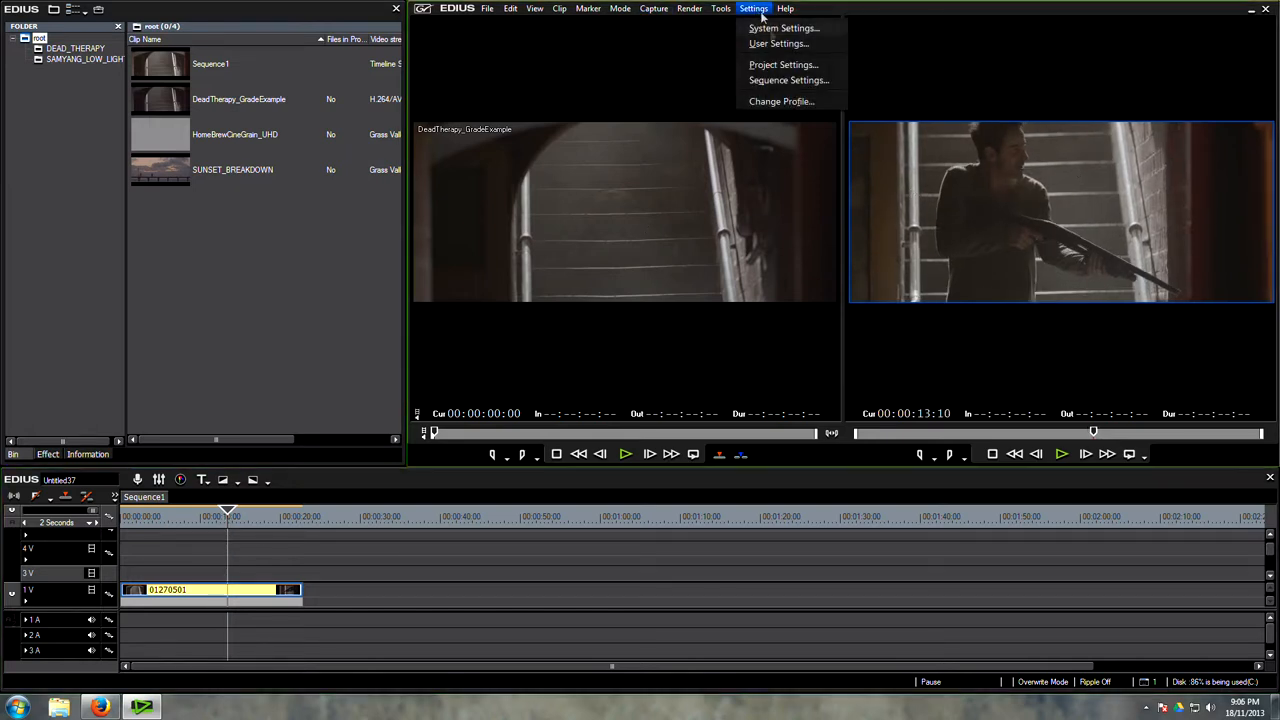
click(783, 64)
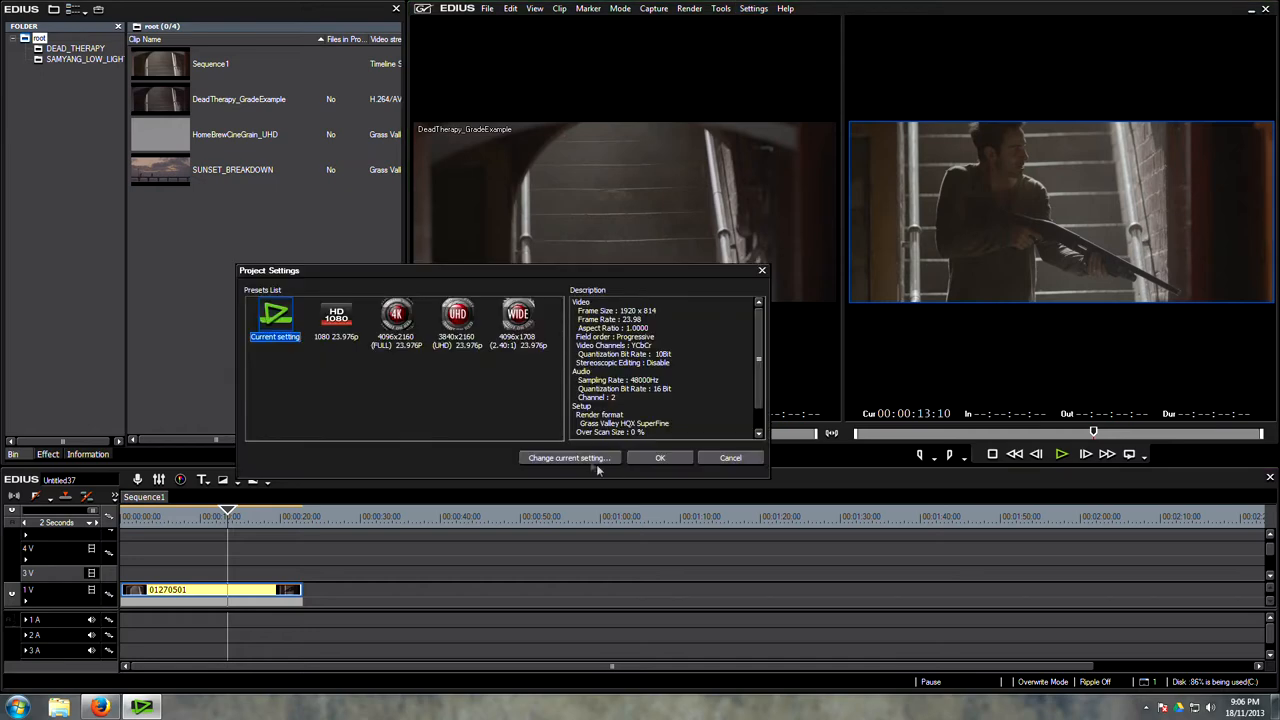
click(568, 458)
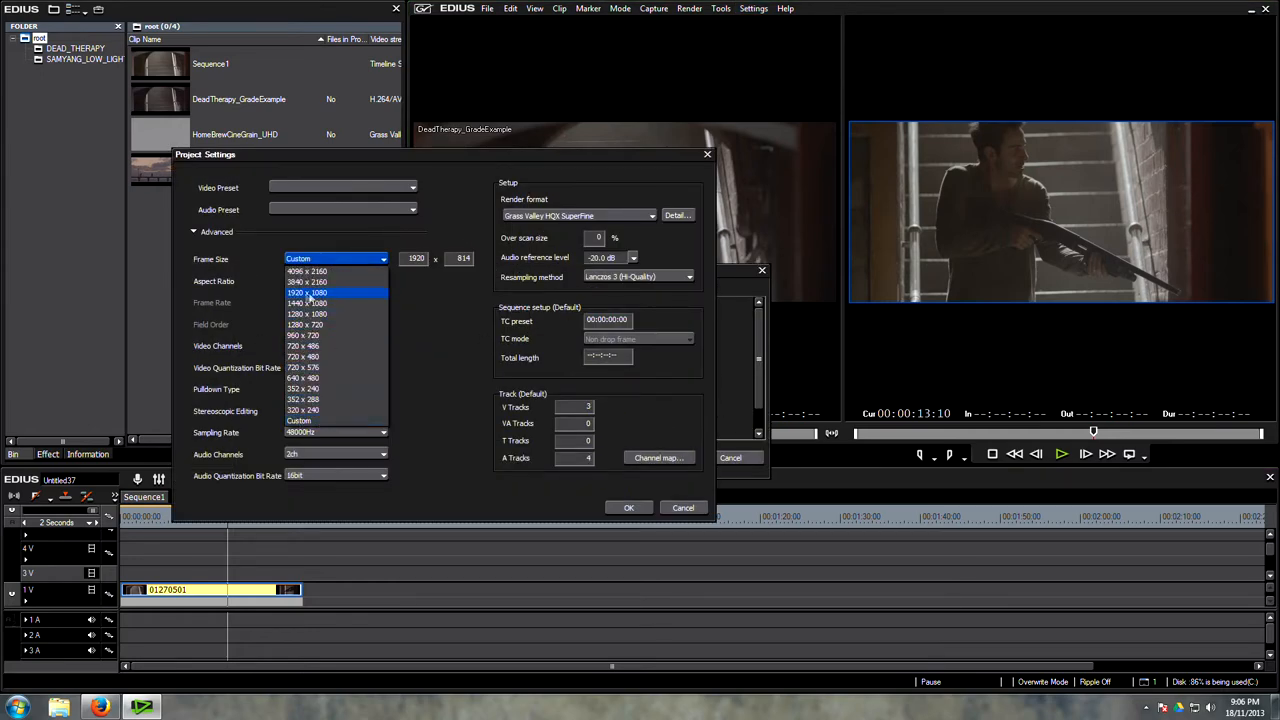
click(307, 292)
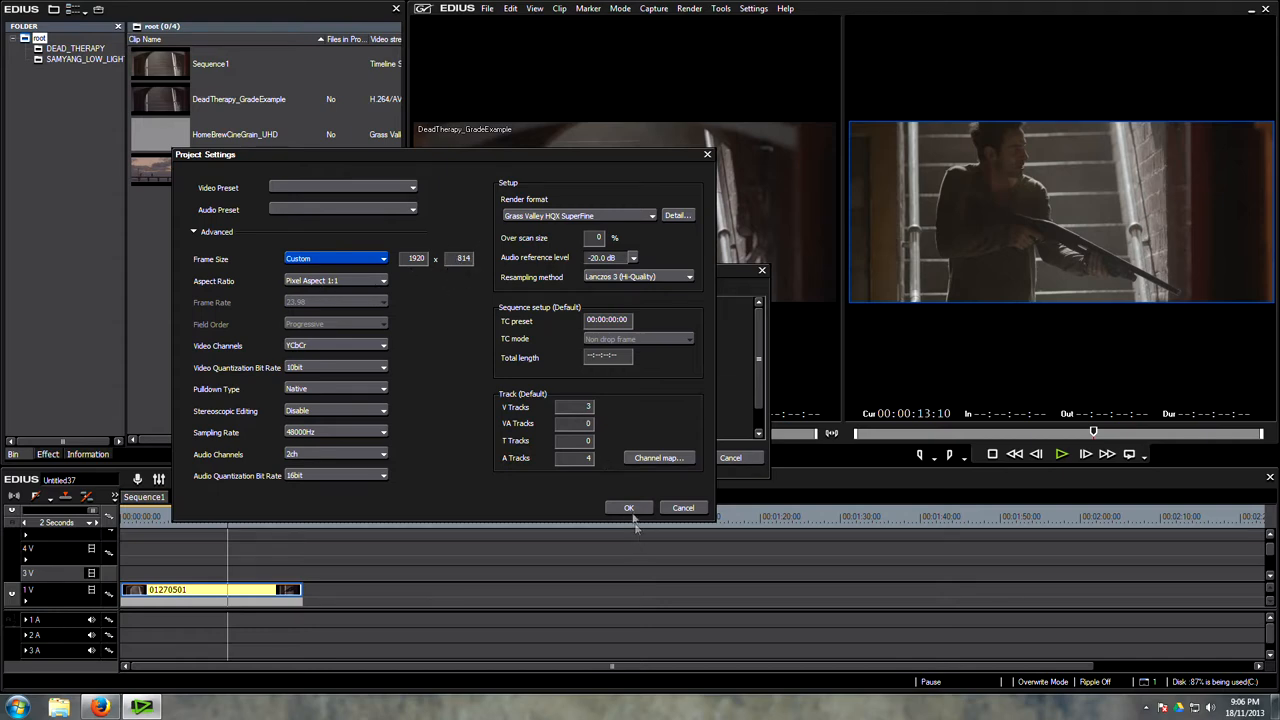
click(628, 507)
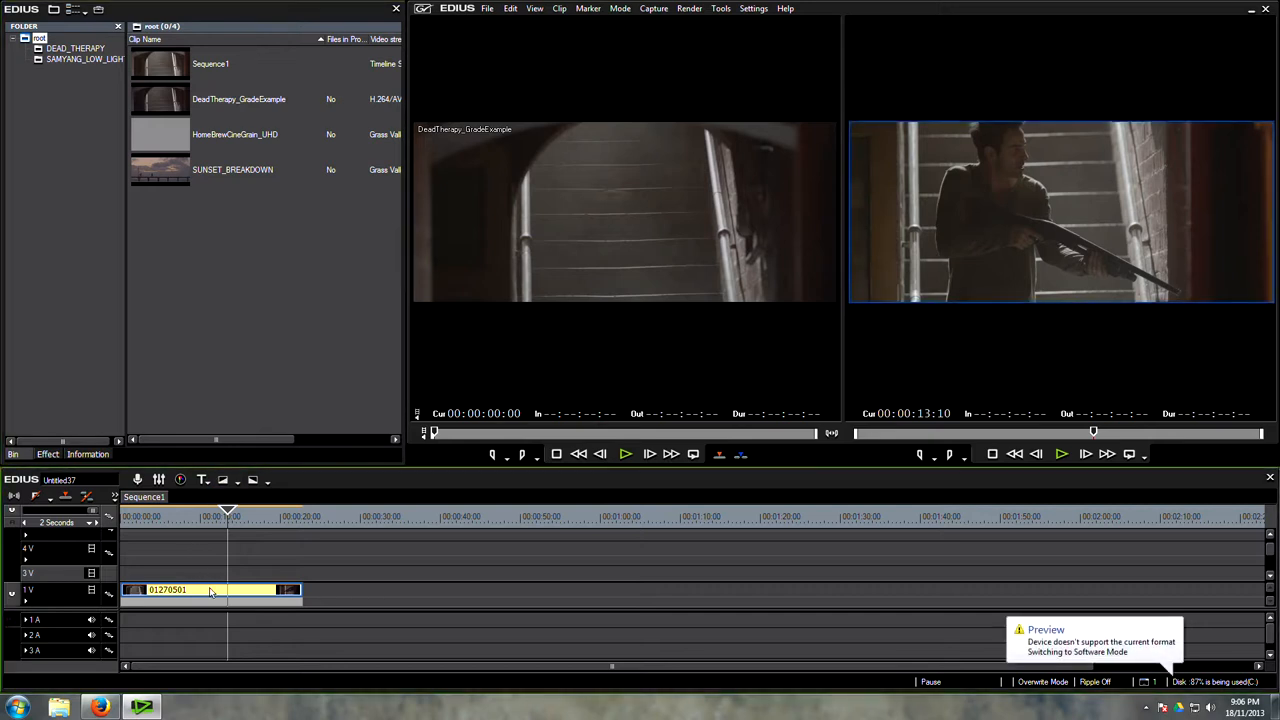
Apply the Layouter's Default preset and Fit Width to the clip, then confirm
click(86, 454)
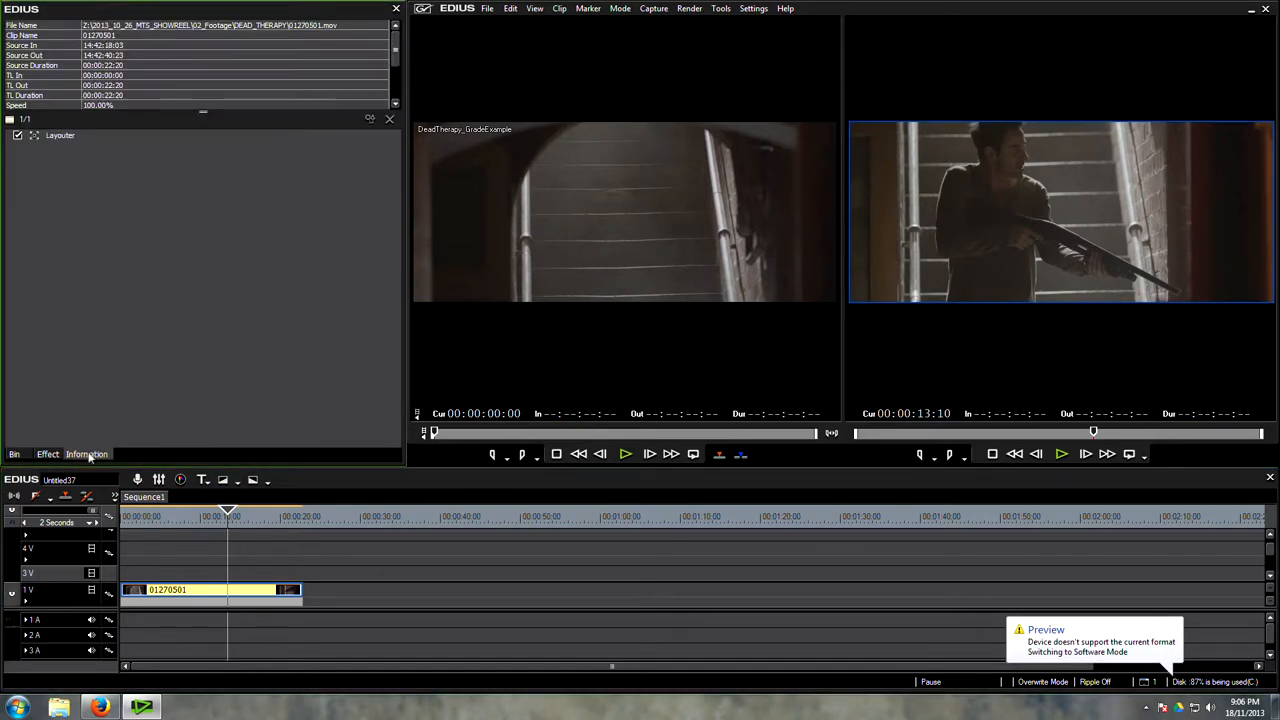
mouse_move(230, 590)
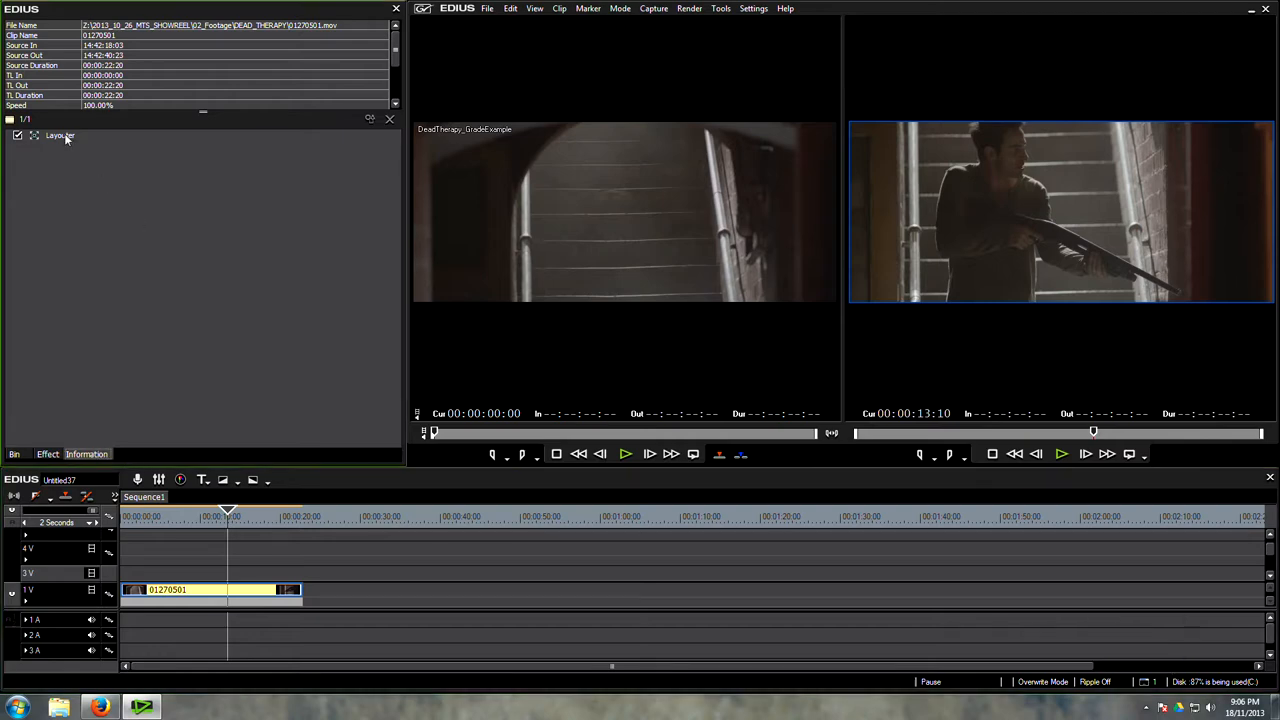
click(59, 135)
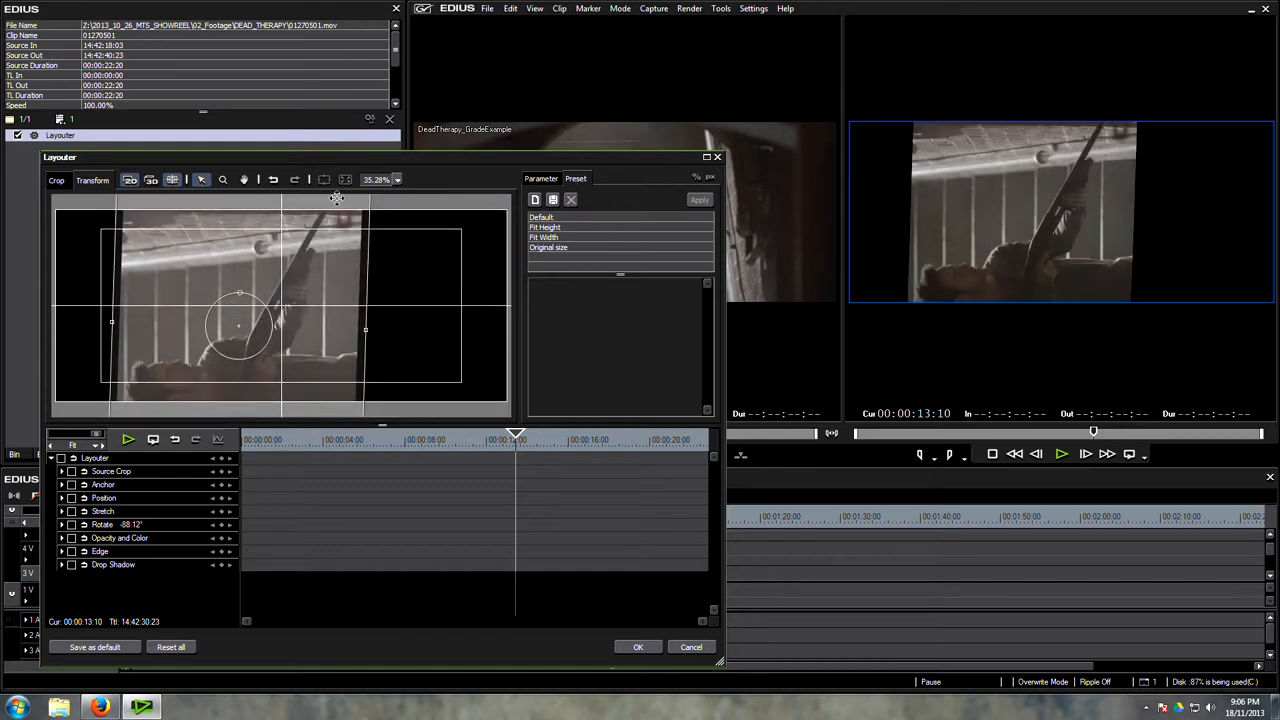
click(541, 217)
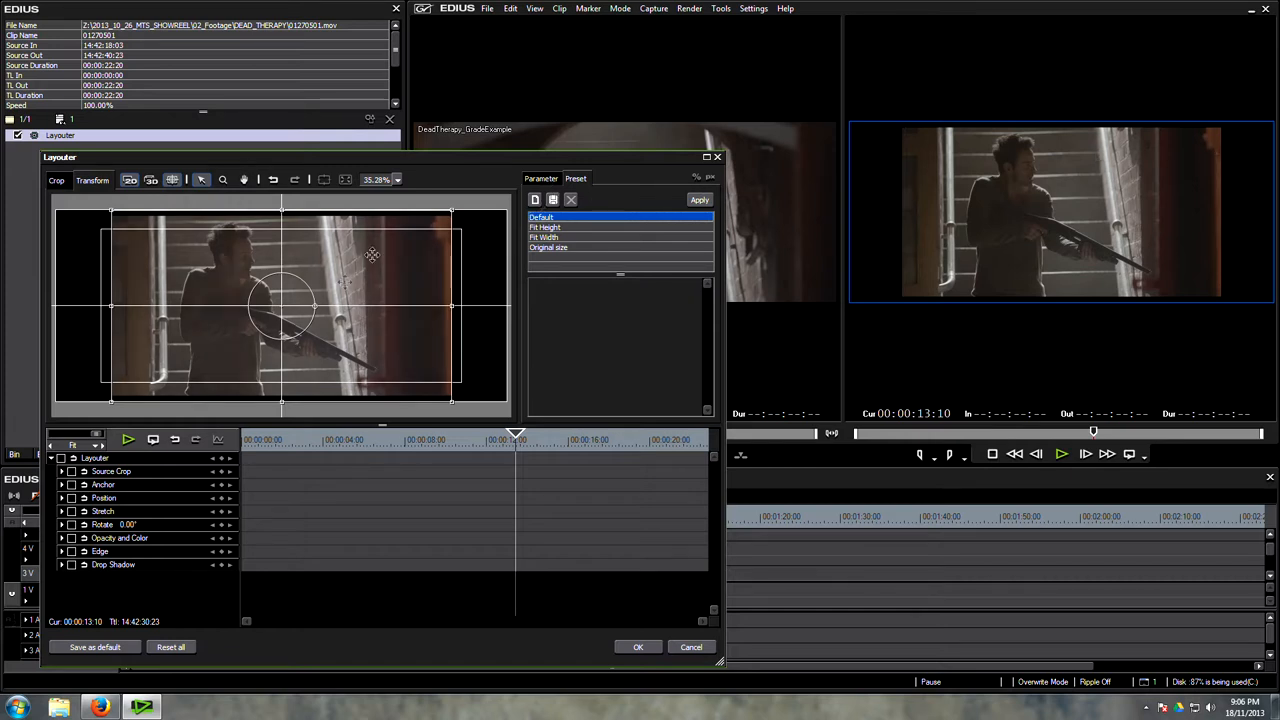
click(545, 237)
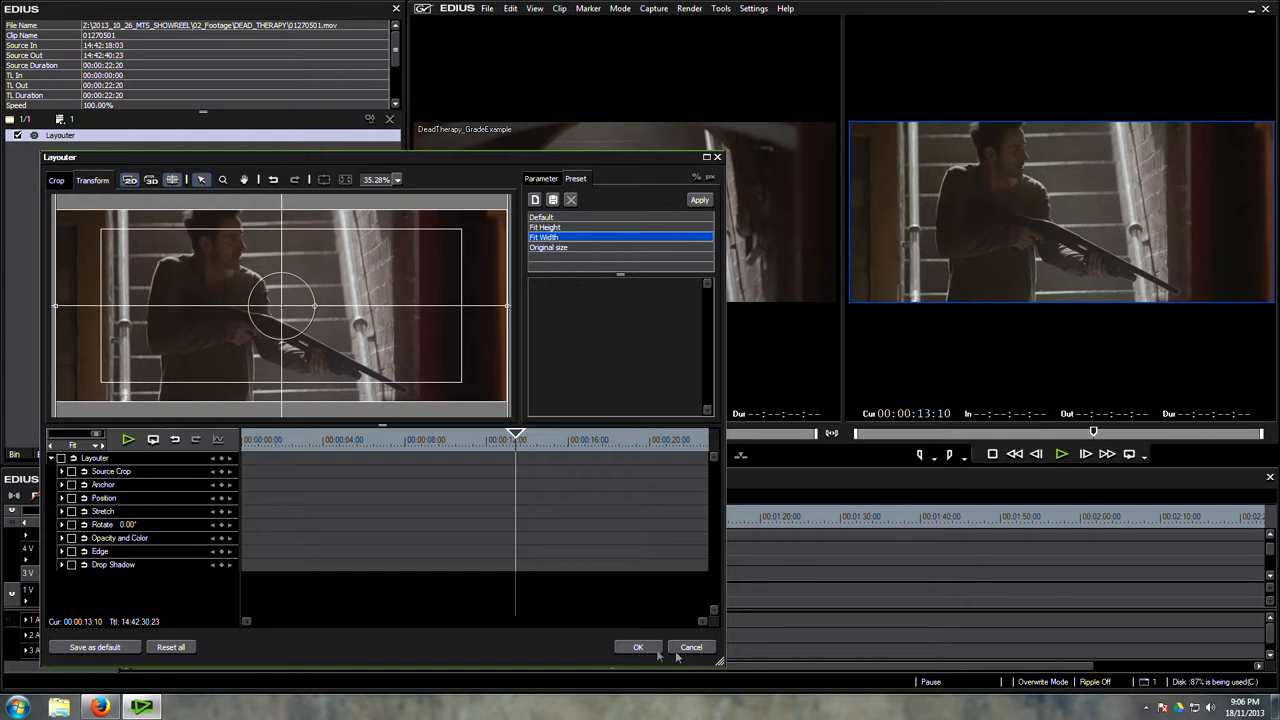
click(638, 647)
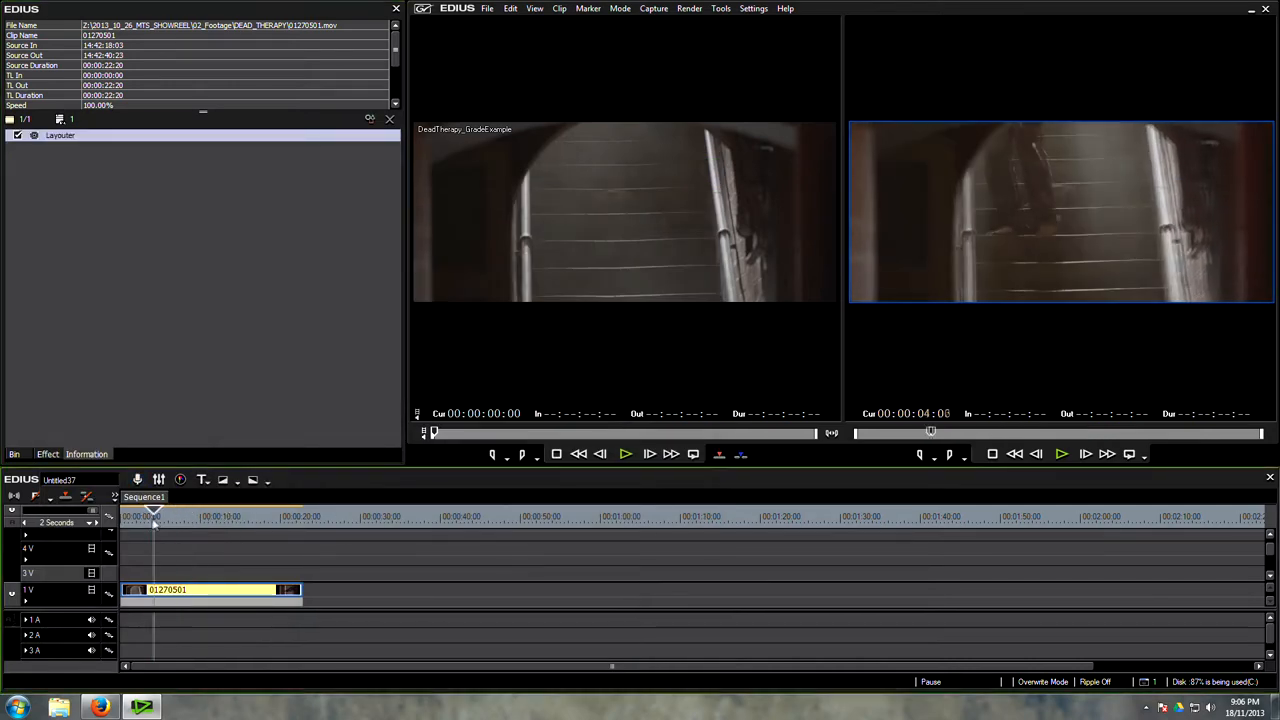
Show the vectorscope/waveform and check Color Balance under Layouter in the Information palette
click(230, 515)
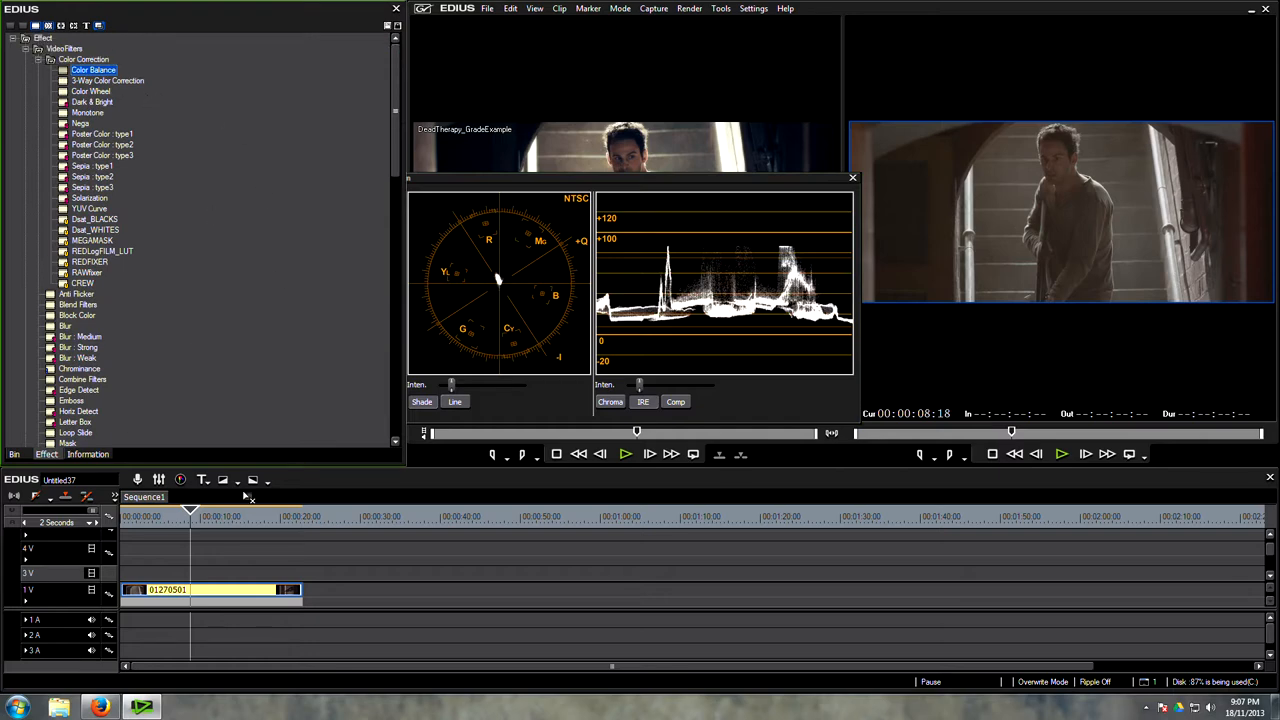
click(86, 454)
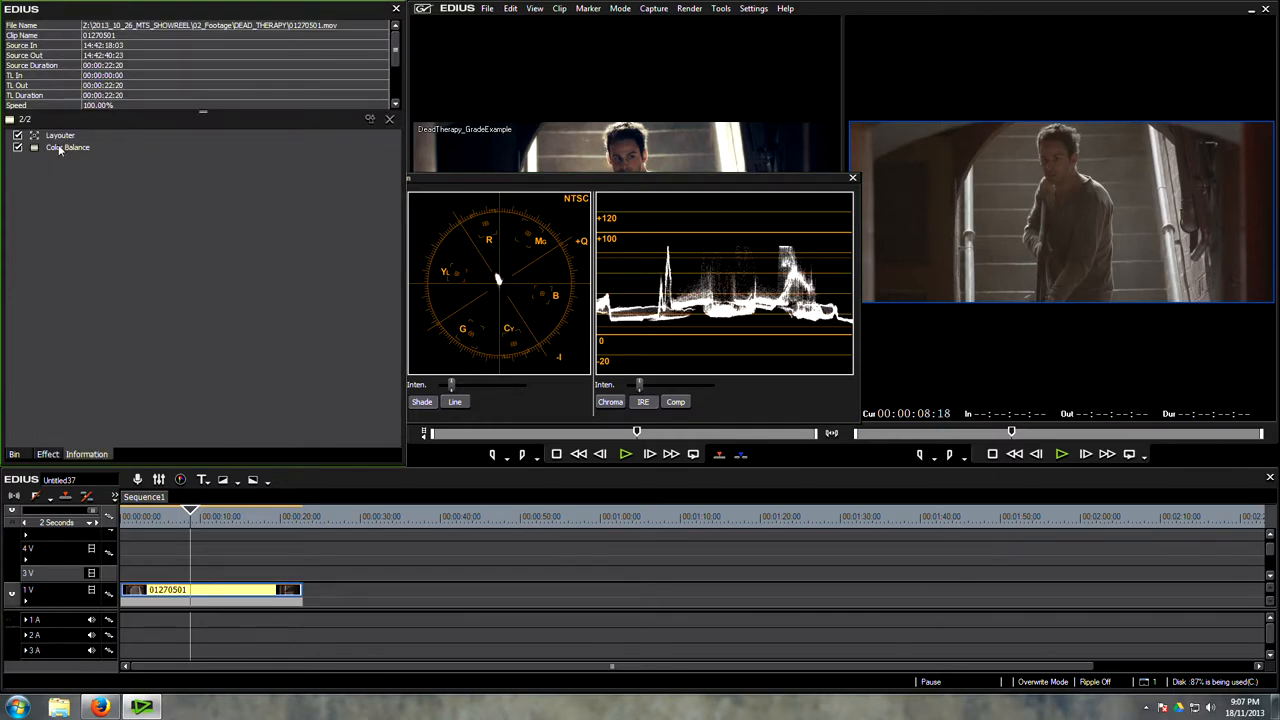
Open Color Balance and try contrast values, settling on a moderate increase
double_click(68, 147)
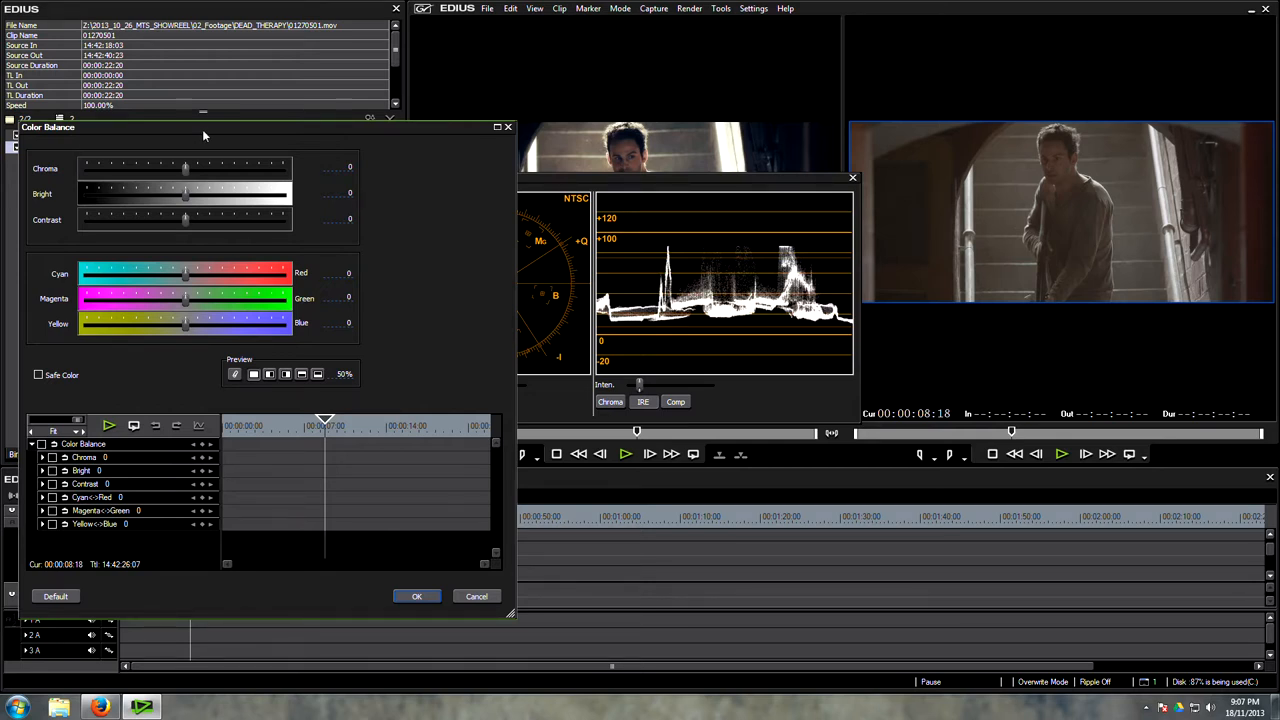
mouse_move(137, 225)
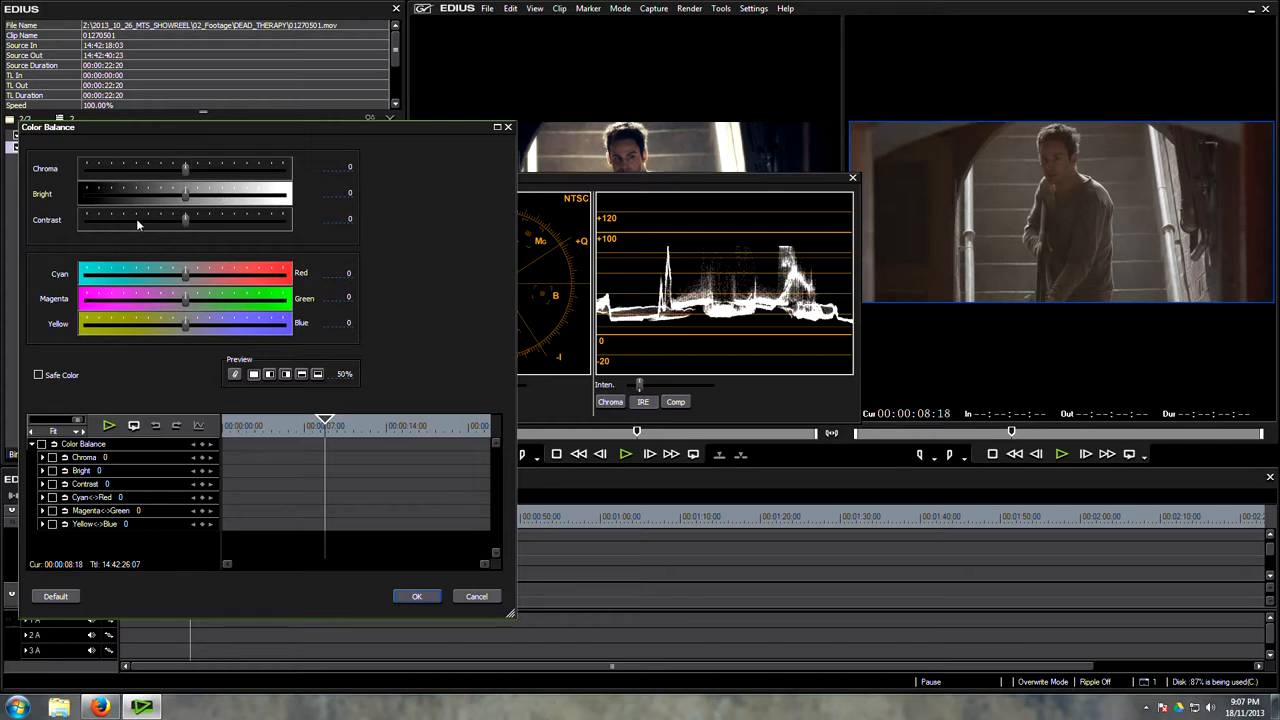
drag(185, 220, 195, 220)
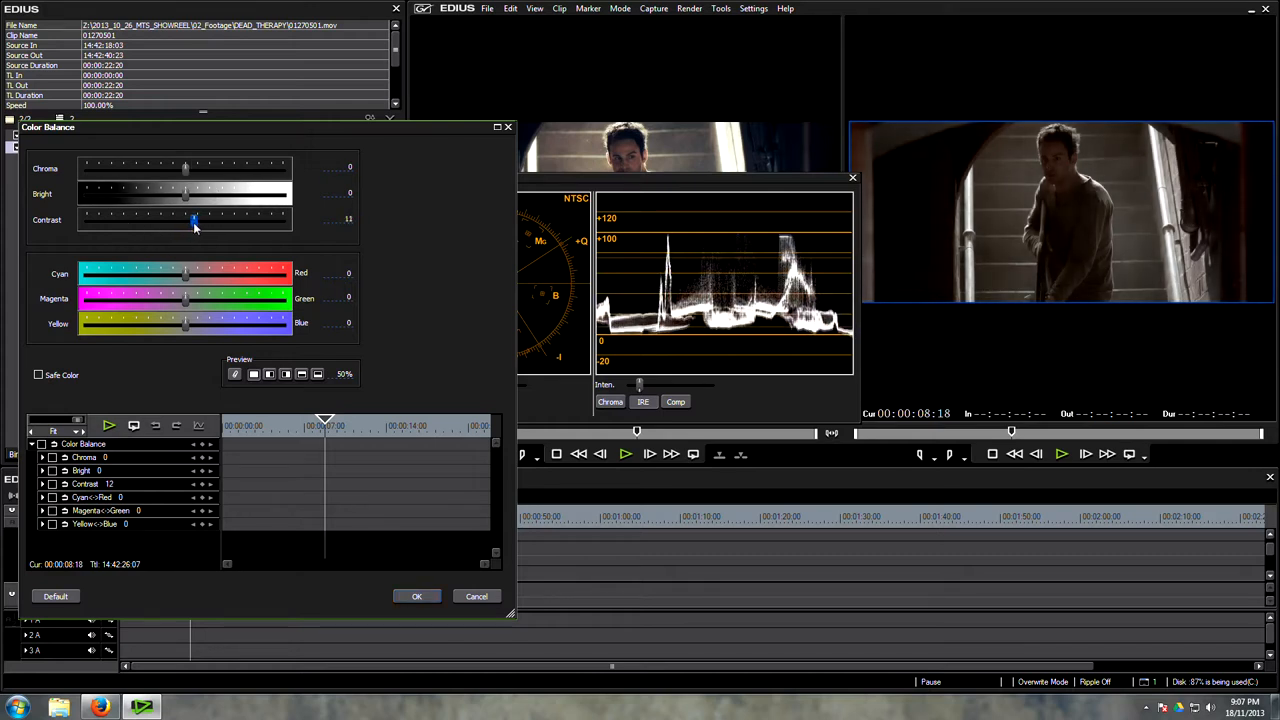
drag(194, 220, 198, 220)
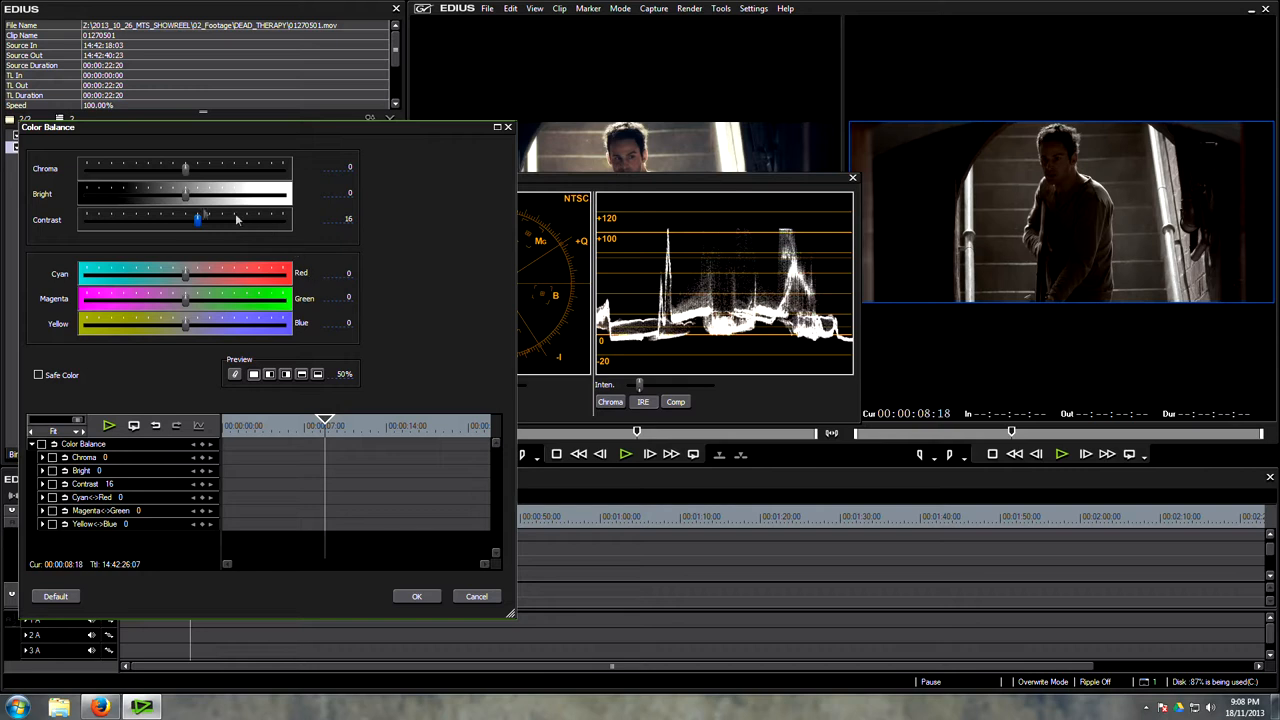
drag(197, 219, 187, 219)
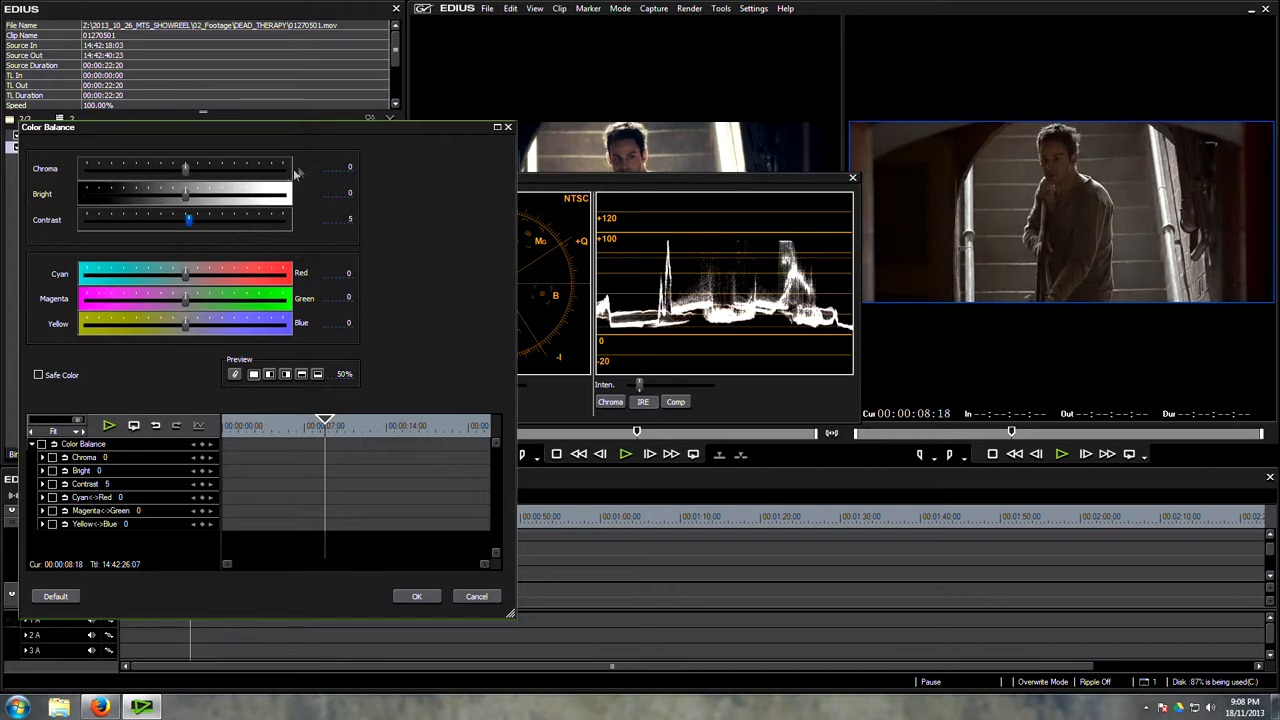
mouse_move(640, 234)
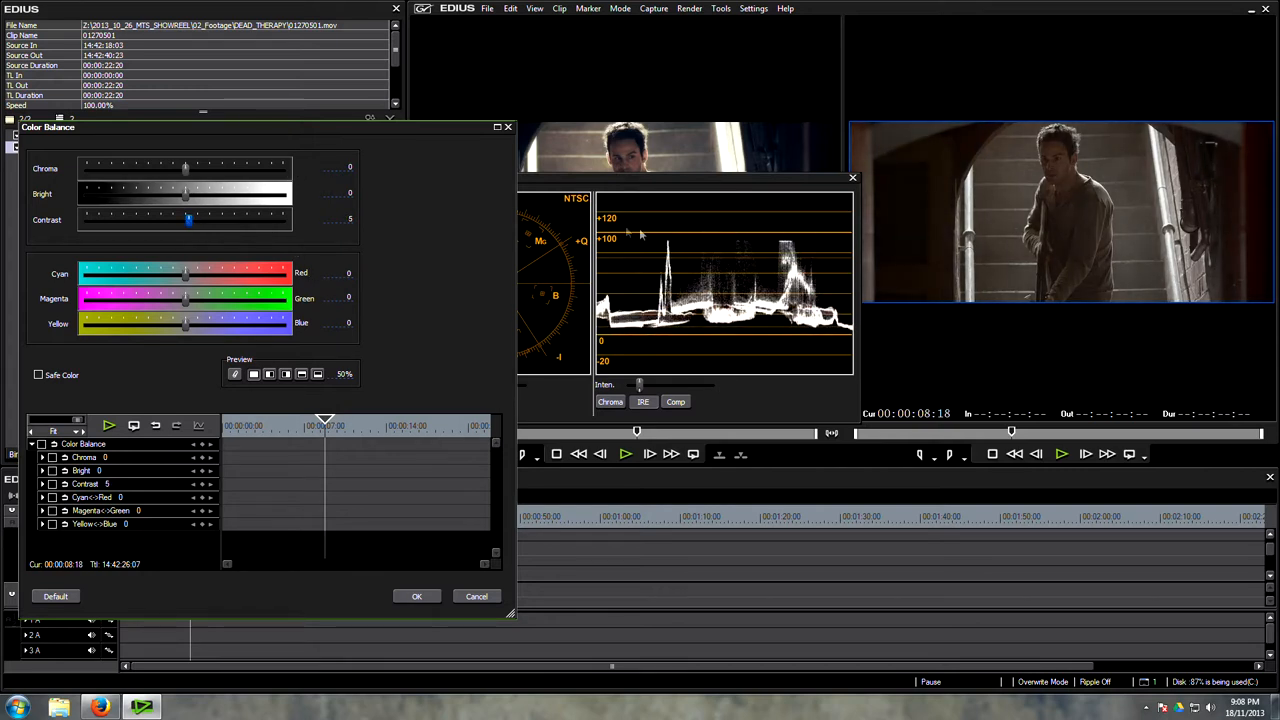
drag(190, 220, 185, 220)
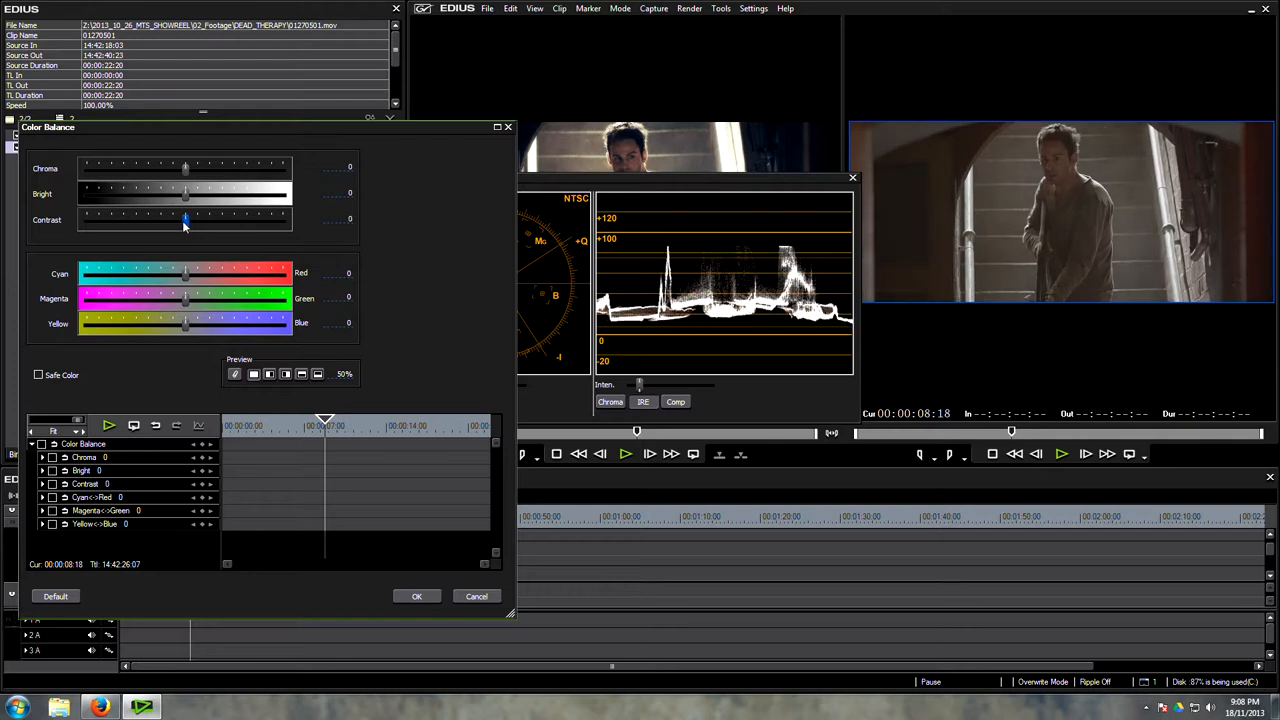
drag(185, 219, 187, 219)
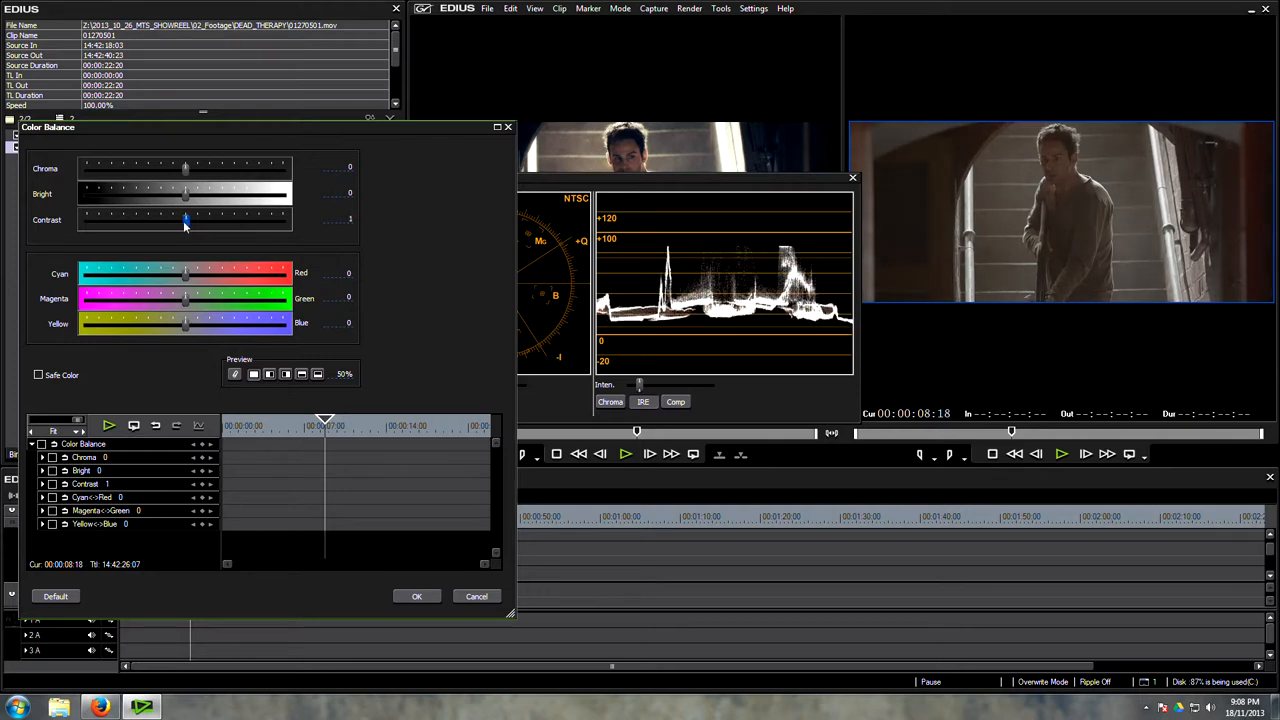
drag(186, 219, 193, 219)
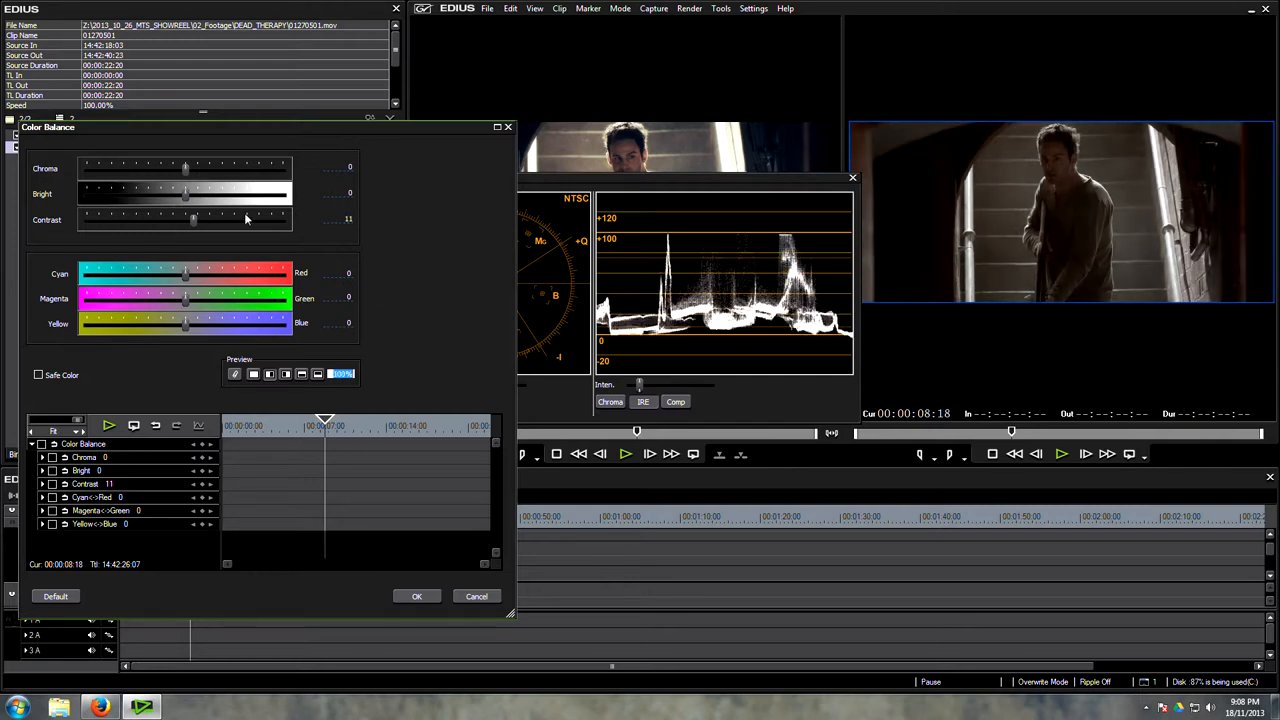
Try strong chroma saturation boosts, then pull saturation back down
drag(185, 167, 197, 167)
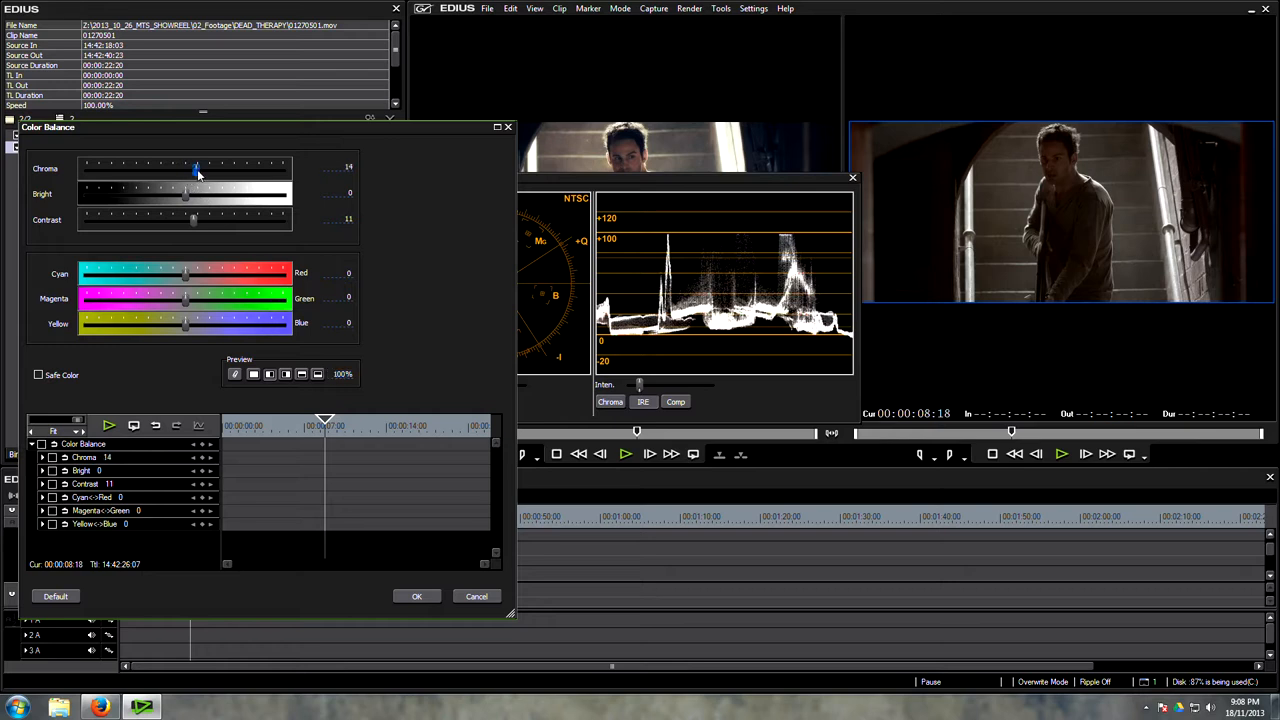
drag(197, 167, 206, 167)
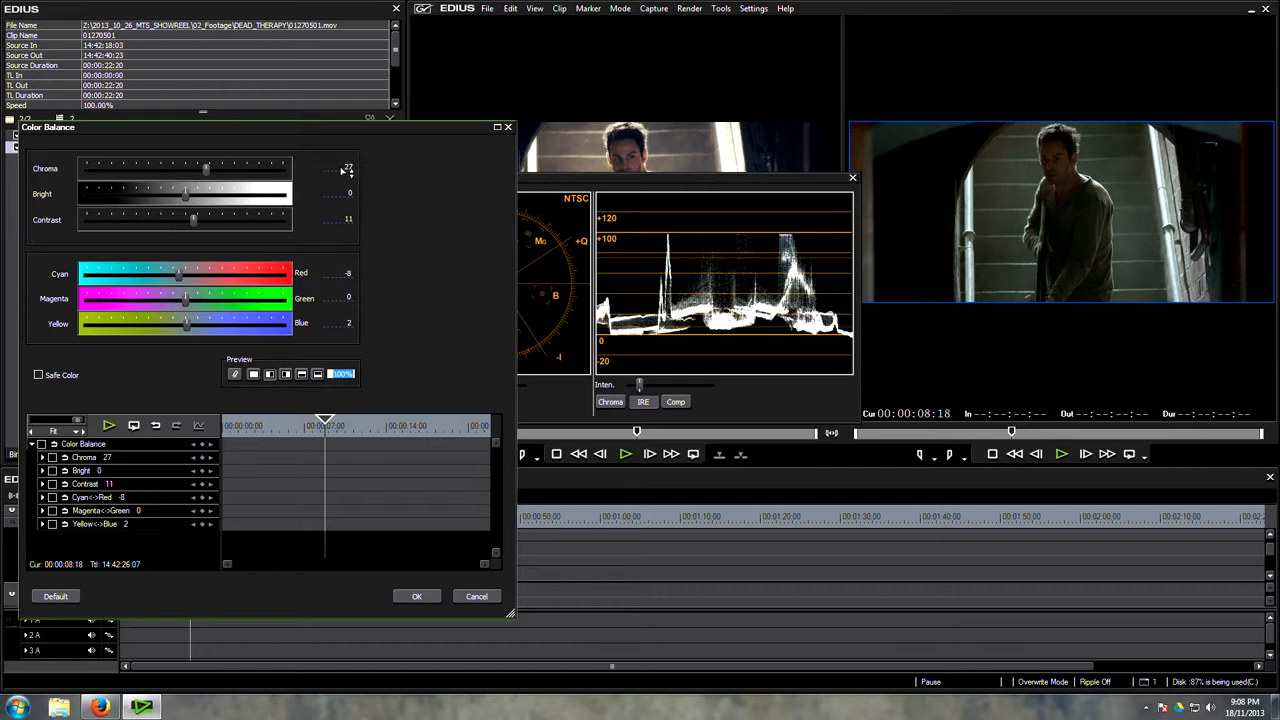
drag(205, 167, 185, 167)
text(0)
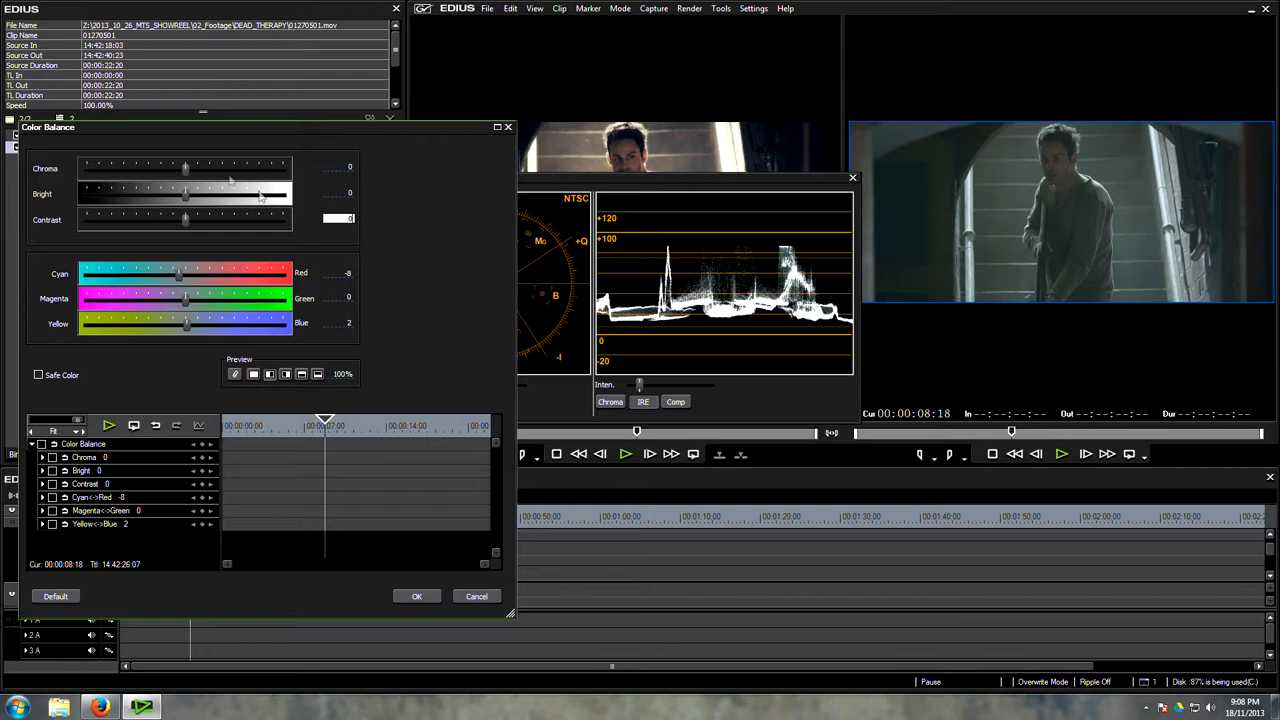
drag(185, 168, 217, 168)
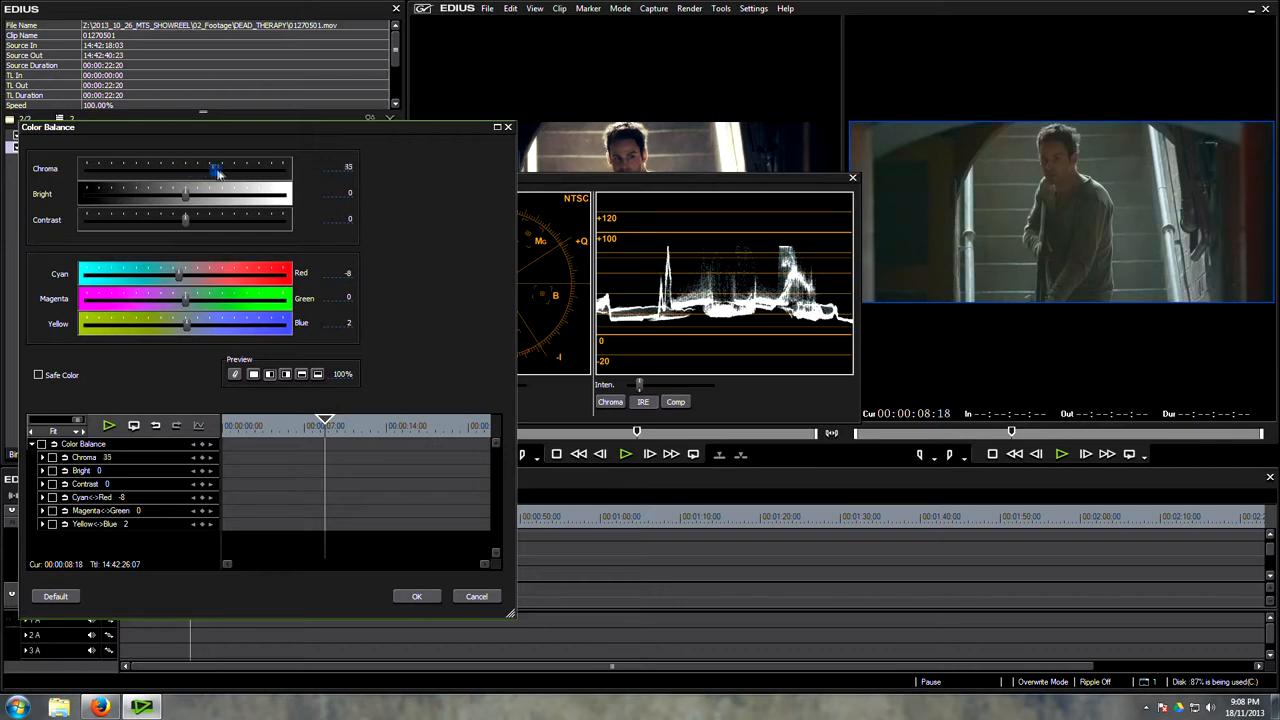
drag(217, 167, 225, 167)
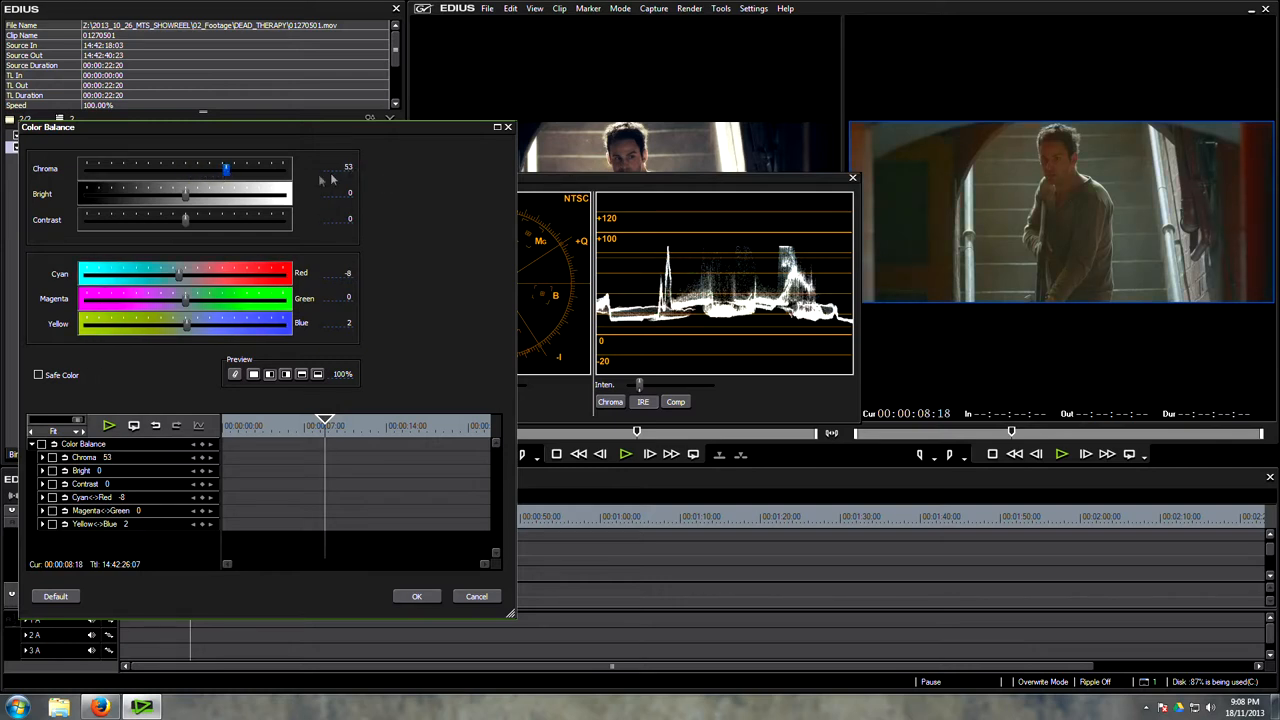
drag(225, 167, 186, 167)
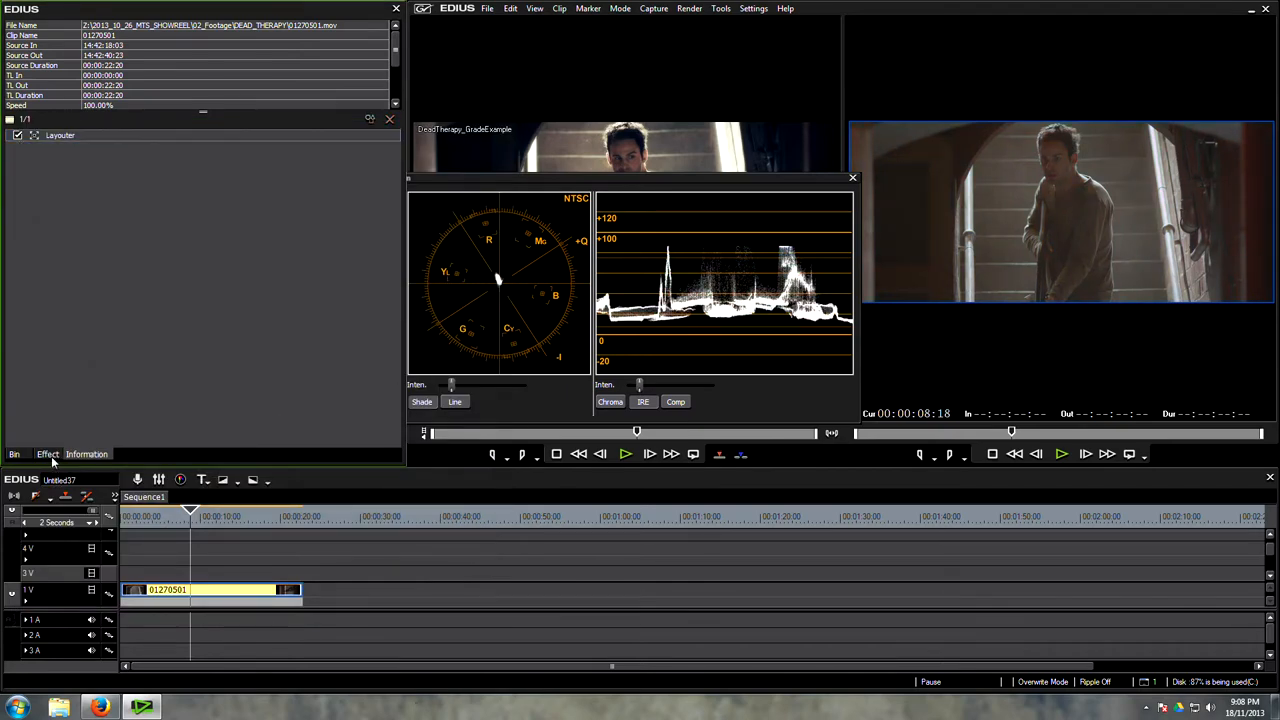
Start the Y curve with darker shadows, raised upper midtones and rolled-off highlights
click(47, 454)
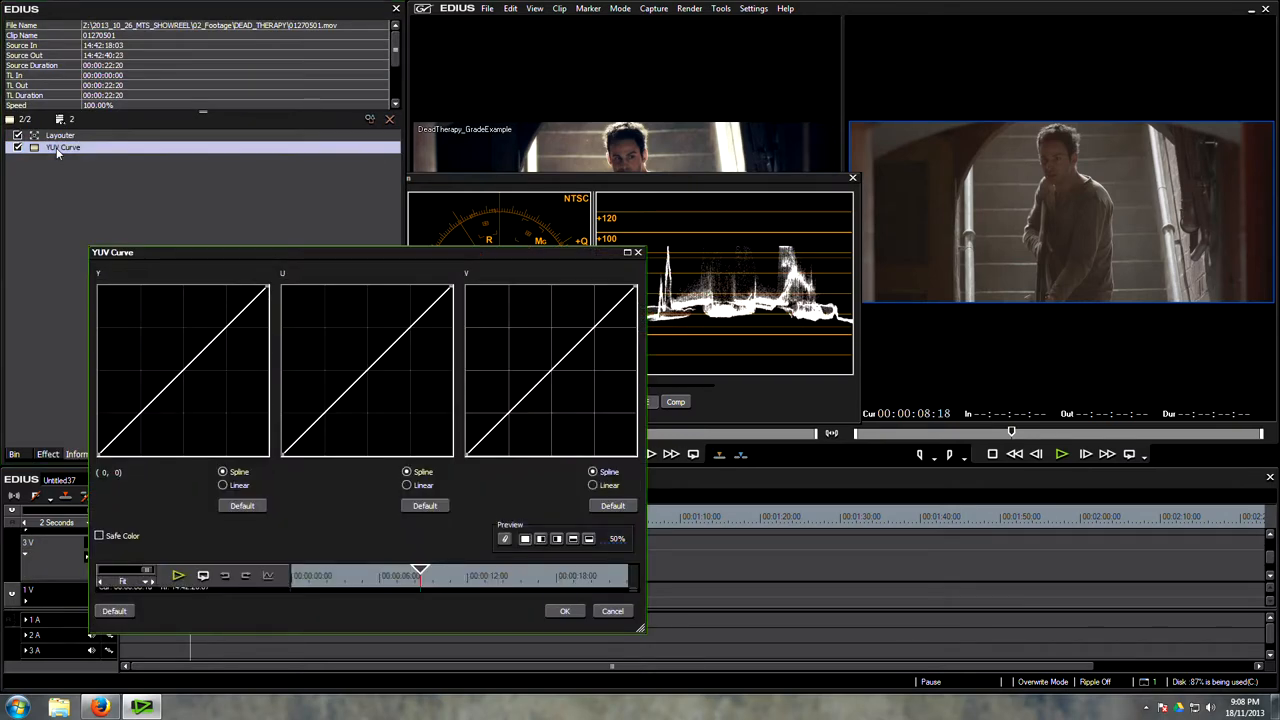
mouse_move(318, 318)
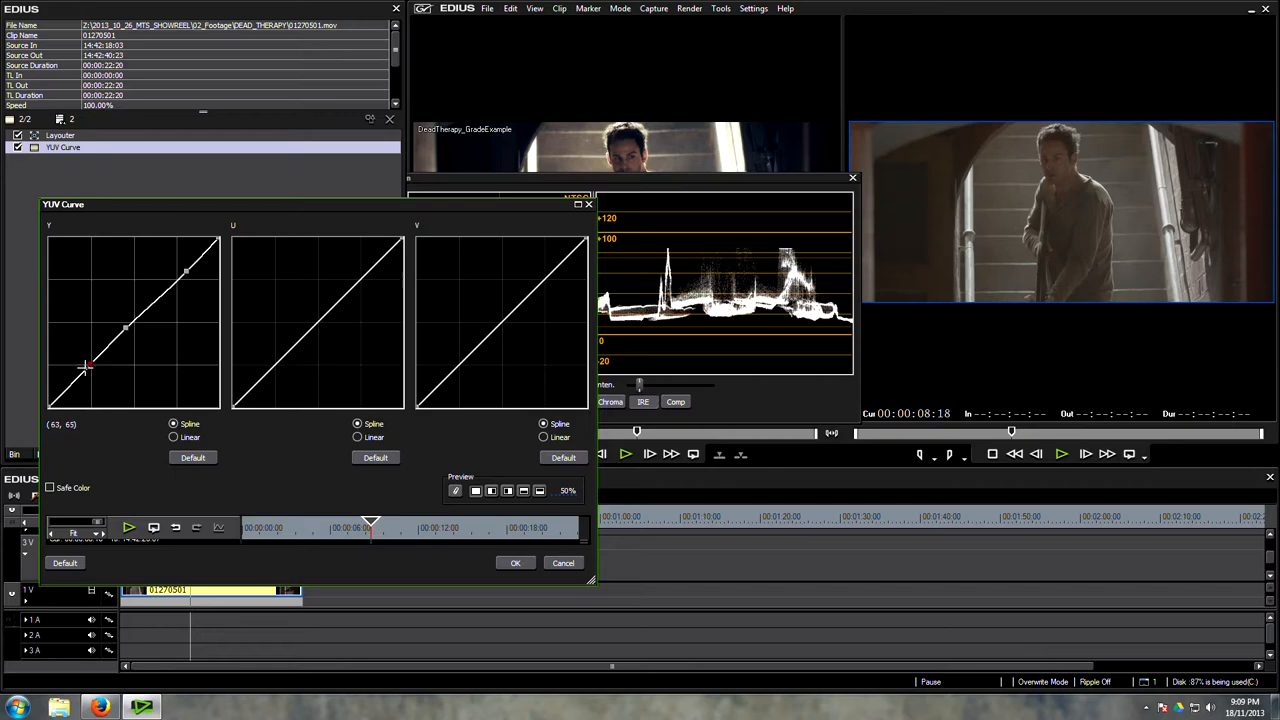
drag(86, 365, 68, 386)
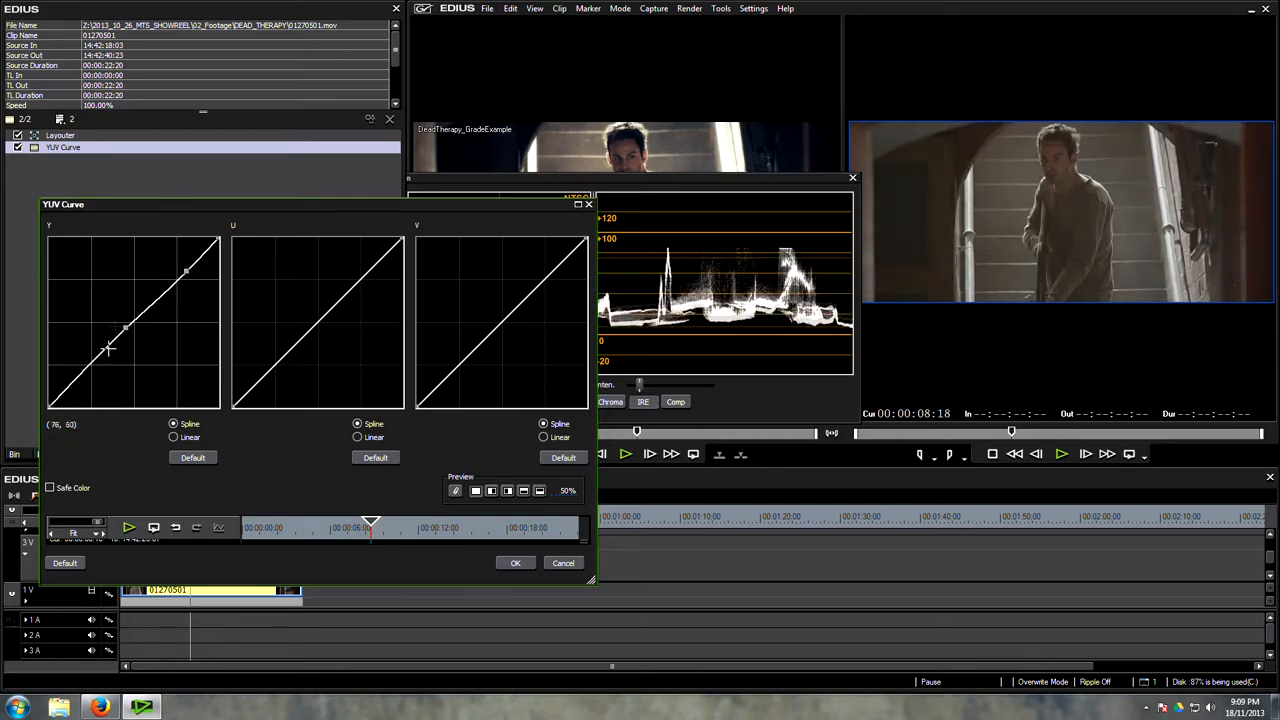
drag(123, 330, 95, 385)
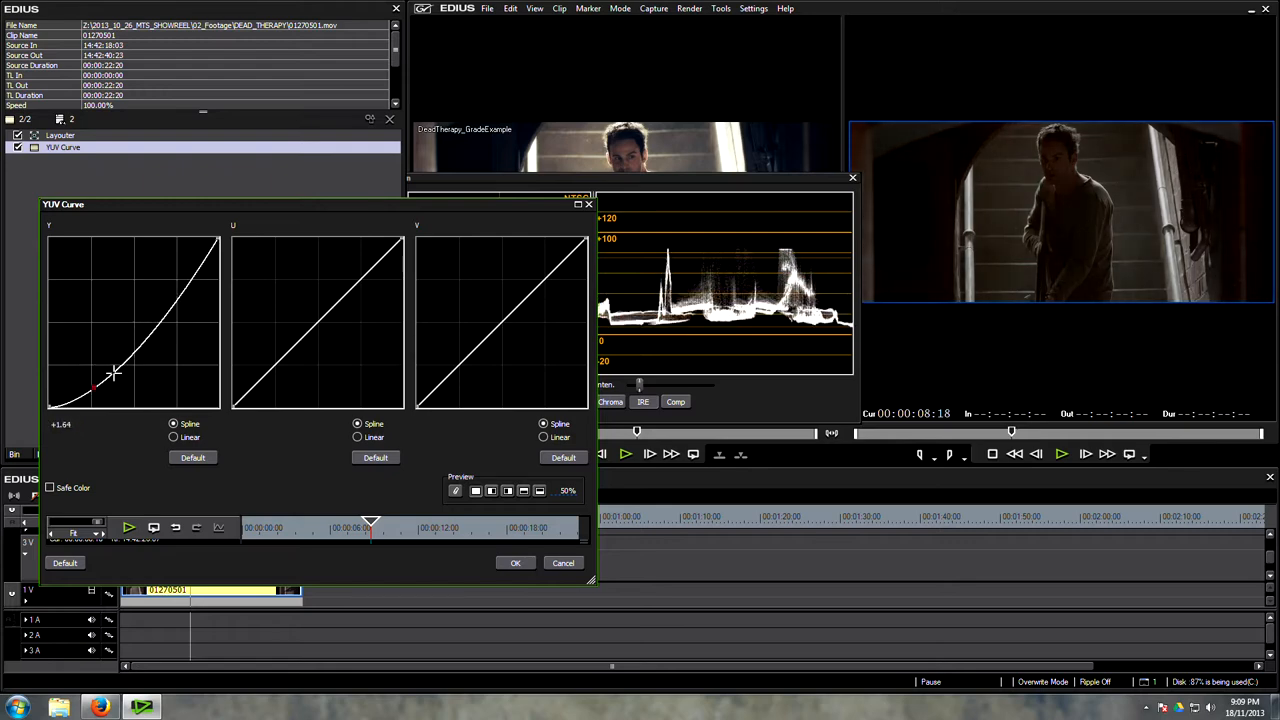
drag(95, 390, 150, 290)
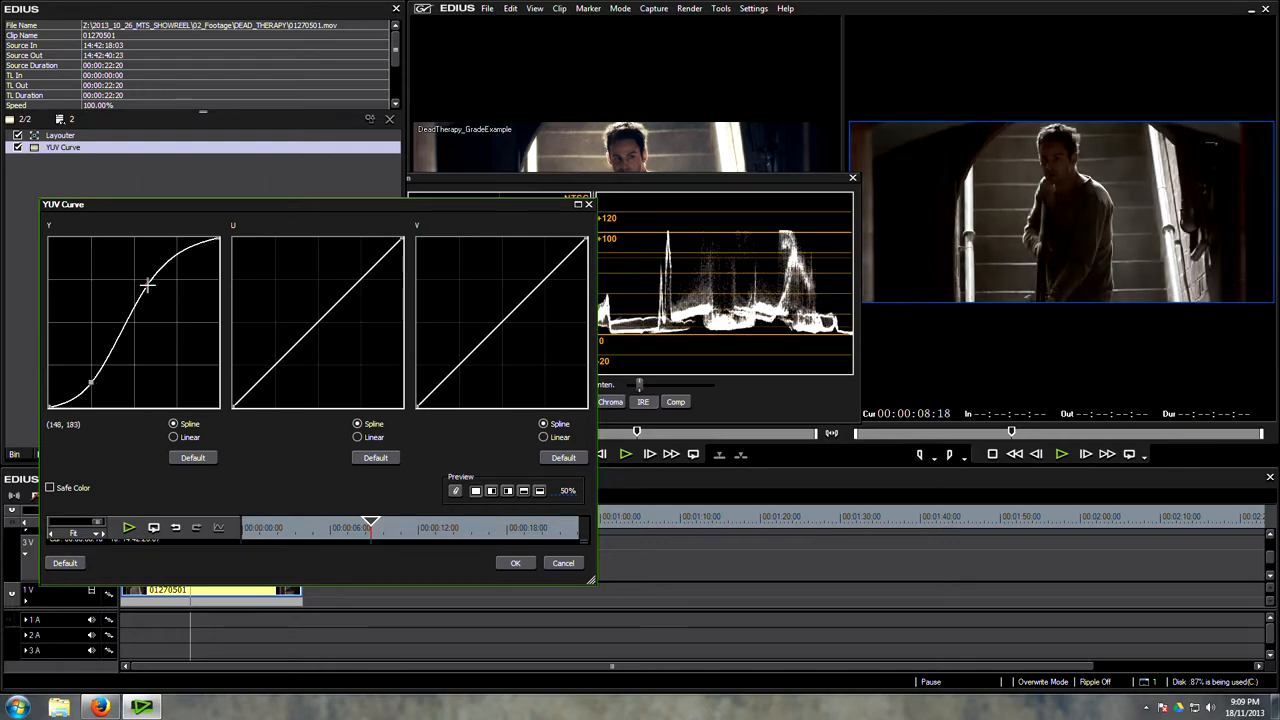
drag(148, 285, 115, 356)
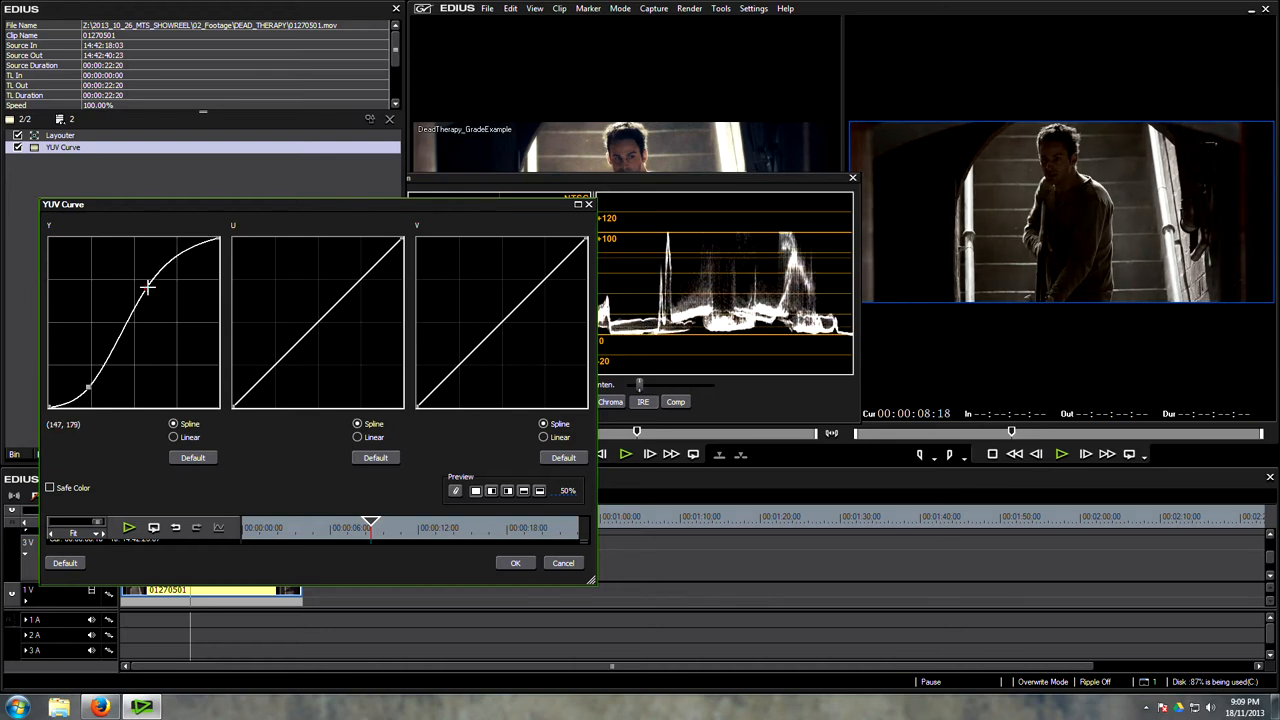
drag(147, 287, 170, 264)
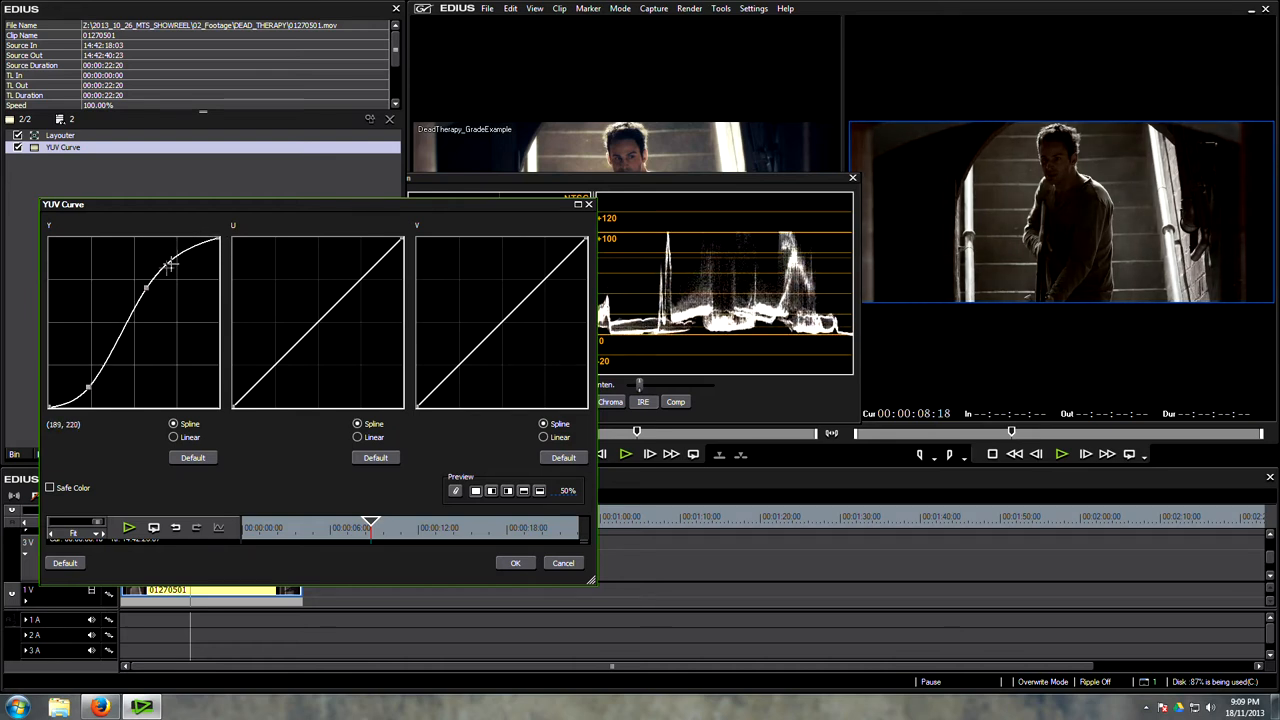
drag(175, 263, 180, 257)
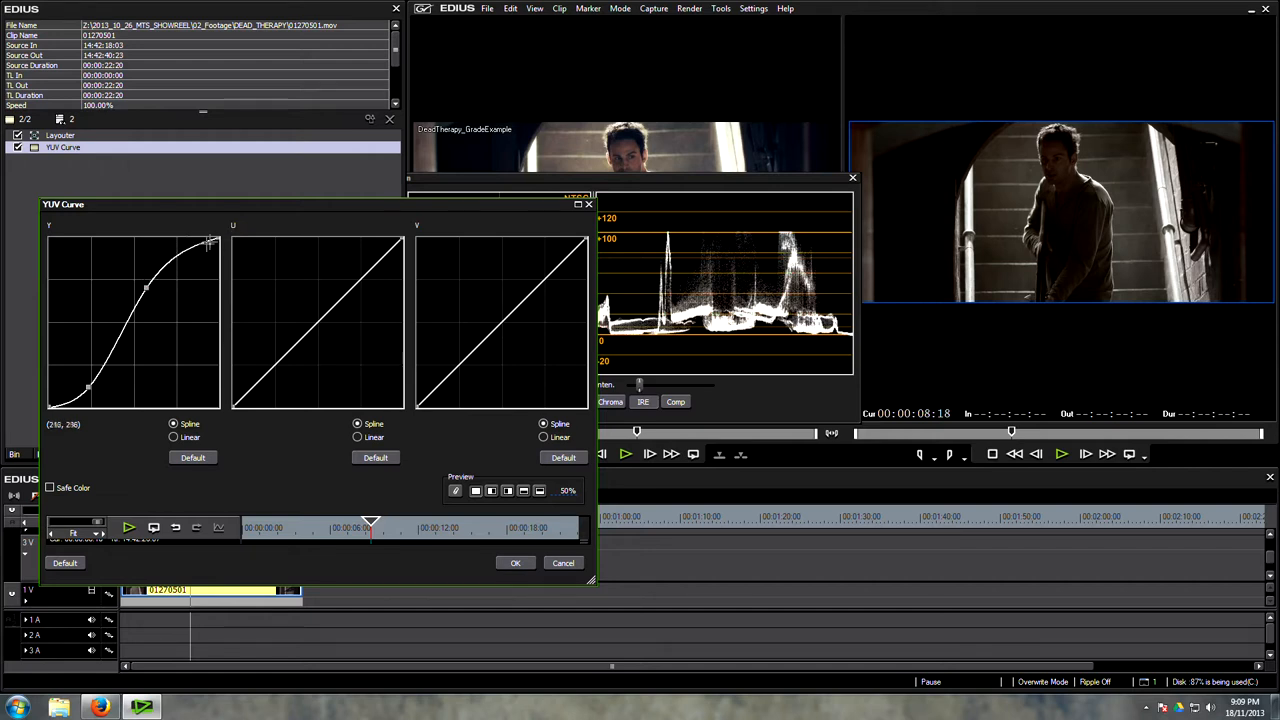
Refine the Y curve: deepen the blacks, lift top highlights, and smooth the midtones
drag(210, 243, 88, 390)
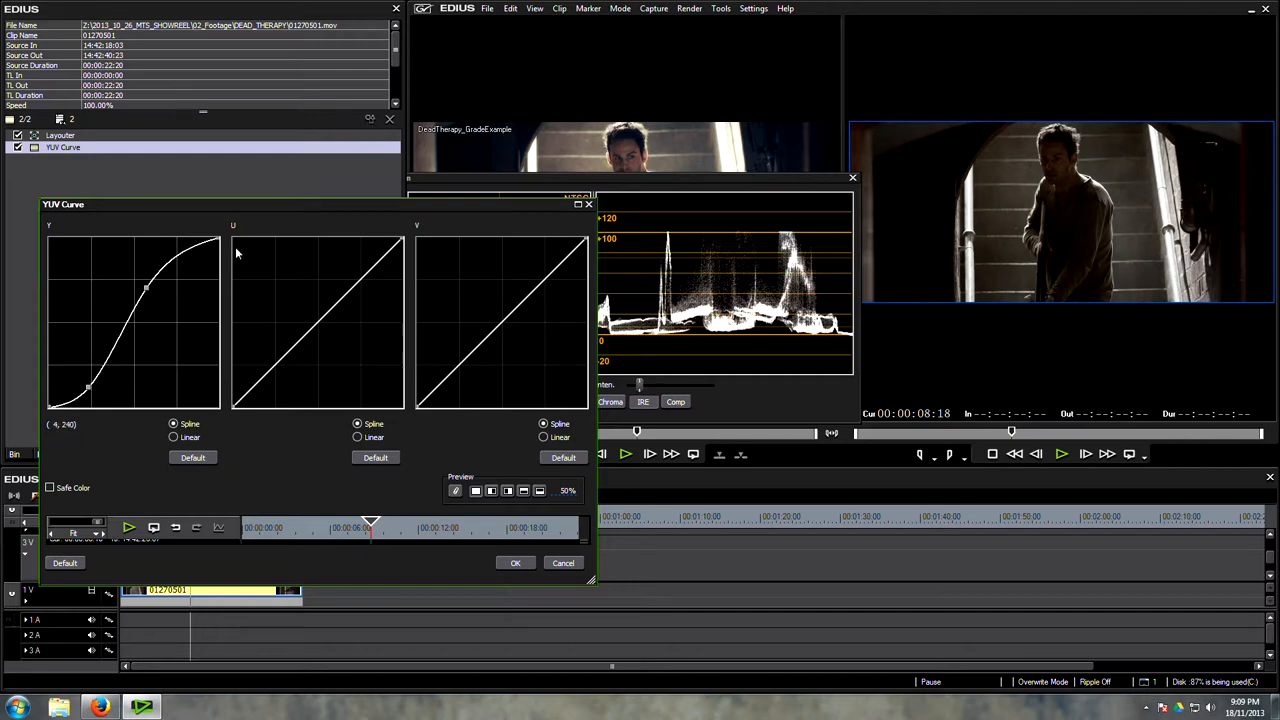
drag(88, 388, 82, 392)
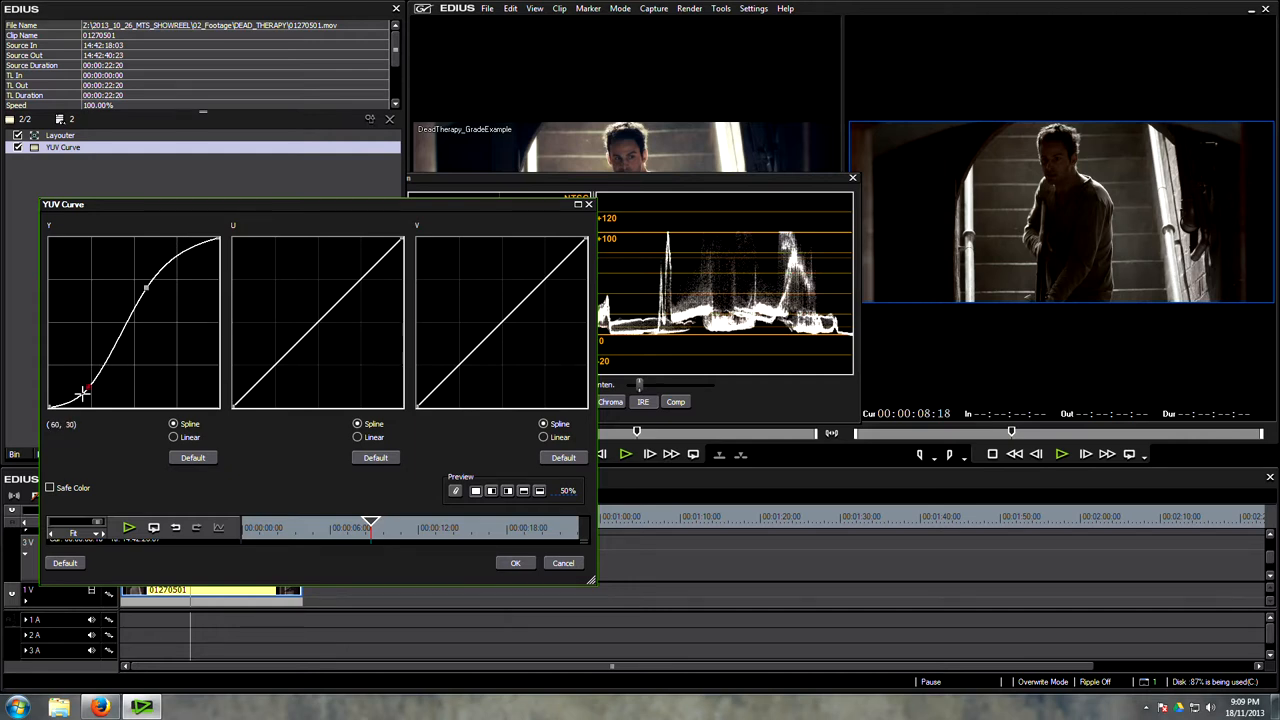
drag(88, 390, 68, 405)
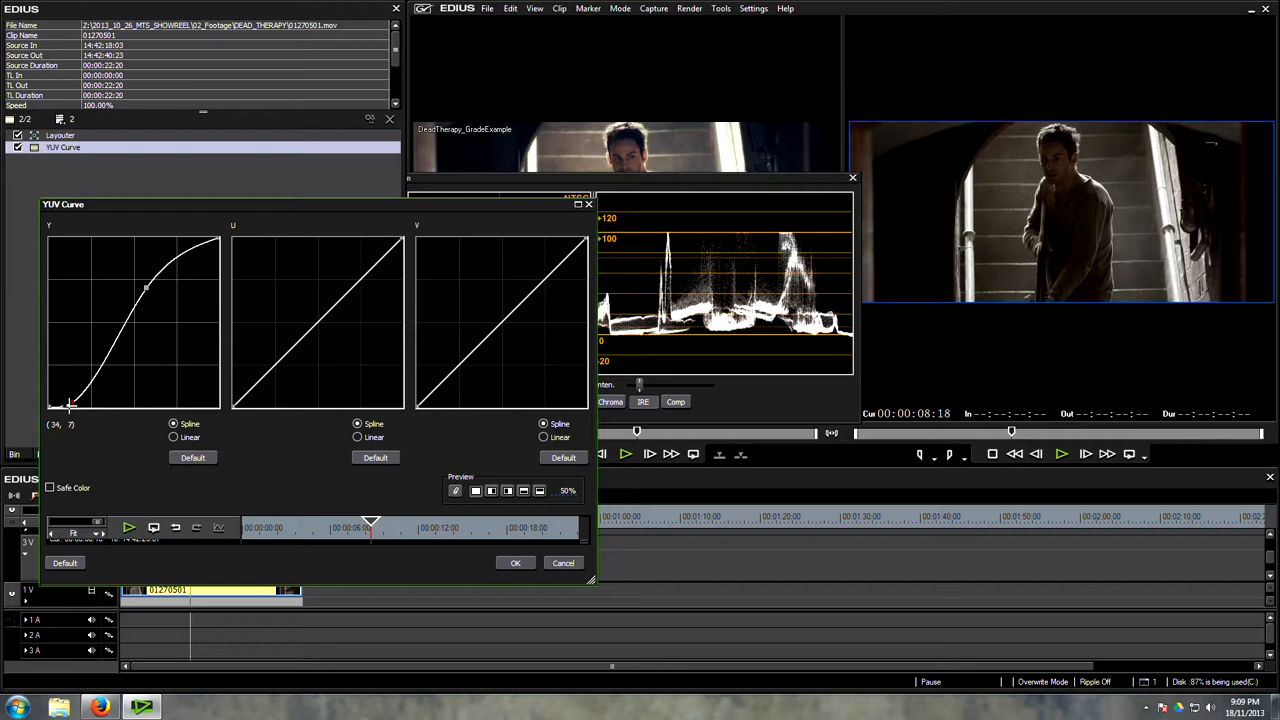
drag(68, 408, 90, 380)
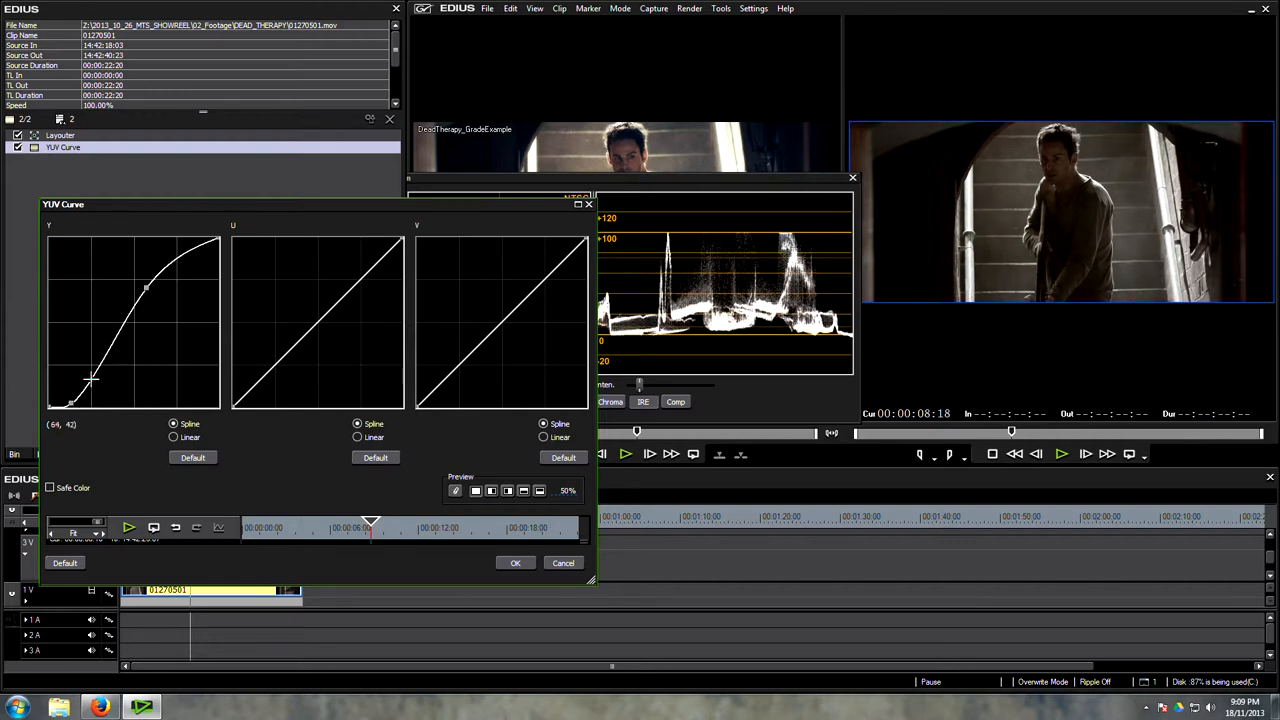
drag(92, 380, 90, 383)
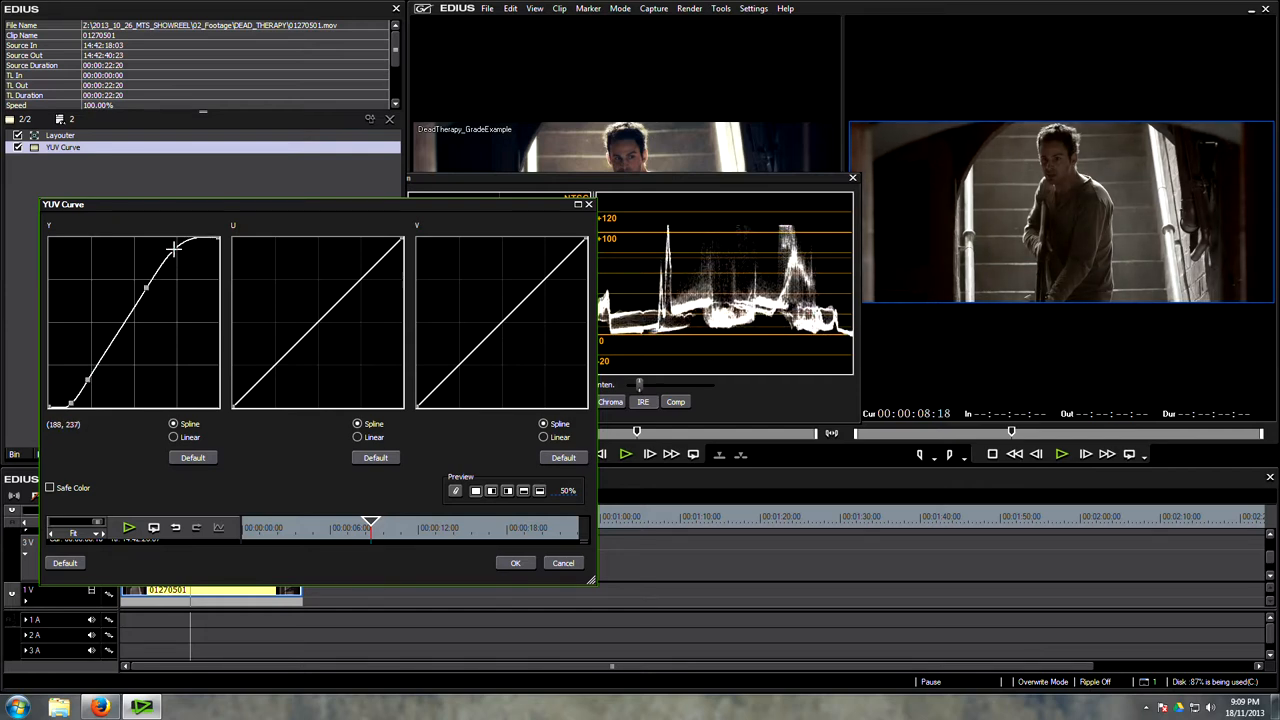
drag(170, 248, 185, 252)
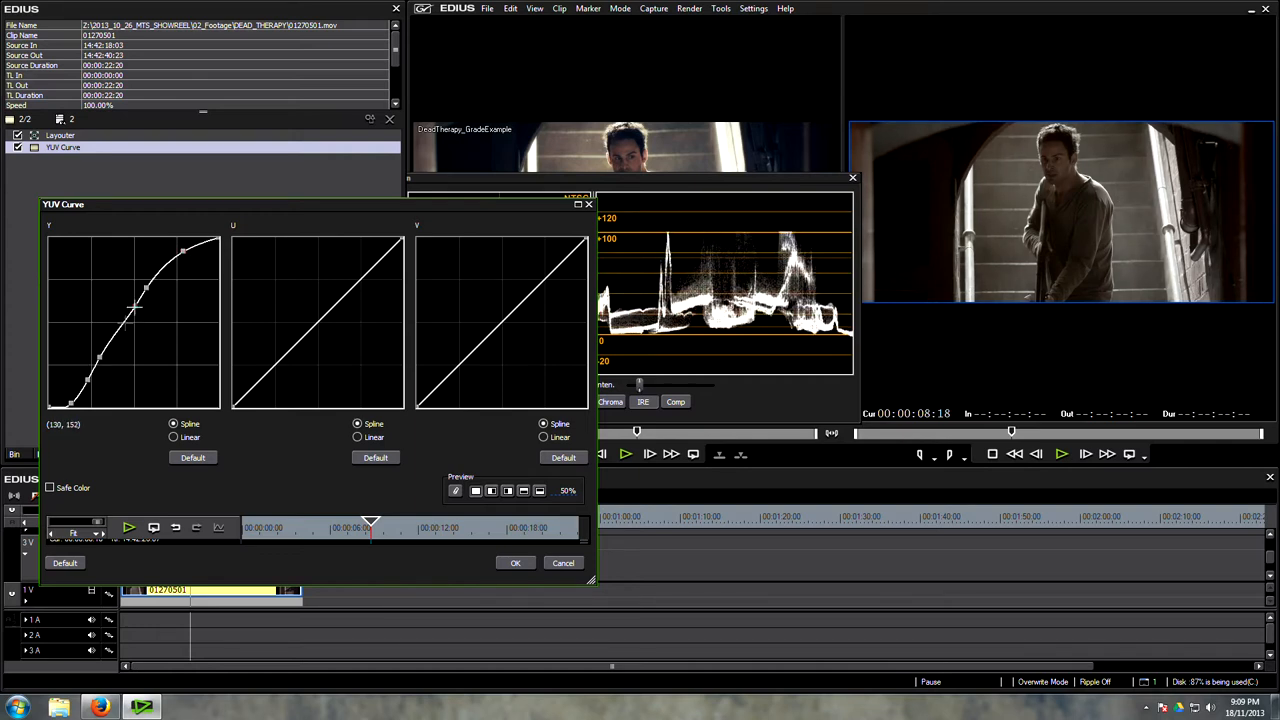
drag(145, 290, 120, 335)
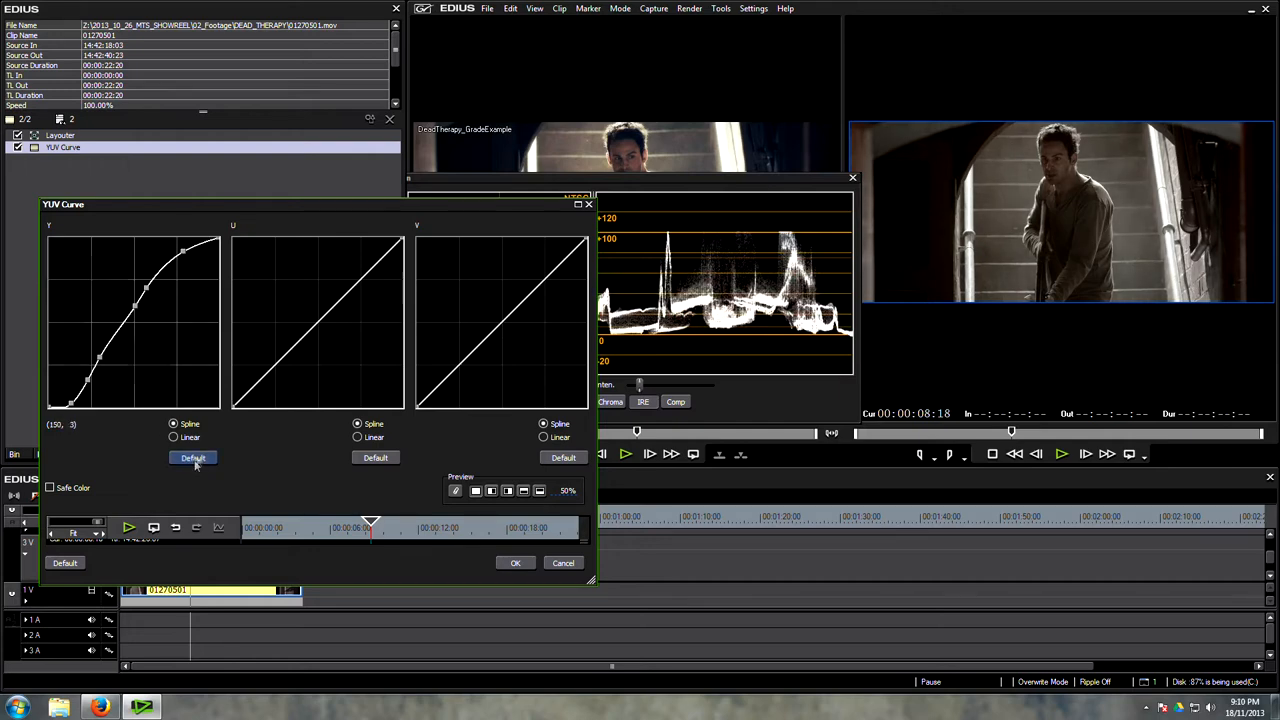
Reset the Y curve to Default and redraw a smooth S-curve with slightly crushed blacks
click(192, 458)
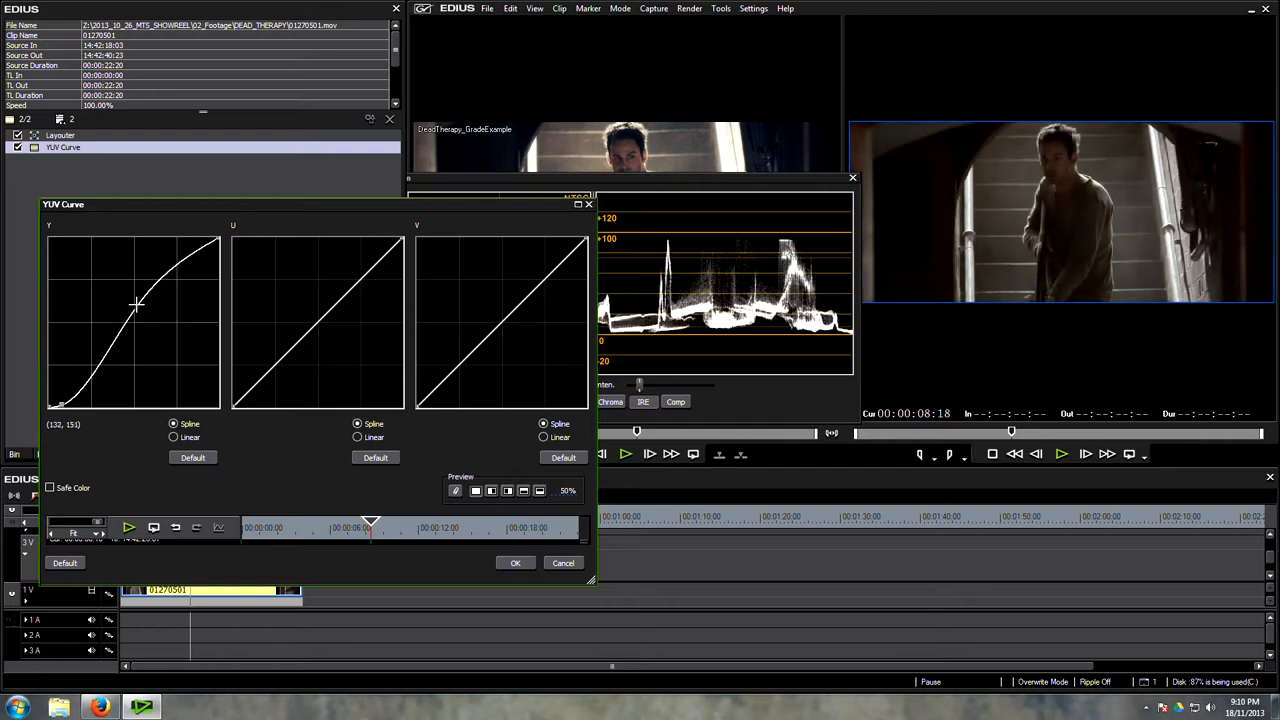
drag(137, 302, 140, 291)
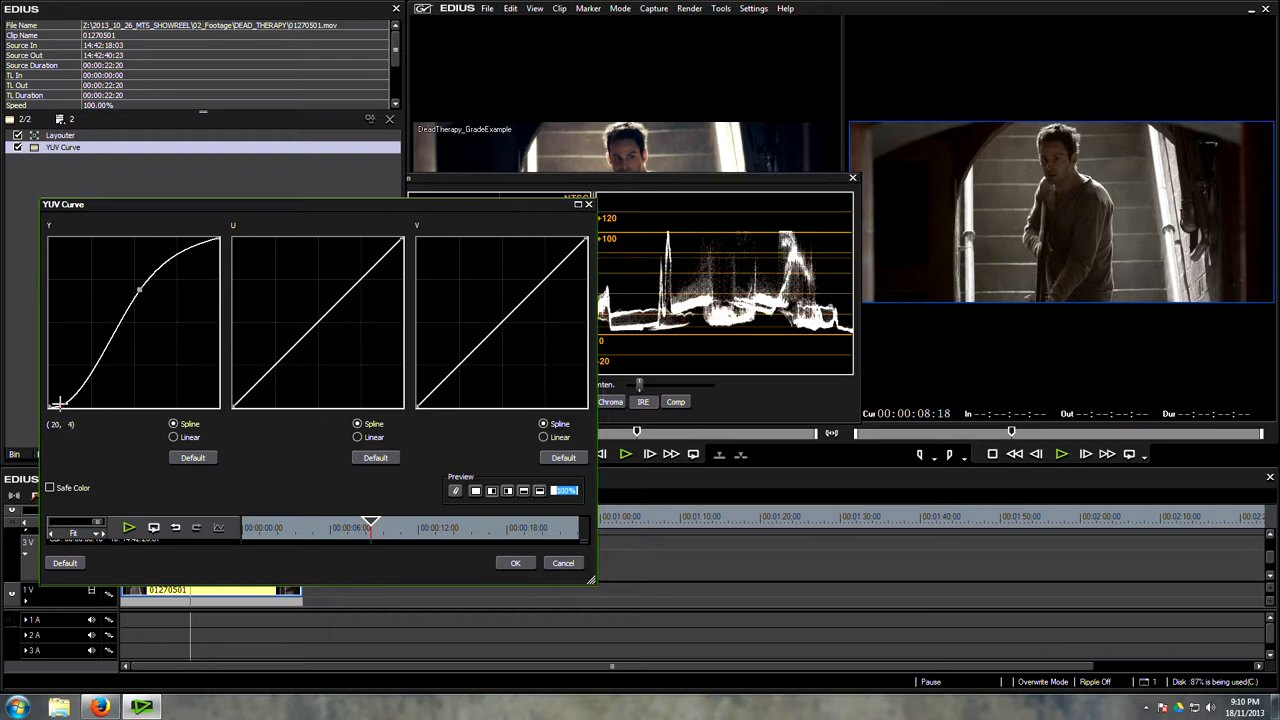
drag(58, 403, 58, 405)
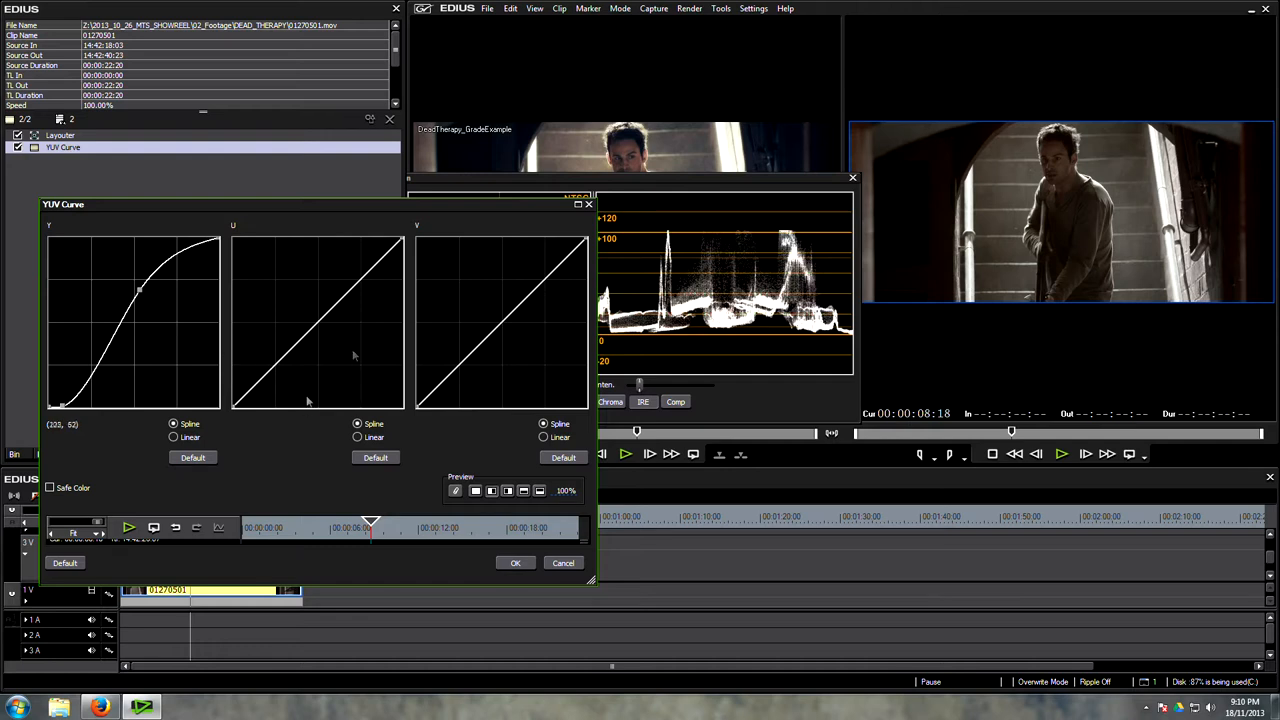
mouse_move(375, 363)
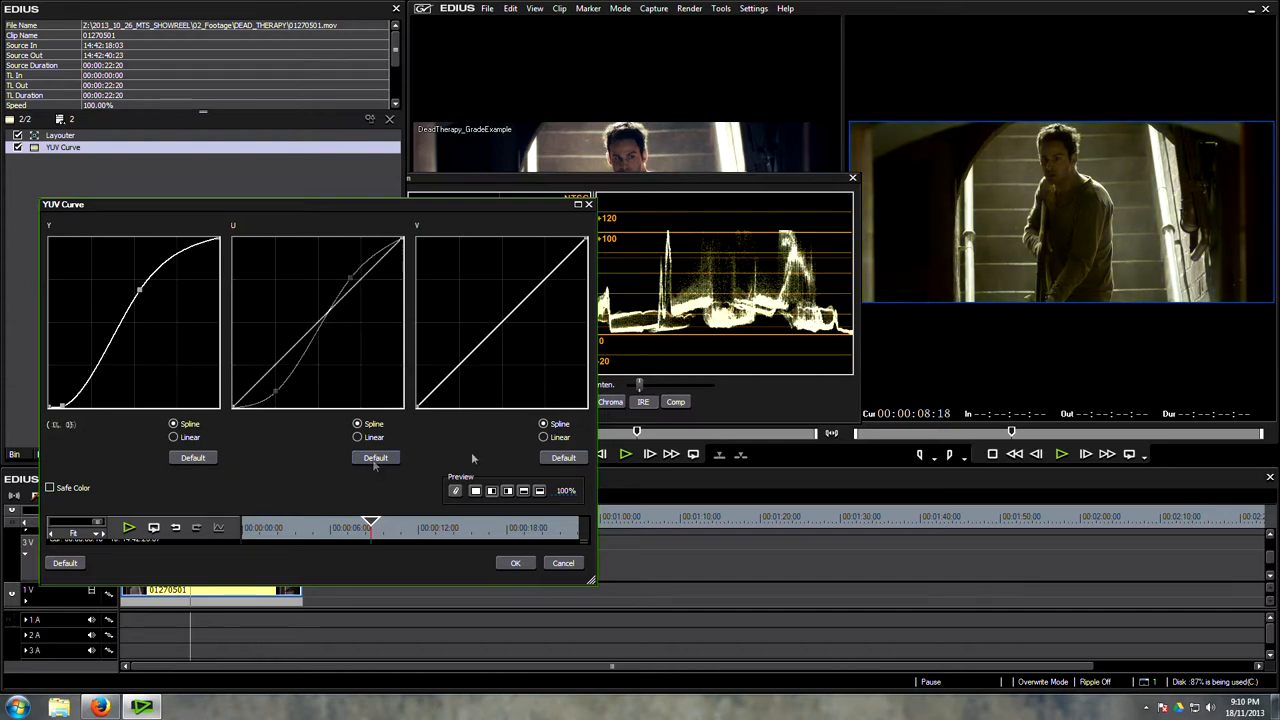
Reset the U curve, steepen both U and V curves, and confirm the YUV Curve dialog
click(375, 457)
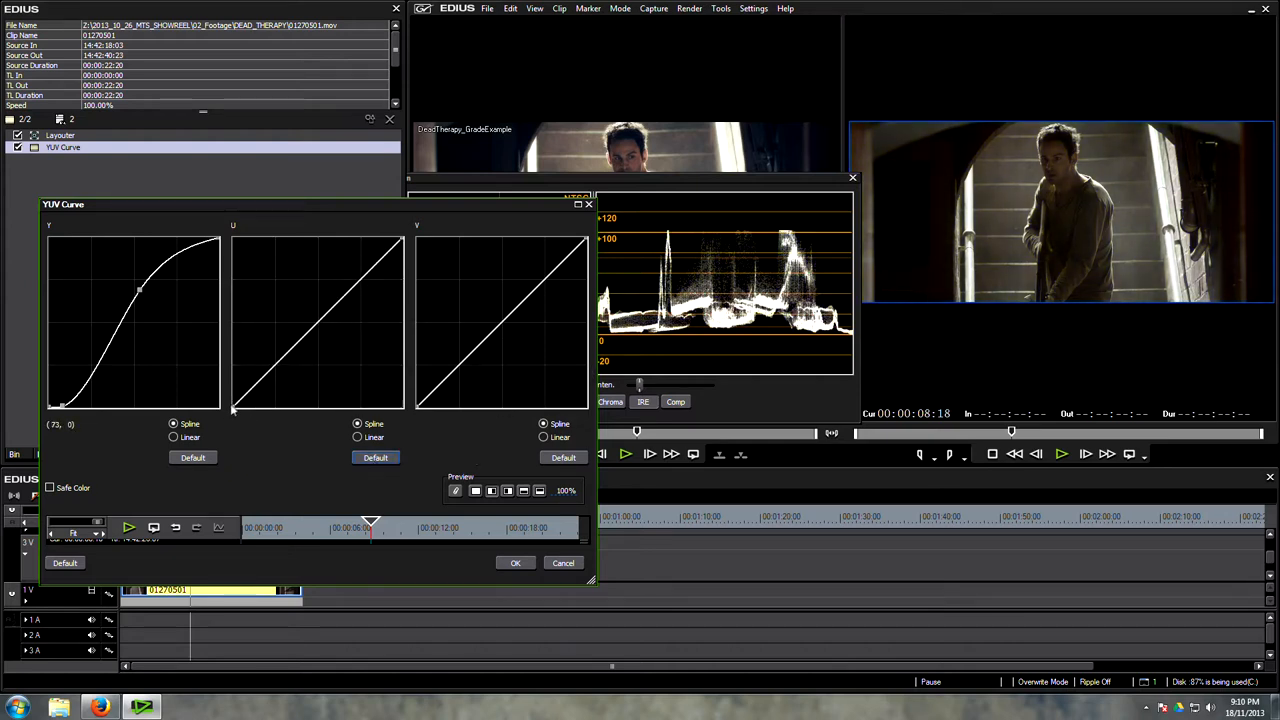
drag(390, 245, 398, 238)
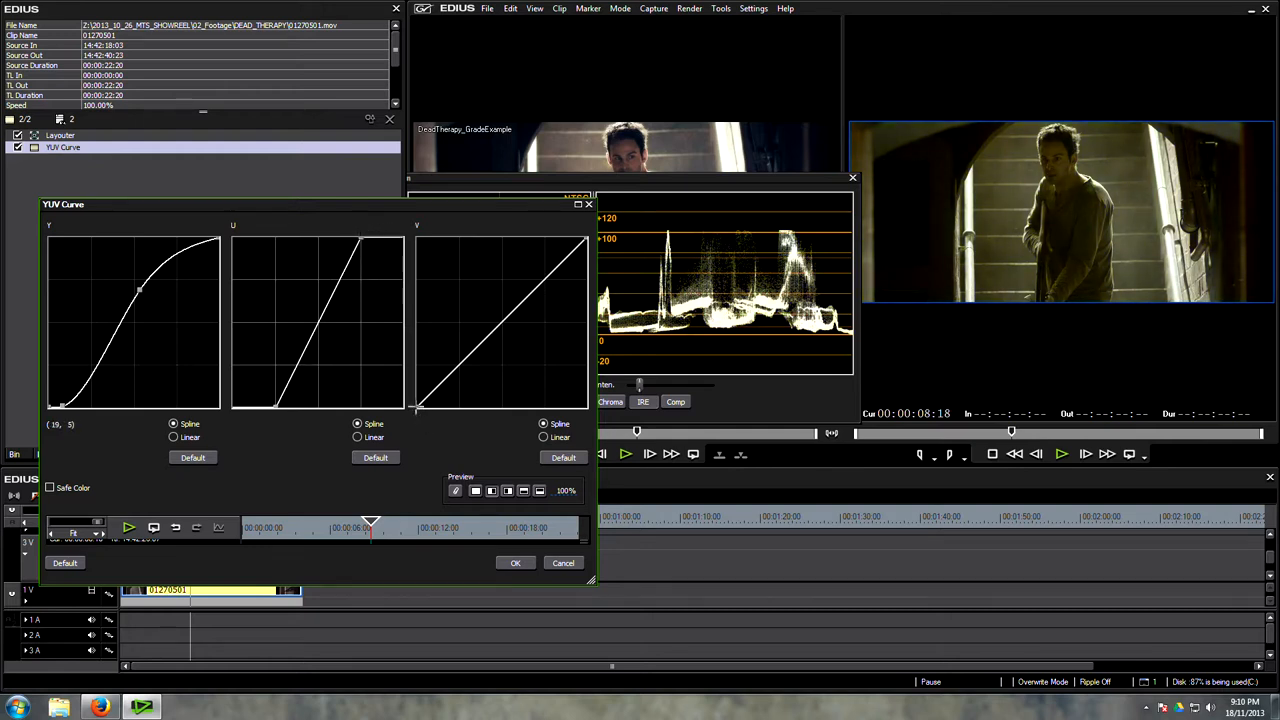
drag(420, 405, 458, 410)
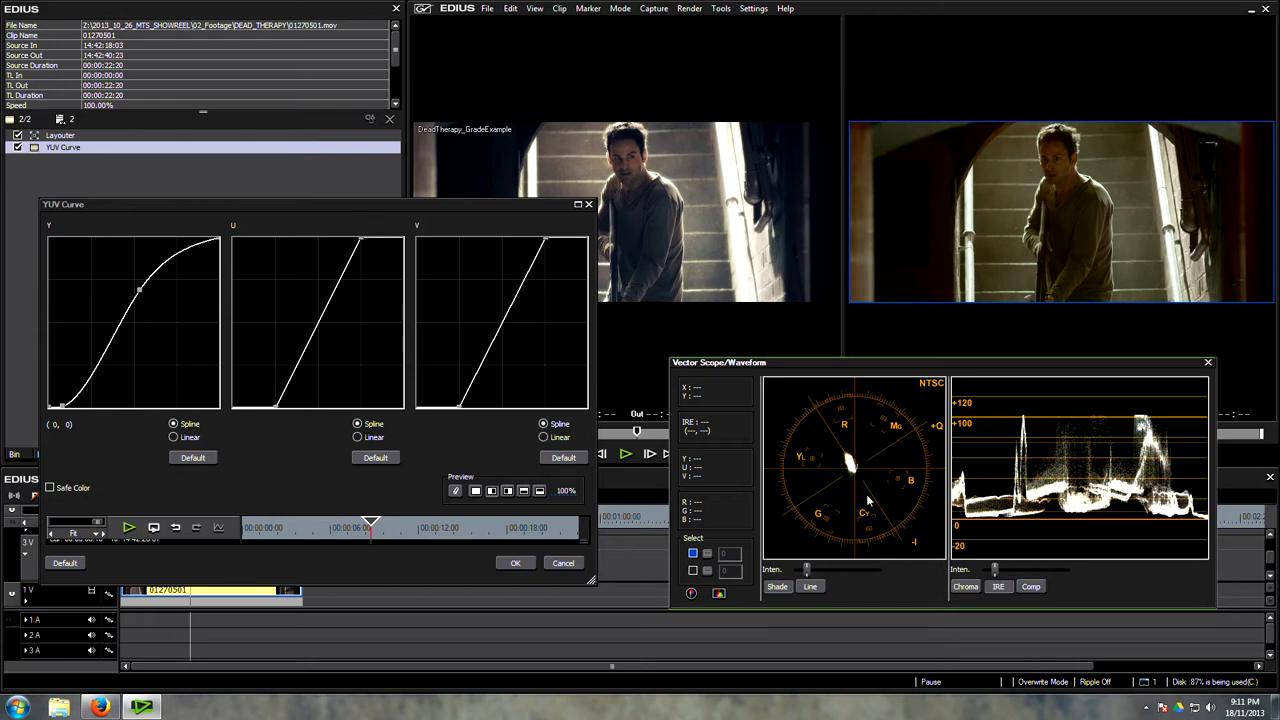
mouse_move(862, 485)
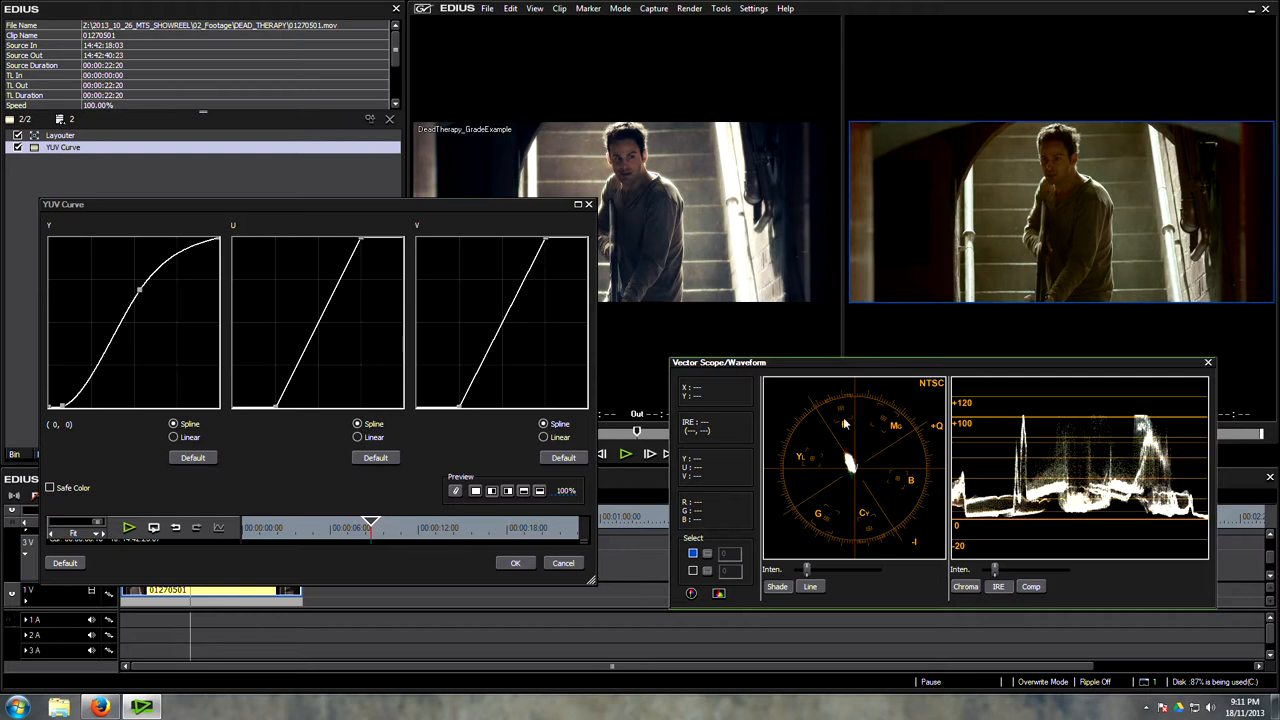
mouse_move(800, 459)
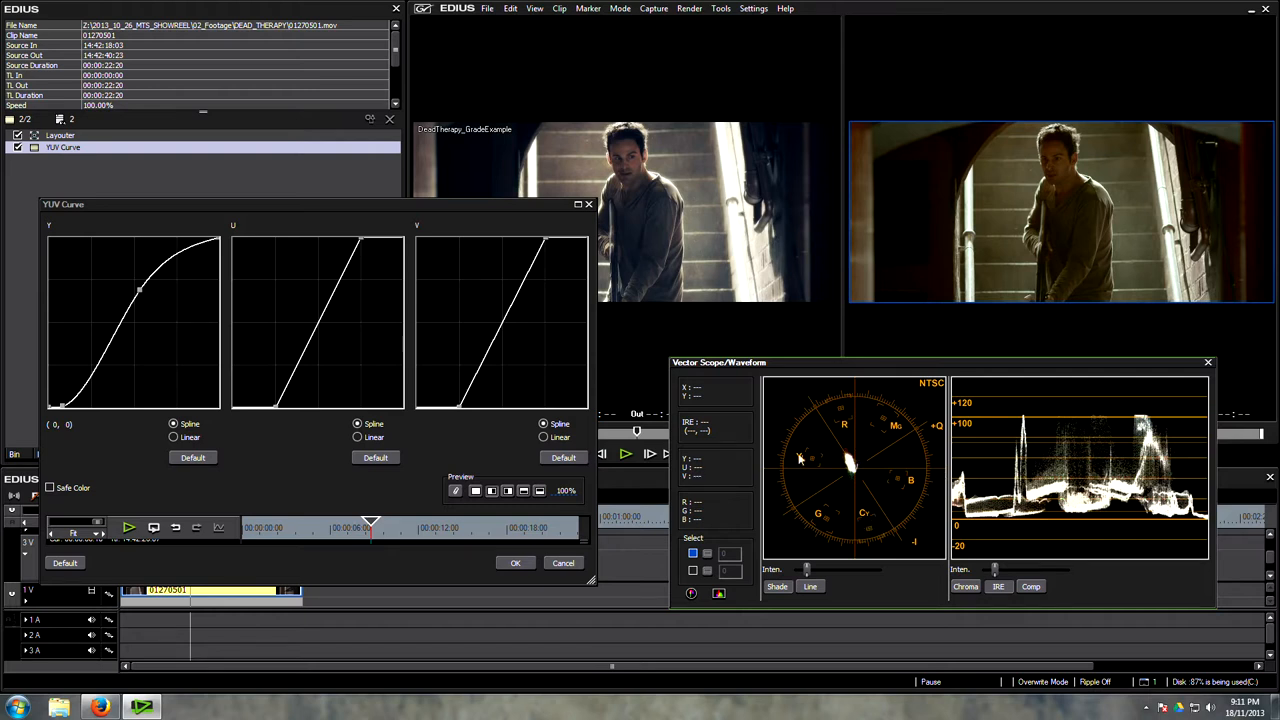
mouse_move(845, 447)
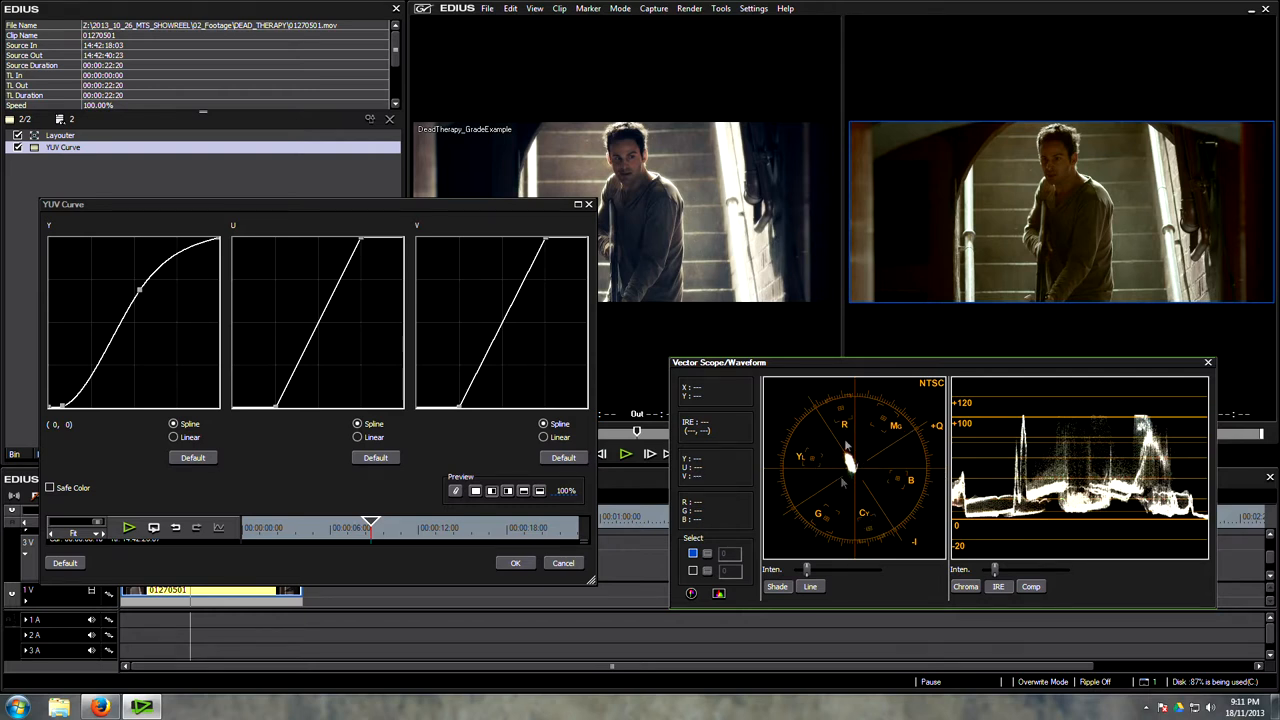
mouse_move(943, 400)
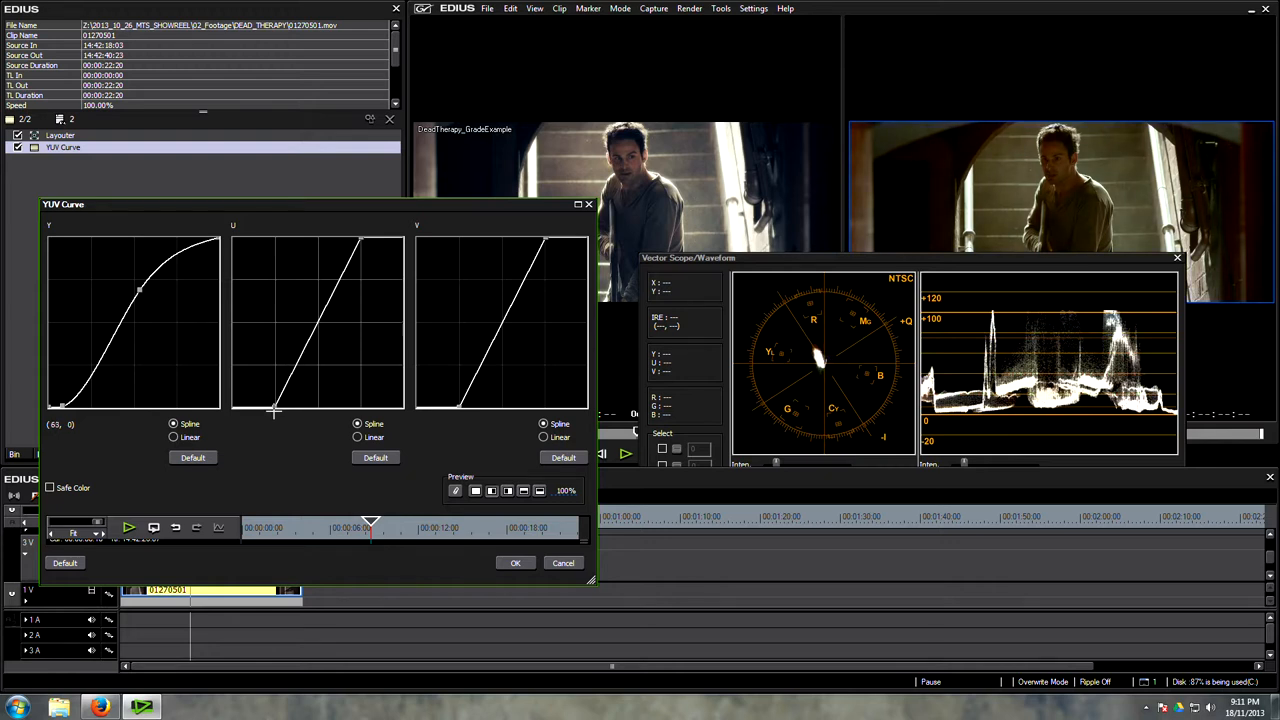
drag(280, 415, 270, 412)
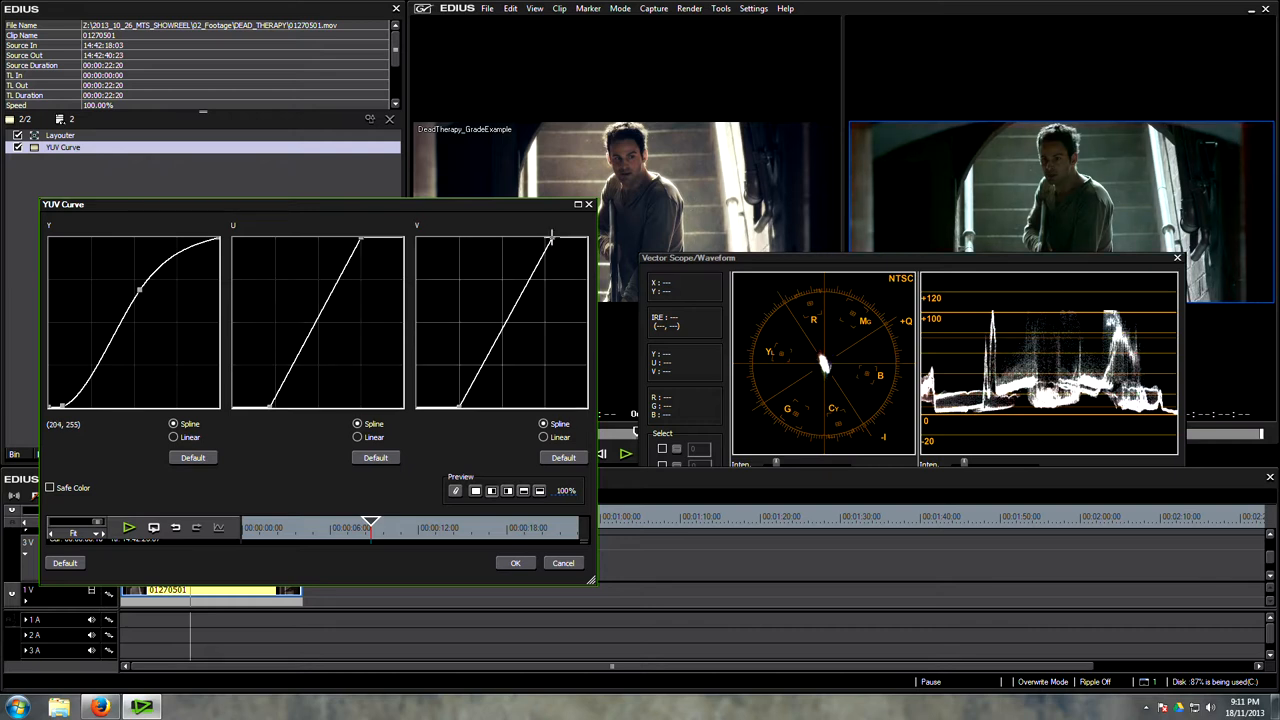
drag(550, 238, 548, 237)
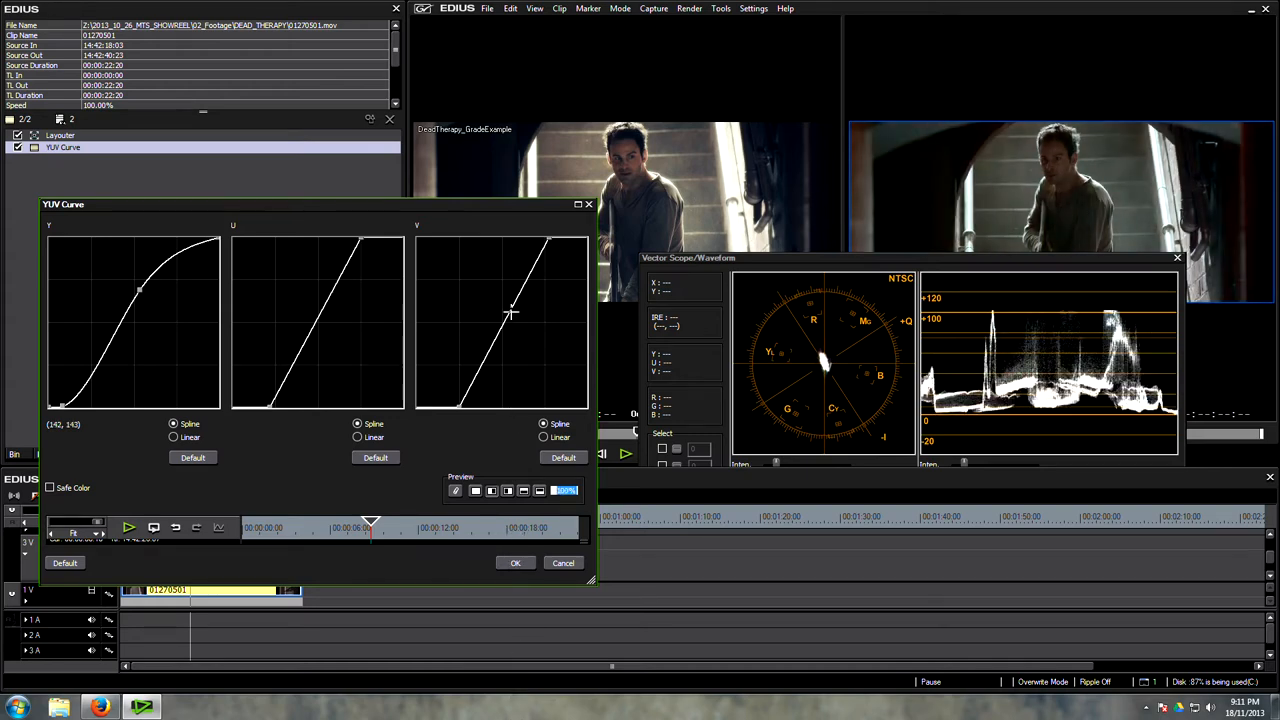
click(515, 562)
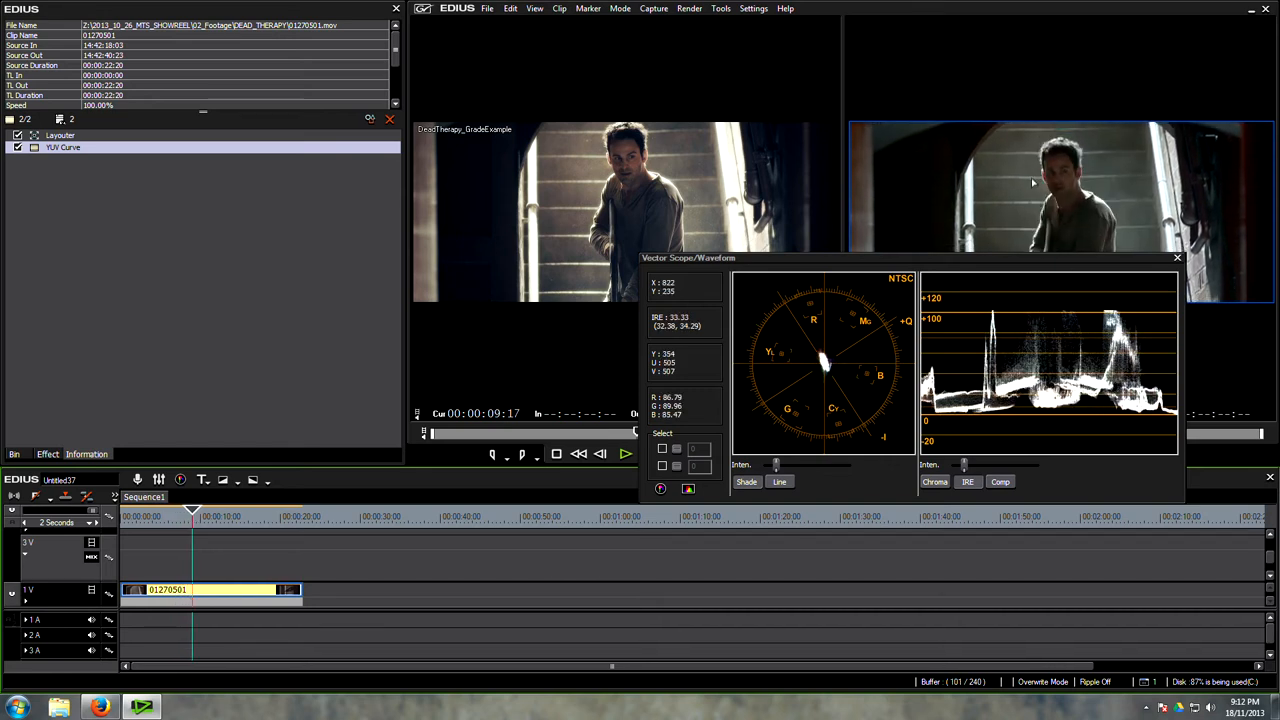
Open the current project setting's details from the settings menu
click(753, 8)
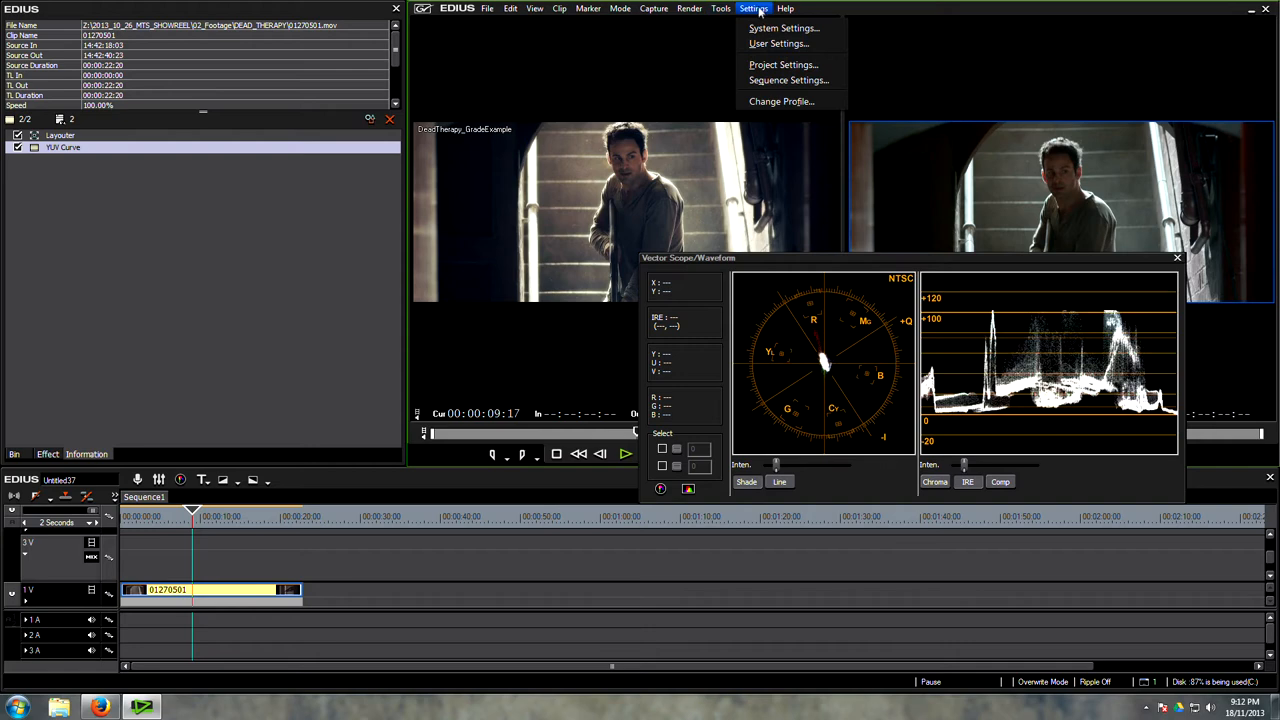
click(783, 64)
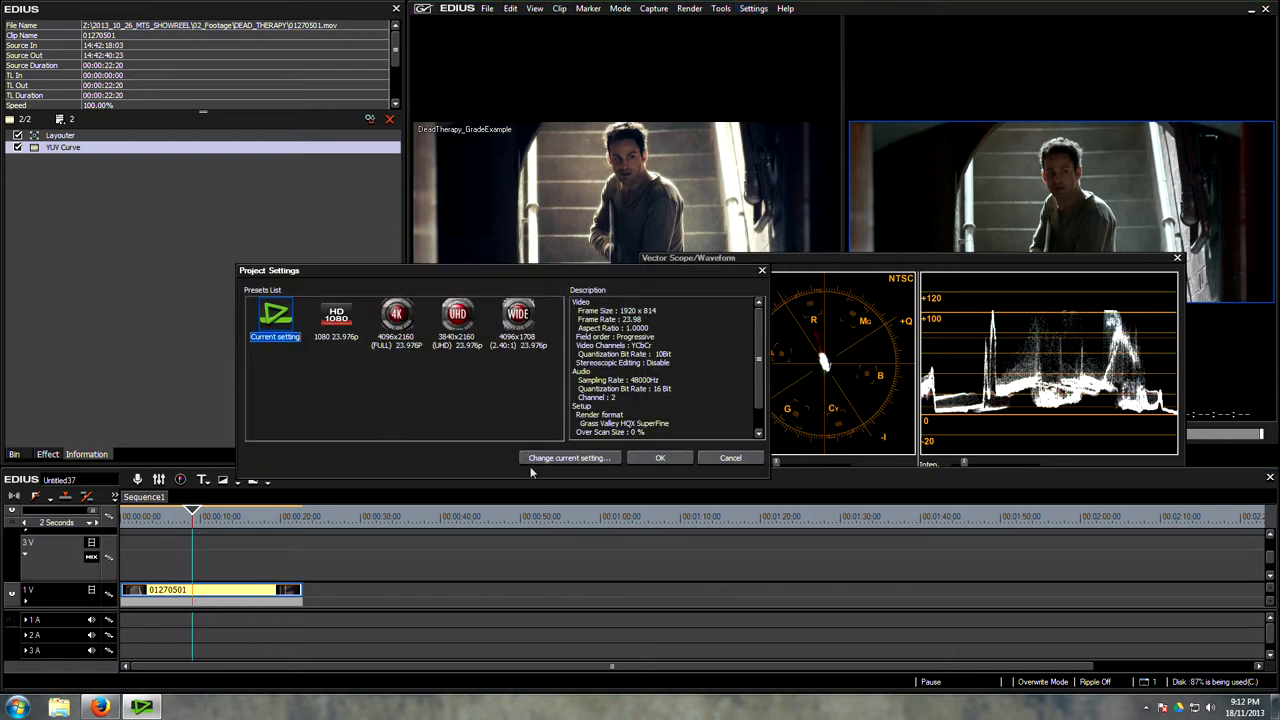
click(568, 457)
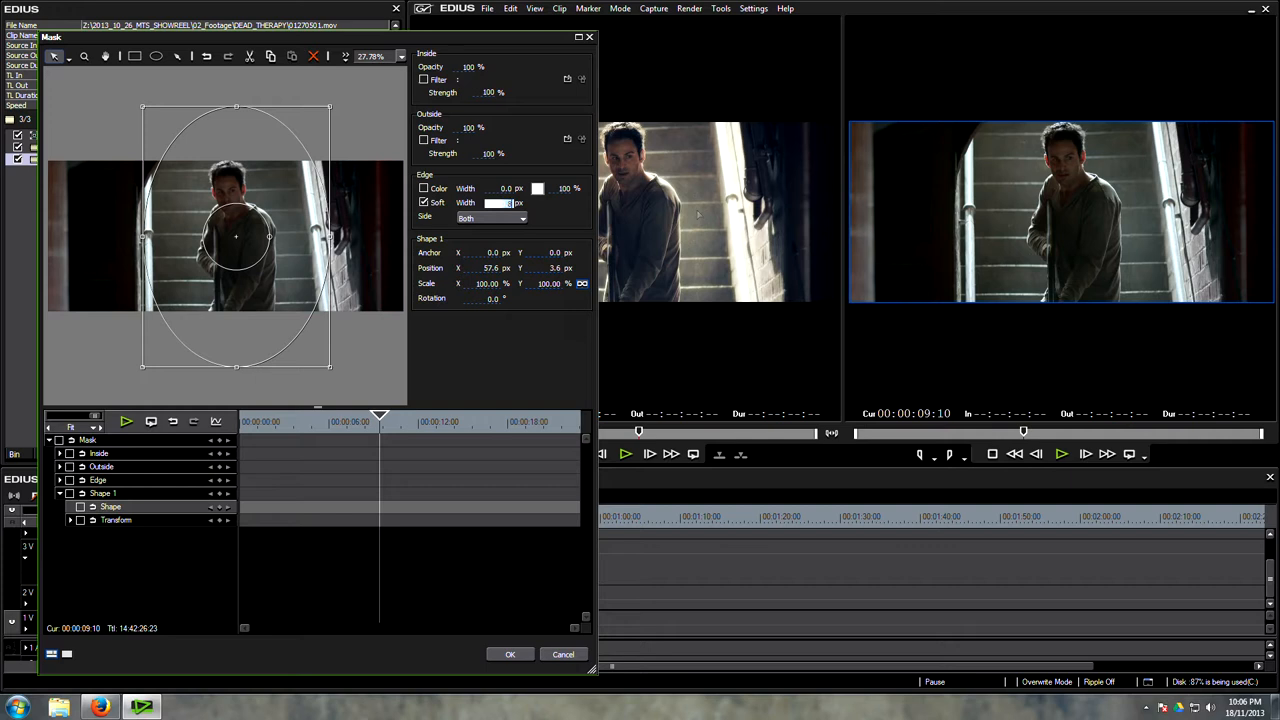
Soften the mask edge to 800 px and enable a filter for inside the mask
text(800.0)
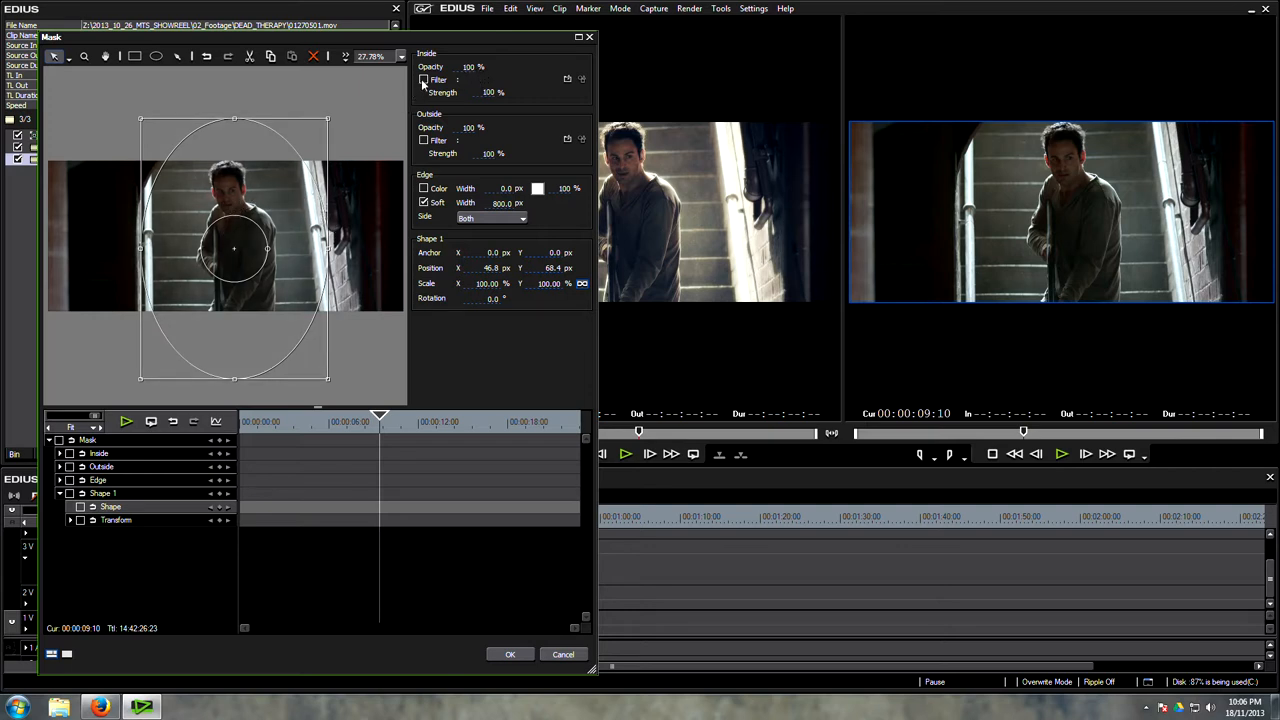
click(424, 79)
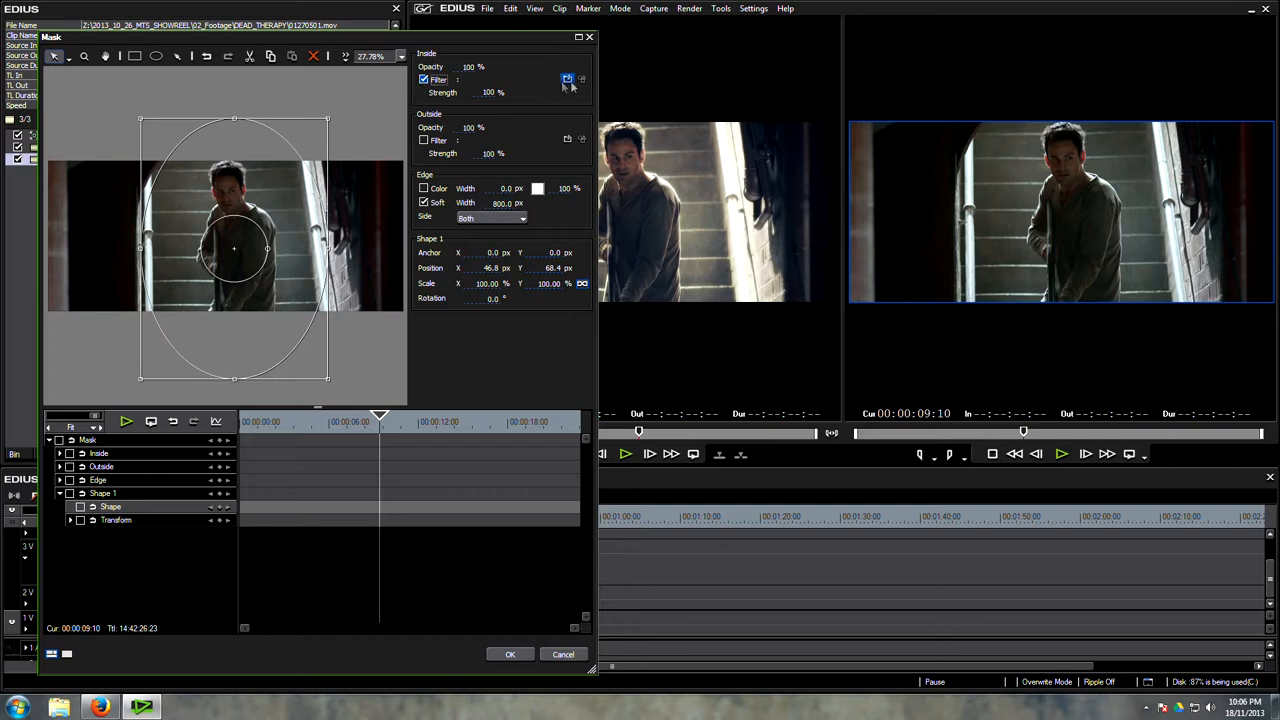
click(567, 79)
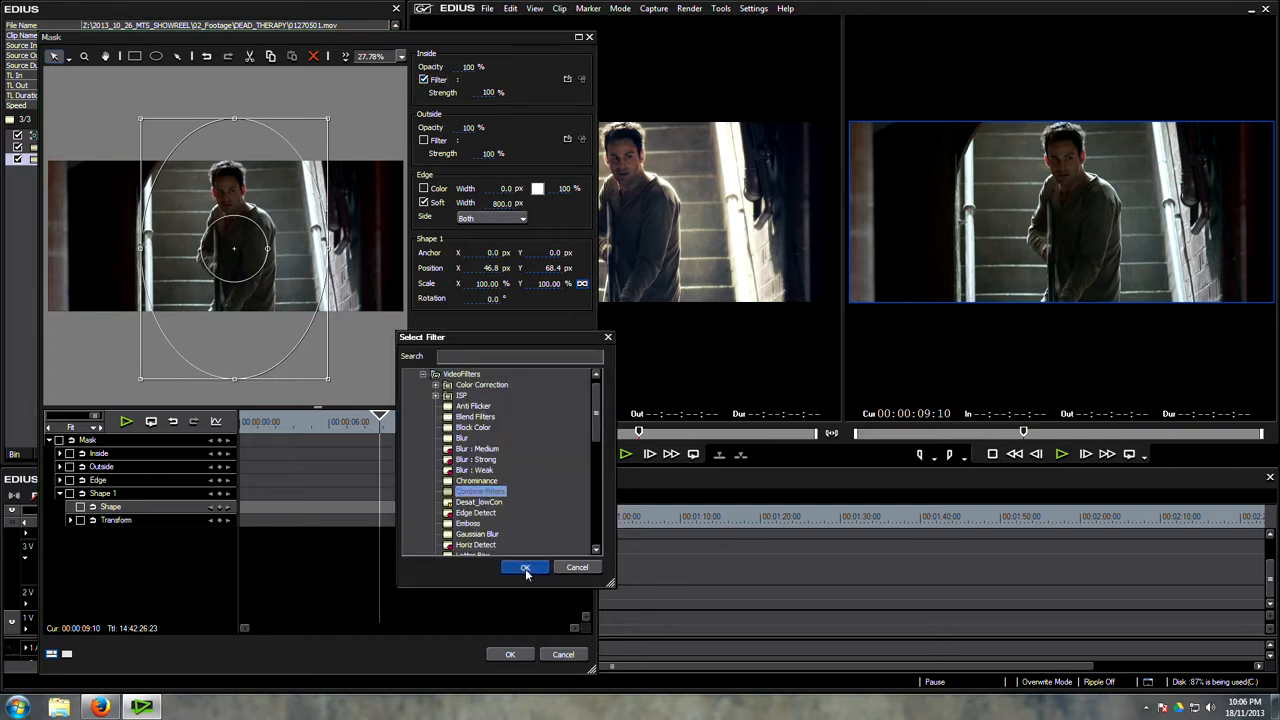
Use Combine Filters inside the mask and raise its Sharpness amount
click(525, 567)
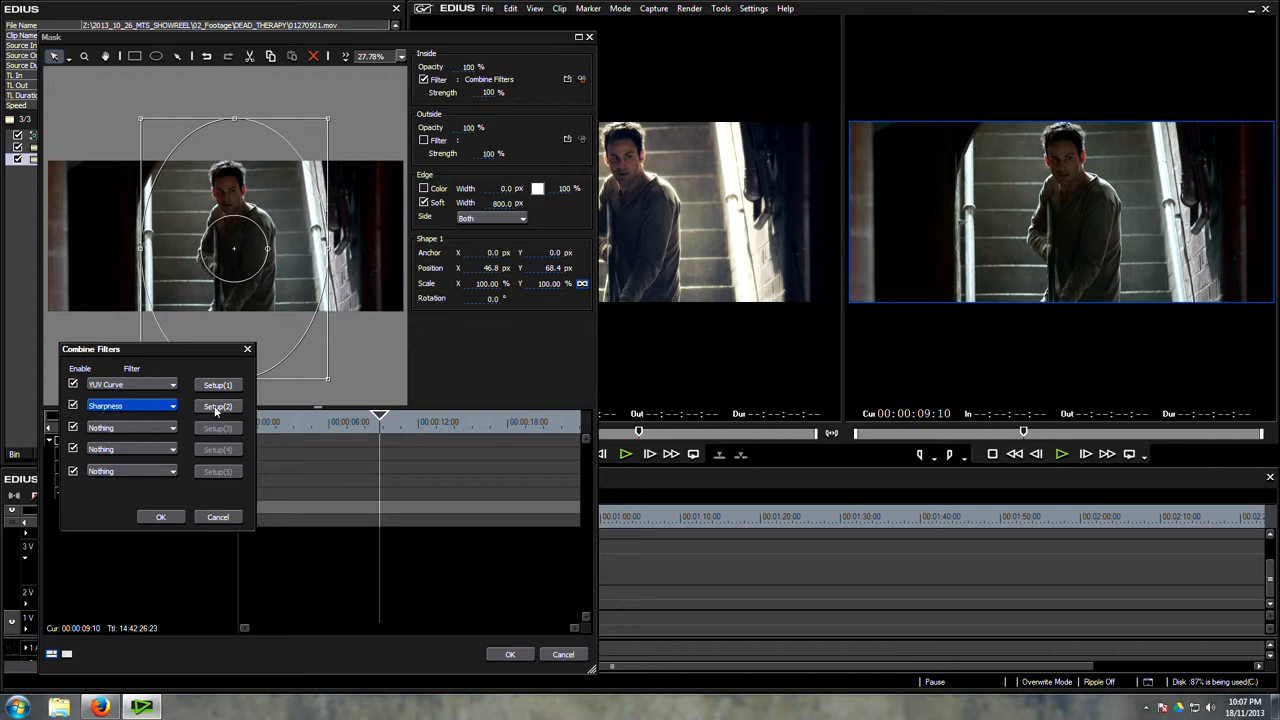
click(217, 405)
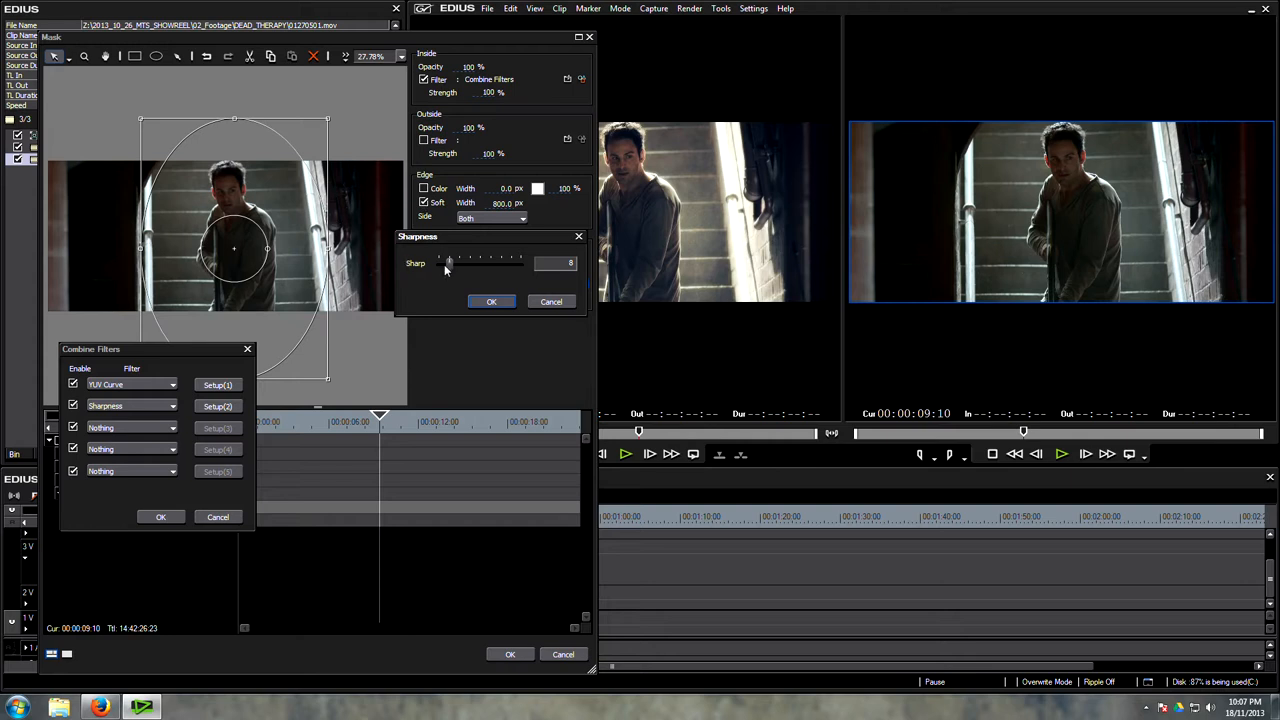
drag(447, 263, 484, 263)
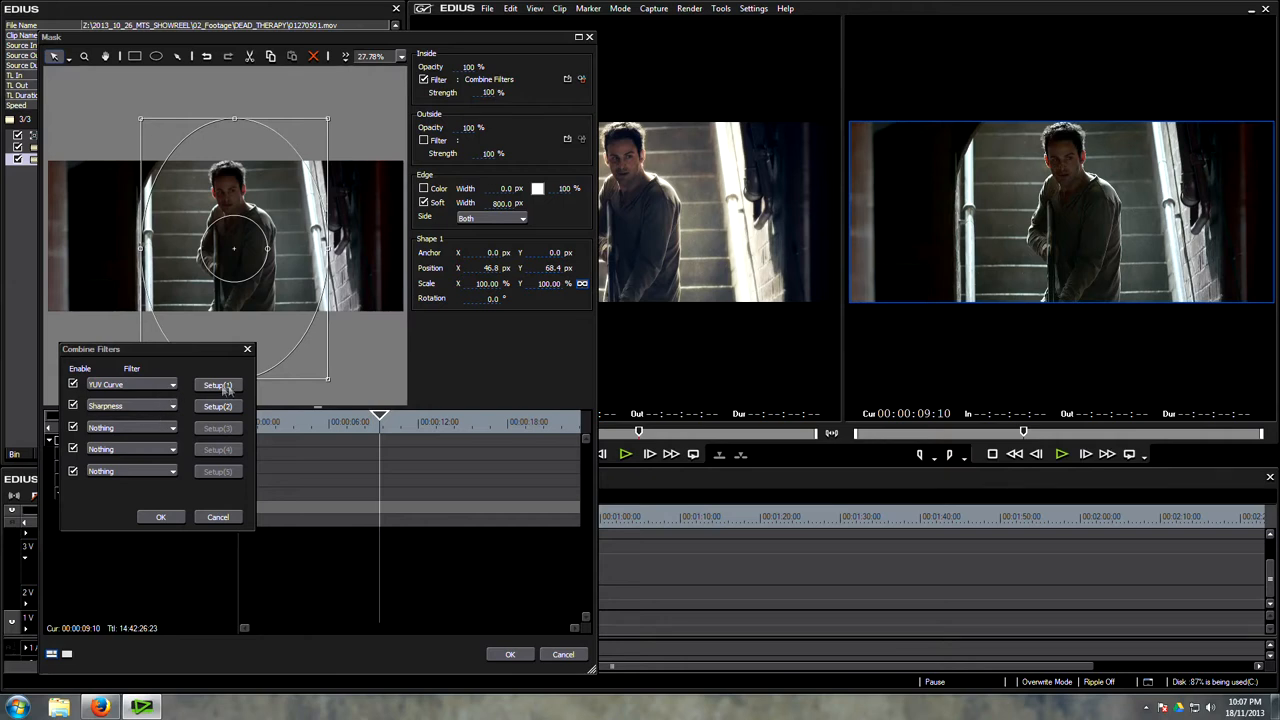
Bend the YUV Curve's Y curve to brighten midtones and highlights, then confirm the mask
click(218, 384)
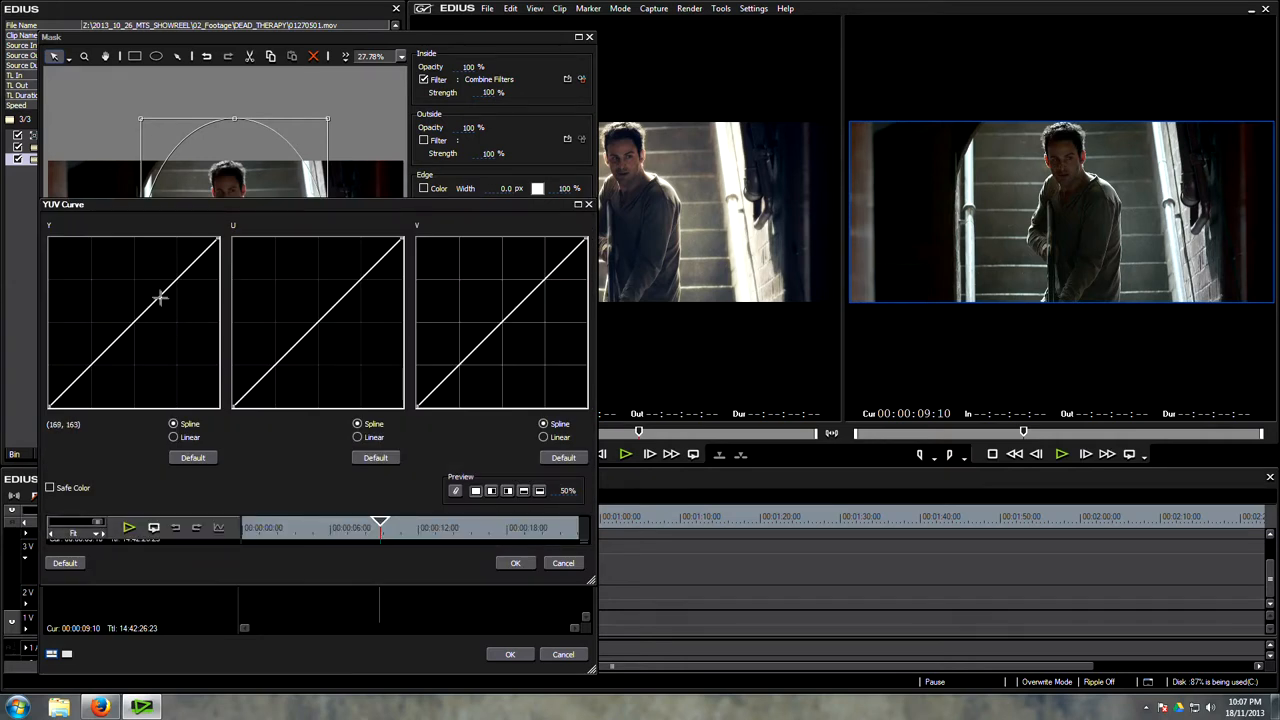
drag(160, 297, 155, 285)
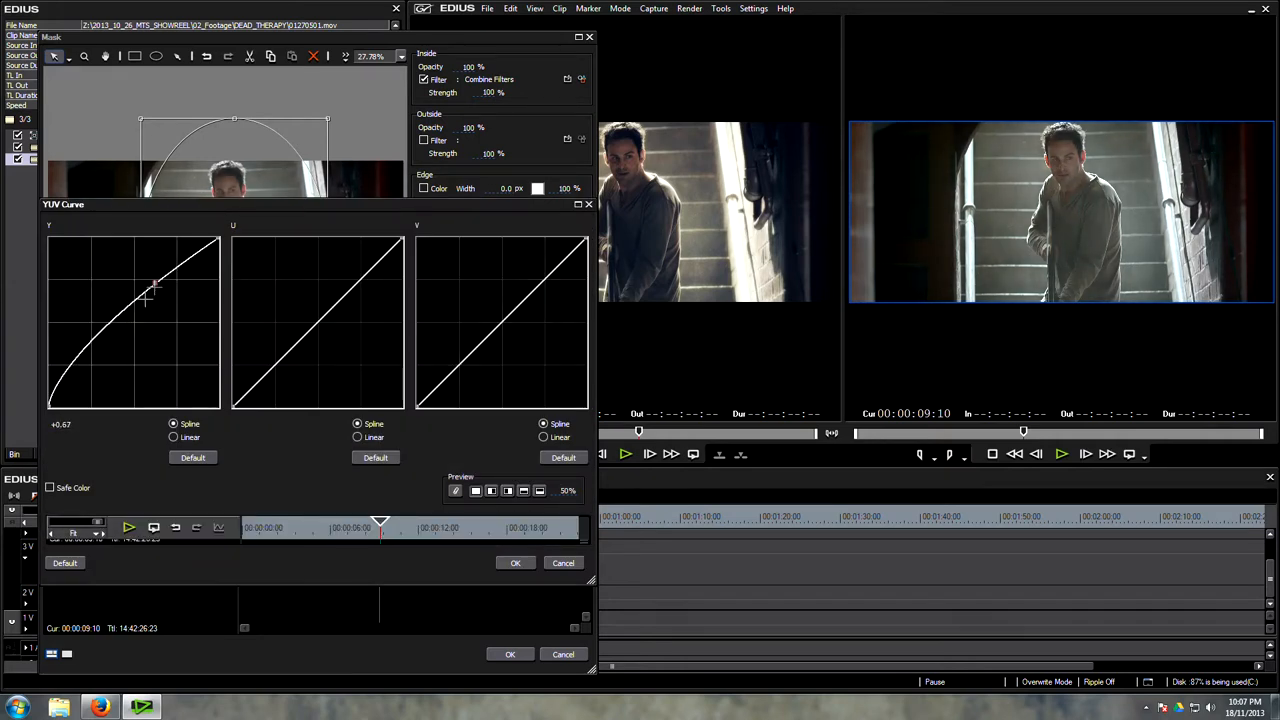
drag(155, 285, 90, 375)
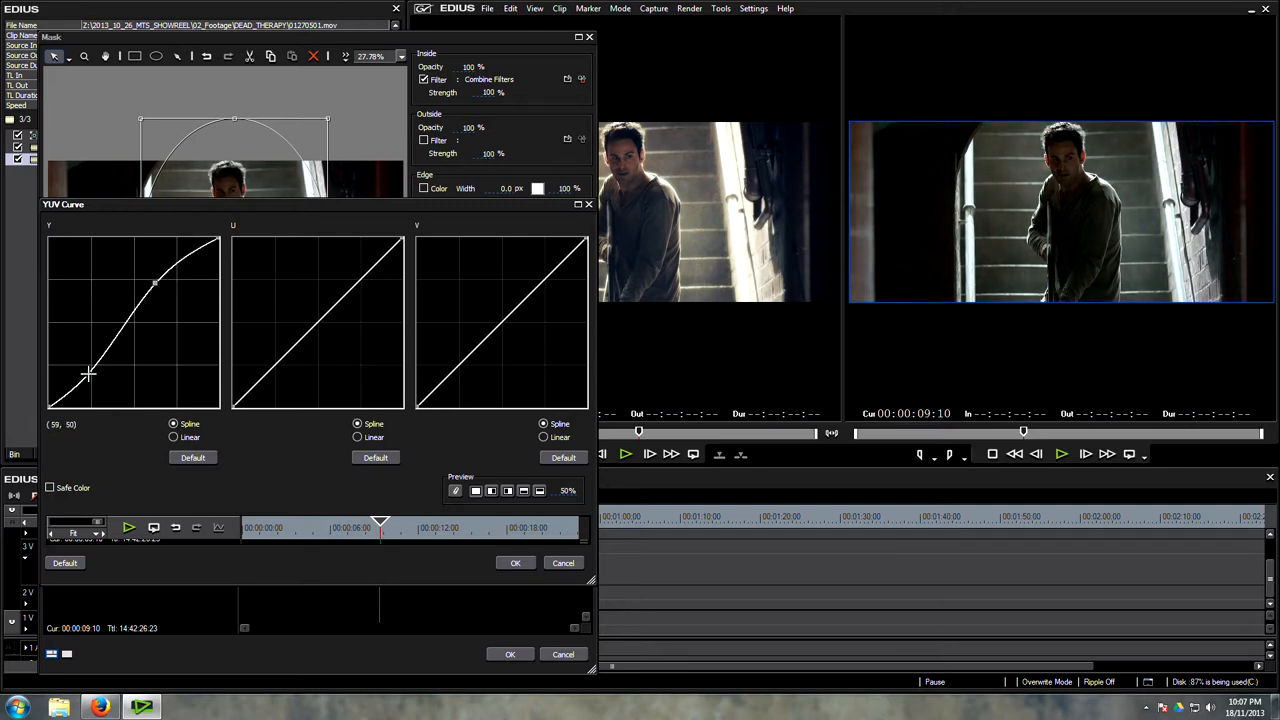
drag(85, 374, 87, 367)
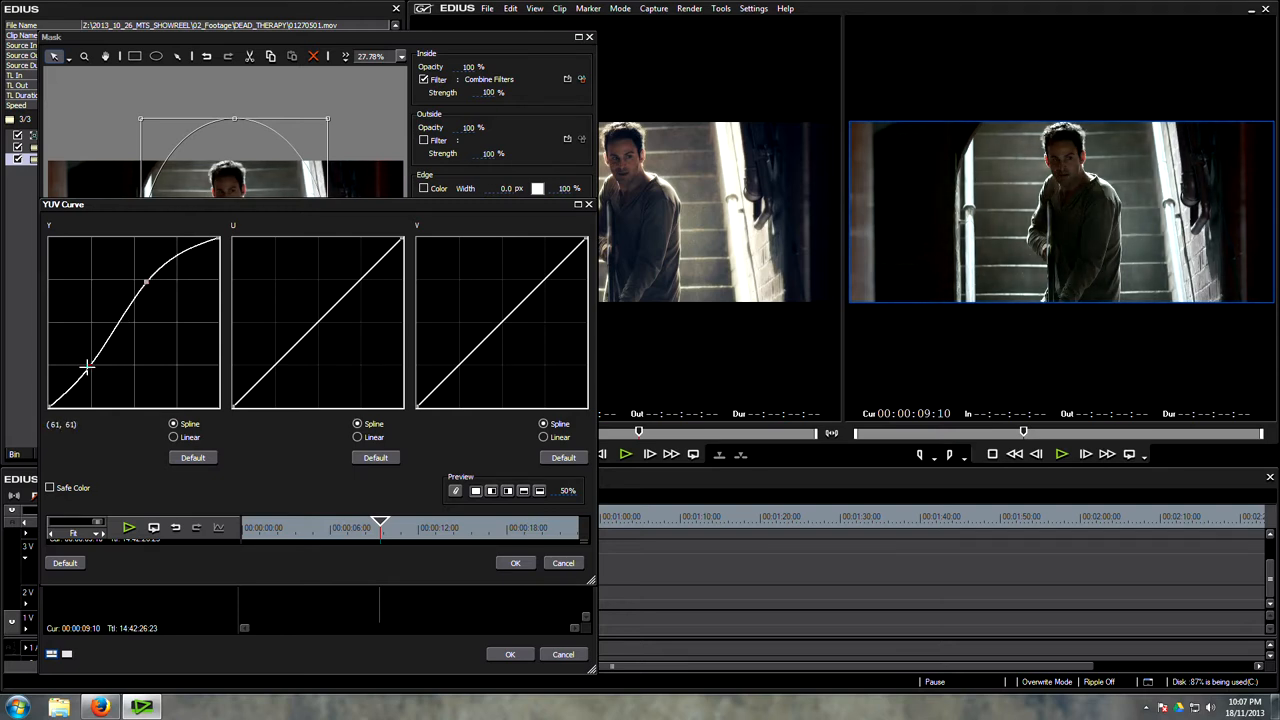
drag(87, 368, 85, 365)
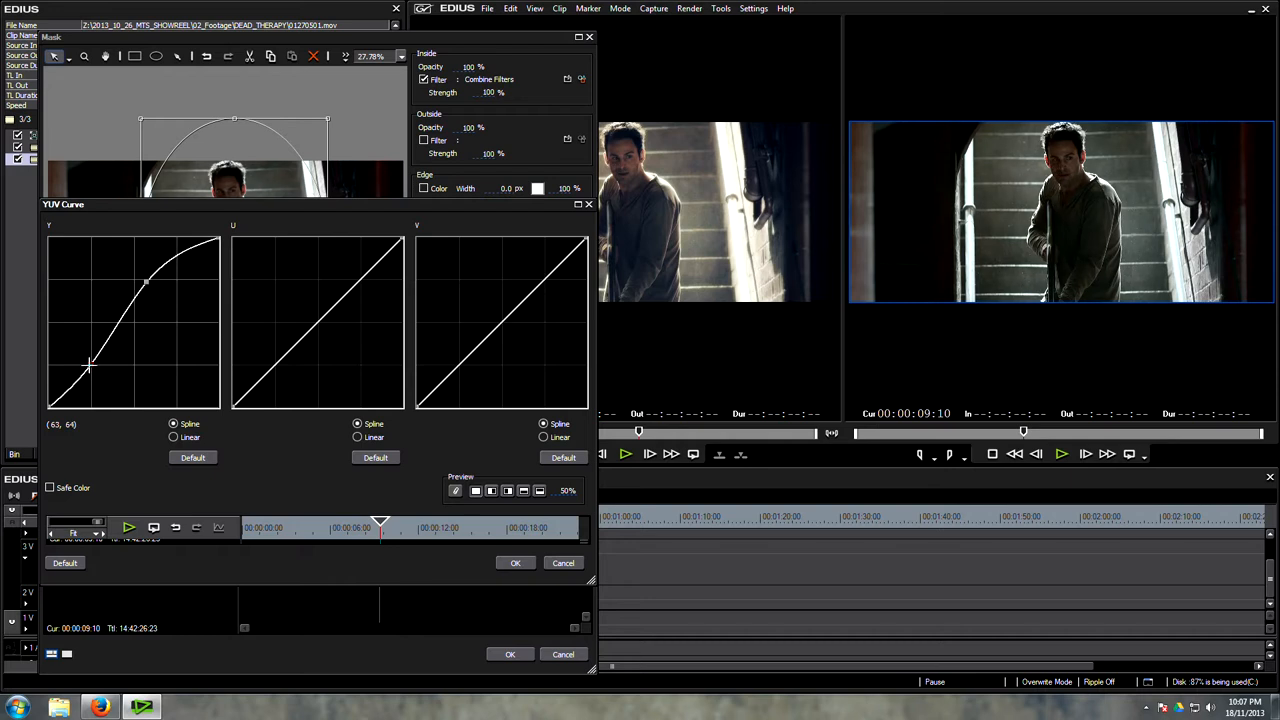
drag(90, 367, 72, 388)
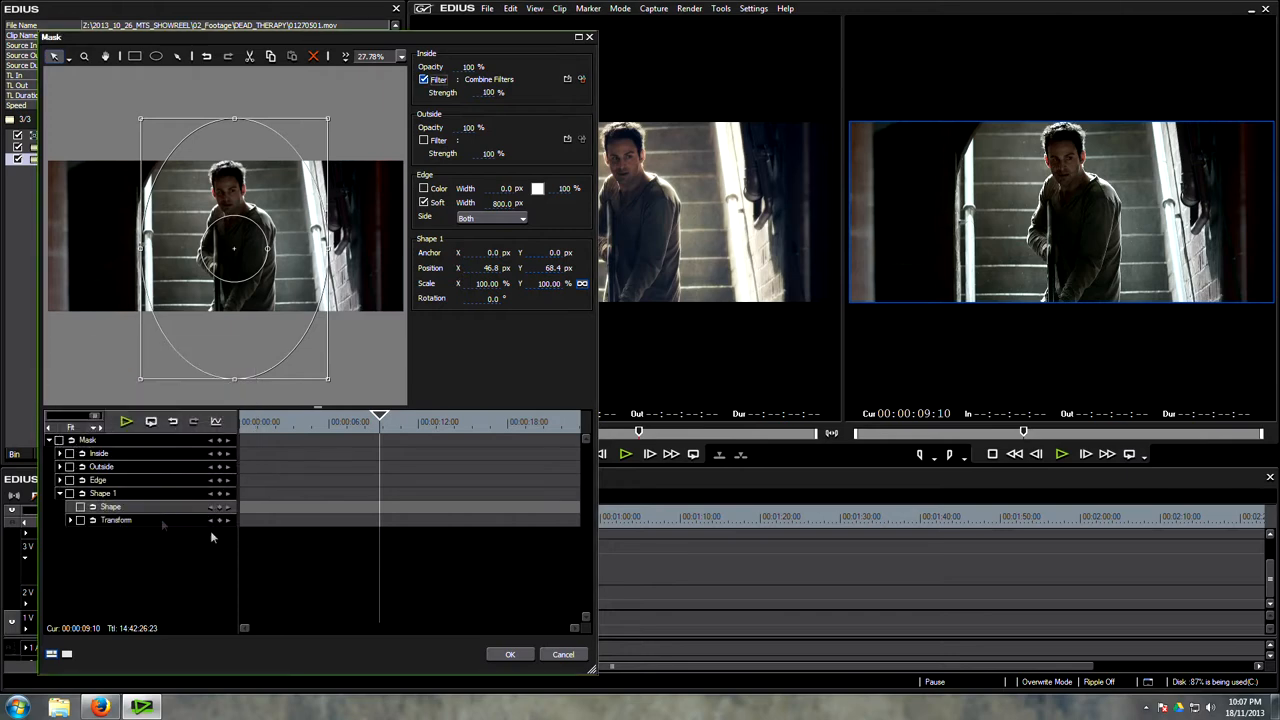
click(510, 654)
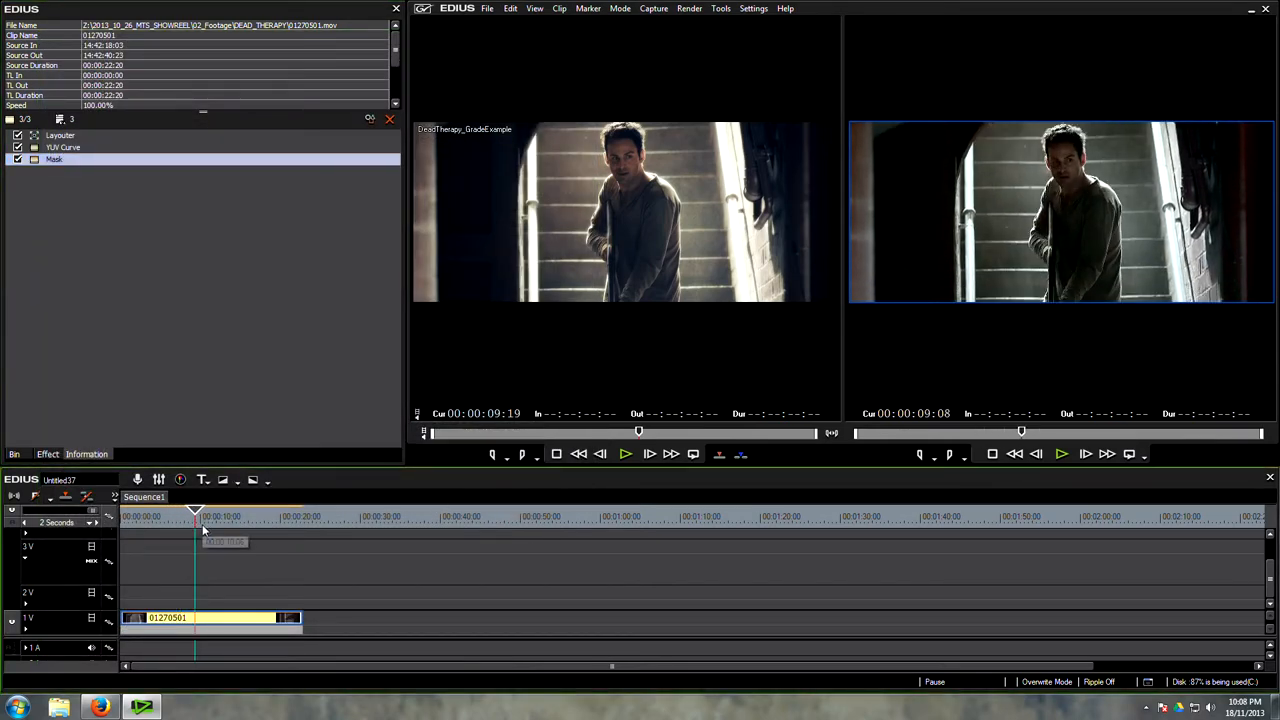
Switch the preview to Single Mode and apply 3-Way Color Correction to the clip
click(534, 8)
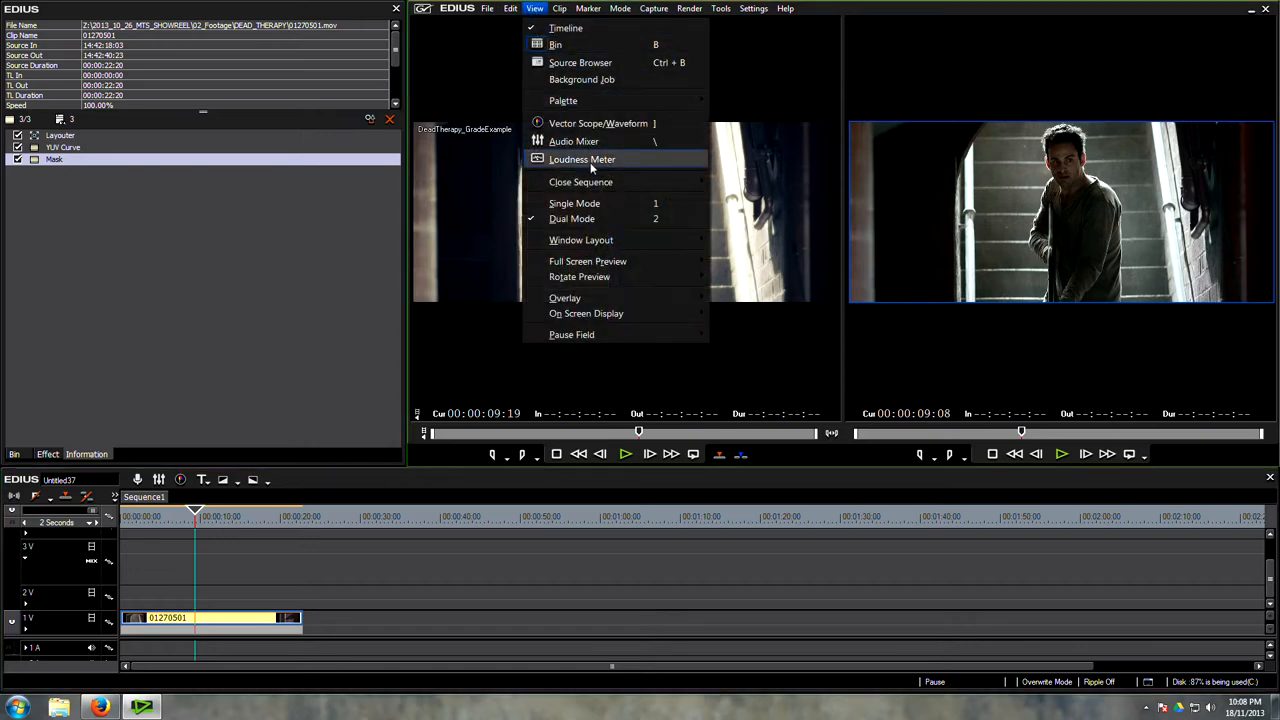
mouse_move(657, 205)
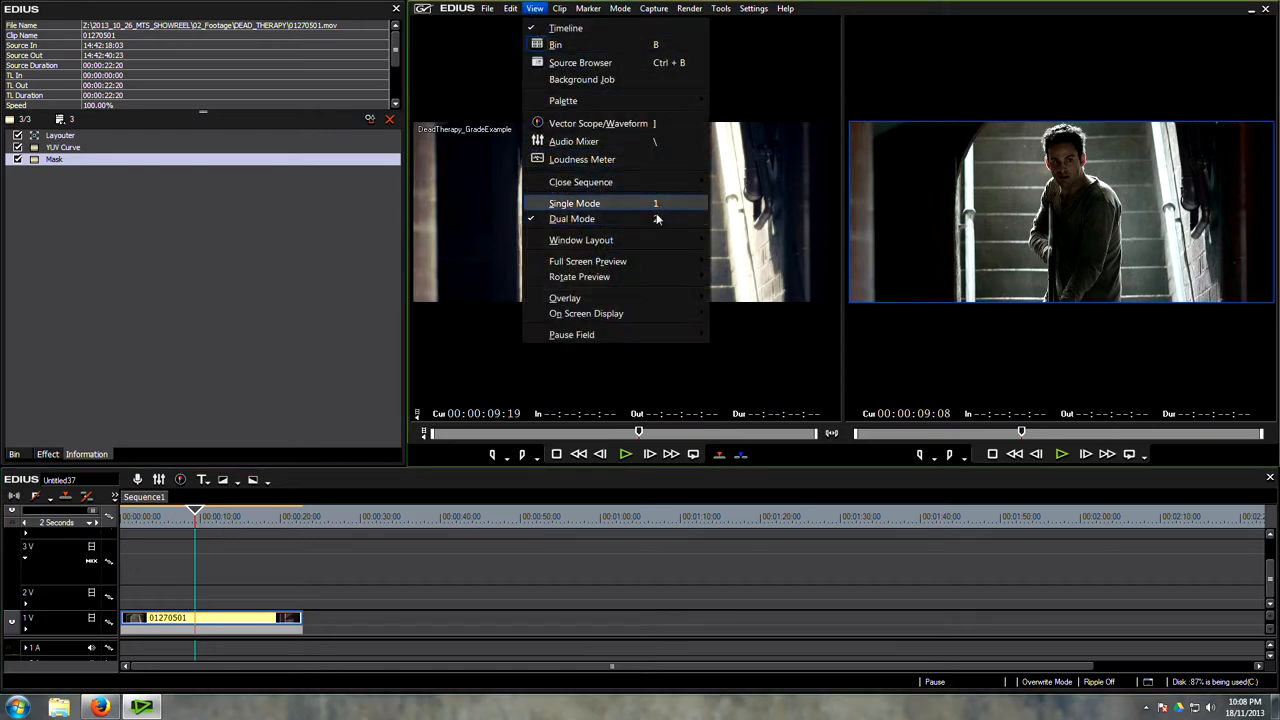
click(575, 203)
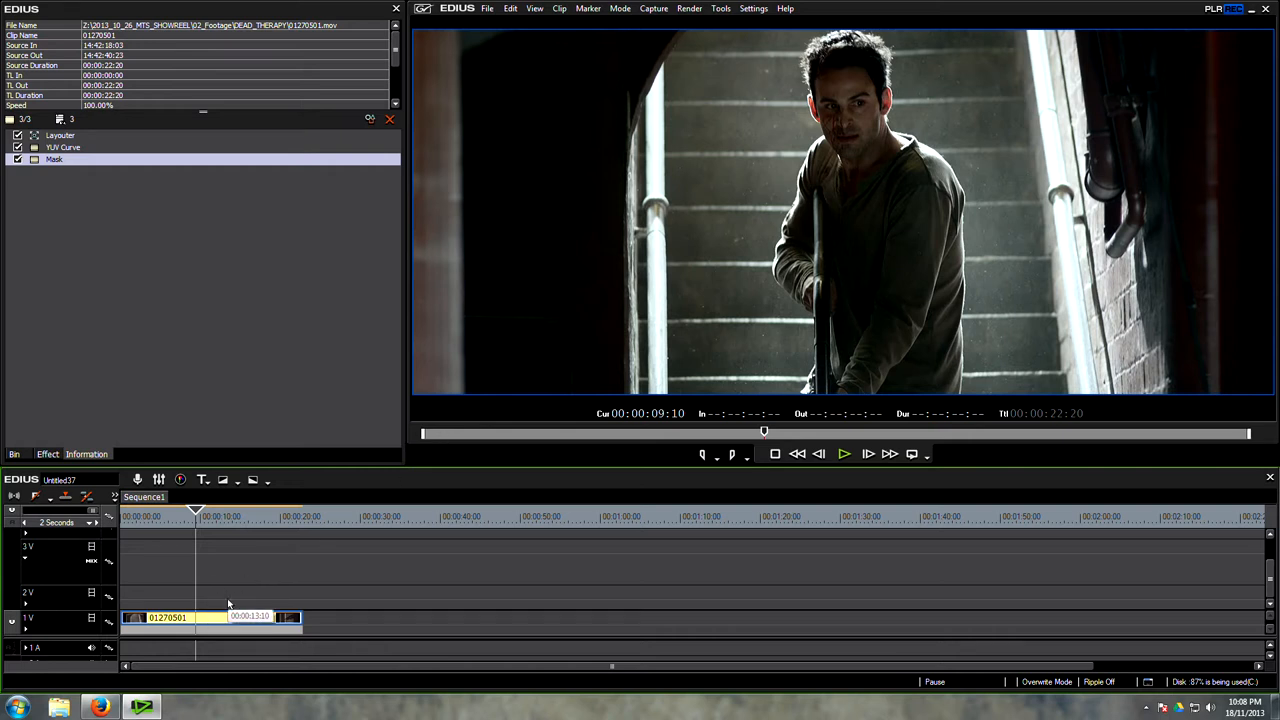
click(55, 159)
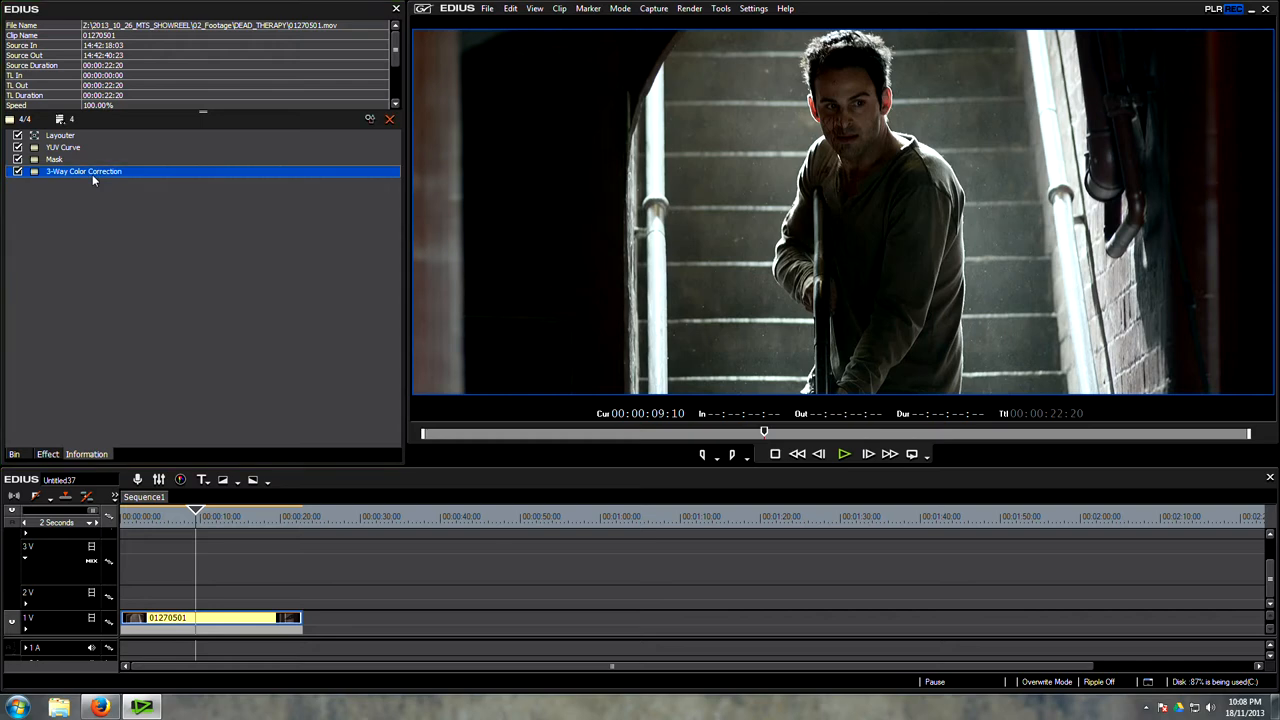
Open 3-Way Color Correction and test the shadow, midtone and highlight balance wheels
double_click(83, 171)
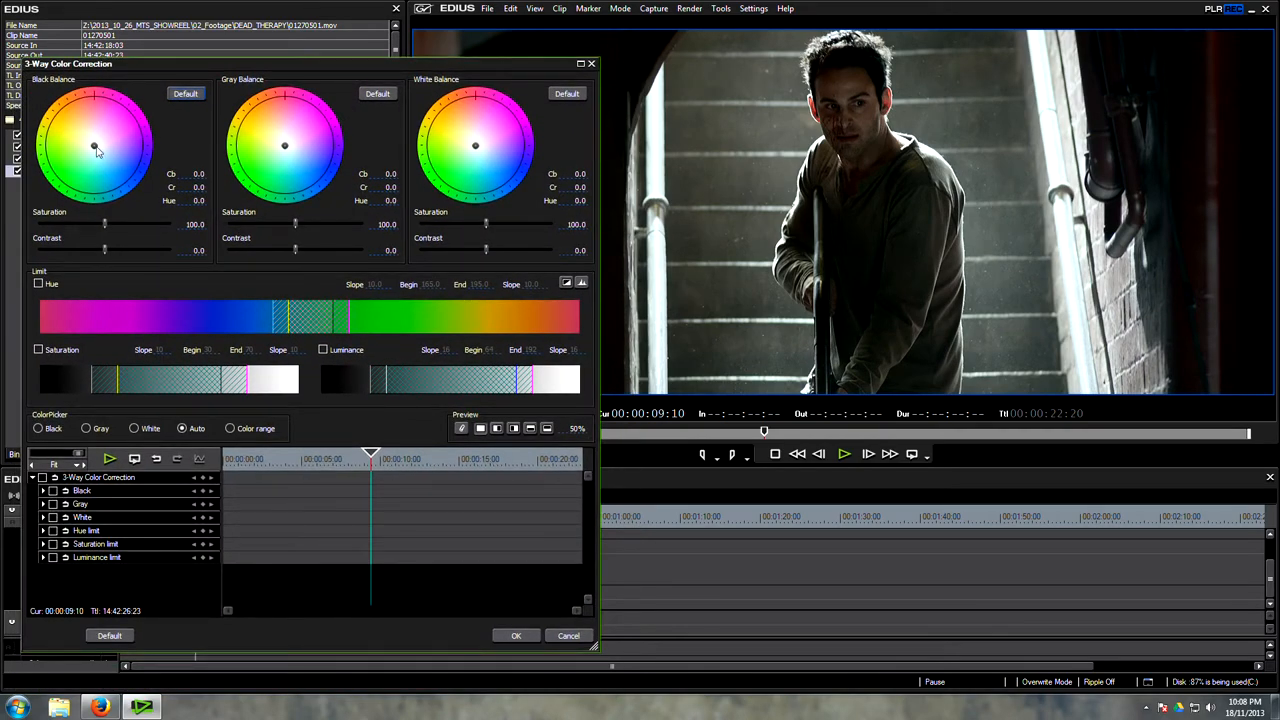
drag(95, 147, 115, 124)
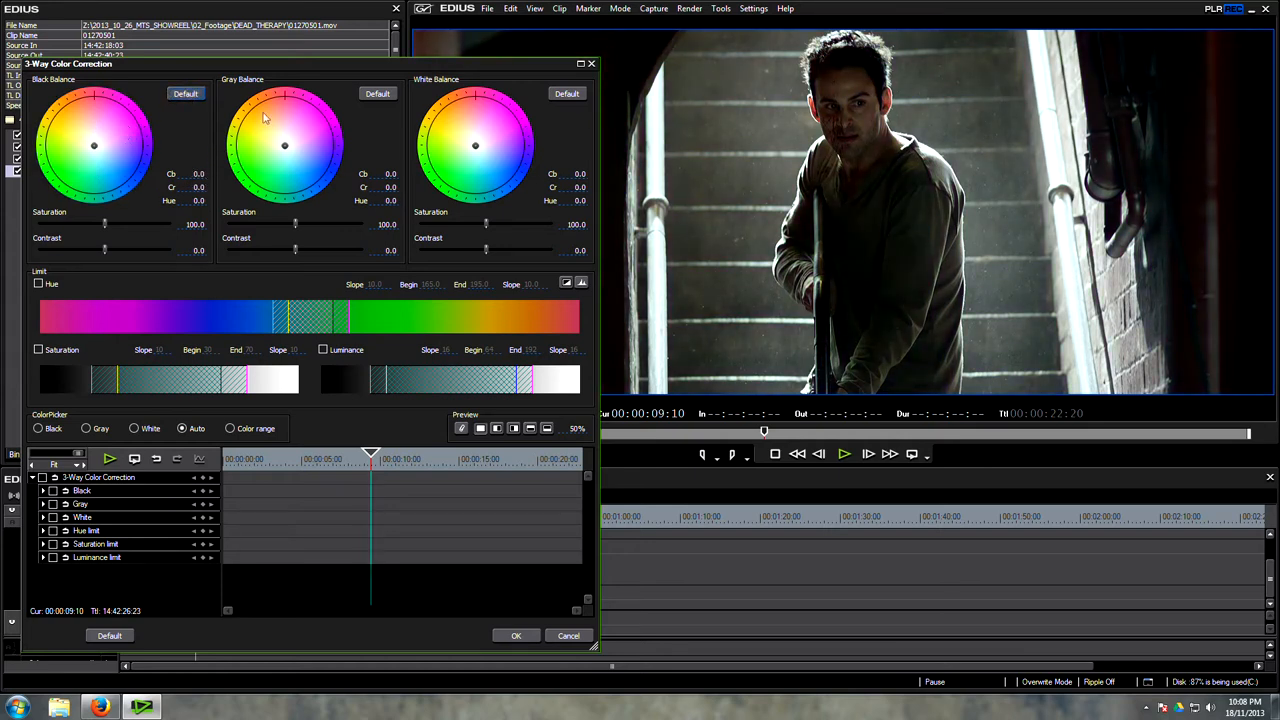
drag(285, 147, 296, 161)
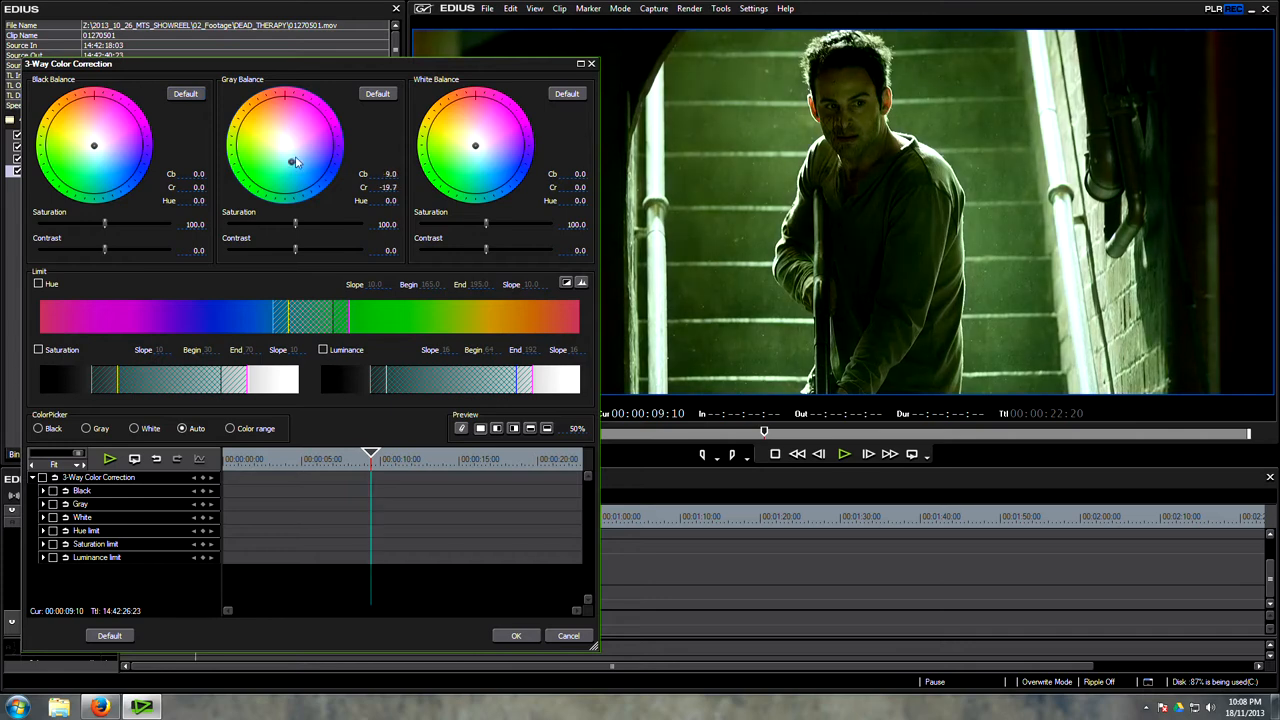
drag(262, 161, 295, 147)
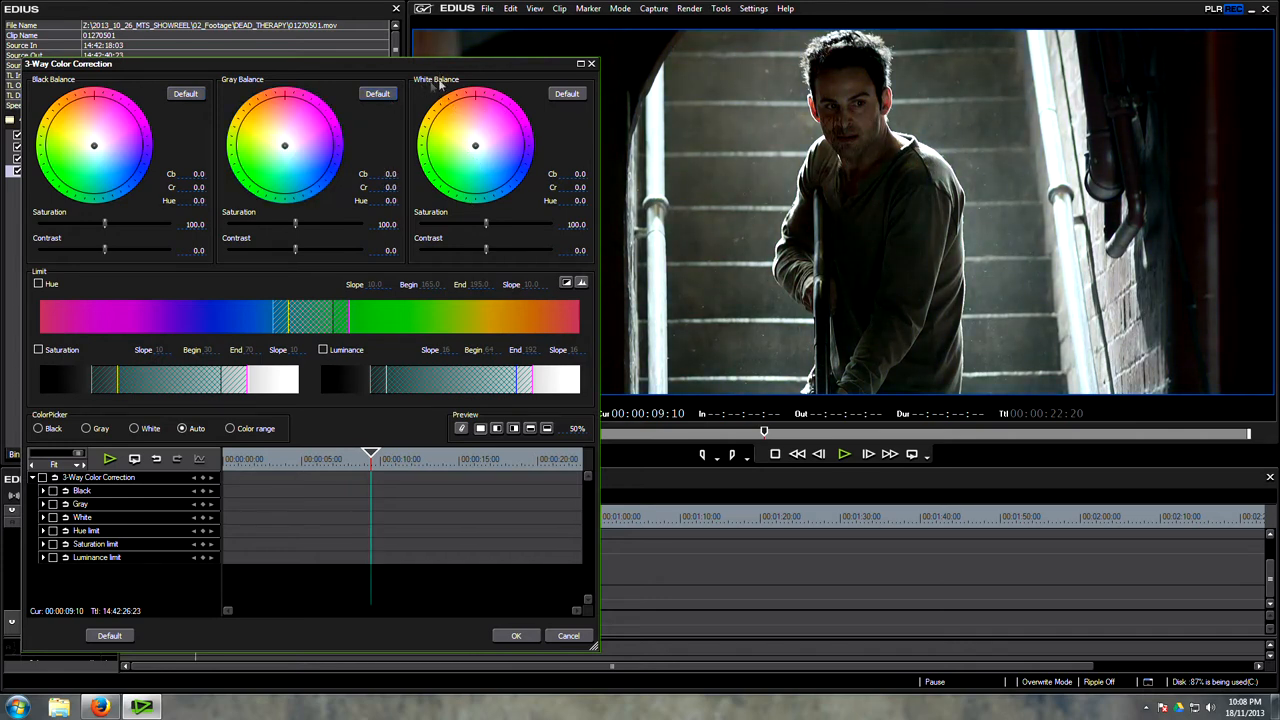
drag(475, 145, 455, 140)
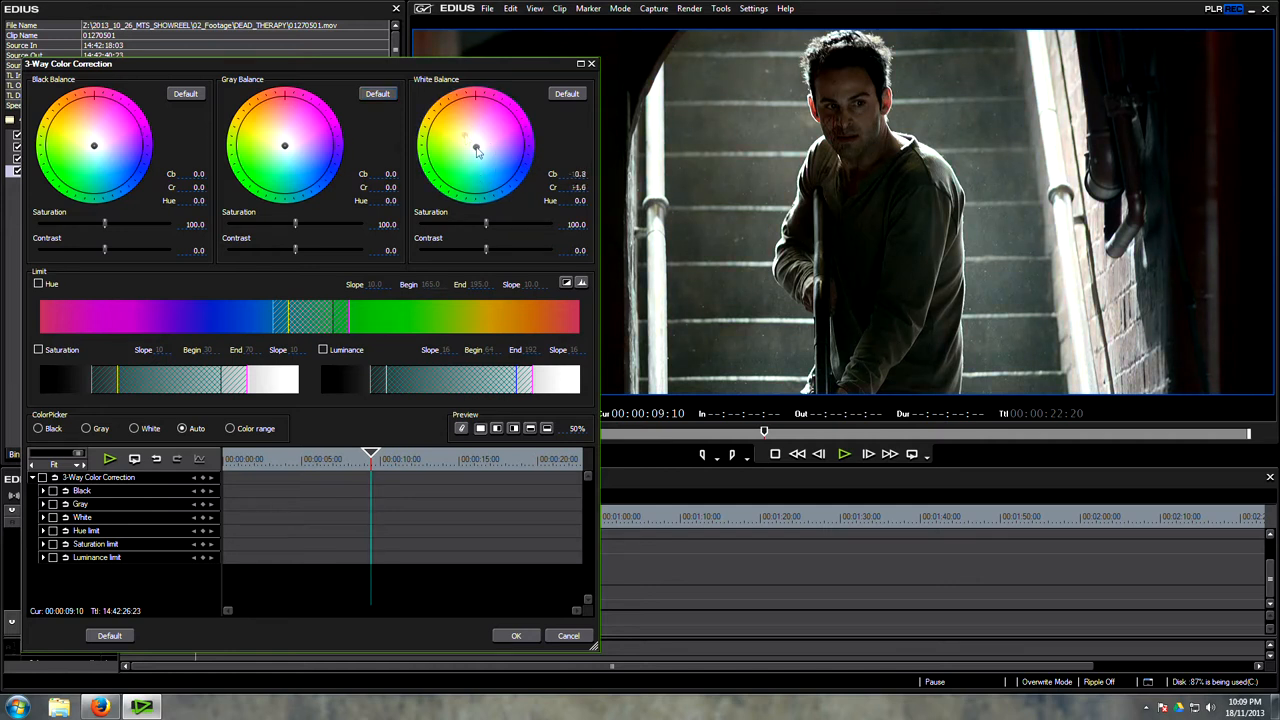
drag(477, 150, 497, 188)
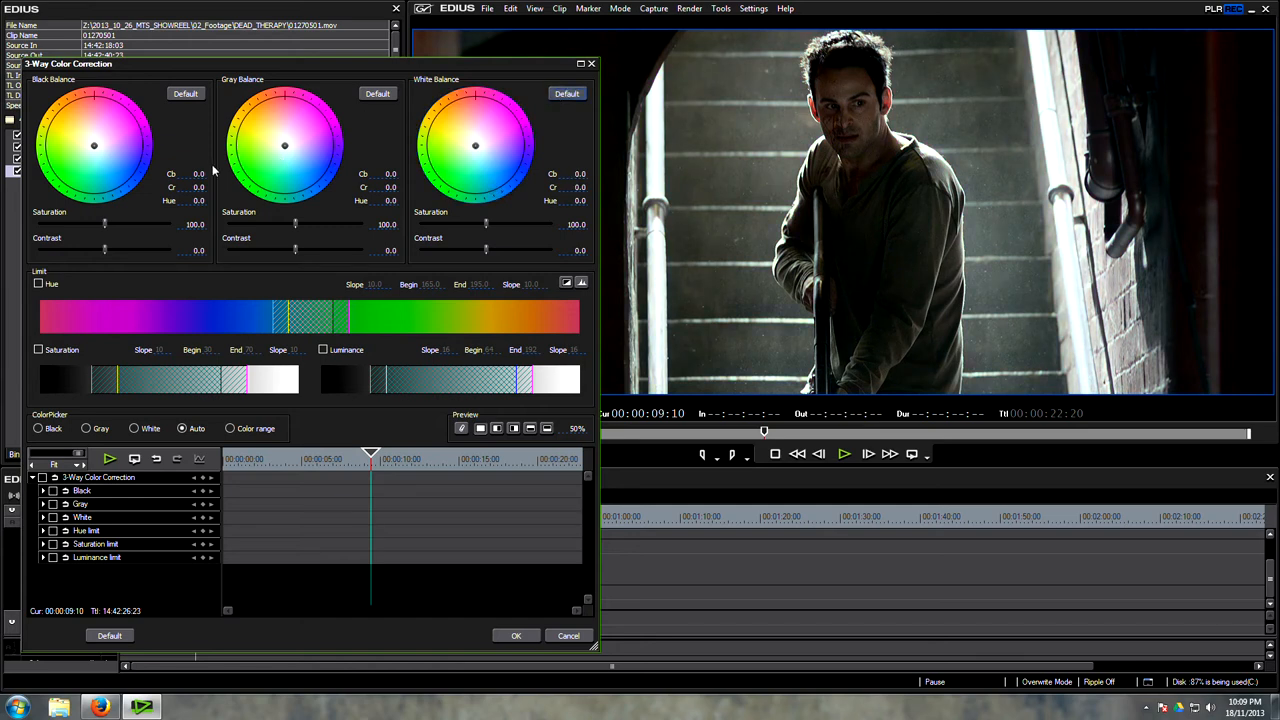
mouse_move(243, 235)
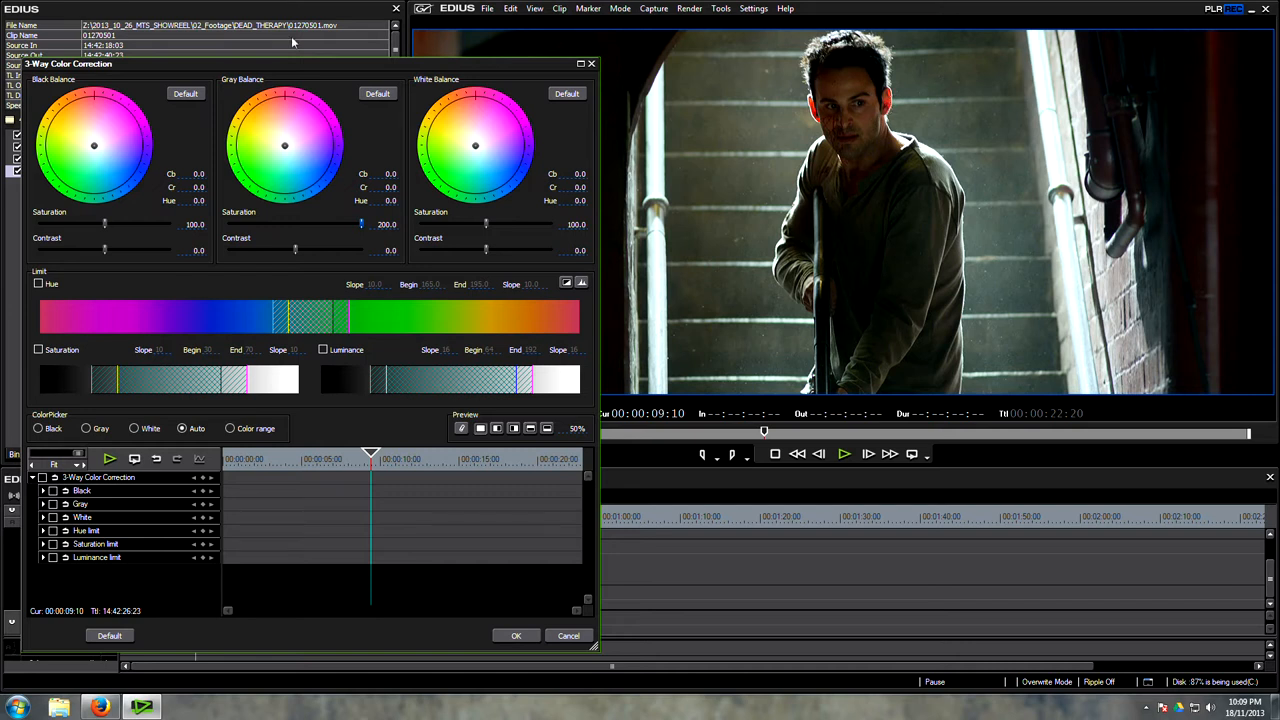
Set Gray and White Saturation to 200 and Black Saturation near 156, shifting shadow balance
drag(105, 224, 170, 224)
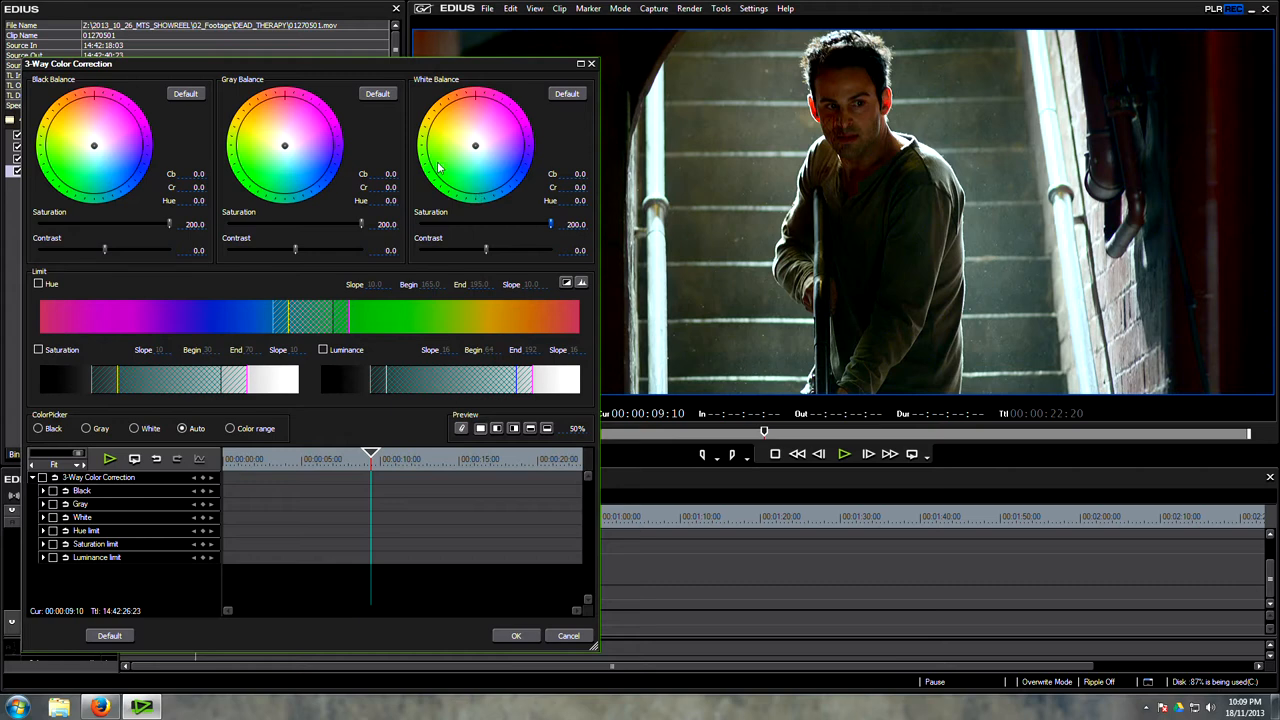
mouse_move(157, 156)
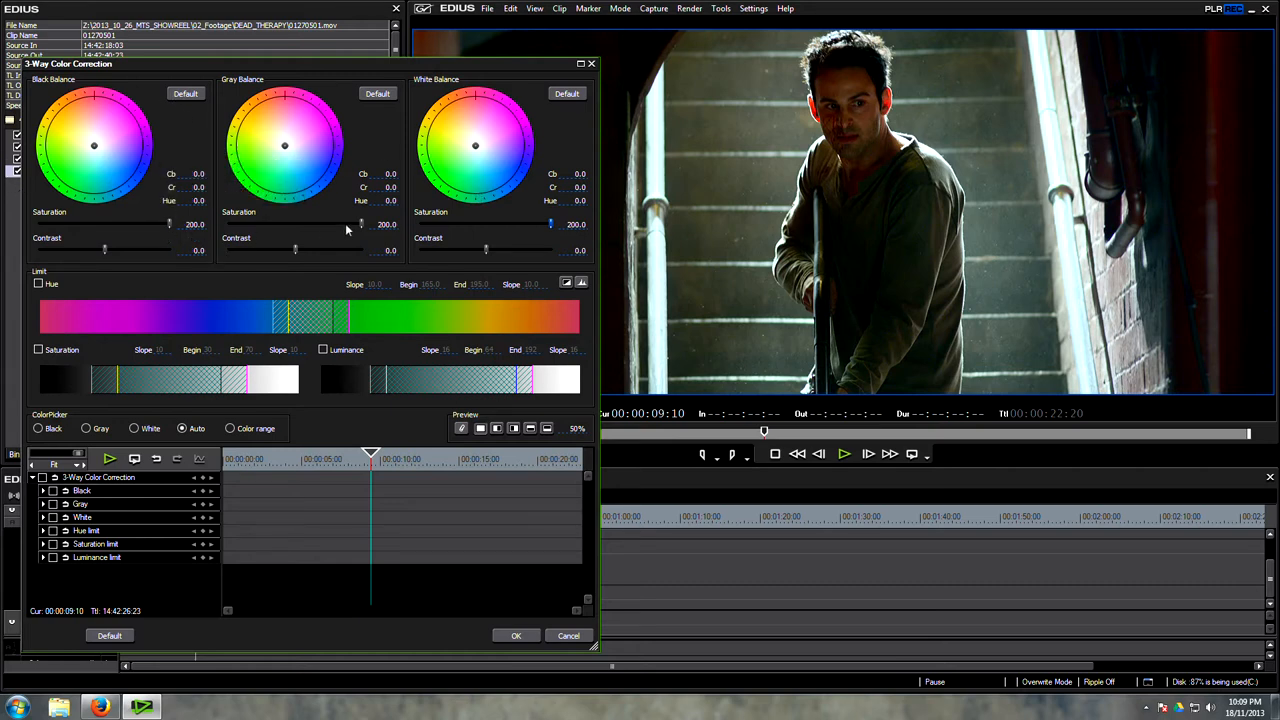
drag(170, 224, 165, 224)
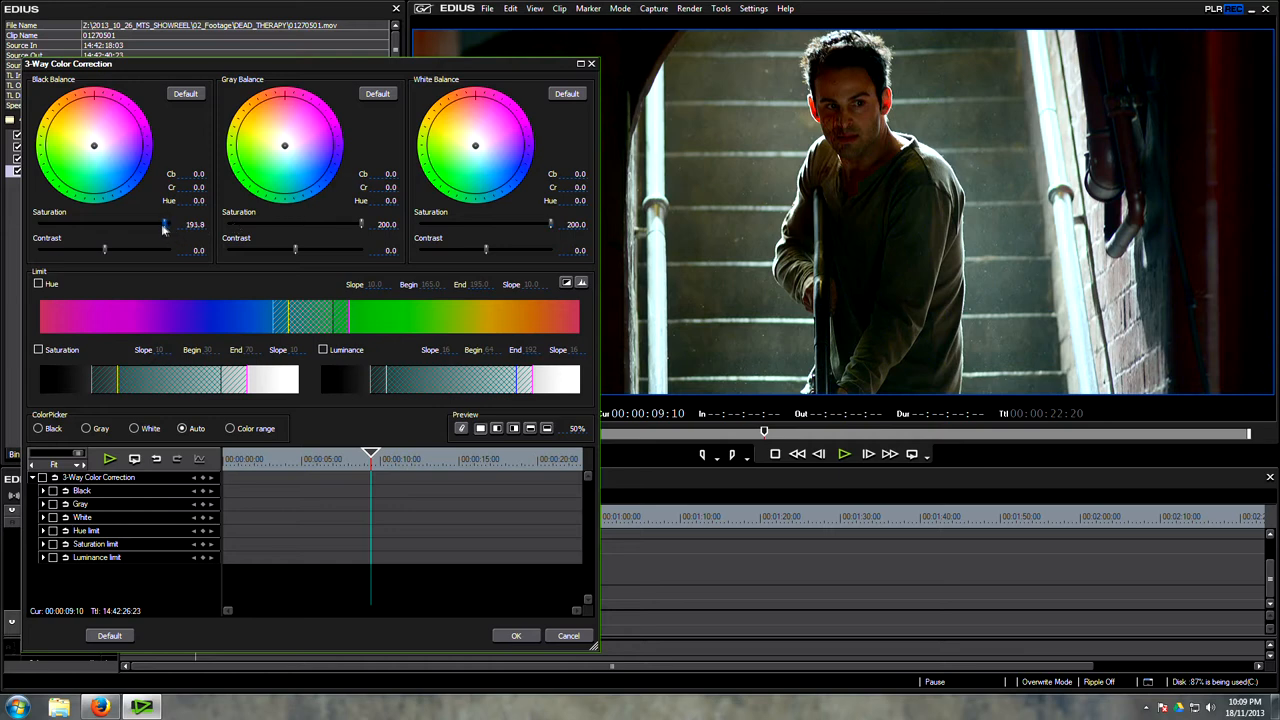
drag(165, 224, 143, 224)
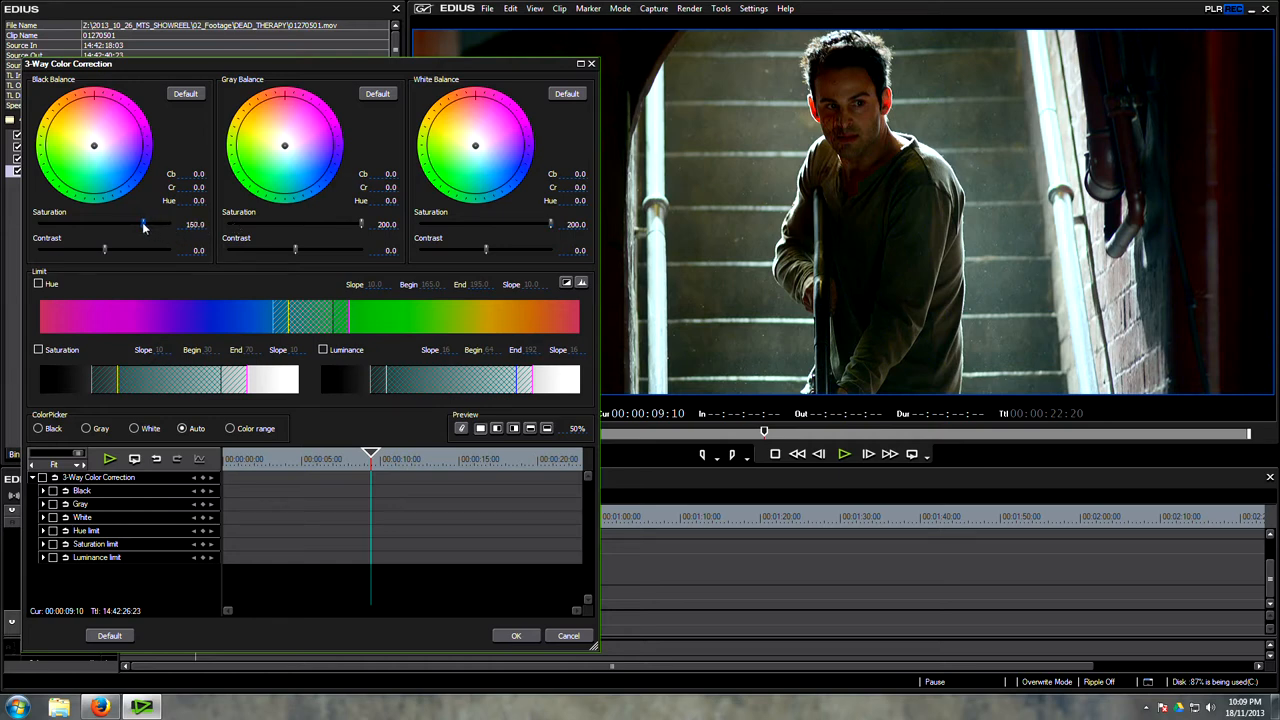
drag(144, 224, 140, 224)
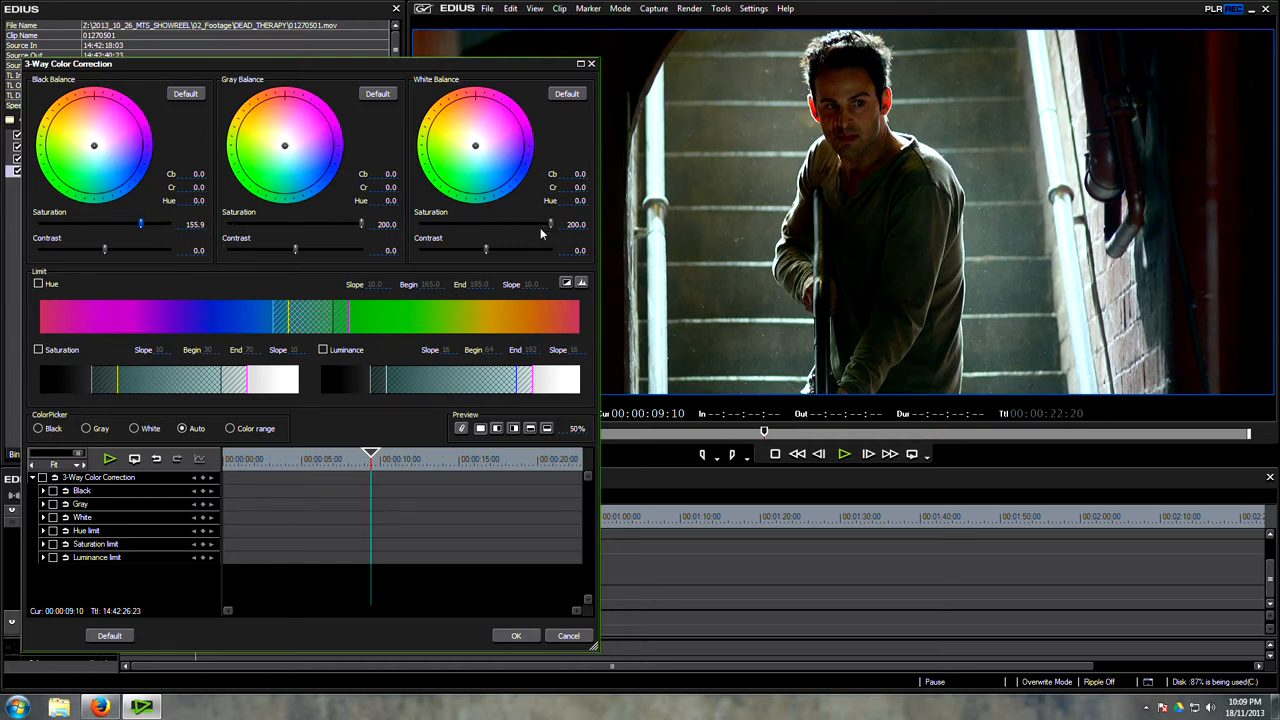
drag(94, 146, 96, 155)
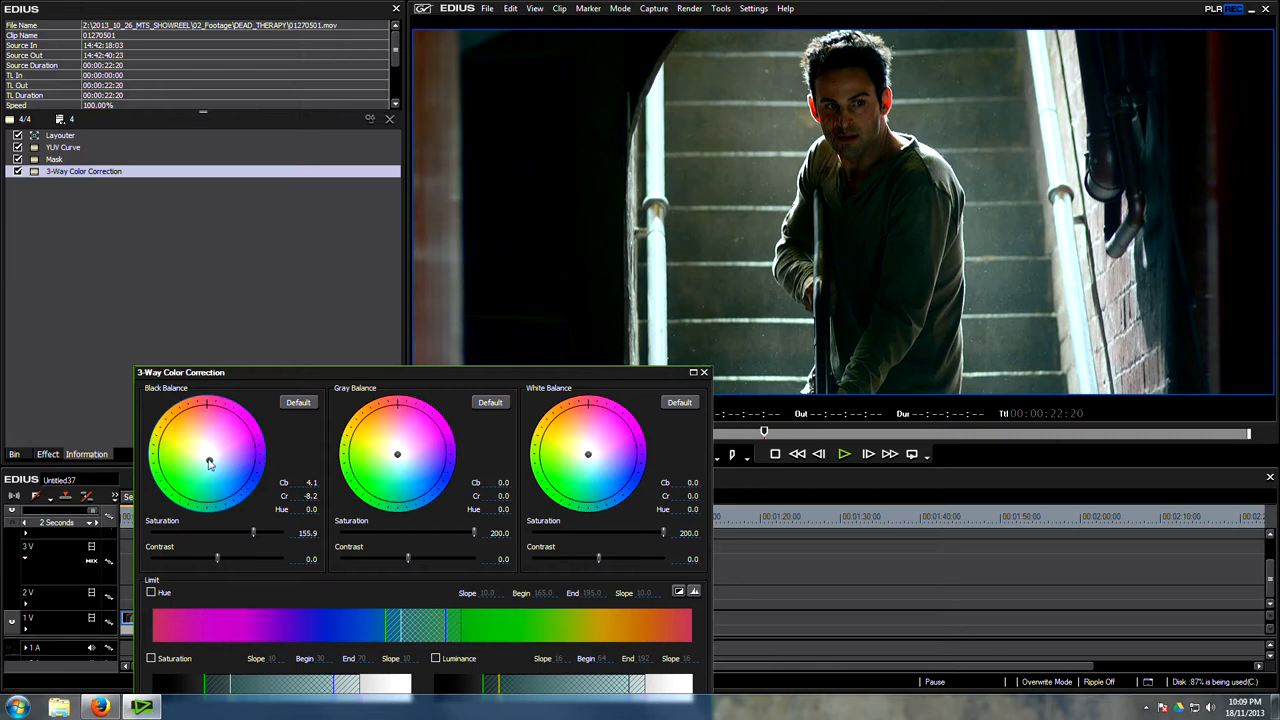
Tint the shadows toward blue-green with Black Saturation at 161
drag(210, 463, 204, 465)
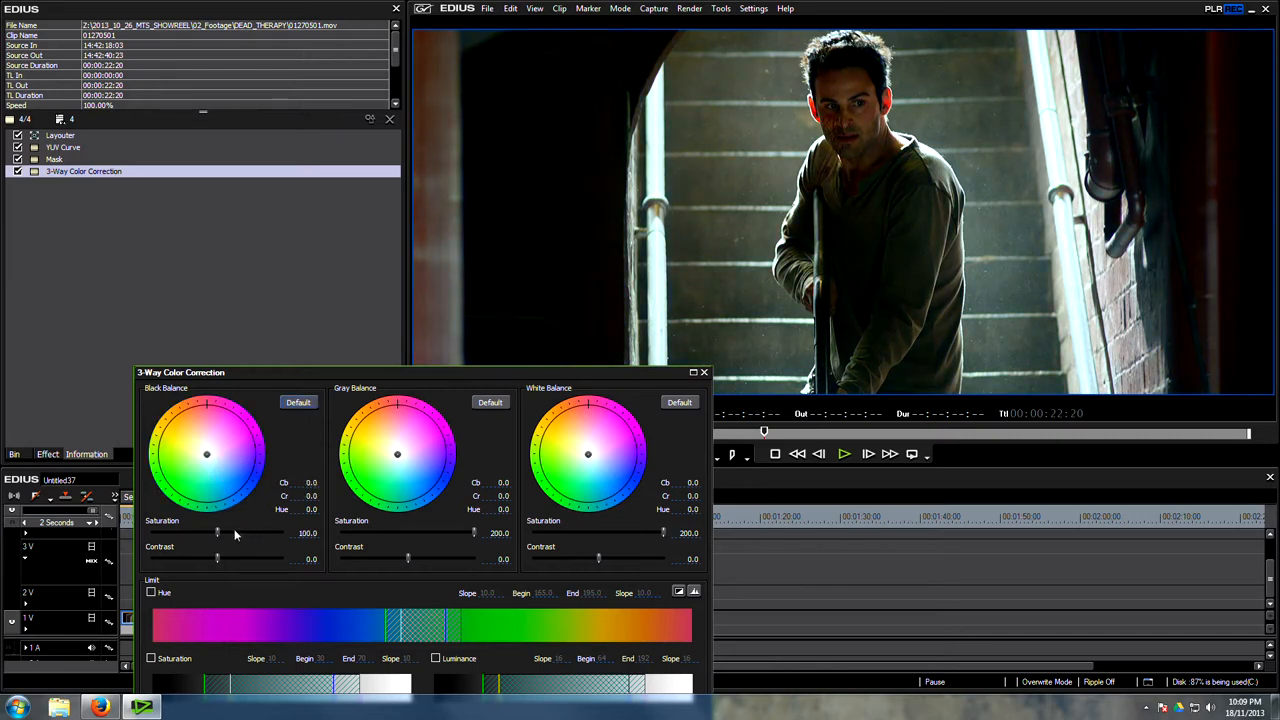
drag(217, 533, 257, 533)
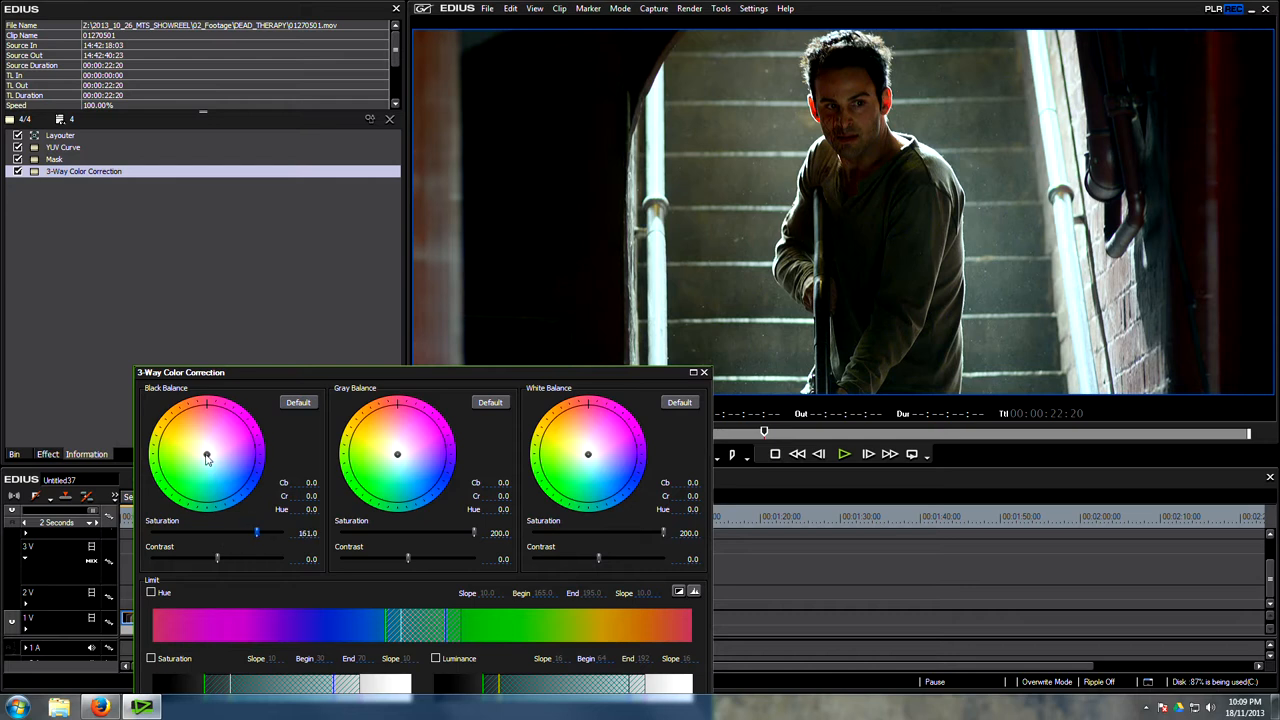
drag(206, 456, 213, 470)
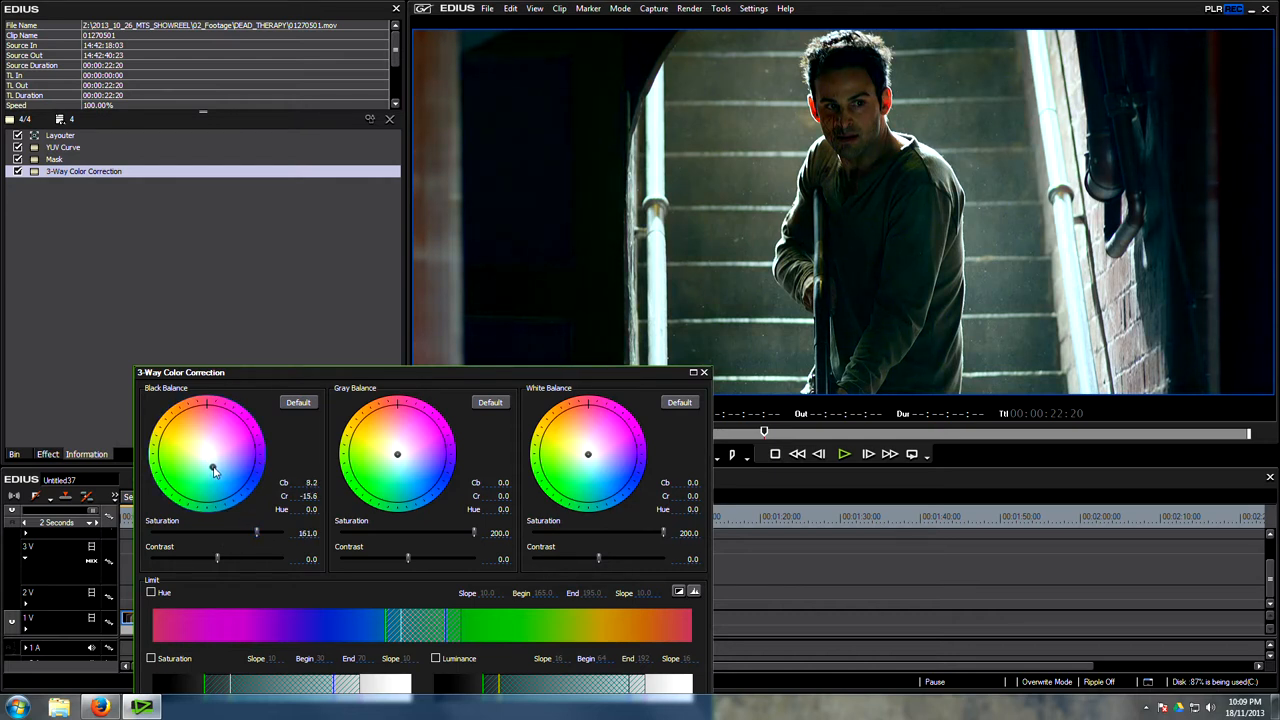
drag(213, 470, 210, 471)
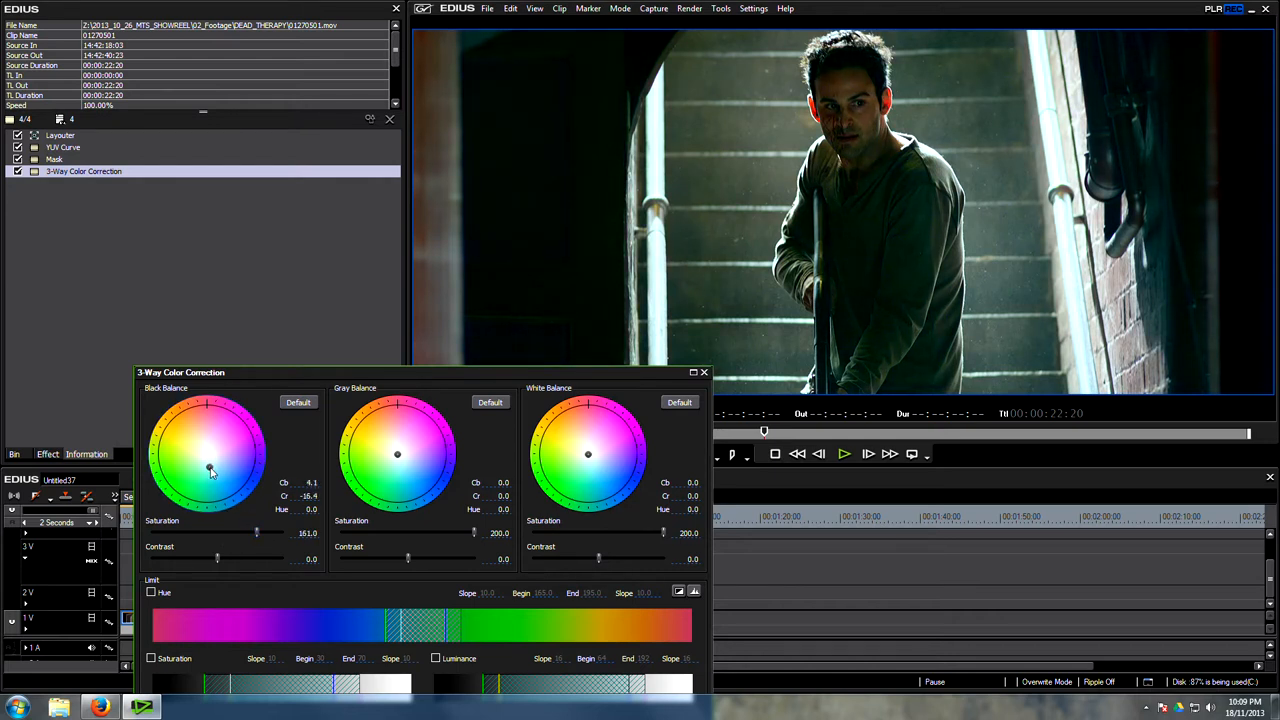
drag(208, 470, 212, 471)
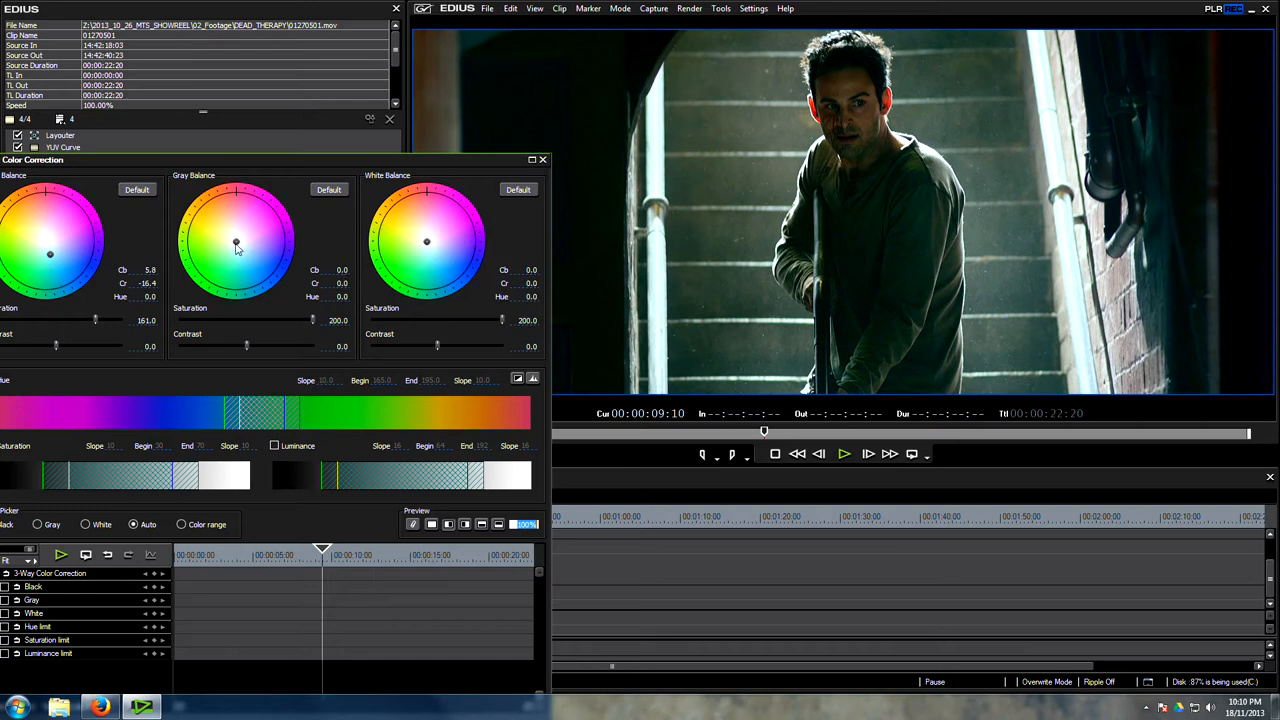
Nudge the midtone balance slightly and warm the highlights toward orange
drag(237, 244, 236, 244)
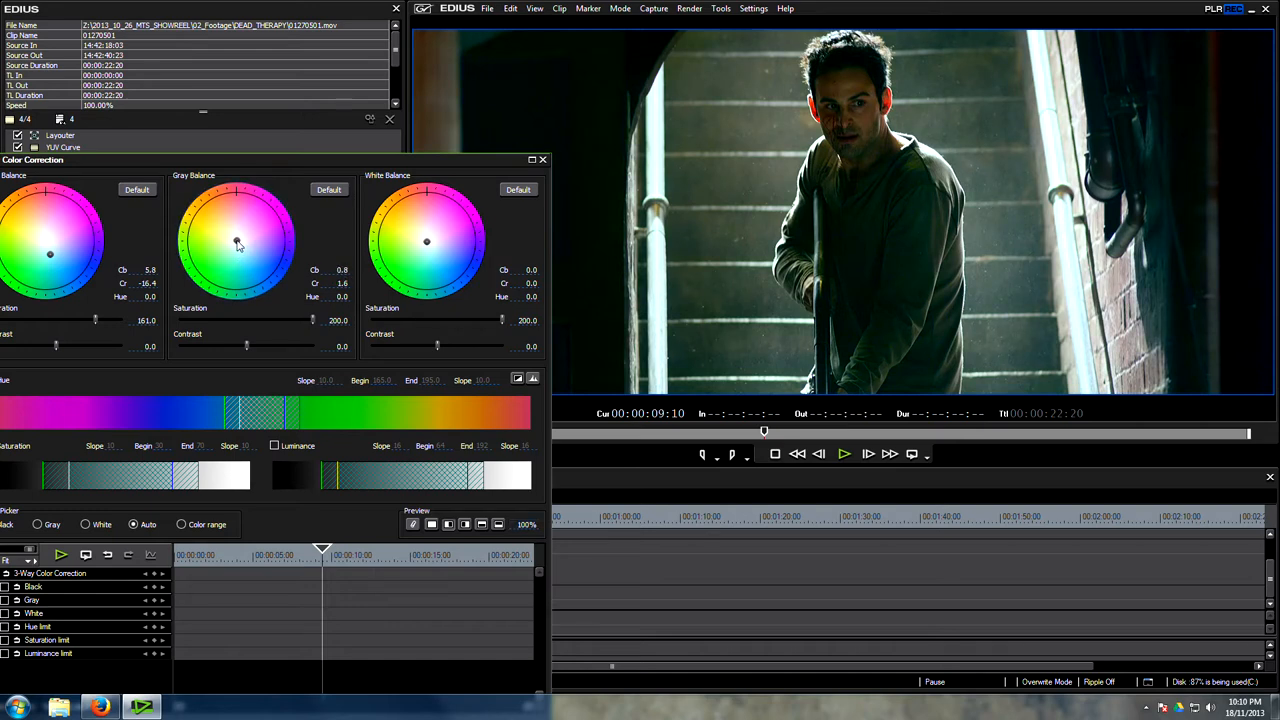
drag(238, 245, 238, 241)
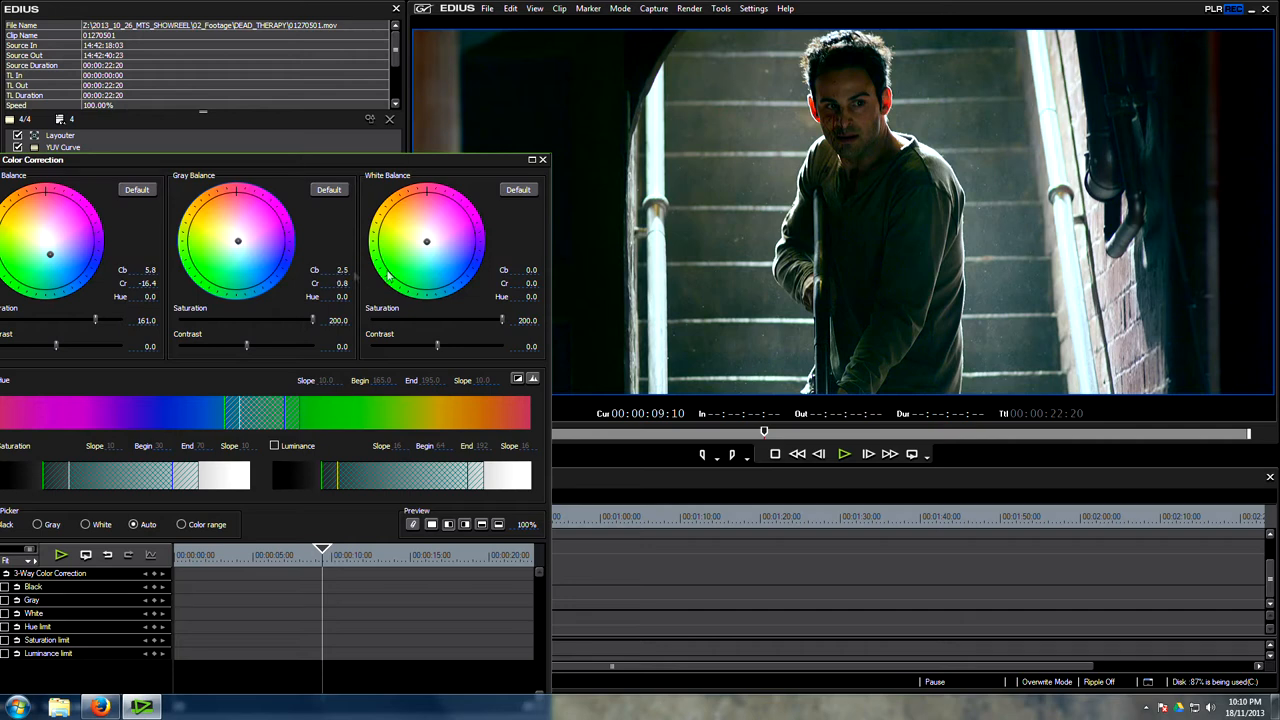
click(427, 244)
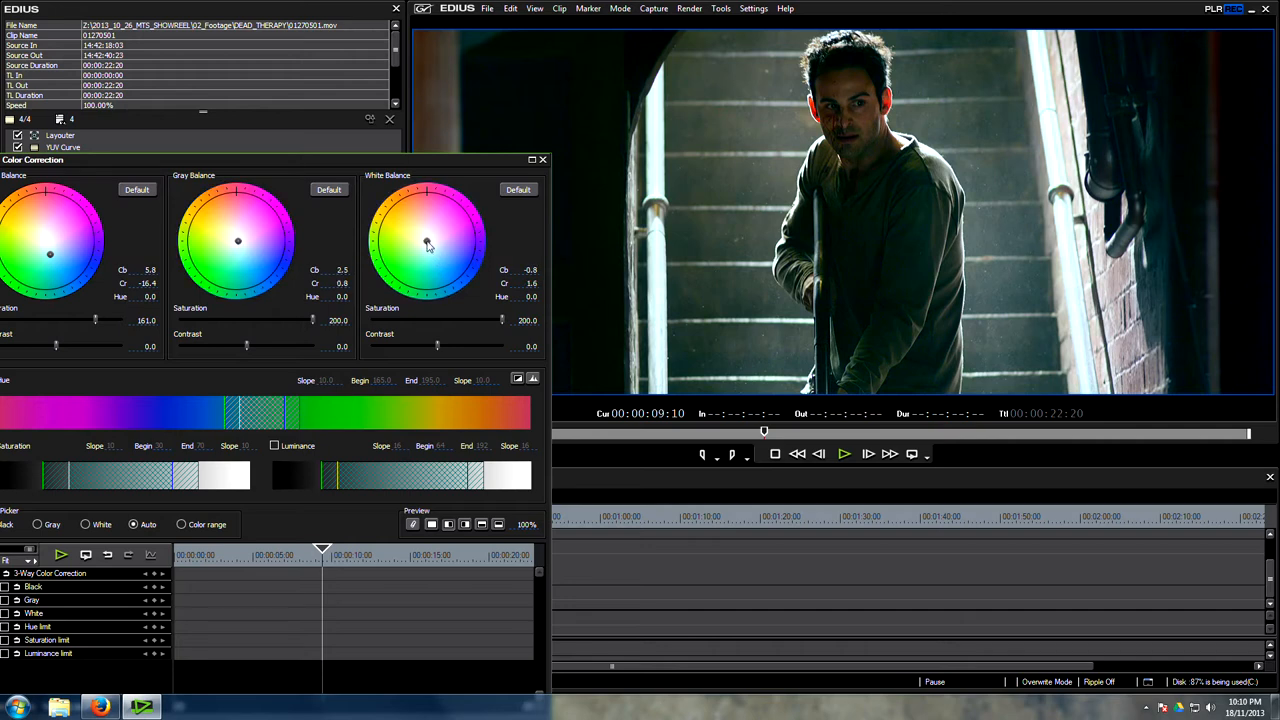
drag(427, 246, 425, 238)
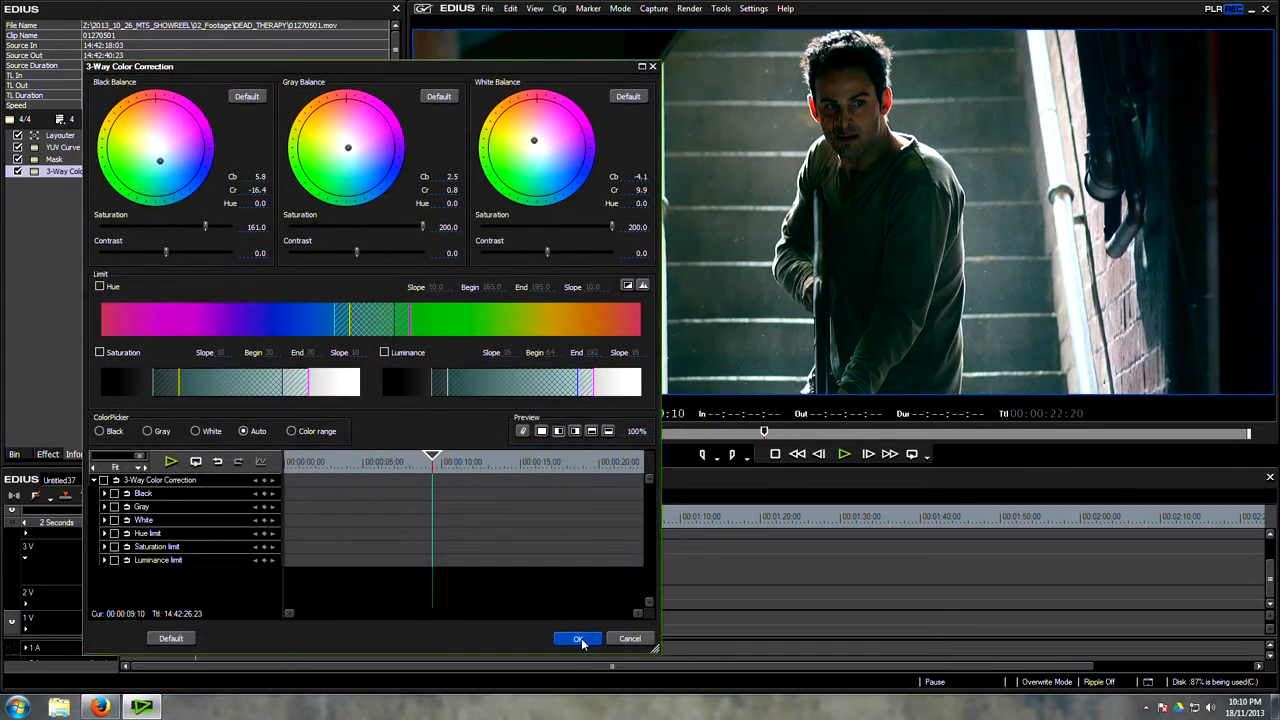
Confirm the 3-Way Color Correction and show the vectorscope and waveform monitors
click(578, 638)
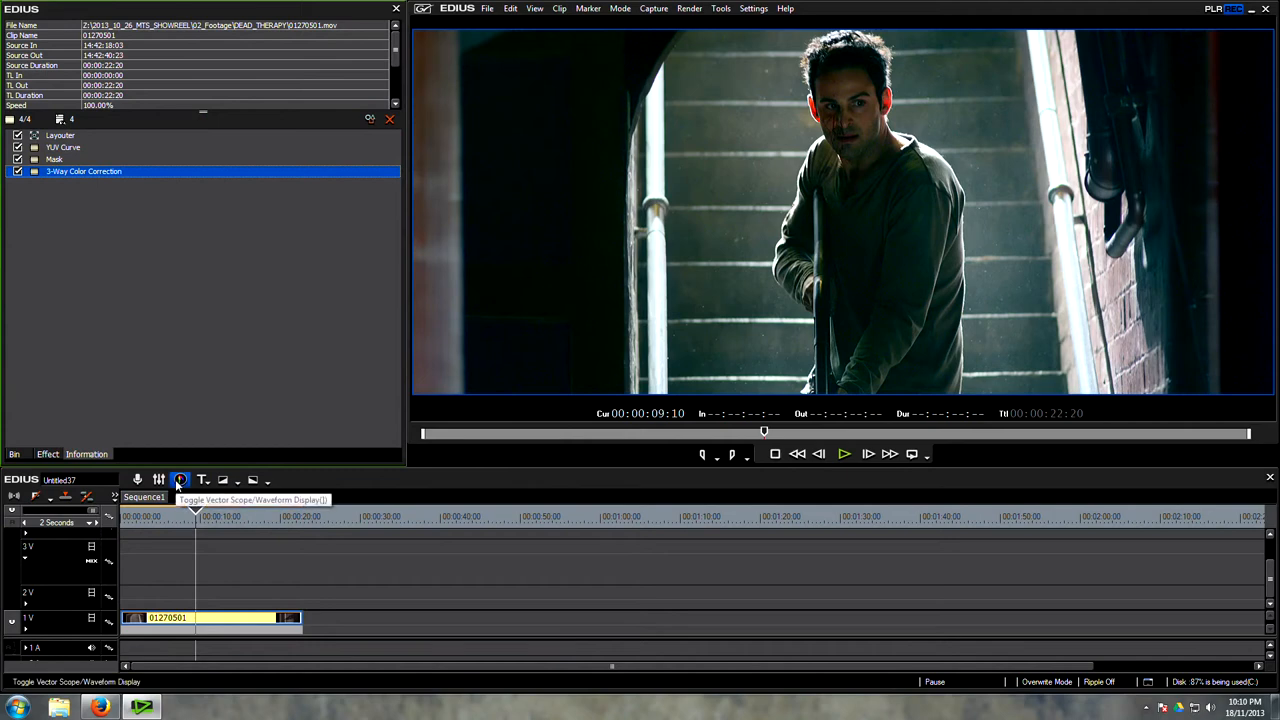
click(180, 480)
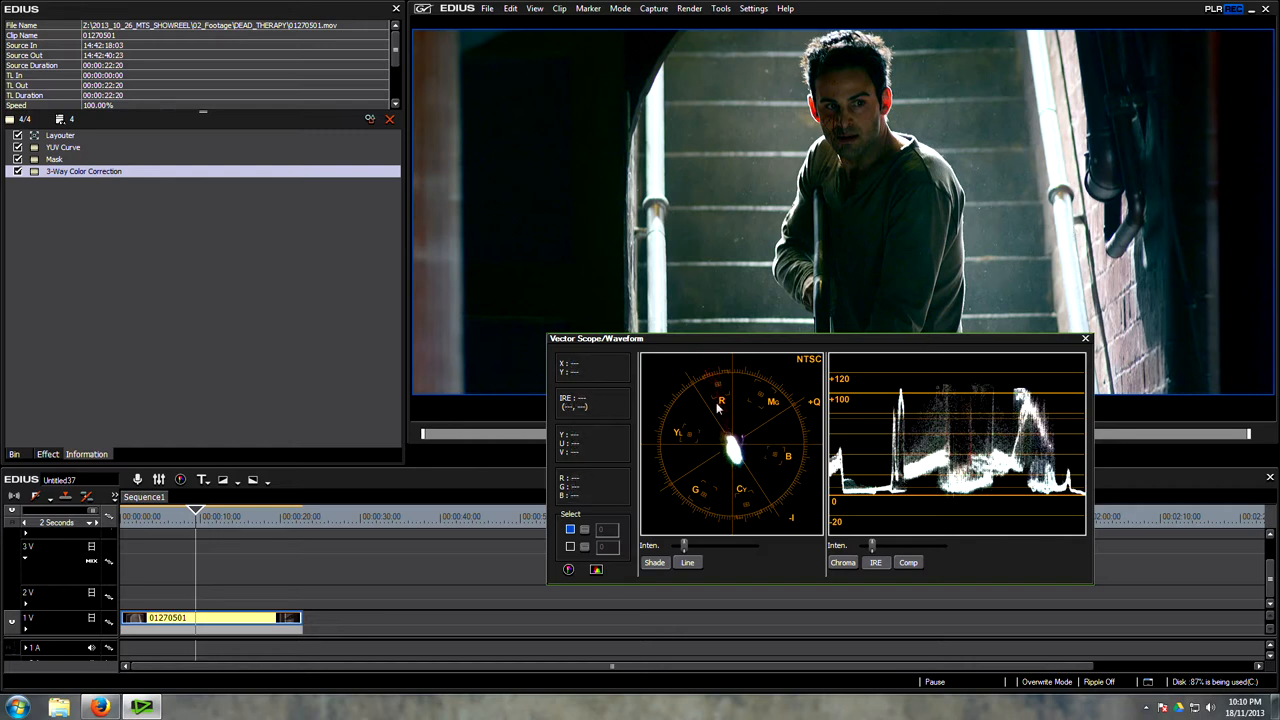
mouse_move(807, 218)
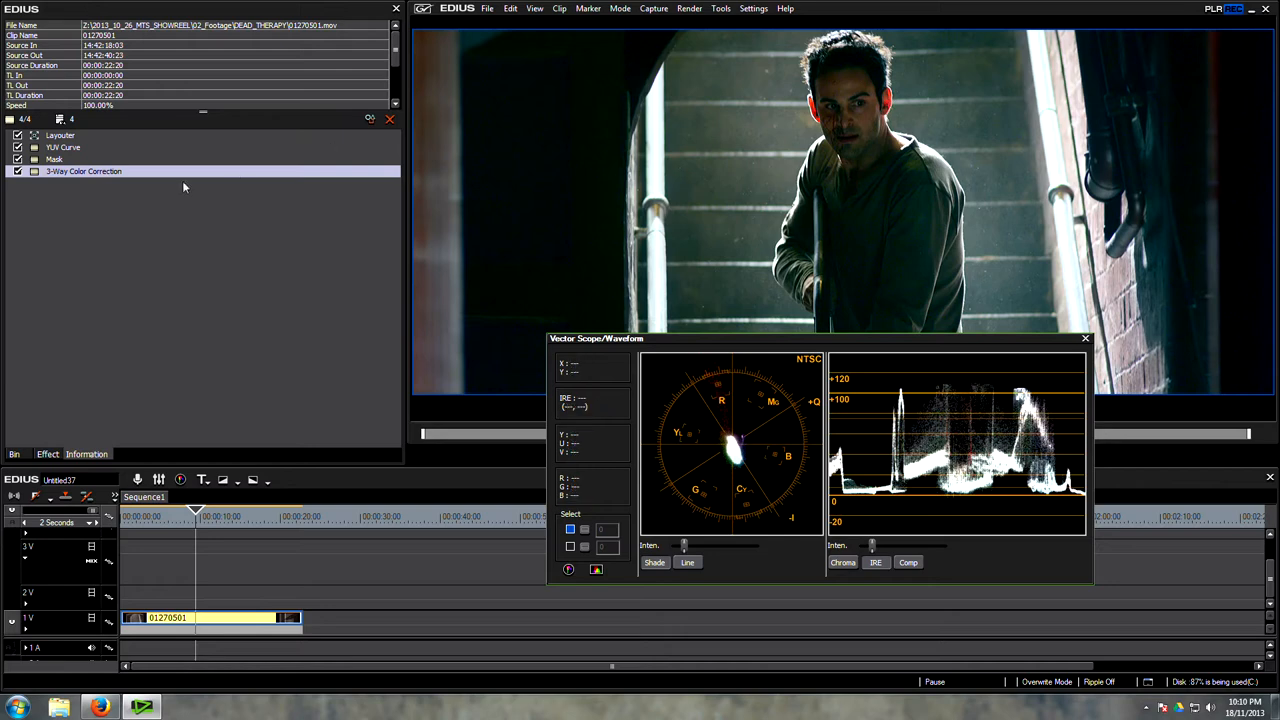
Reopen 3-Way Color Correction, shift the midtone balance, and lower White contrast to -12.4
double_click(84, 171)
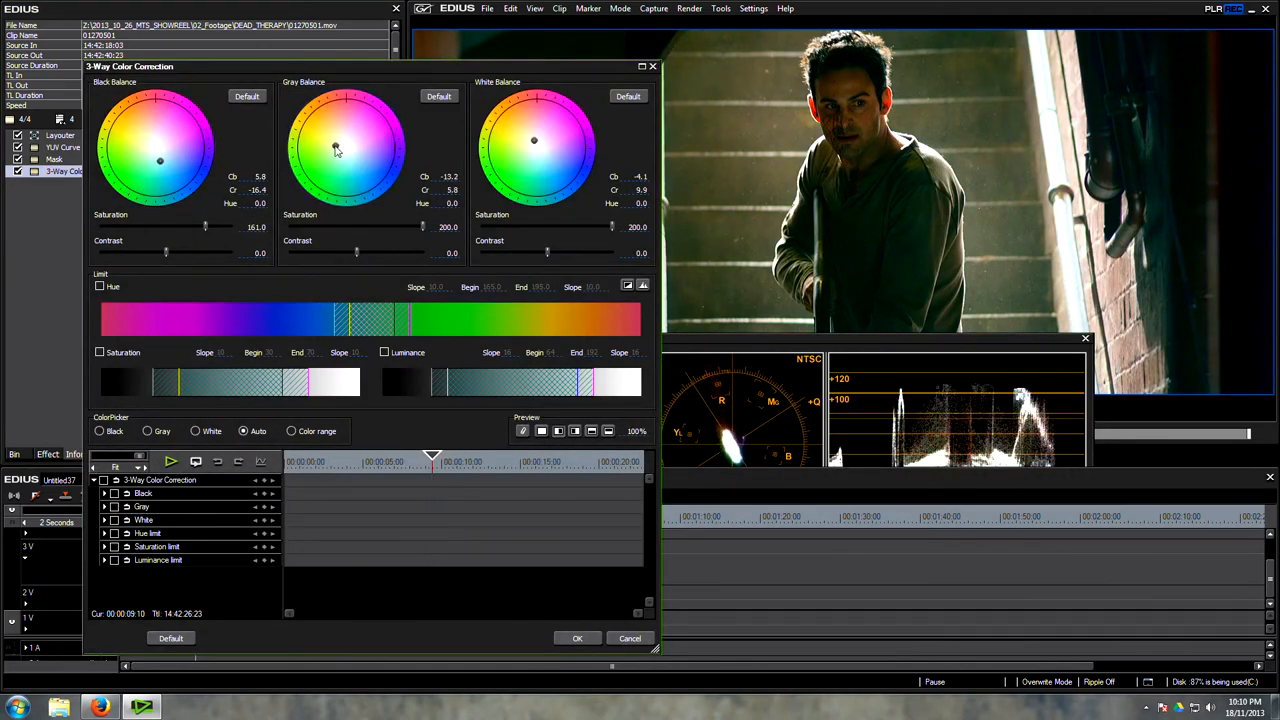
drag(337, 148, 343, 143)
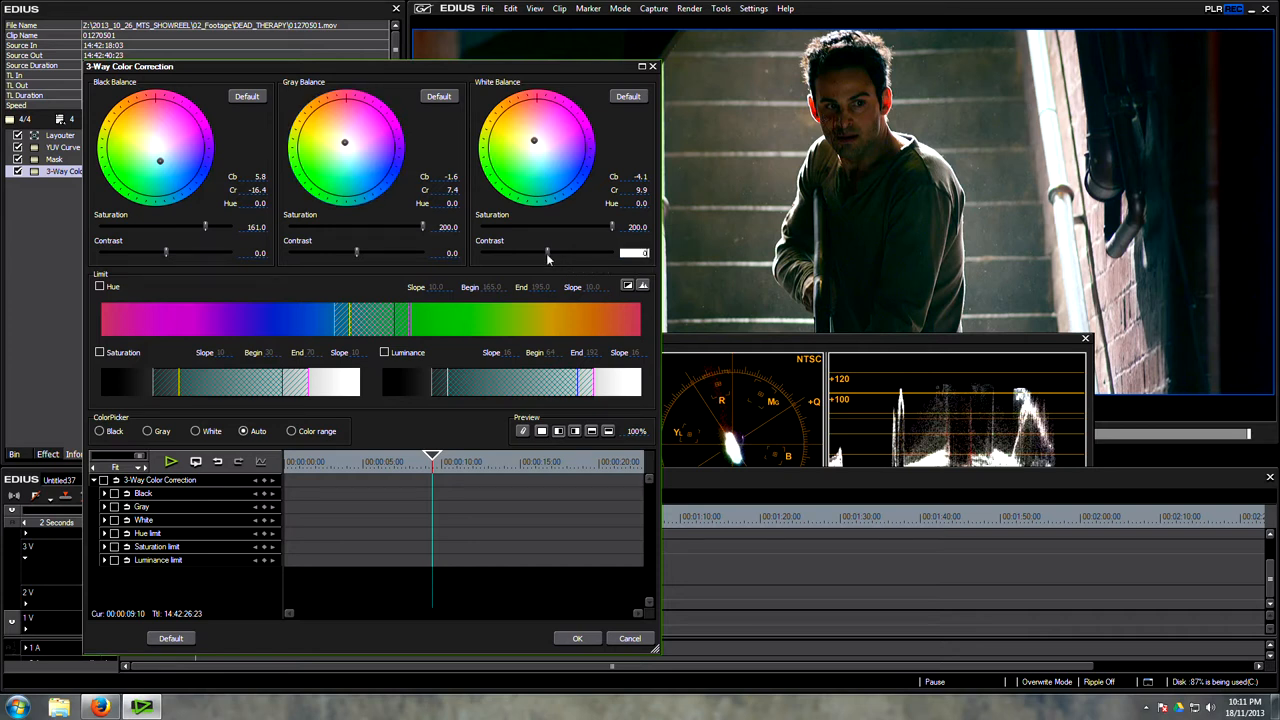
drag(547, 252, 531, 252)
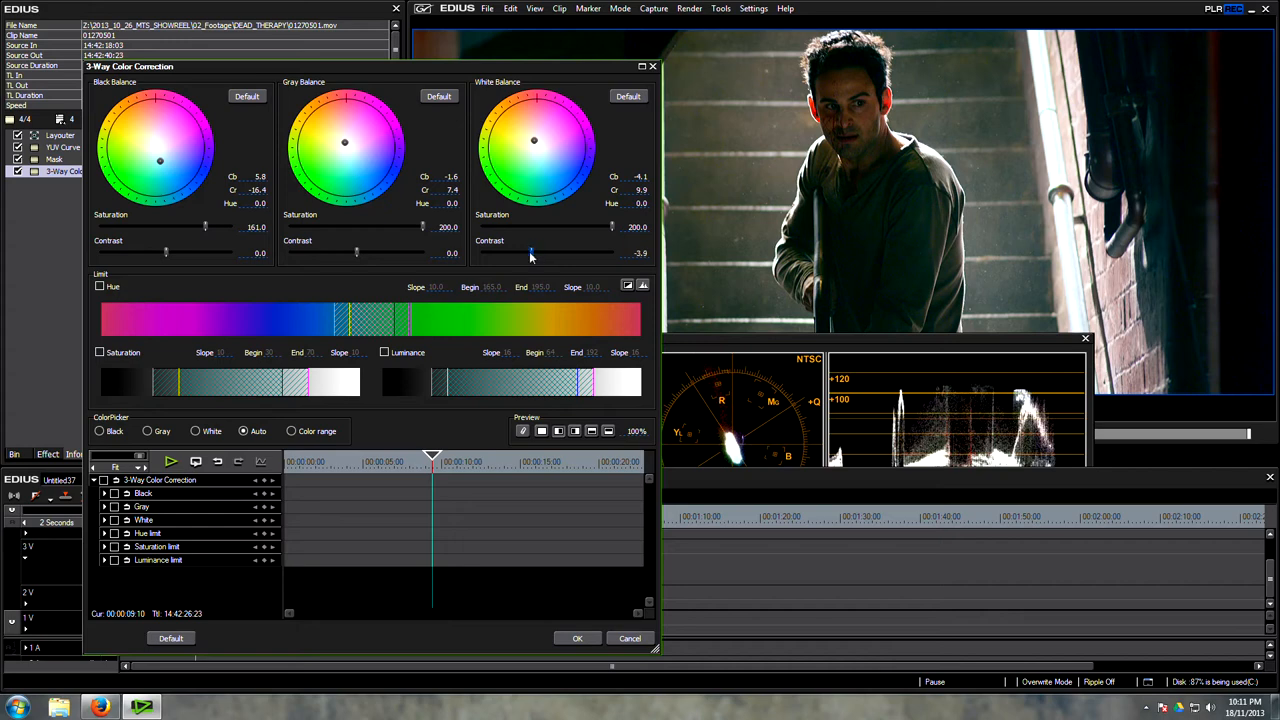
drag(531, 252, 550, 252)
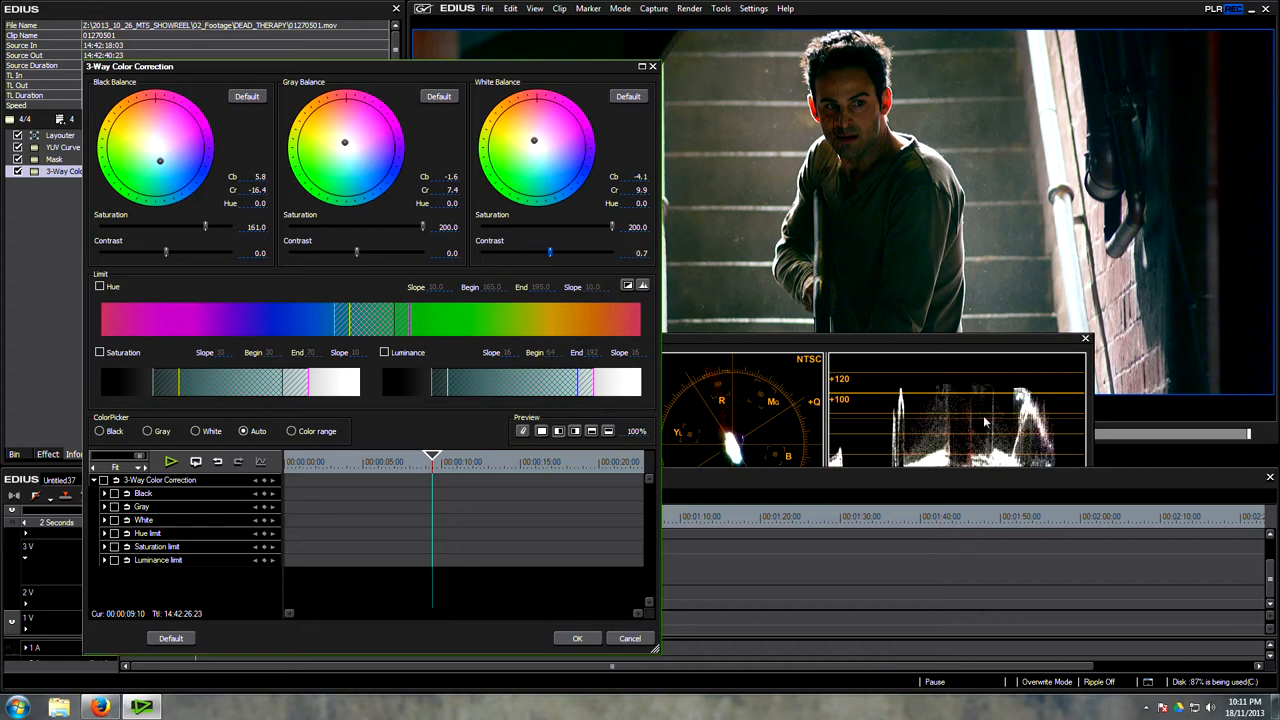
drag(549, 252, 542, 252)
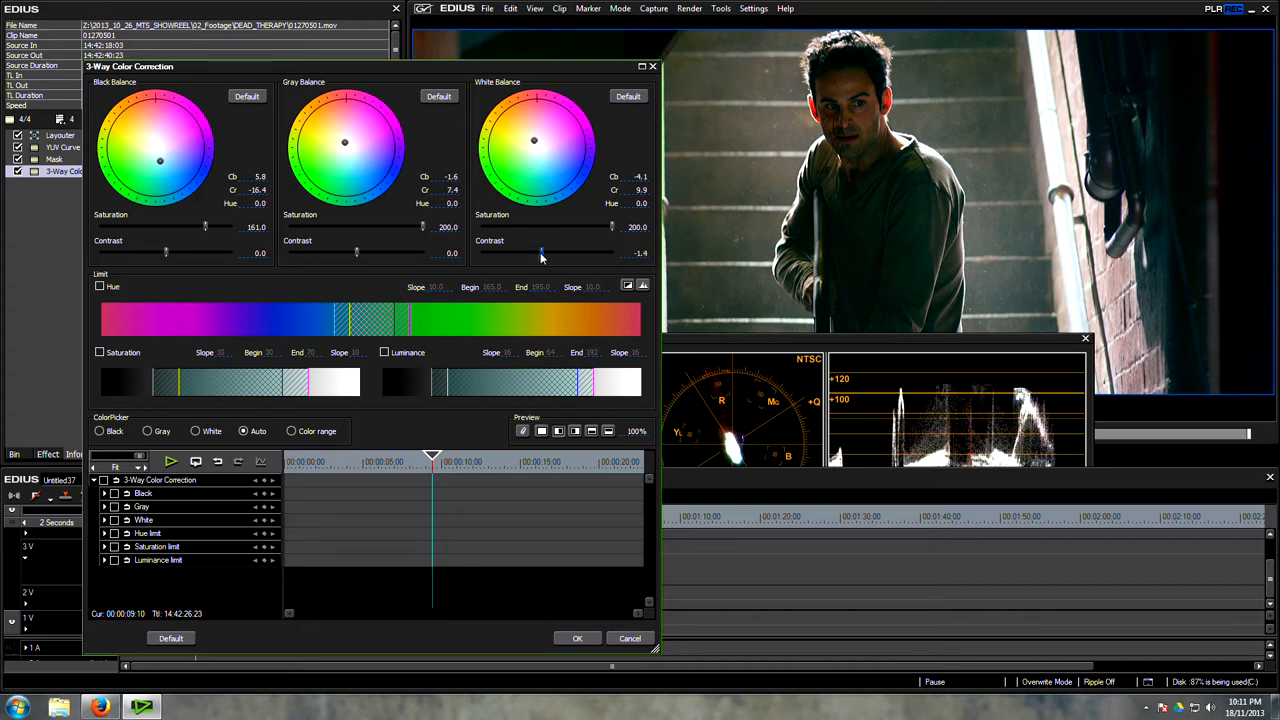
drag(540, 252, 505, 252)
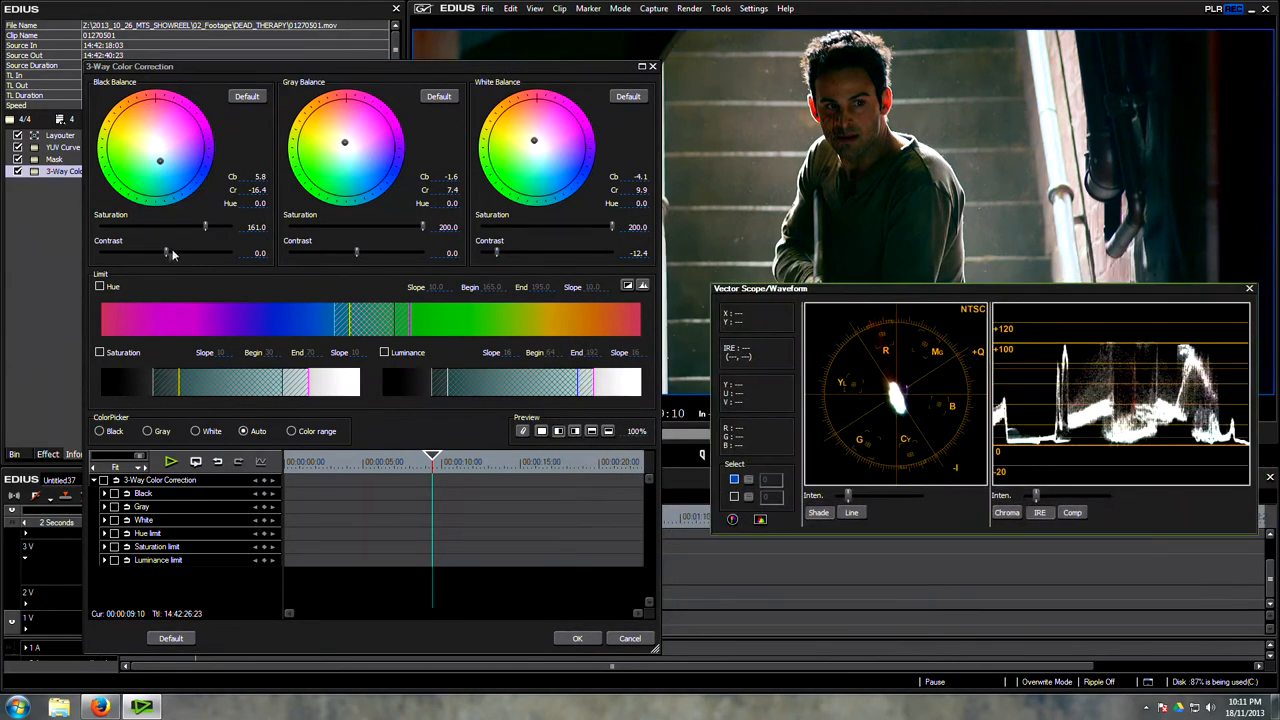
Set Black contrast to -2.2 and Gray contrast to 6.2, then apply the correction
drag(167, 252, 156, 252)
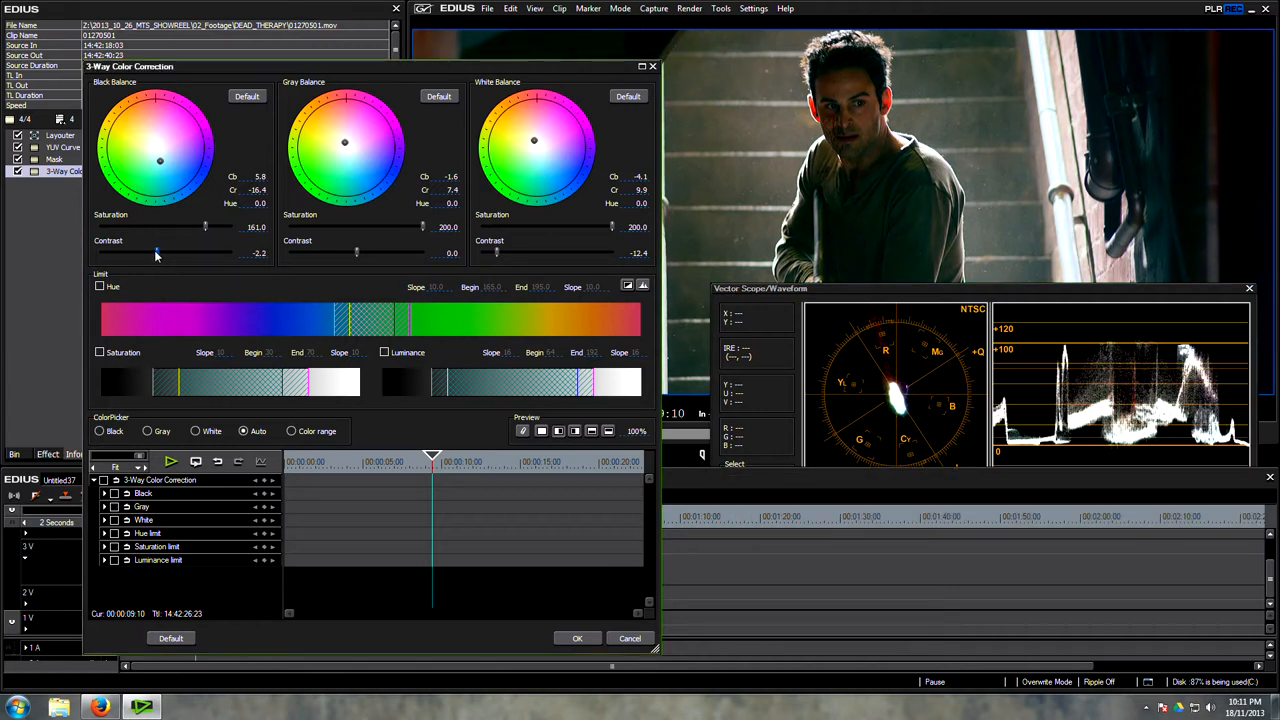
drag(357, 252, 385, 252)
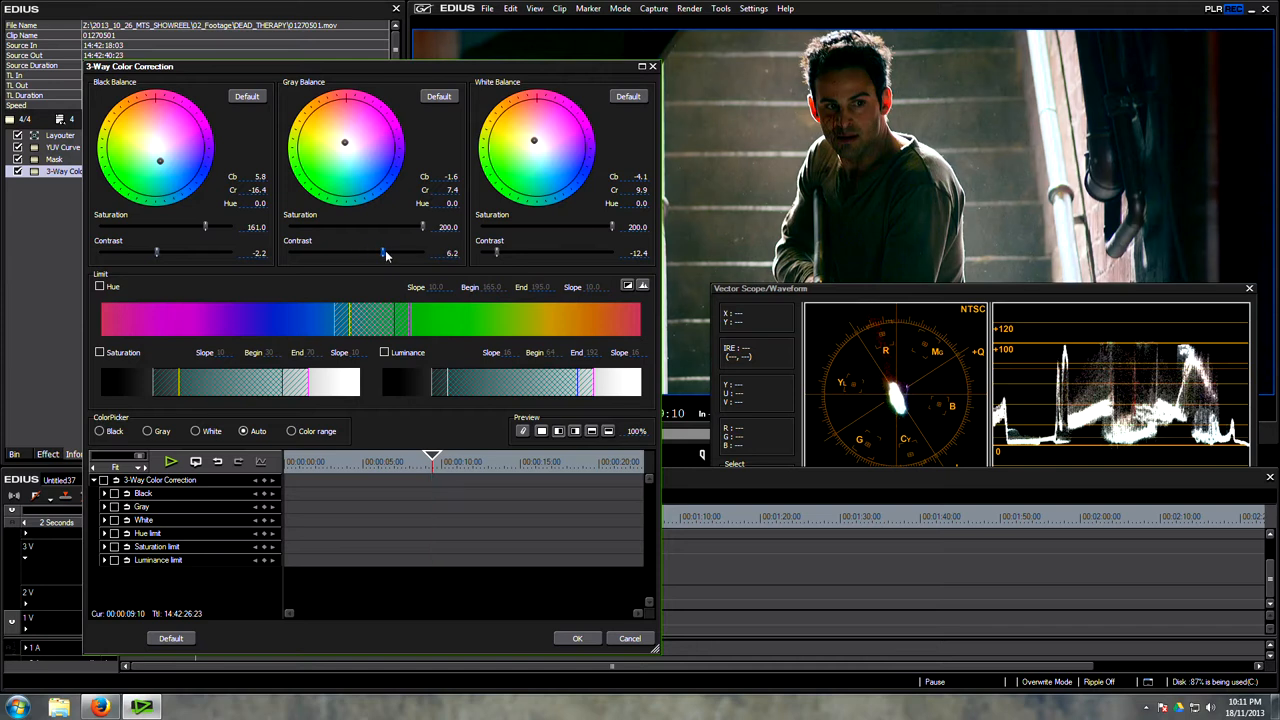
drag(380, 252, 390, 252)
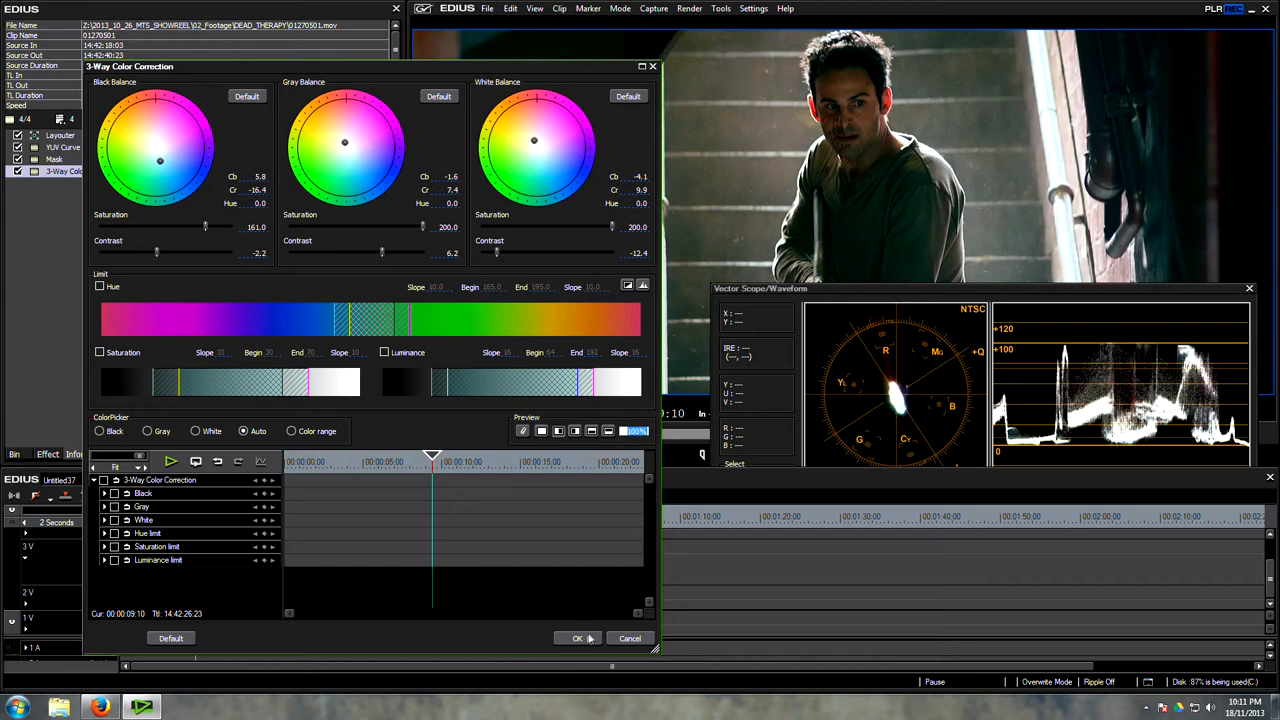
click(577, 638)
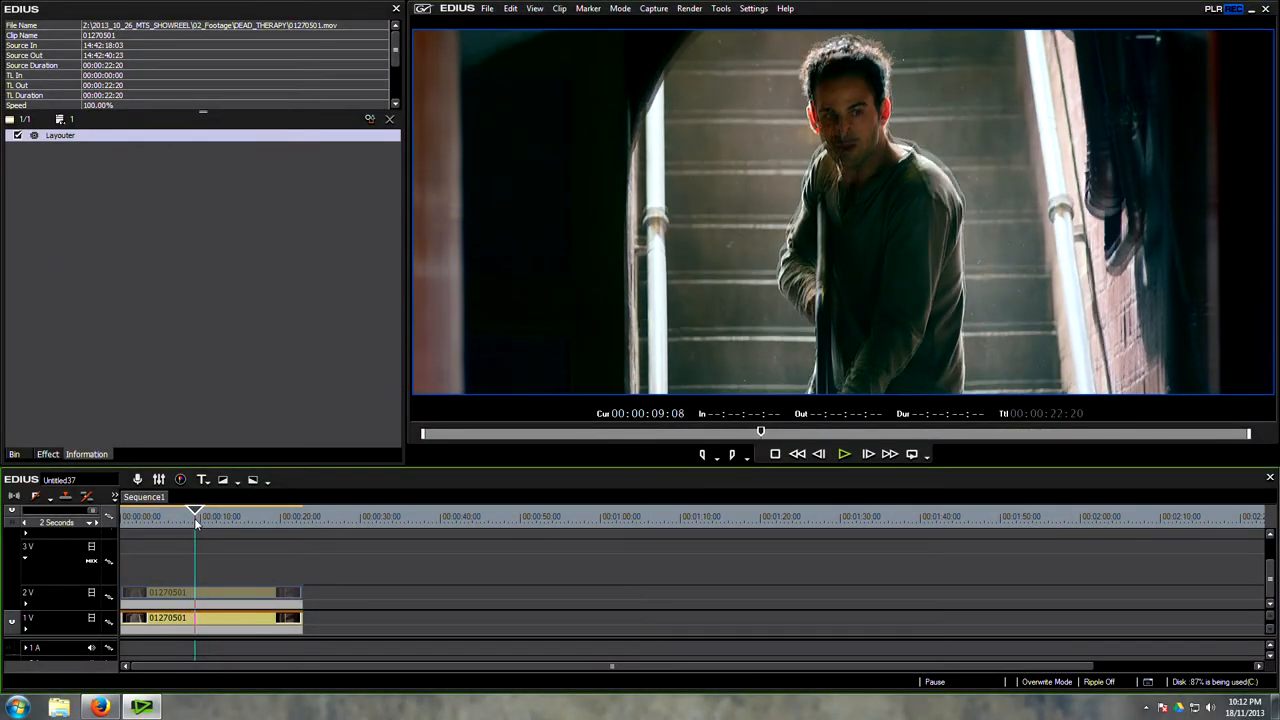
Apply a second 3-Way Color Correction from VideoFilters > Color Correction and open its settings
click(60, 135)
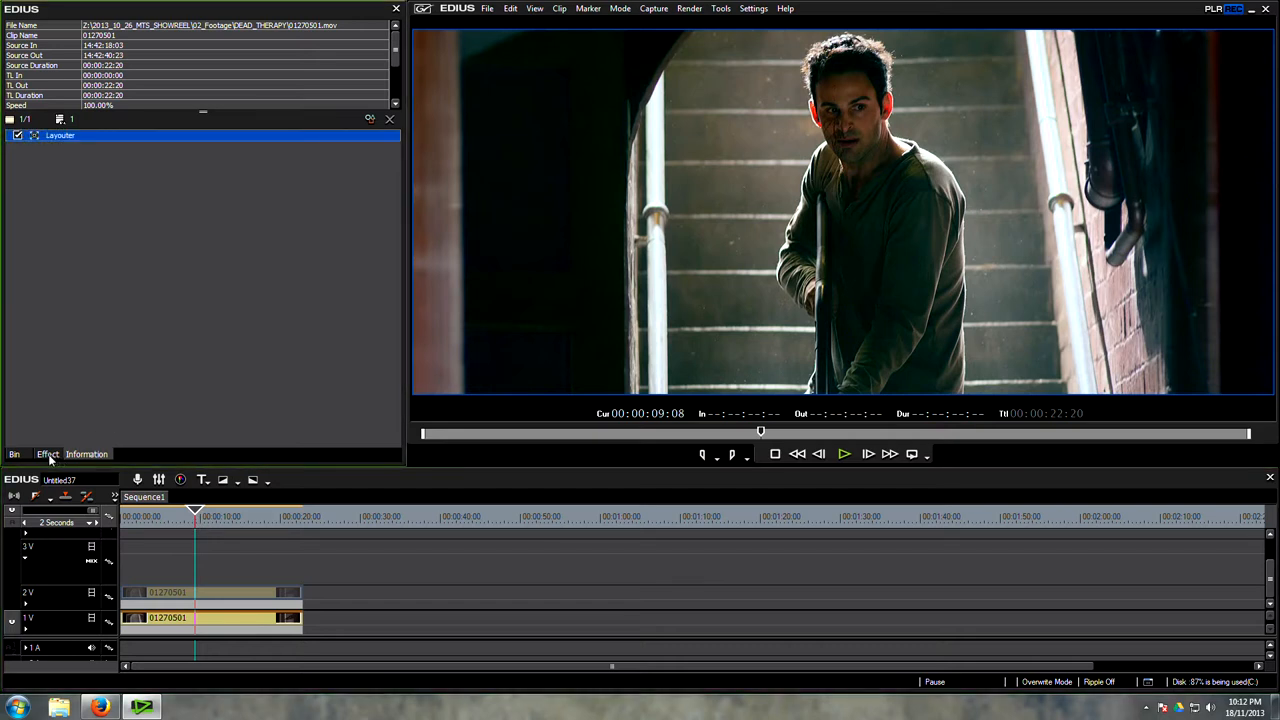
click(47, 454)
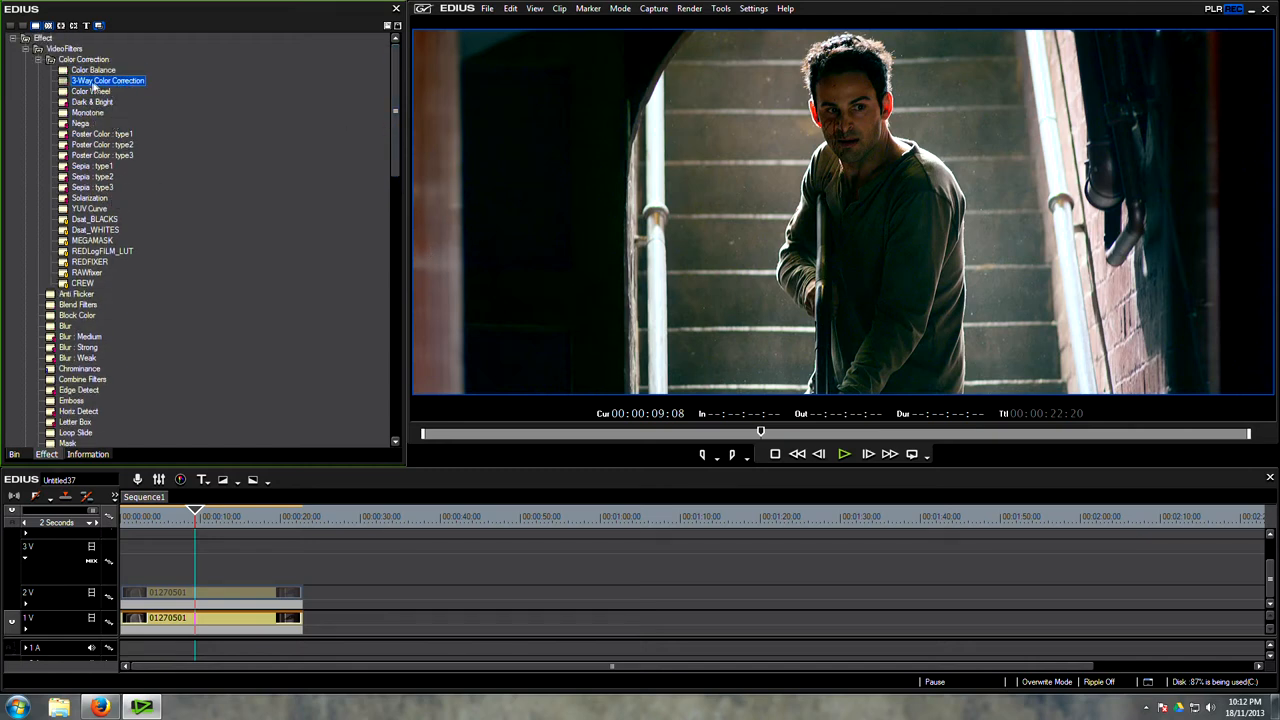
click(210, 618)
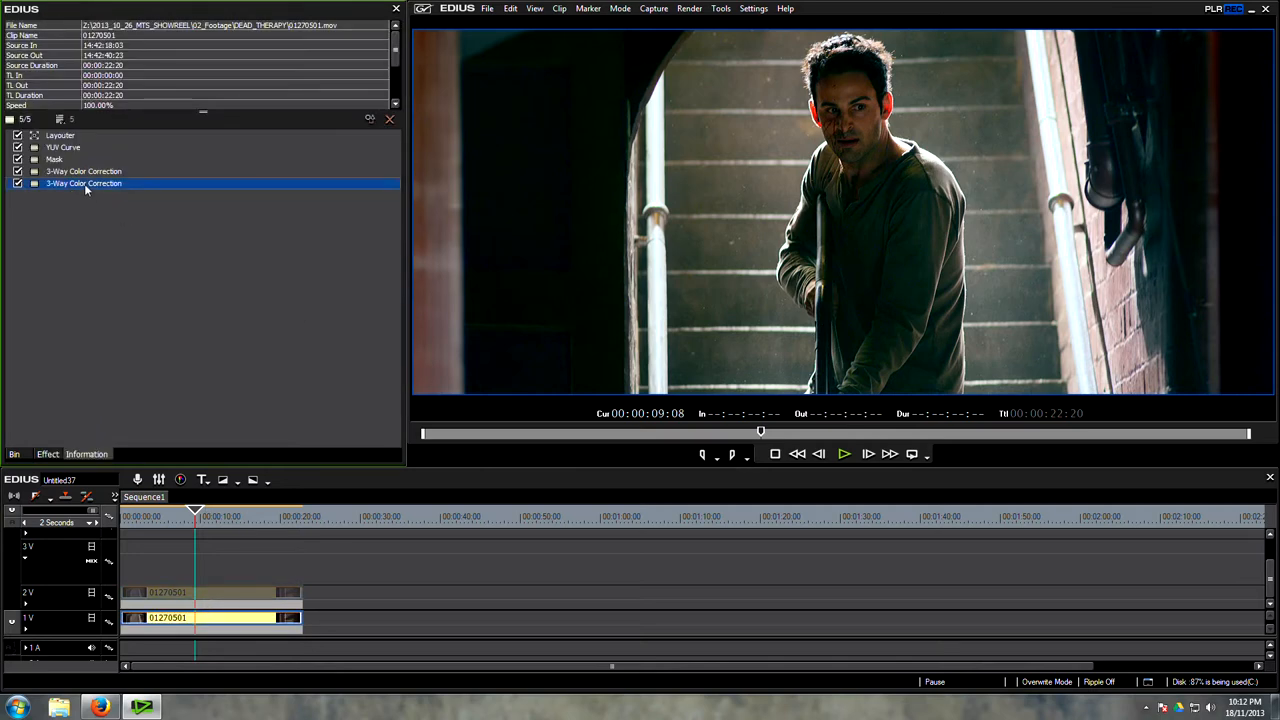
double_click(84, 183)
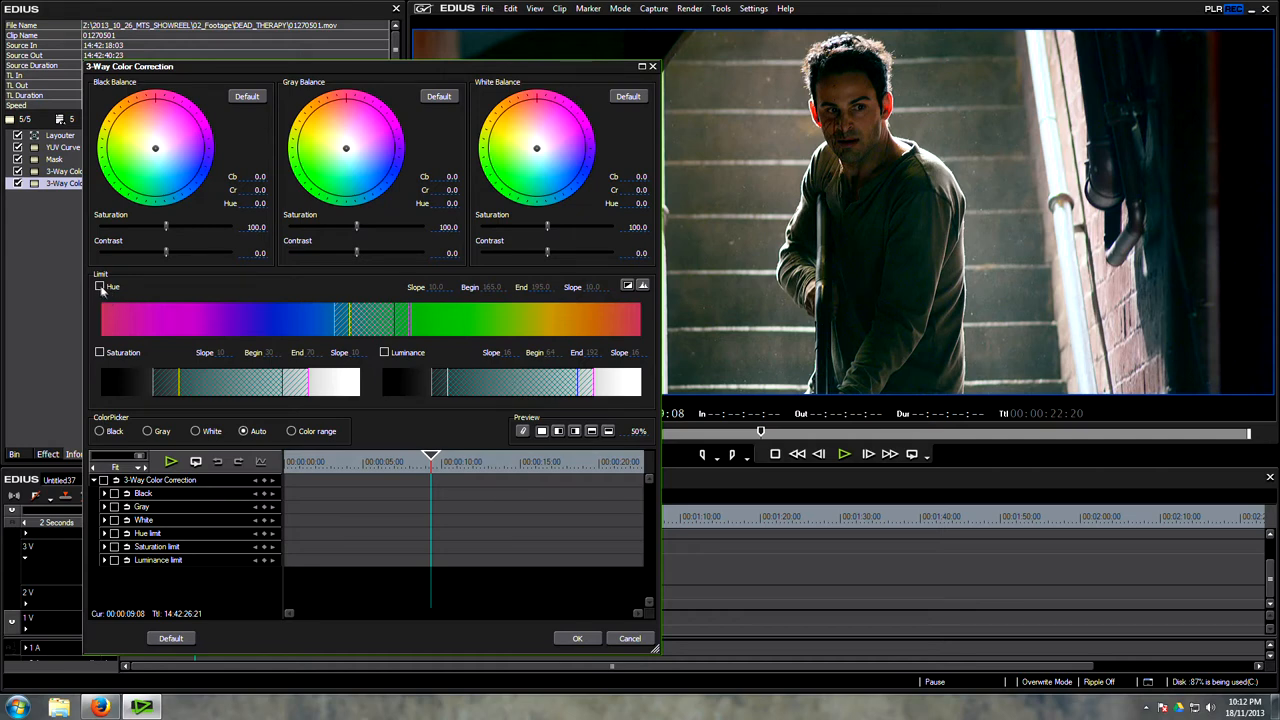
Limit the correction by hue (314–344), saturation and luminance, adjusting the luminance slope
click(100, 287)
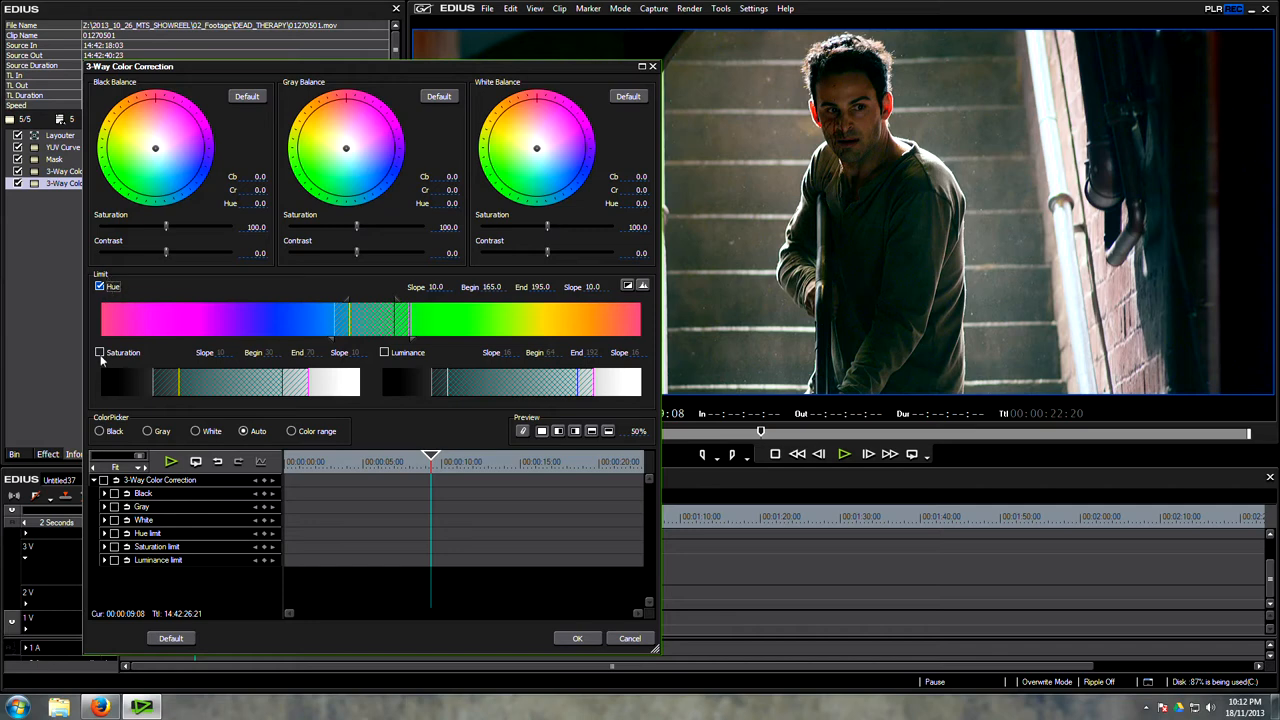
click(99, 352)
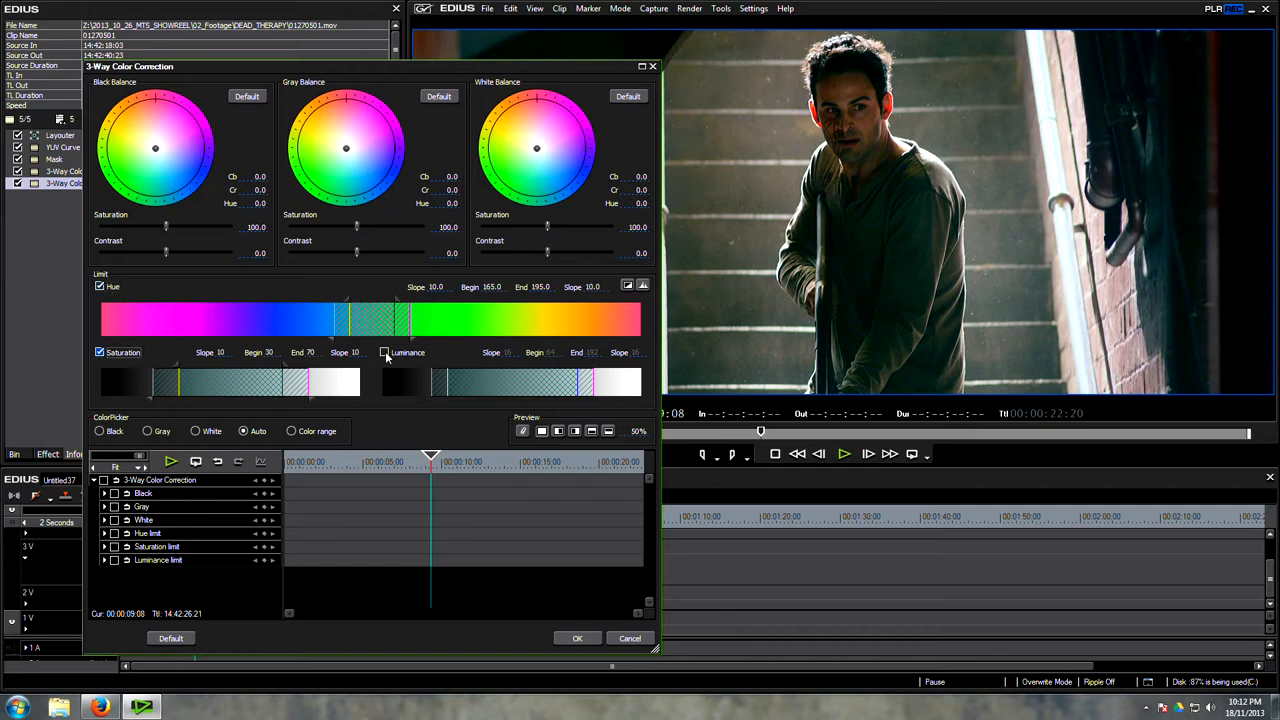
click(384, 352)
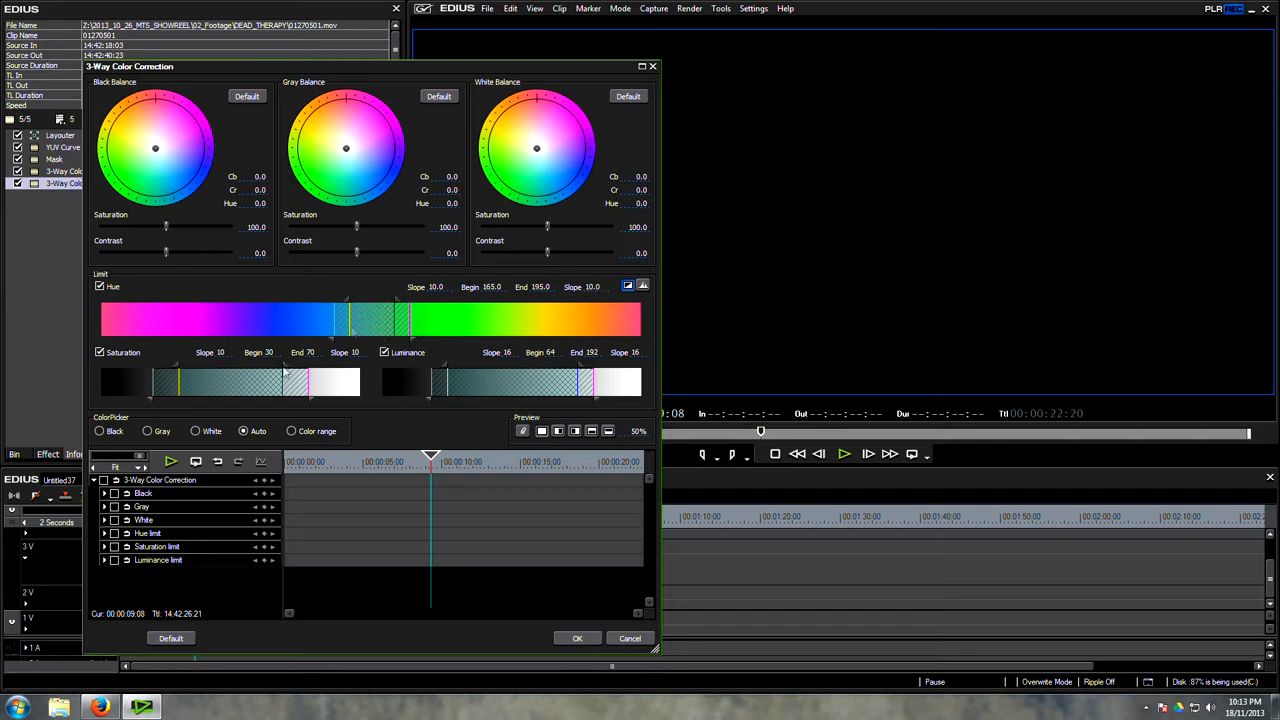
mouse_move(180, 362)
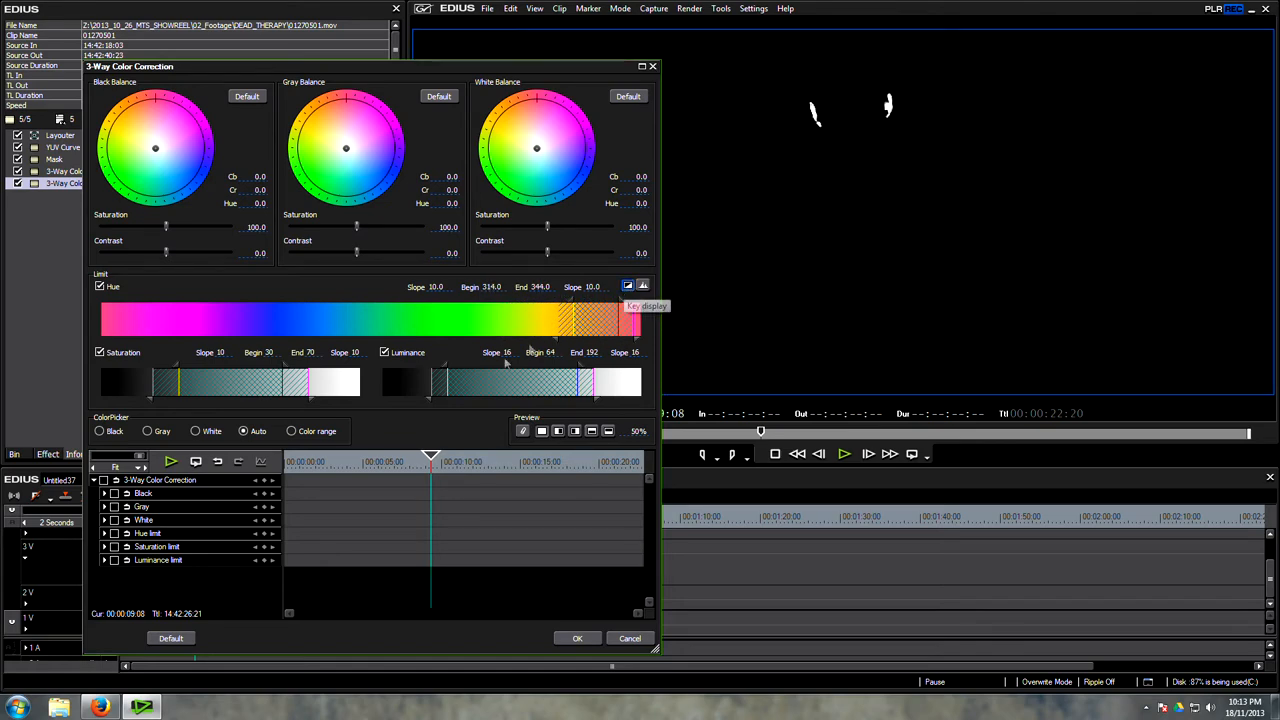
drag(425, 380, 408, 405)
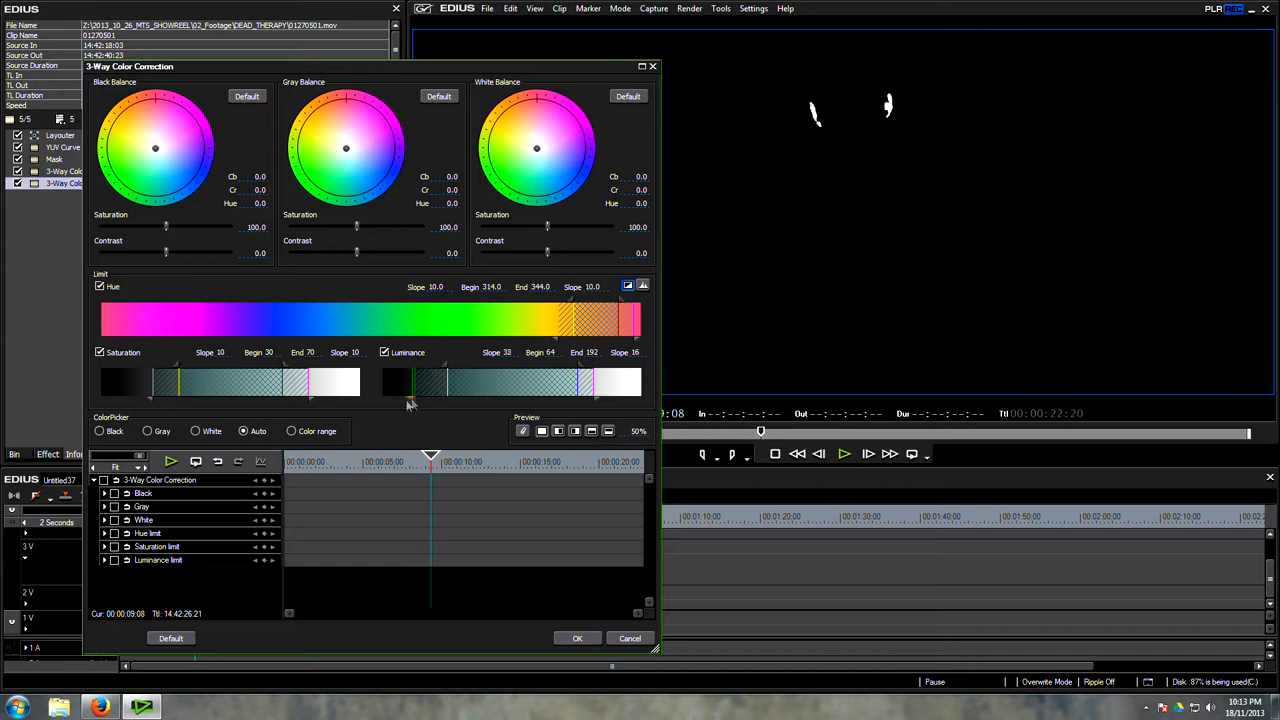
drag(395, 380, 420, 380)
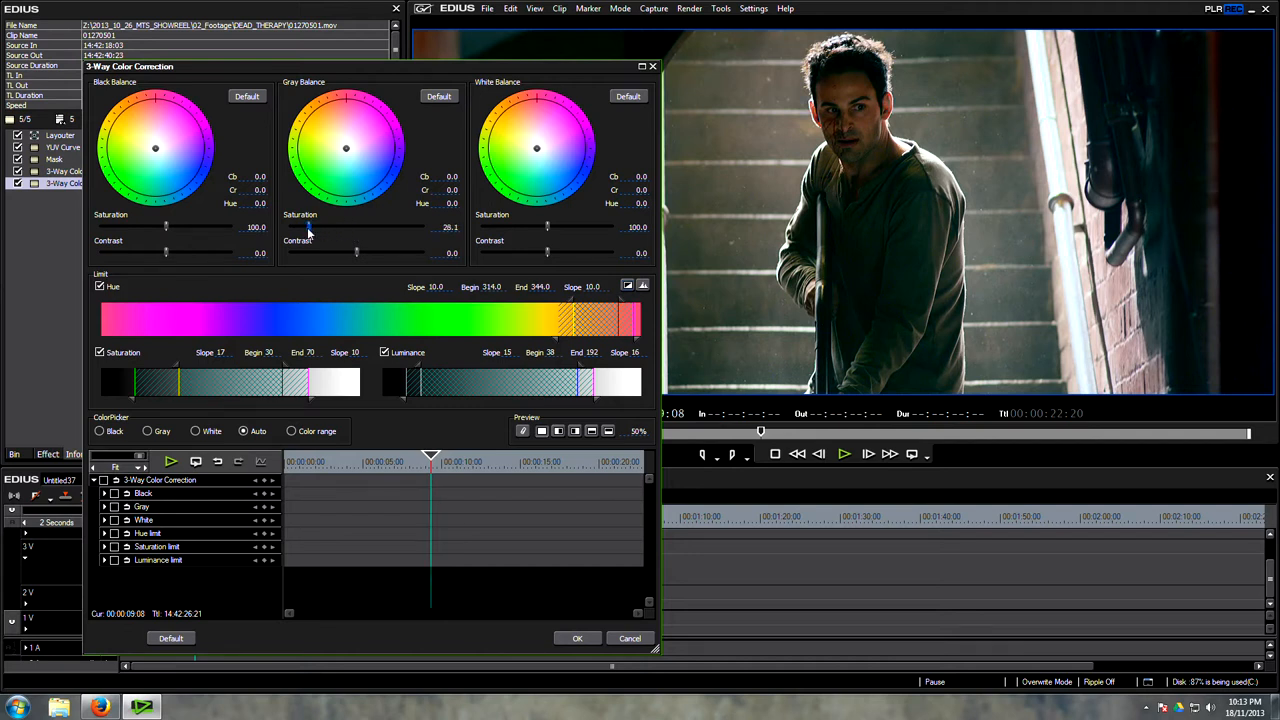
Set Gray Saturation to 60.3, nudge midtone balance, lower Black Saturation to 66.7, and apply
drag(310, 227, 330, 227)
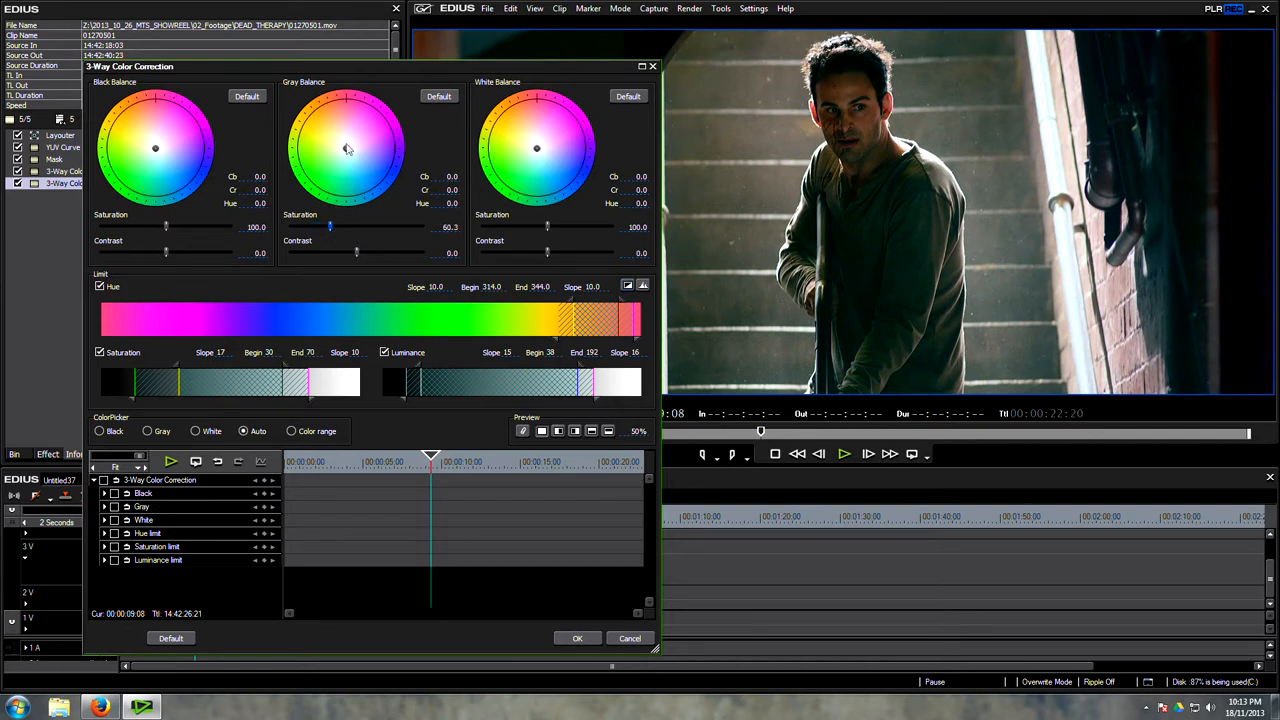
drag(347, 148, 345, 153)
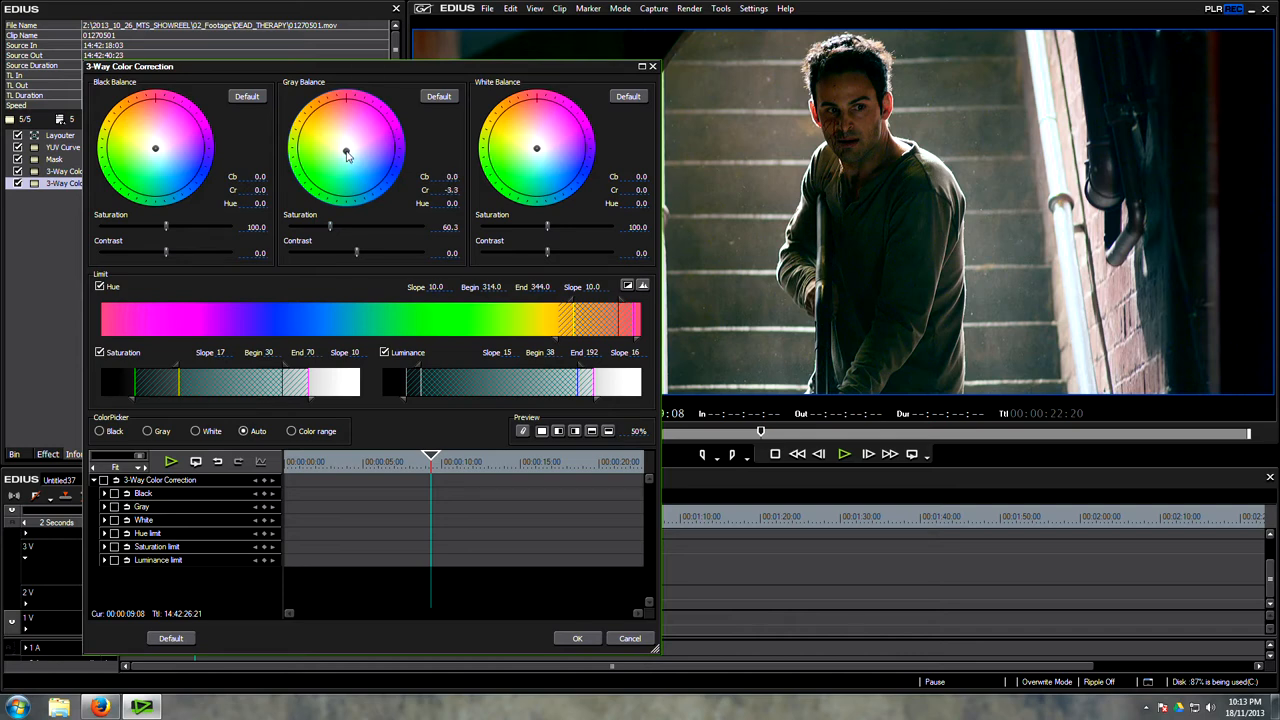
drag(165, 227, 145, 227)
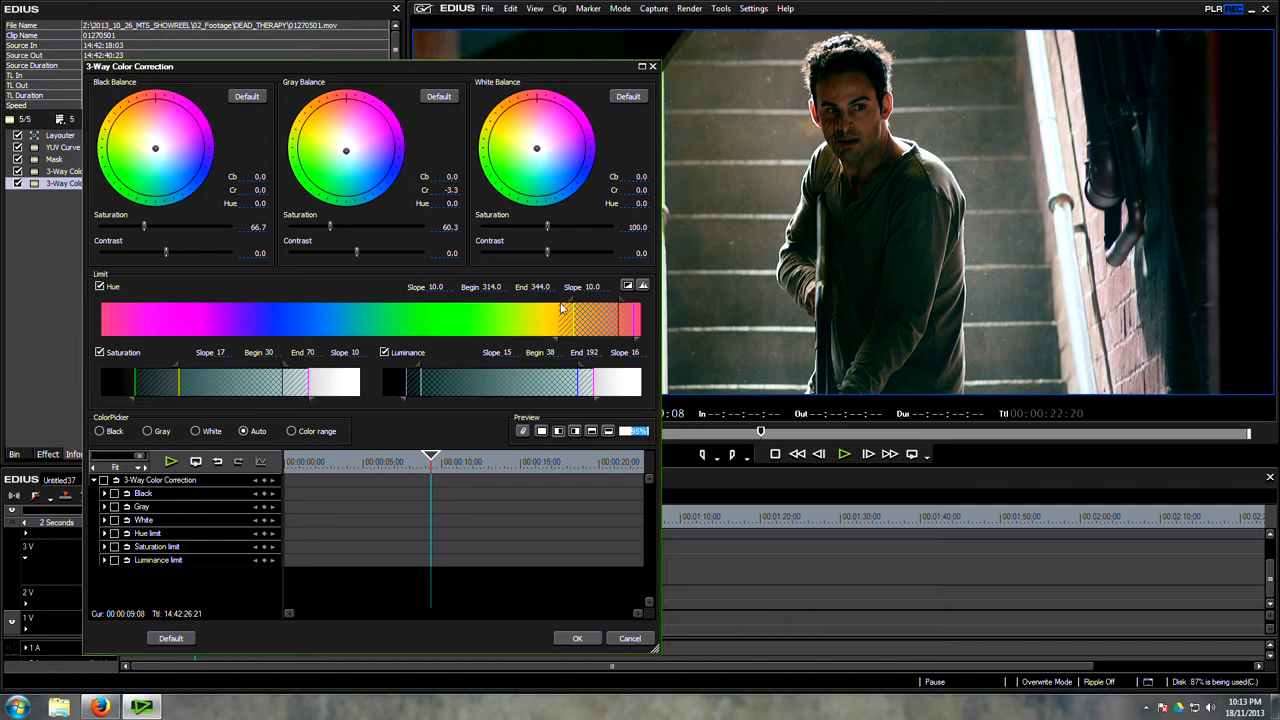
click(577, 638)
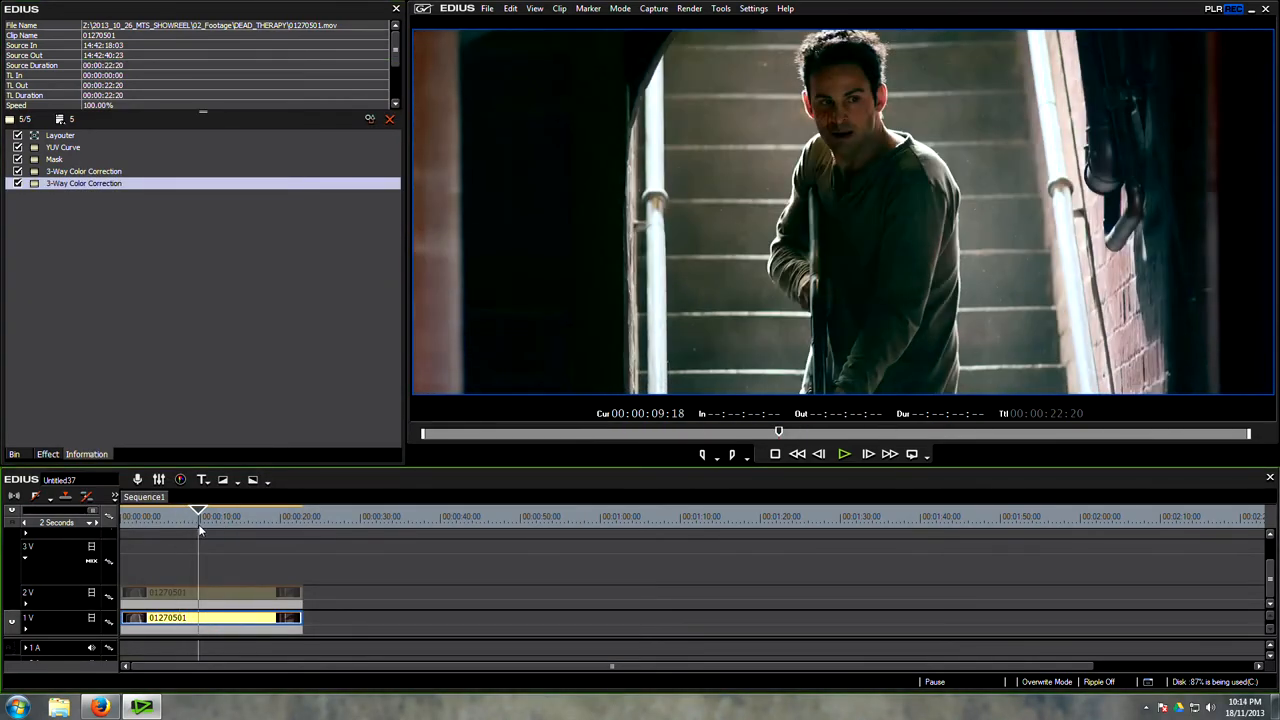
Scrub through the clip to check the grade, then select the graded 1V clip
drag(198, 512, 189, 512)
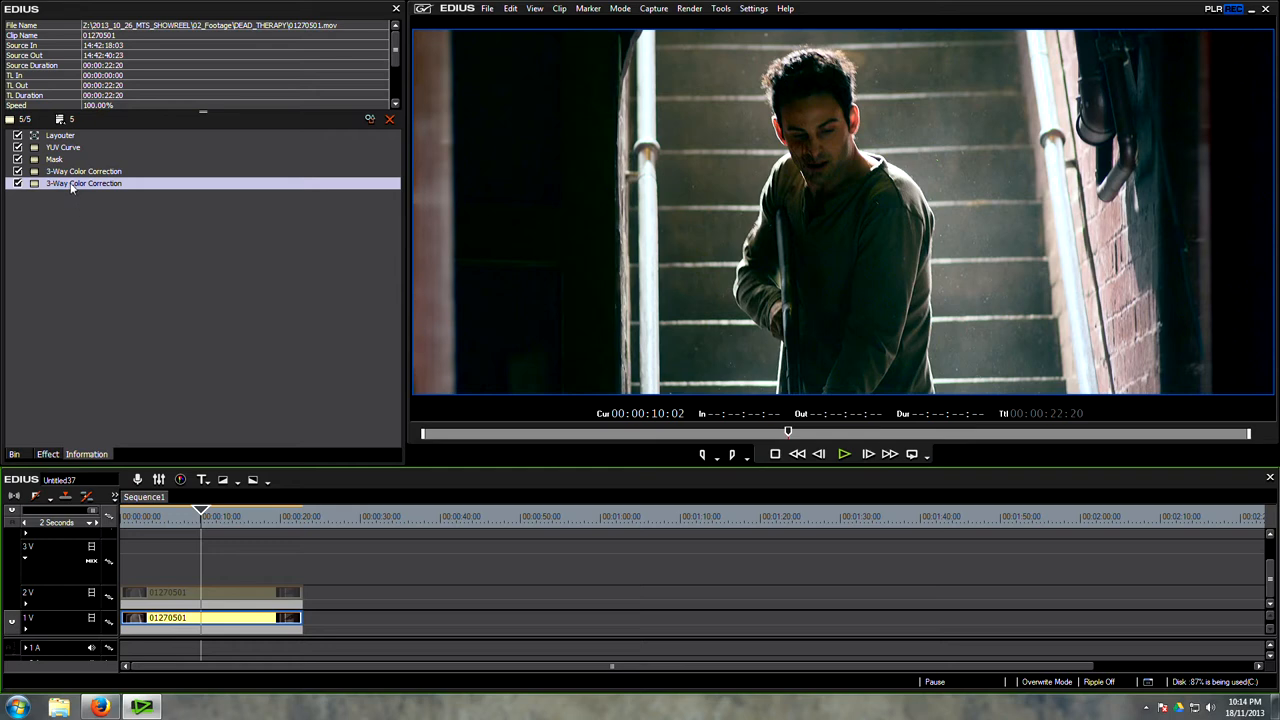
click(203, 516)
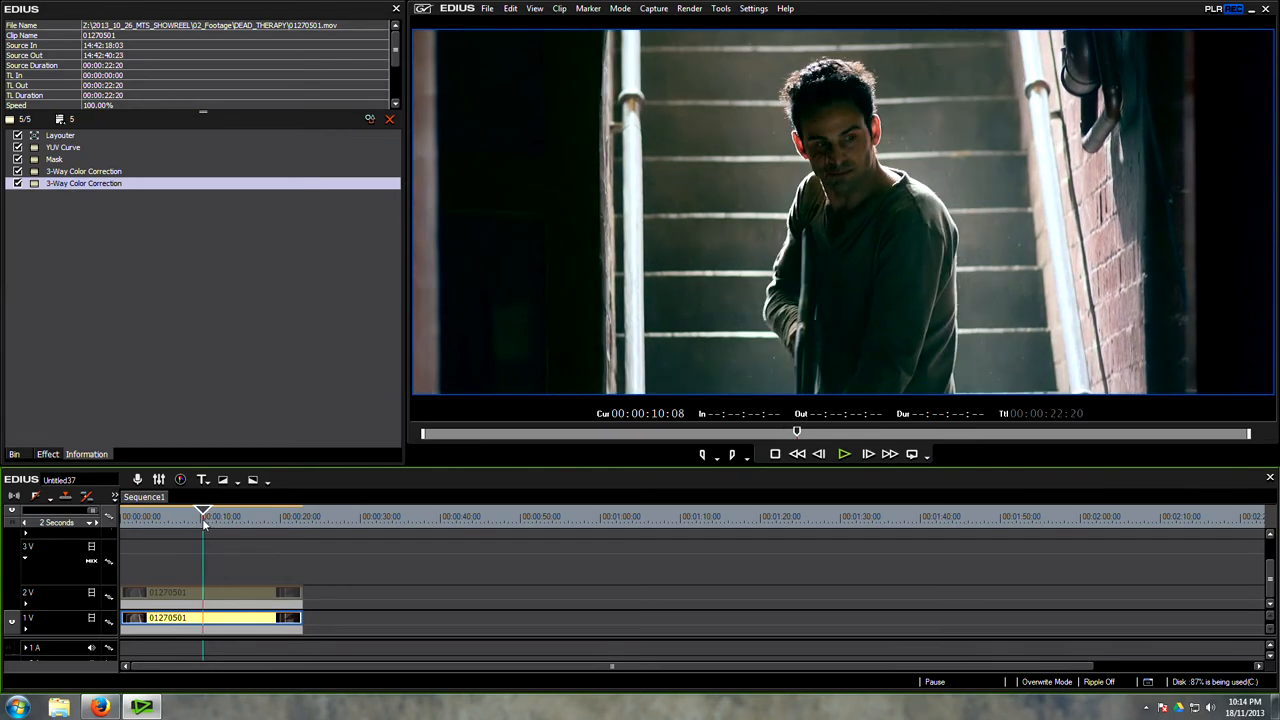
drag(203, 513, 195, 513)
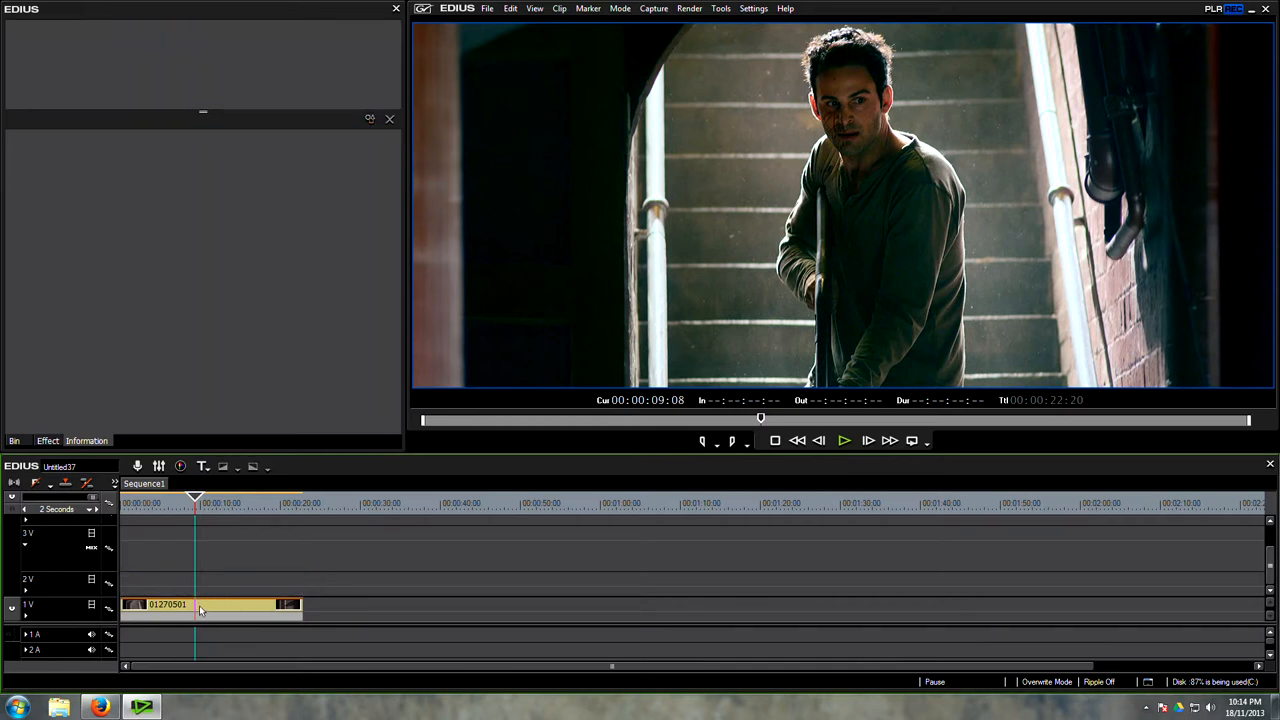
click(210, 604)
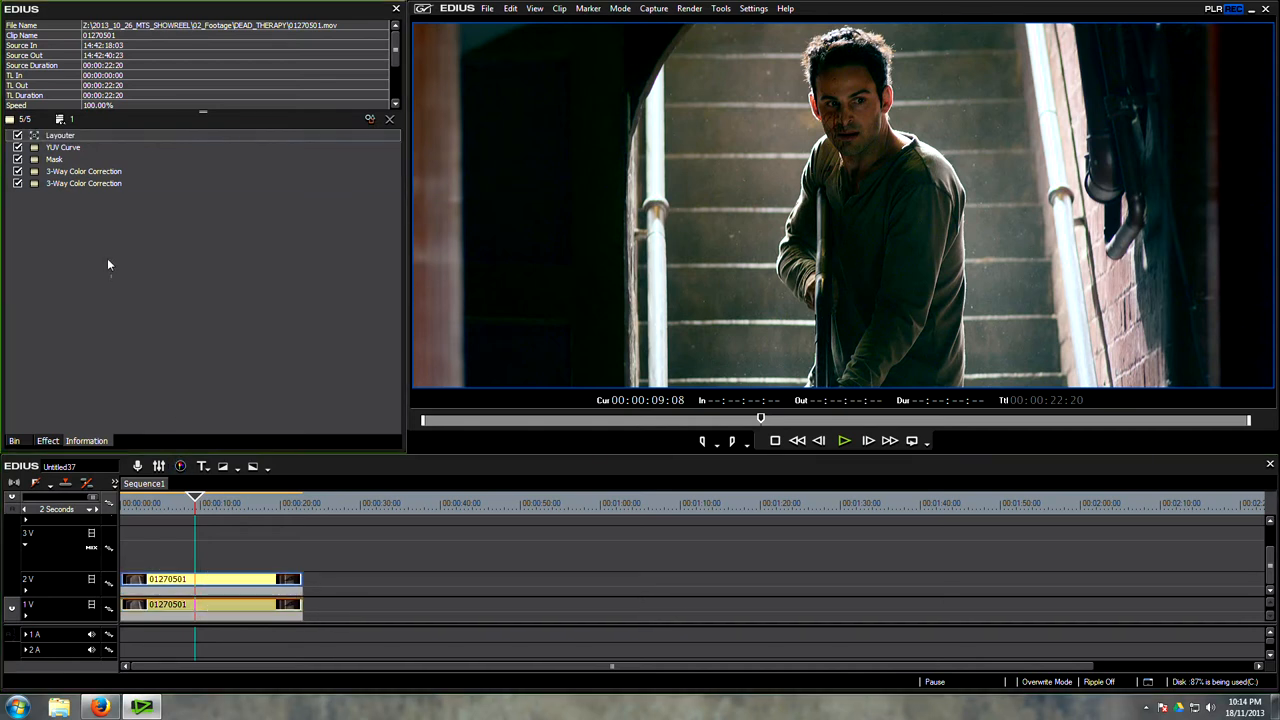
Remove Mask and 3-Way Color Correction from the 2V copy and reset YUV Curve to defaults
click(54, 159)
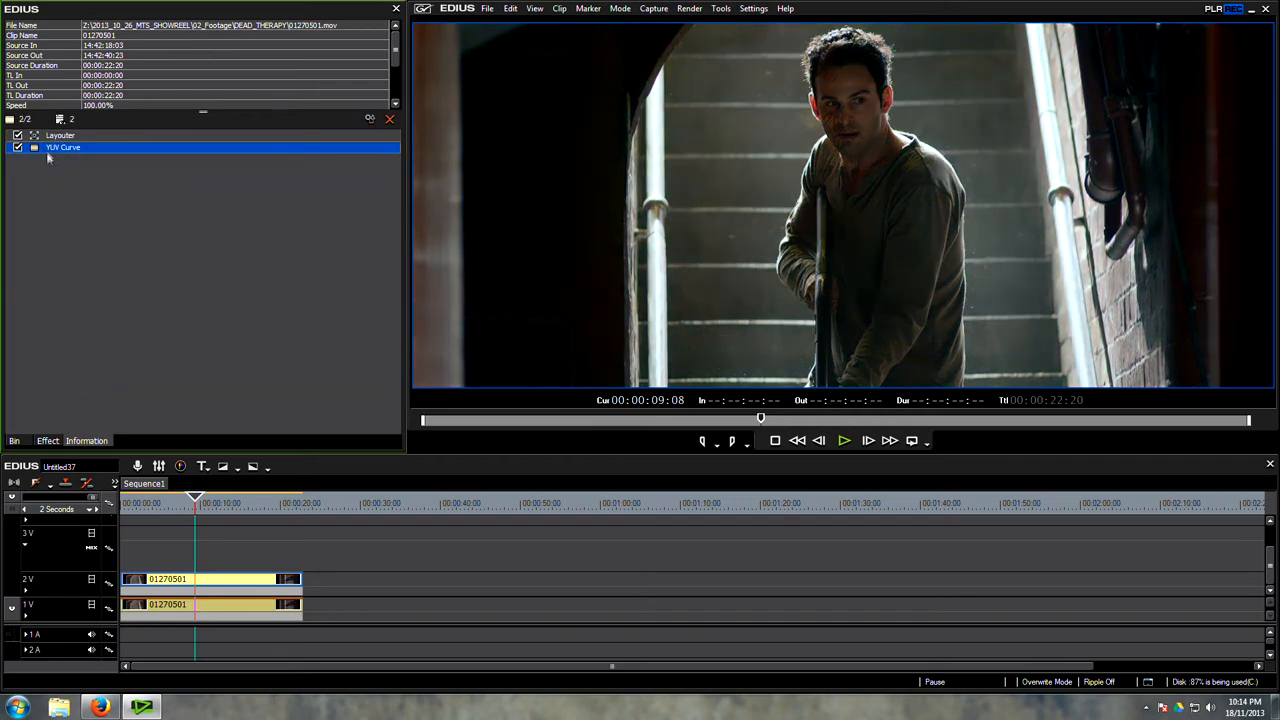
double_click(63, 147)
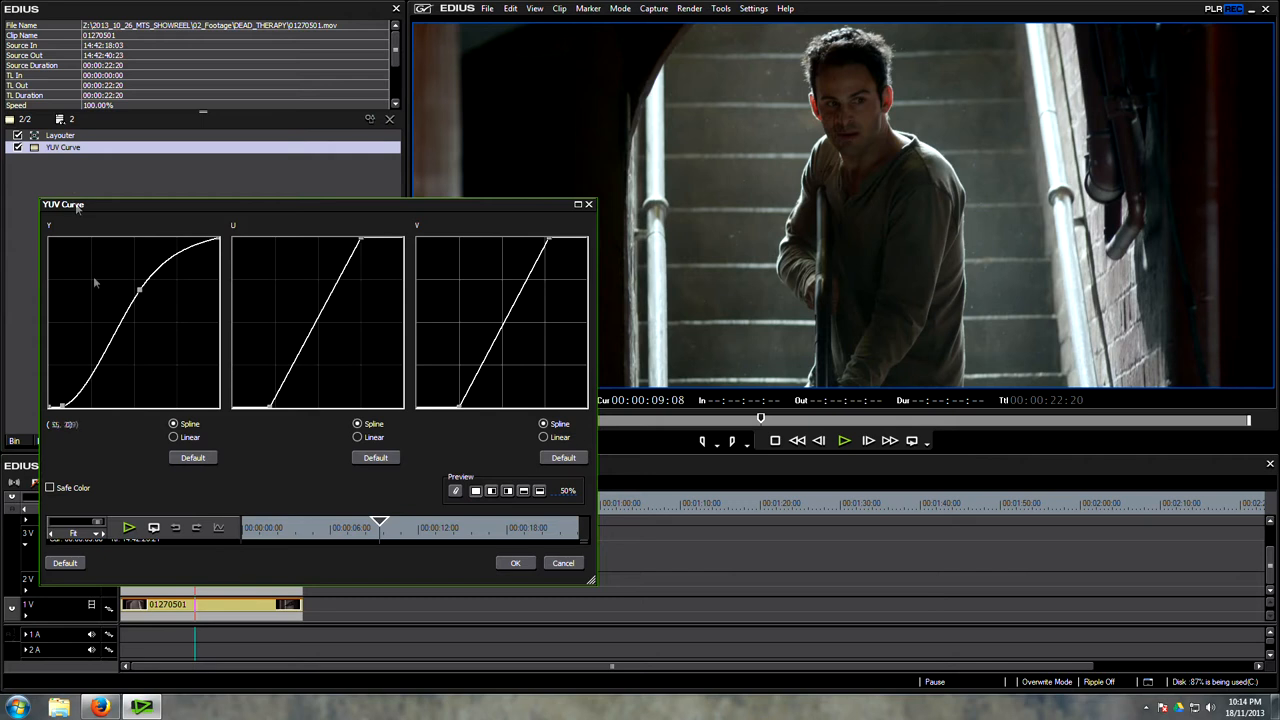
click(563, 457)
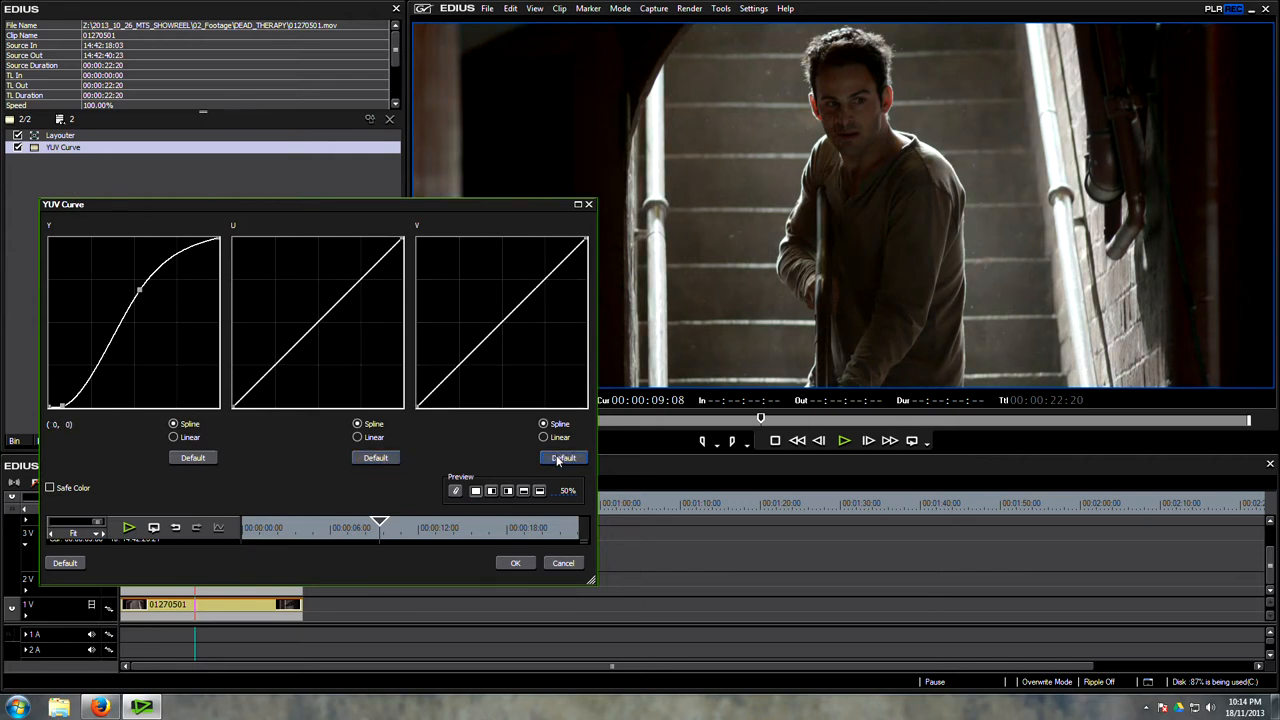
click(193, 457)
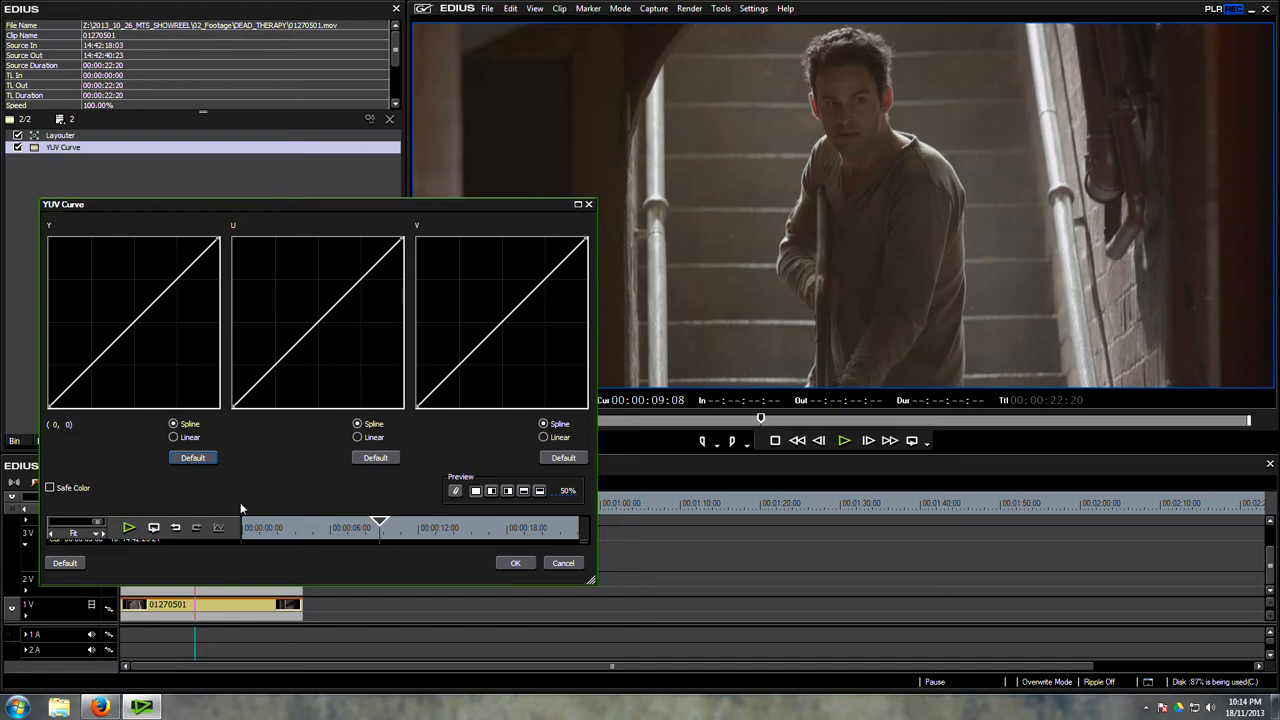
click(515, 562)
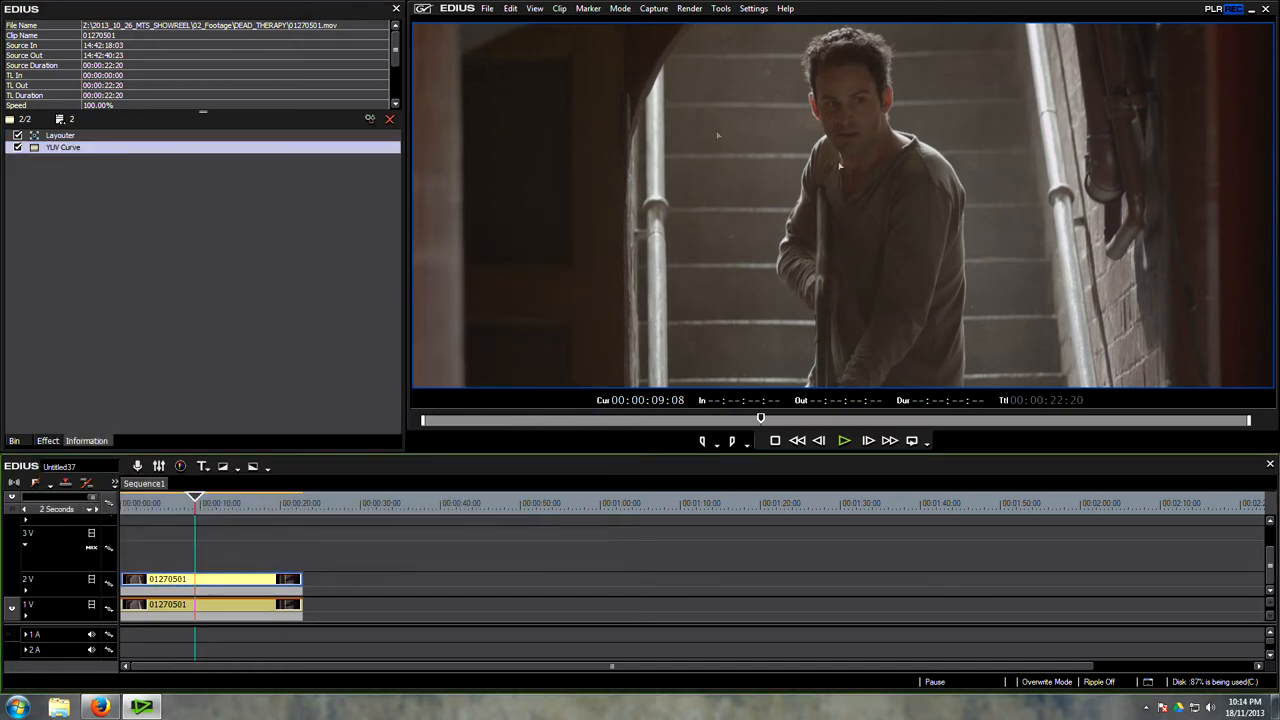
click(63, 147)
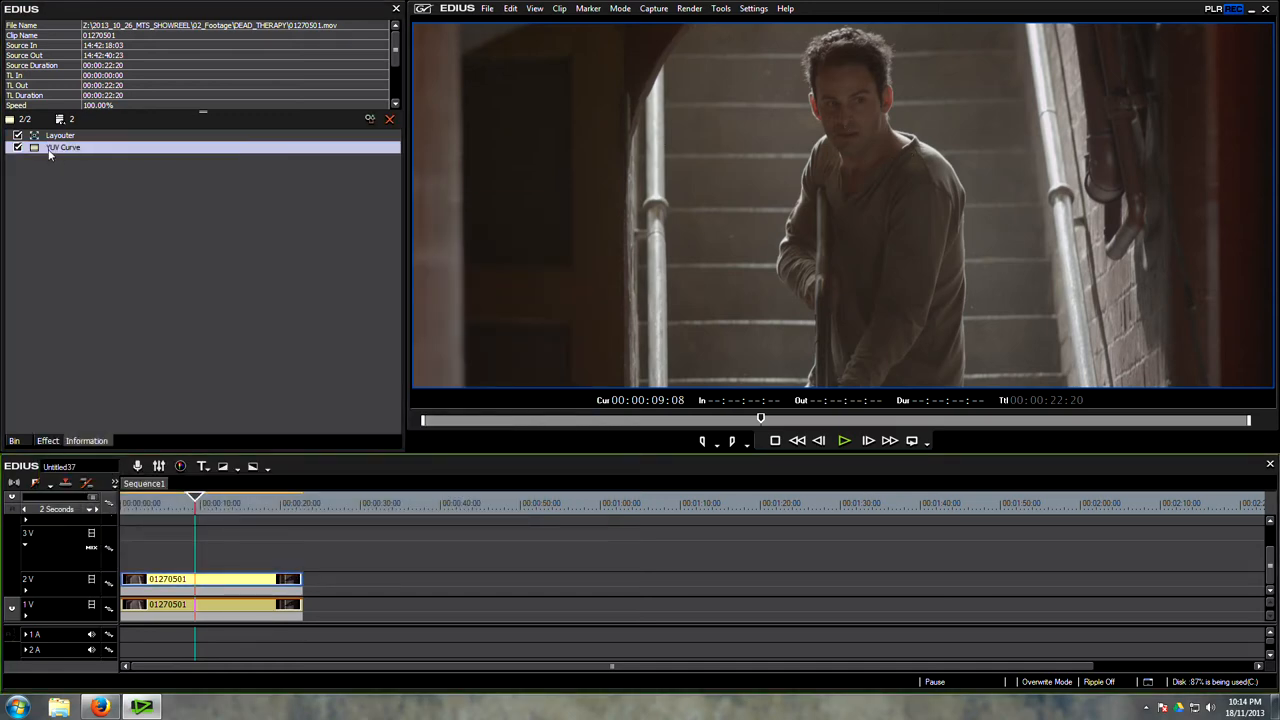
Shape the copy's Y curve into a steep S-curve and flatten the U and V curves
double_click(64, 147)
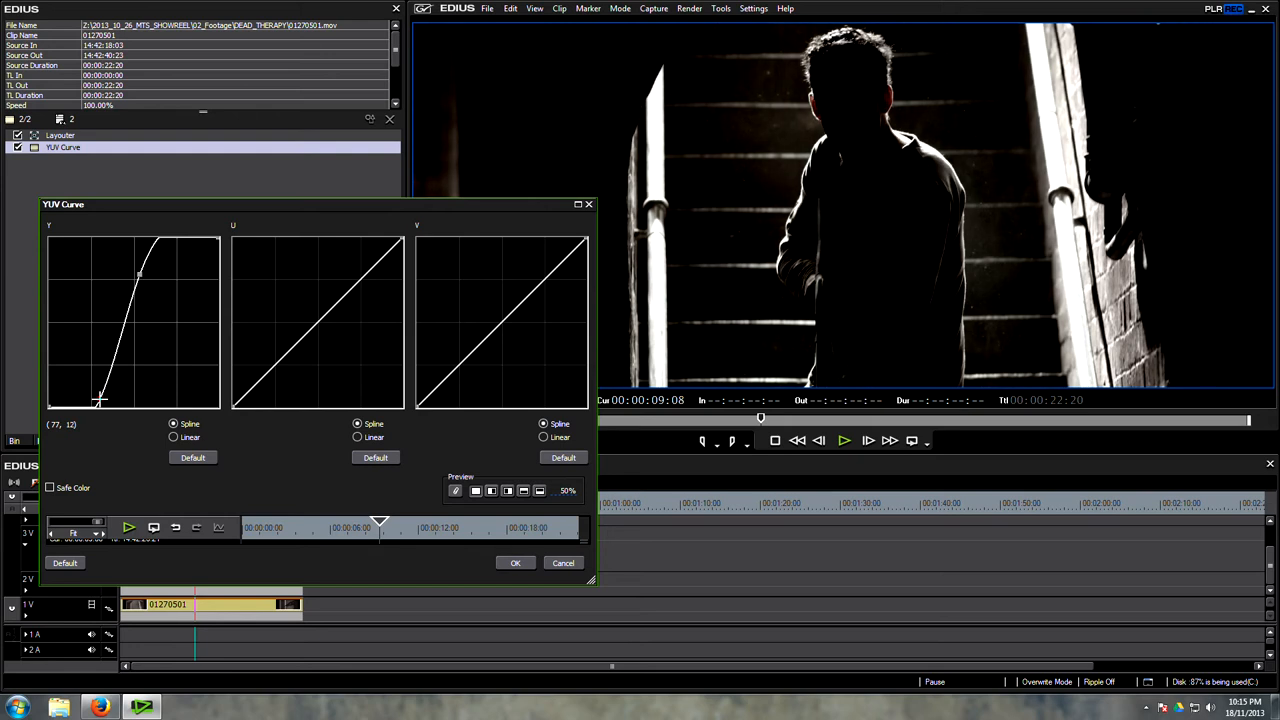
drag(100, 400, 102, 402)
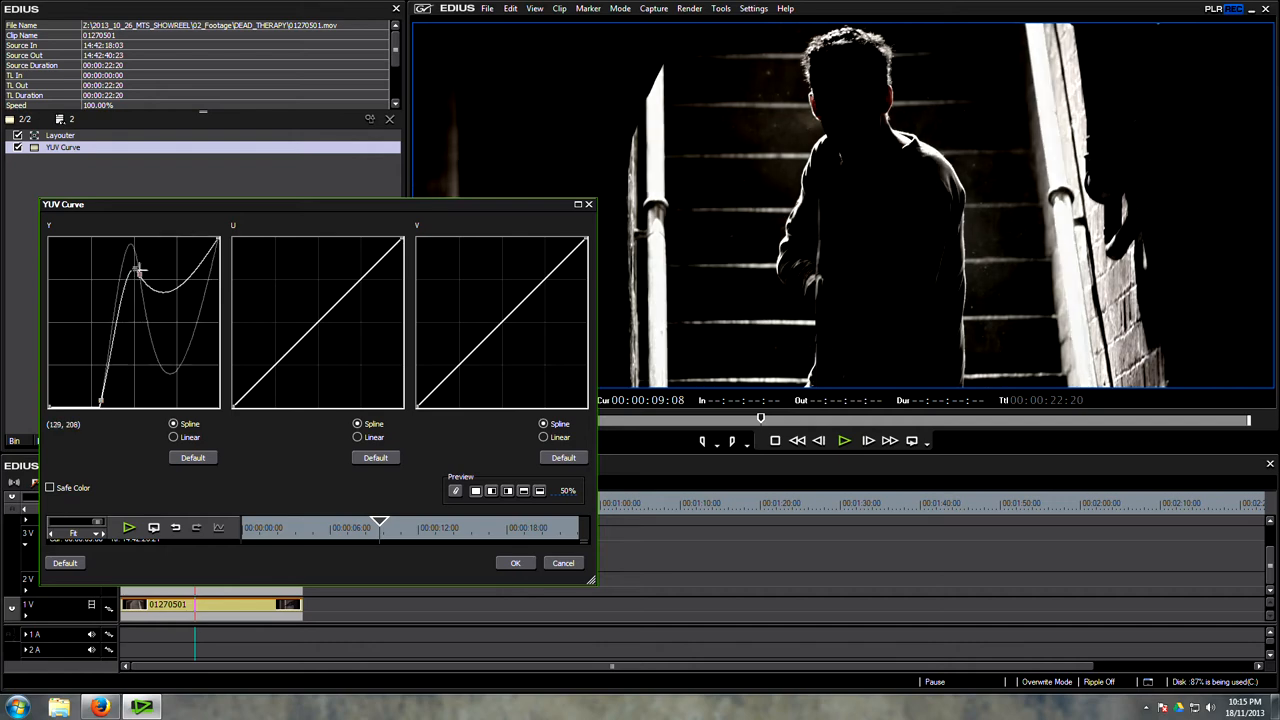
drag(138, 270, 158, 290)
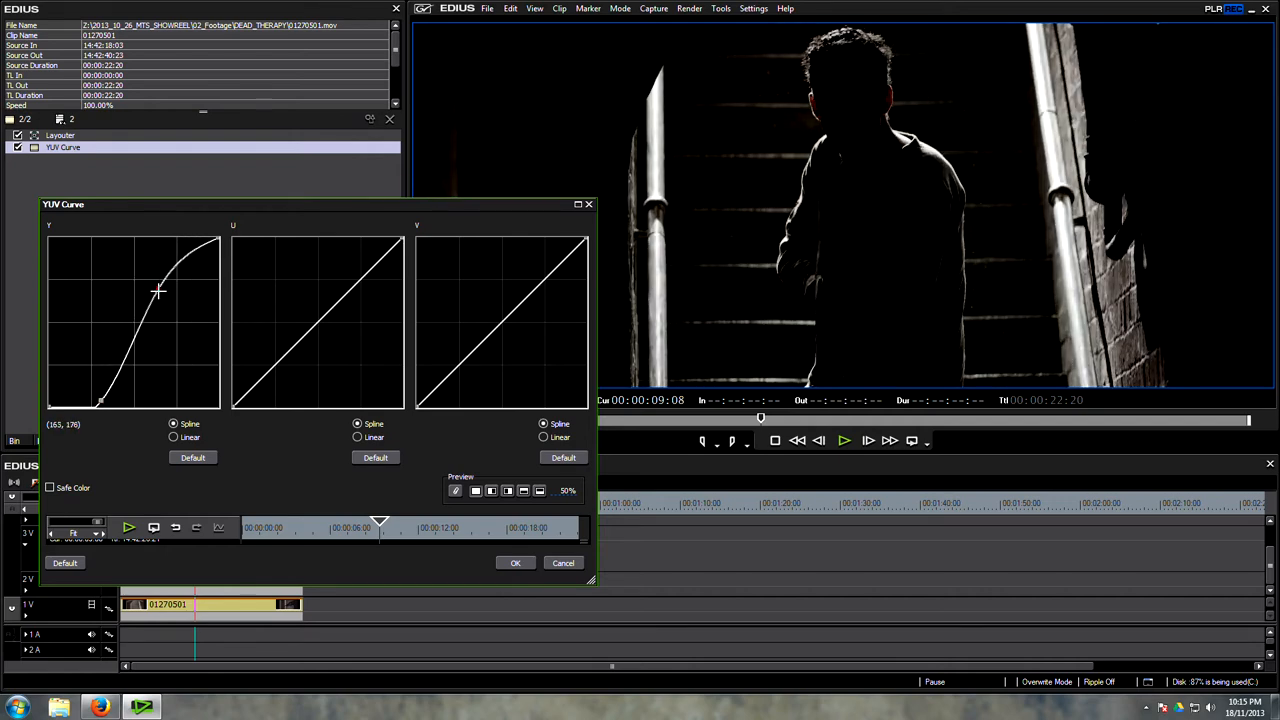
drag(158, 290, 150, 285)
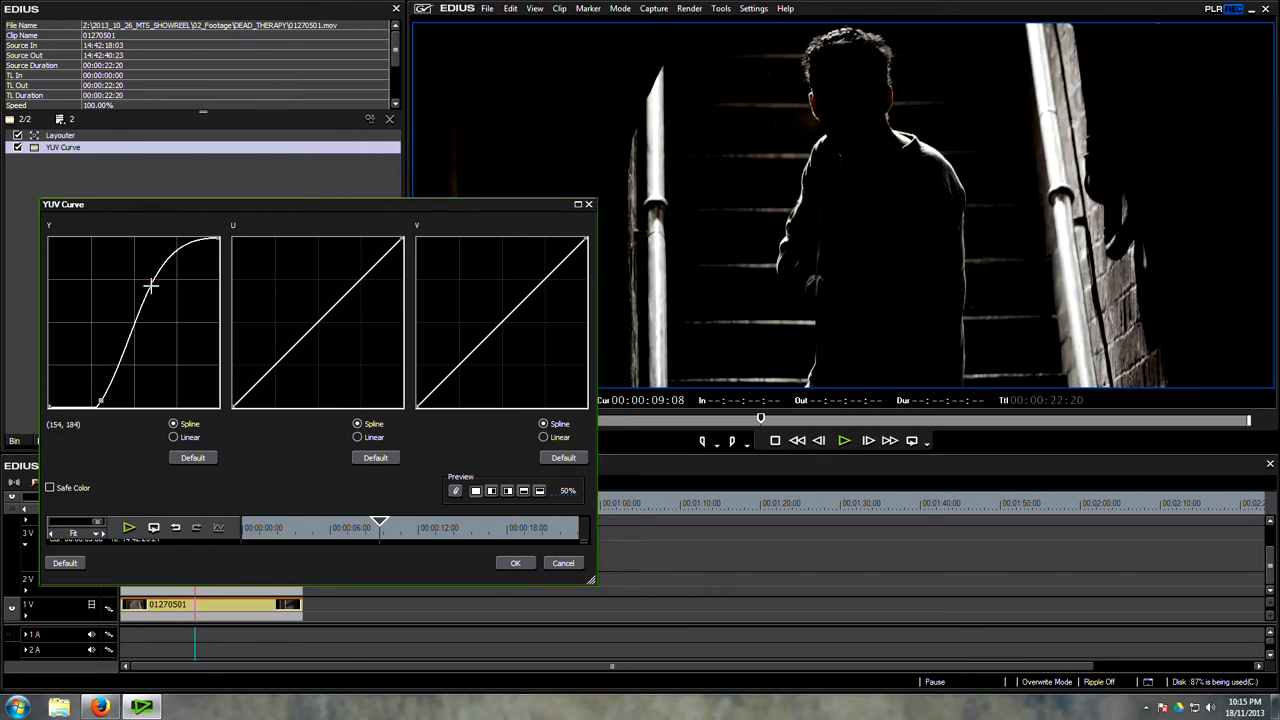
drag(150, 285, 178, 280)
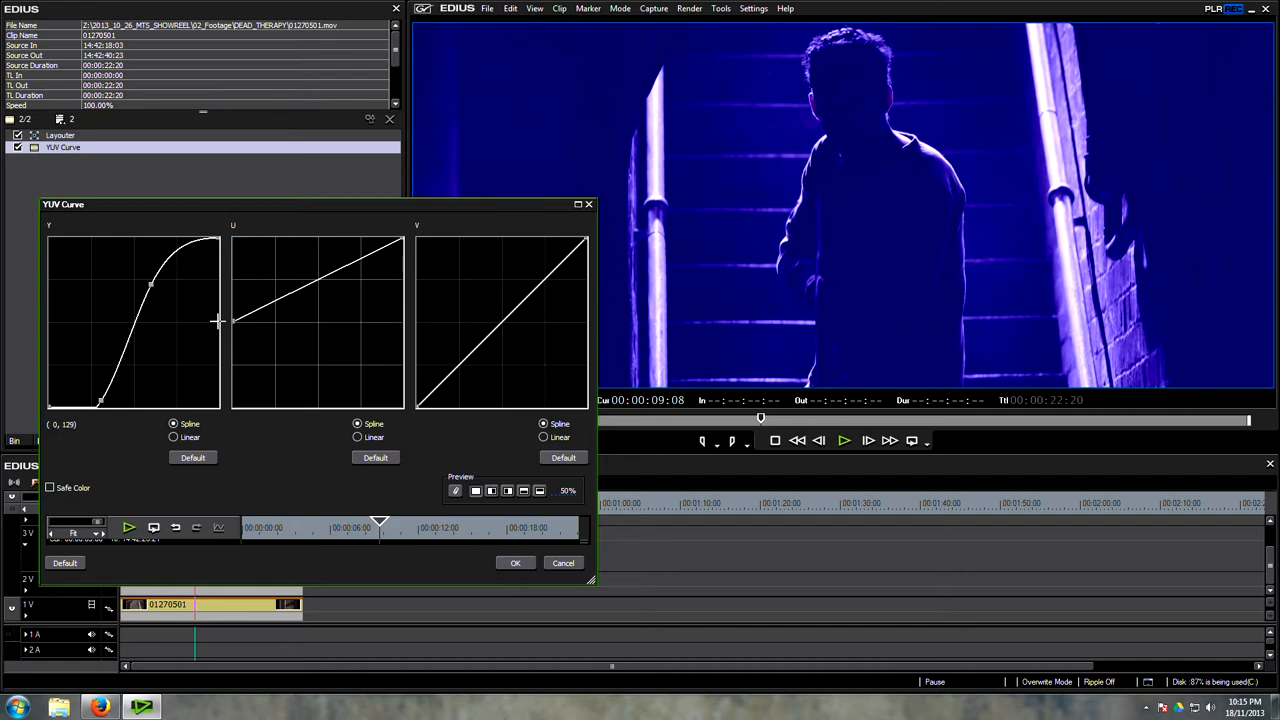
drag(400, 245, 415, 320)
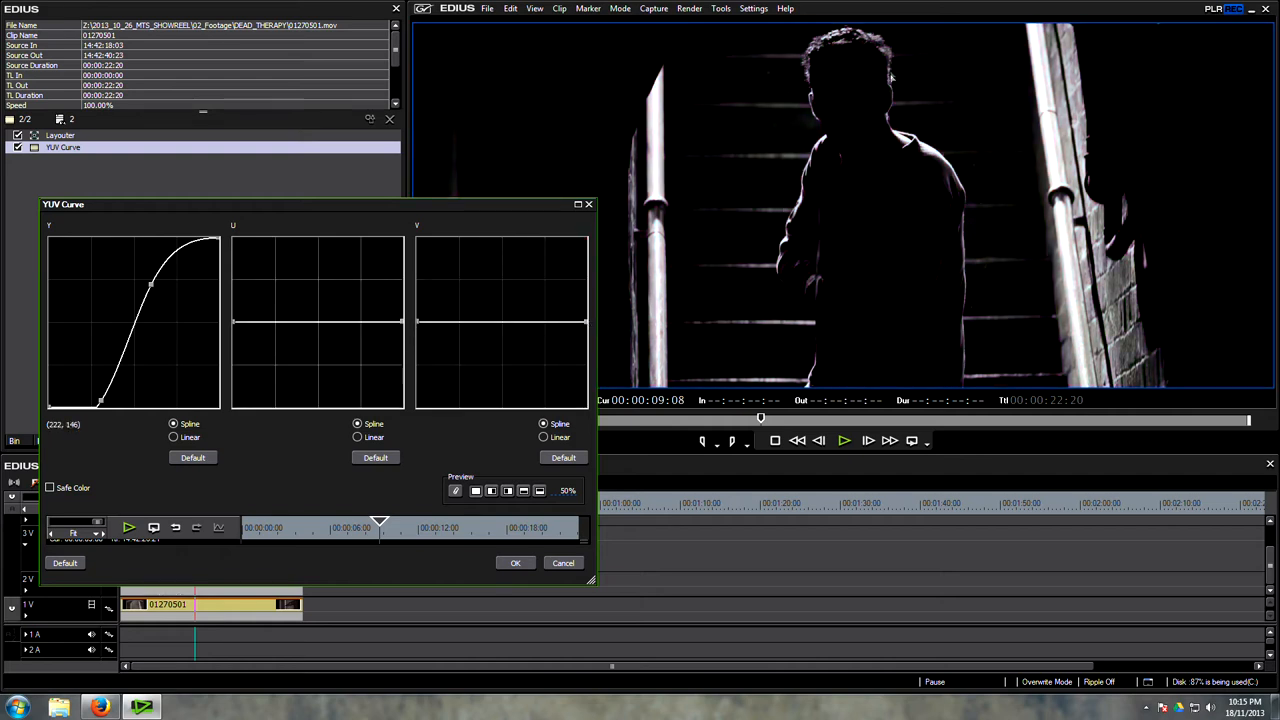
drag(150, 285, 155, 295)
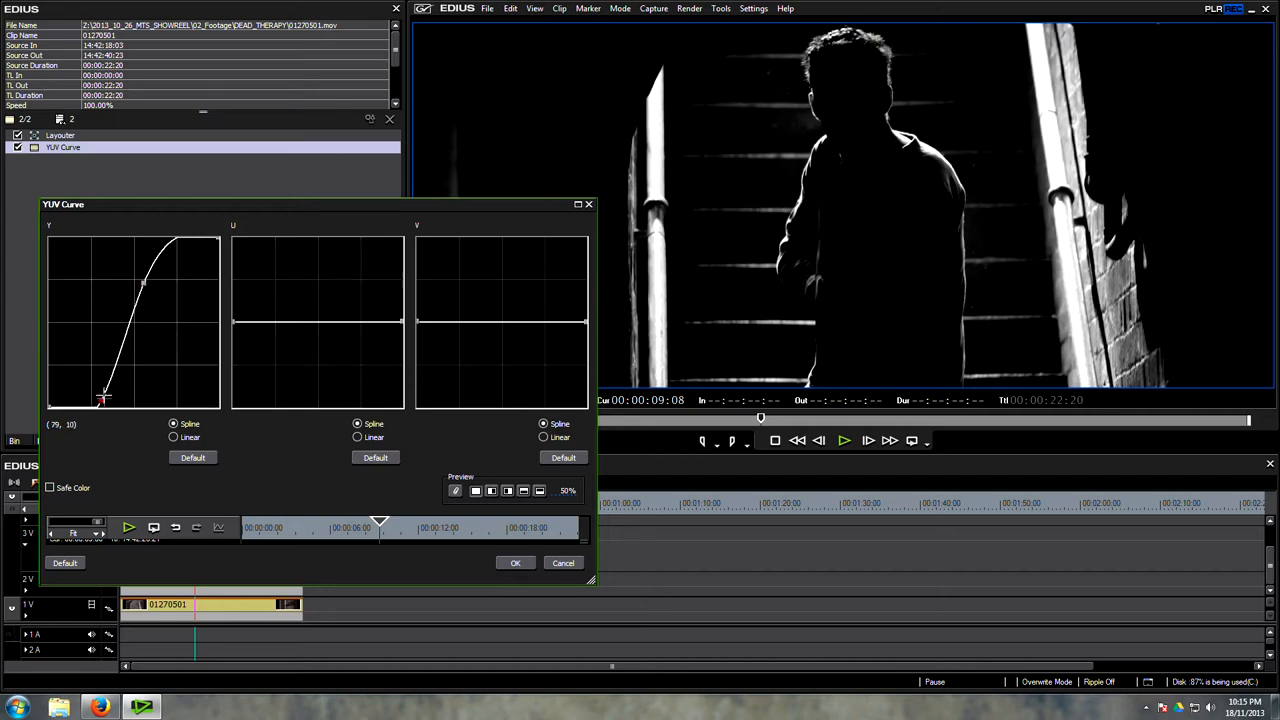
drag(103, 398, 99, 402)
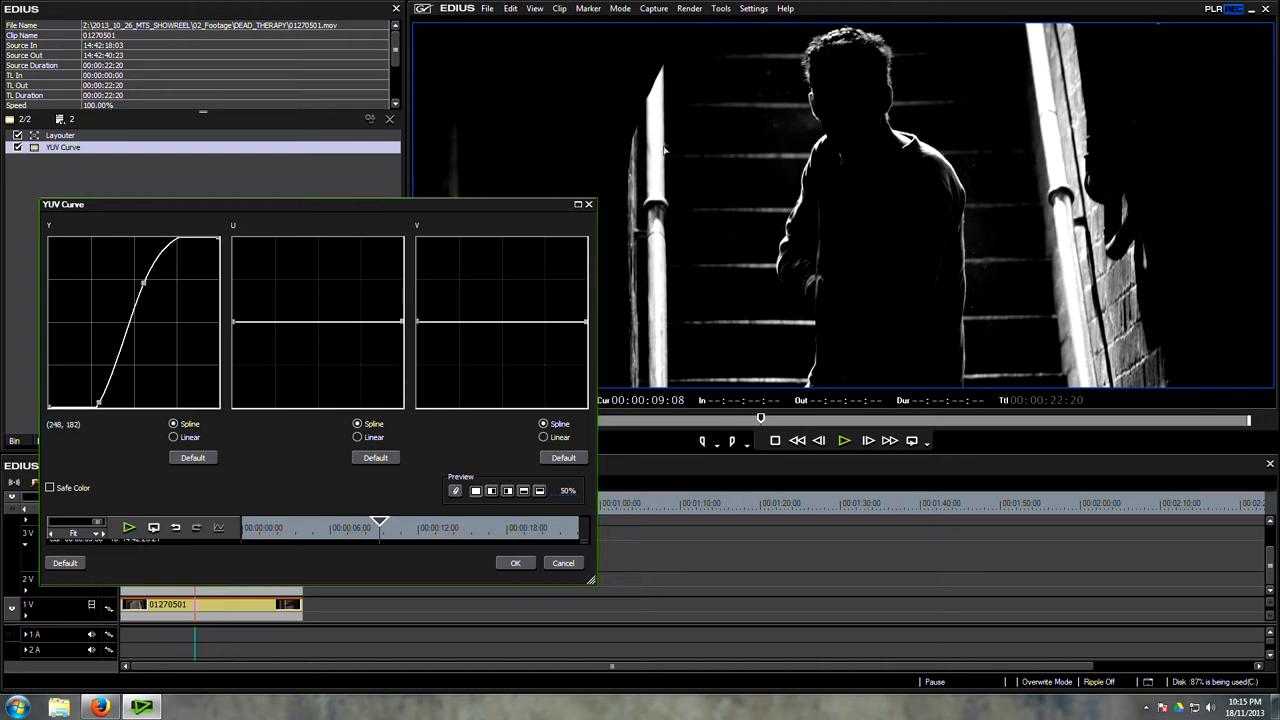
click(515, 562)
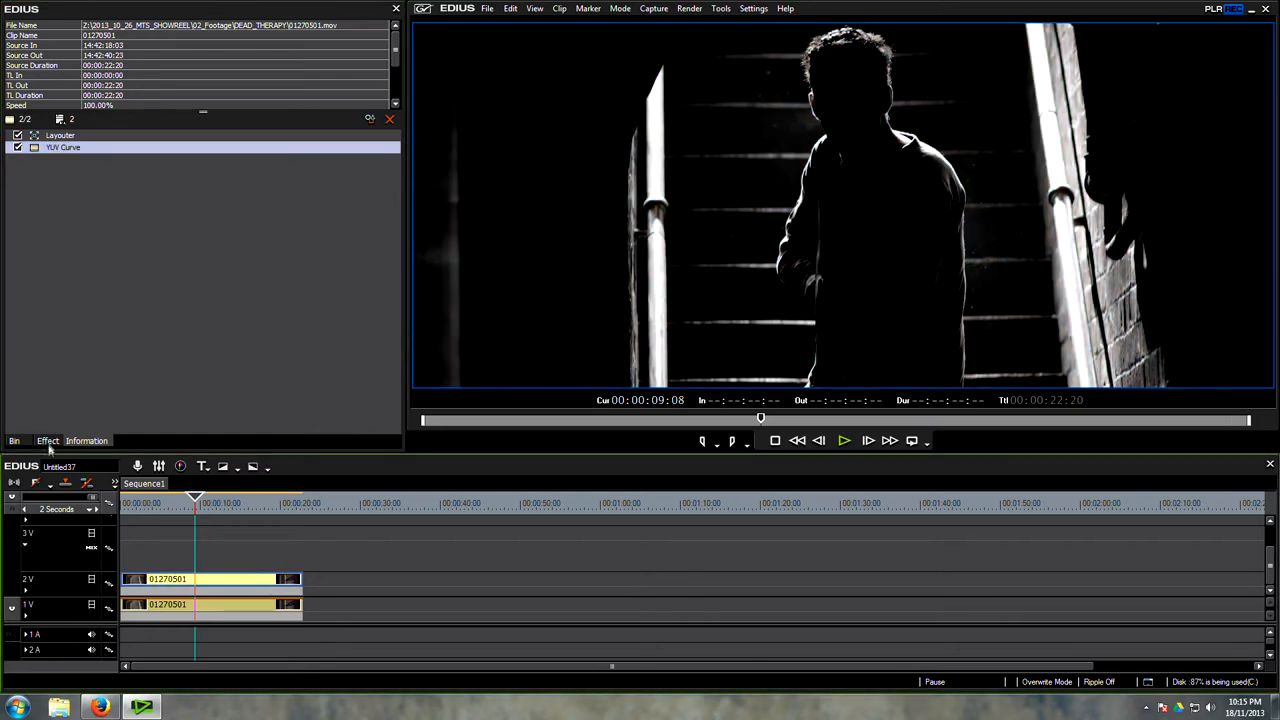
Apply Gaussian Blur to the 2V copy with Horizontal/Vertical Blur at 2%
click(47, 440)
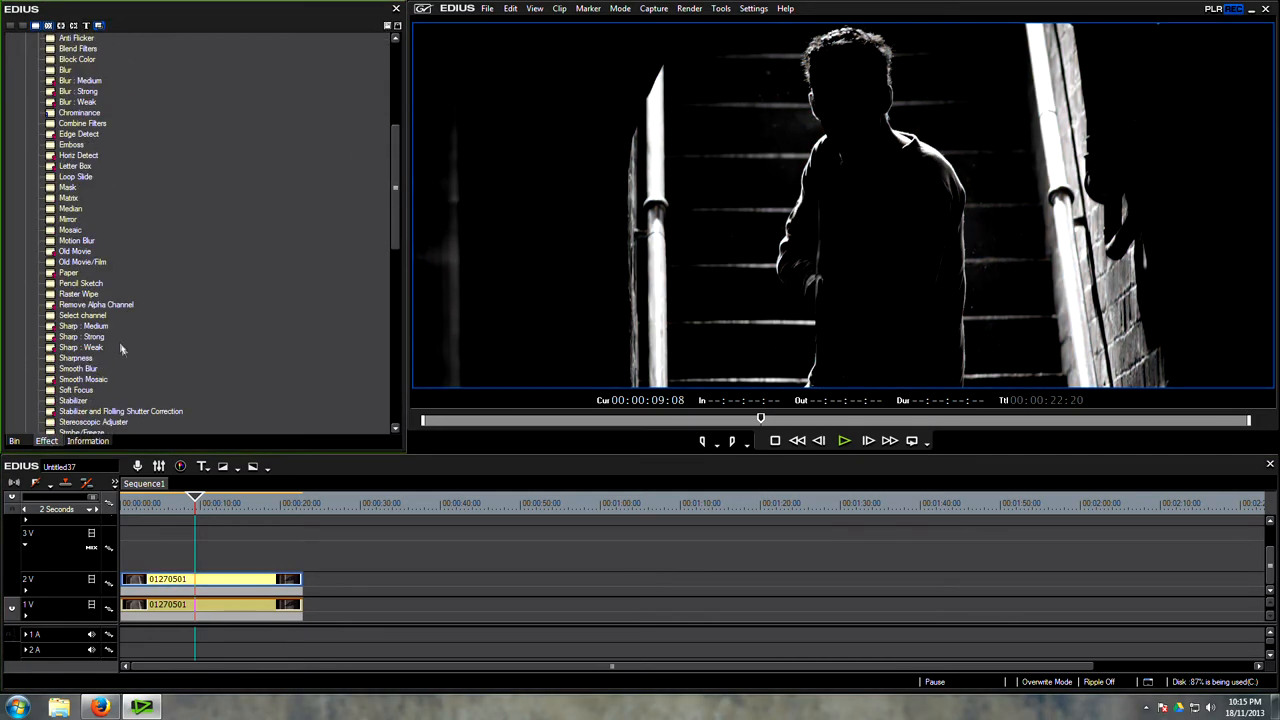
scroll(down, 3)
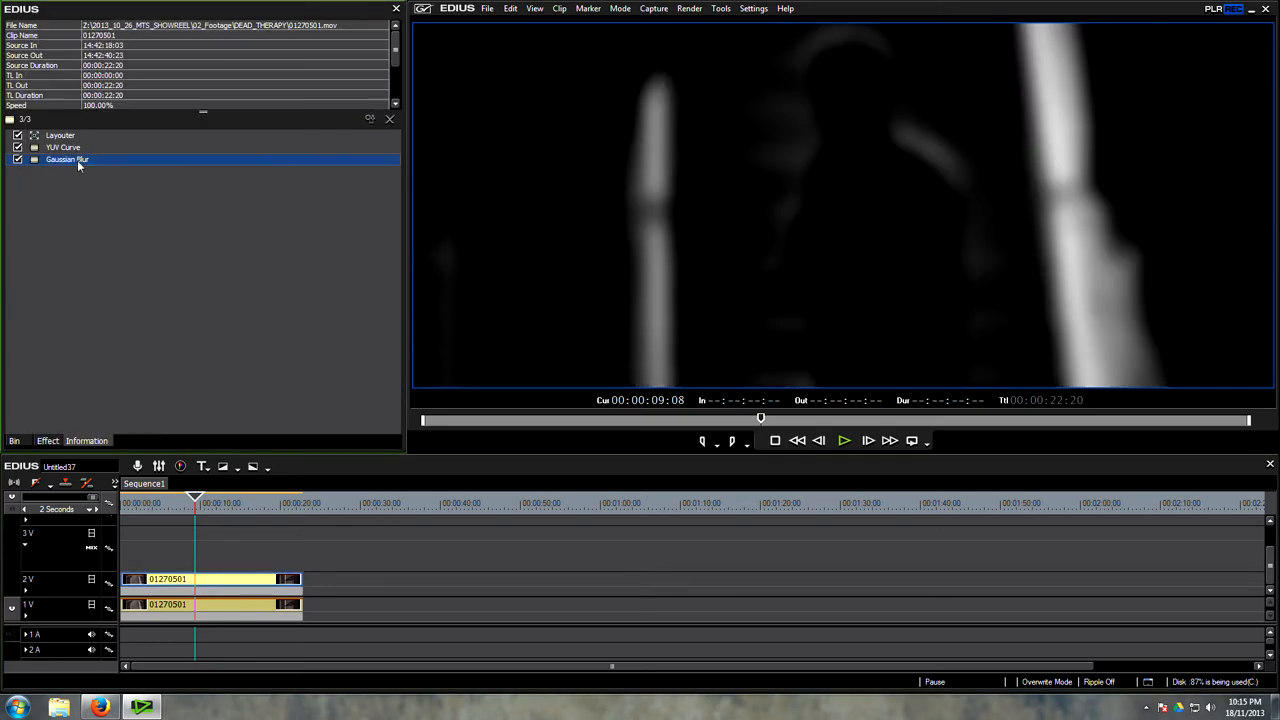
double_click(67, 159)
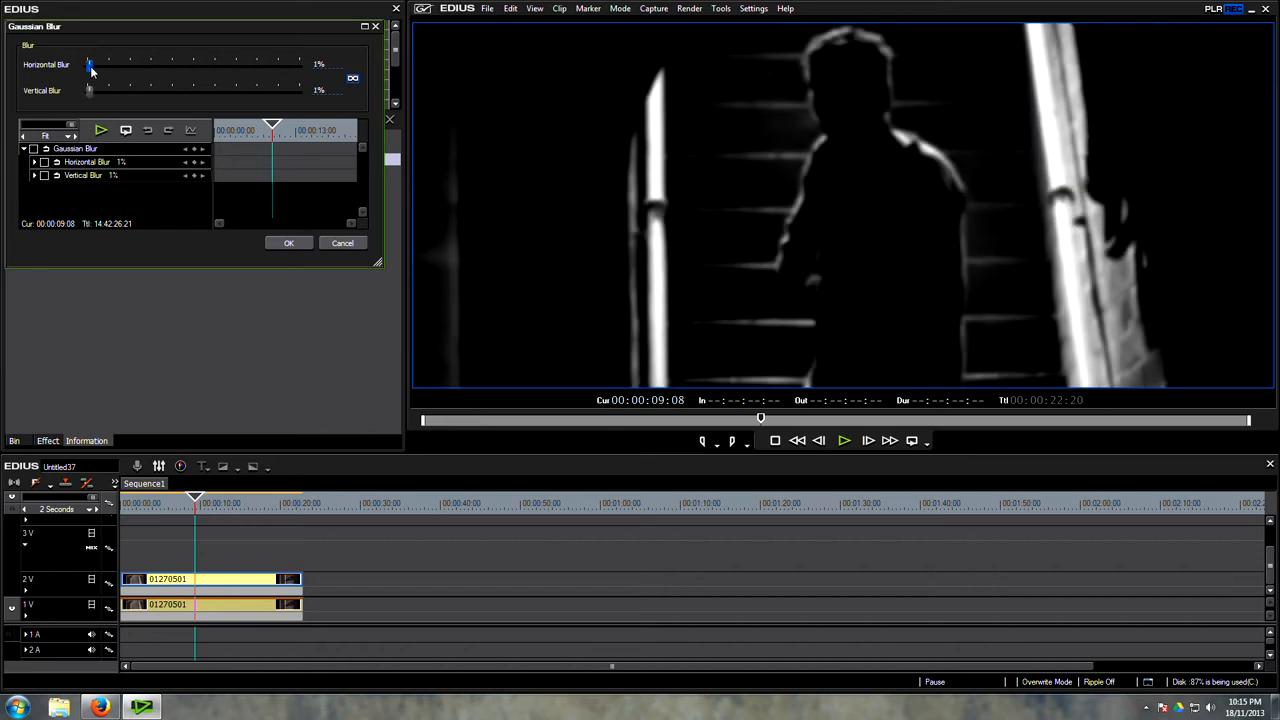
drag(88, 64, 98, 64)
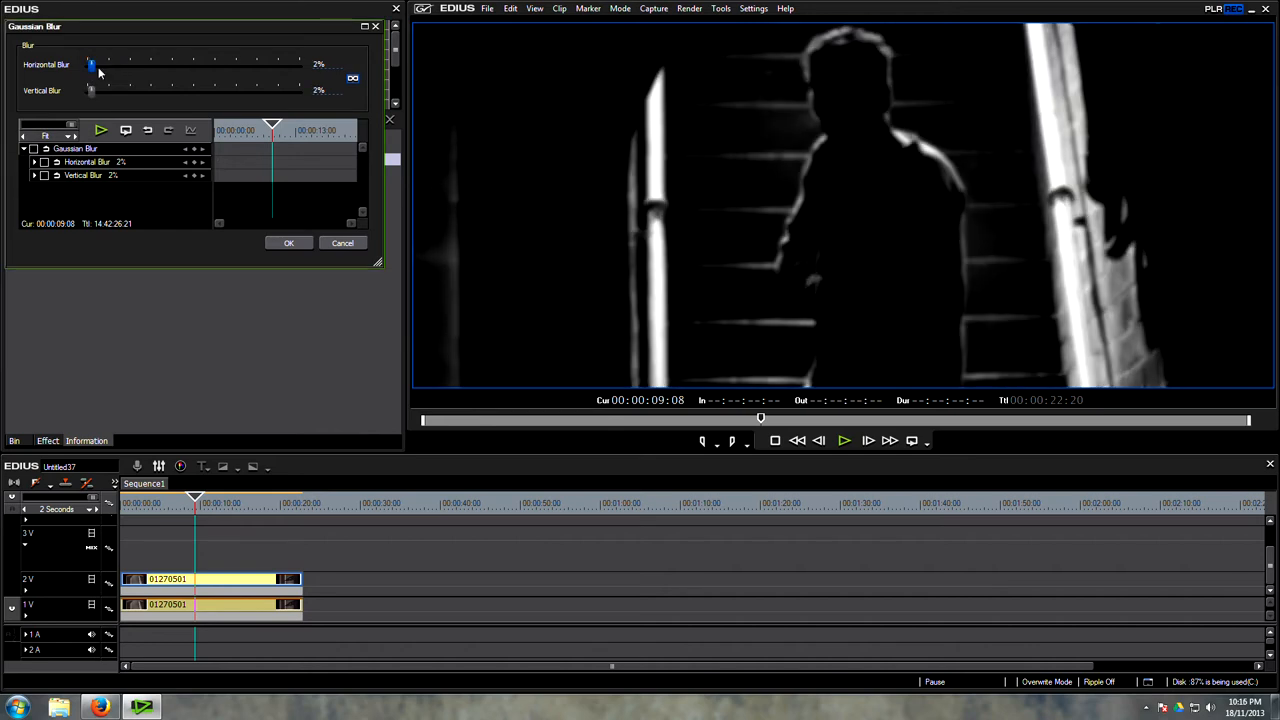
mouse_move(342, 49)
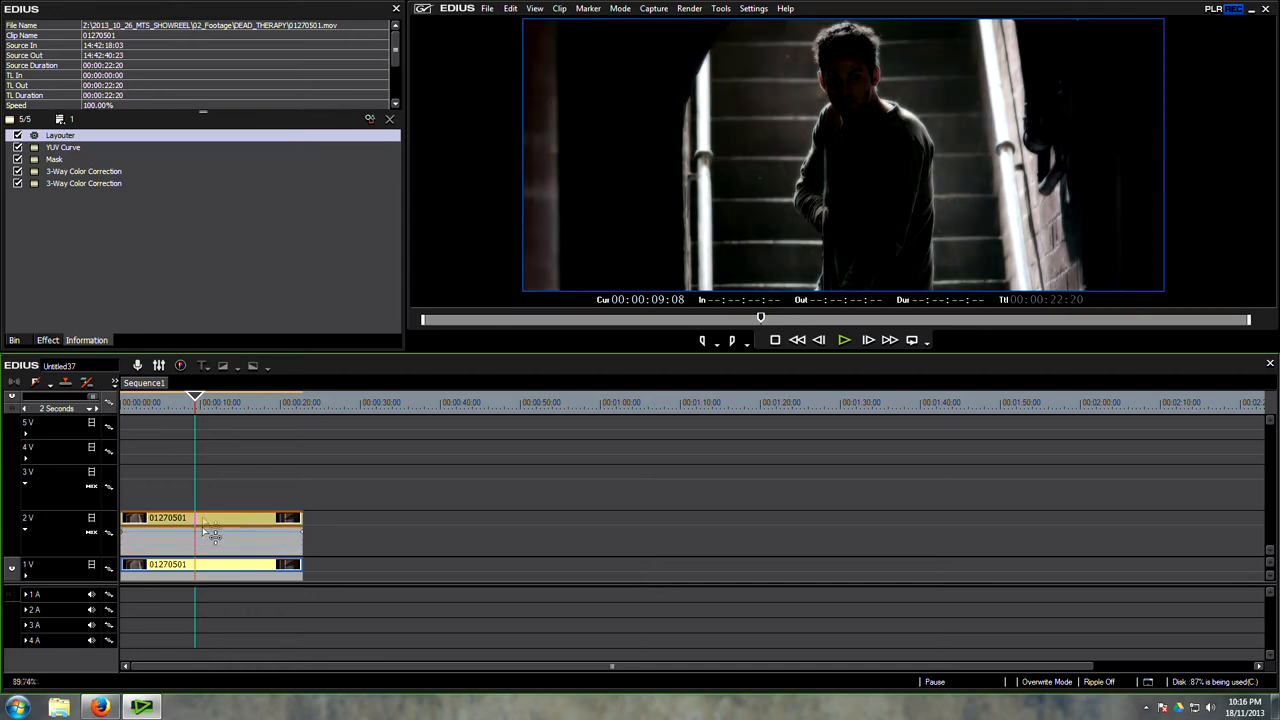
Apply the Keyers > Blend Overlay mode to the blurred 2V copy
click(60, 135)
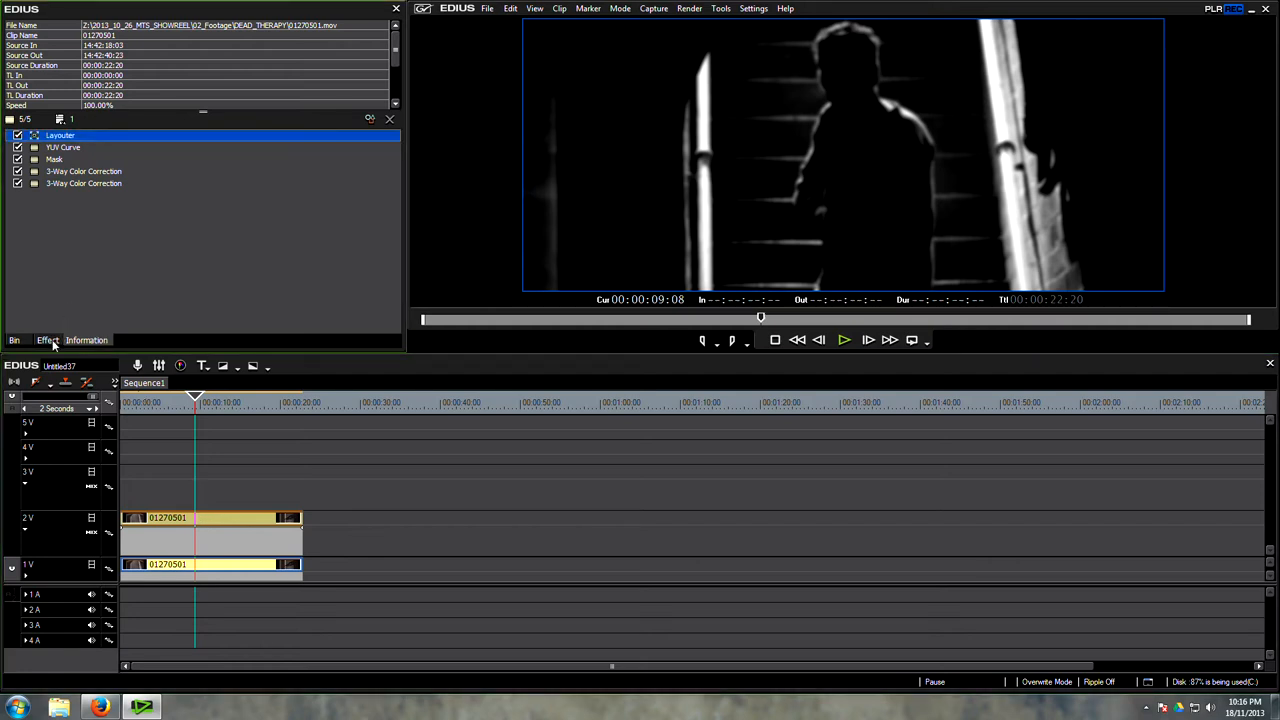
click(47, 340)
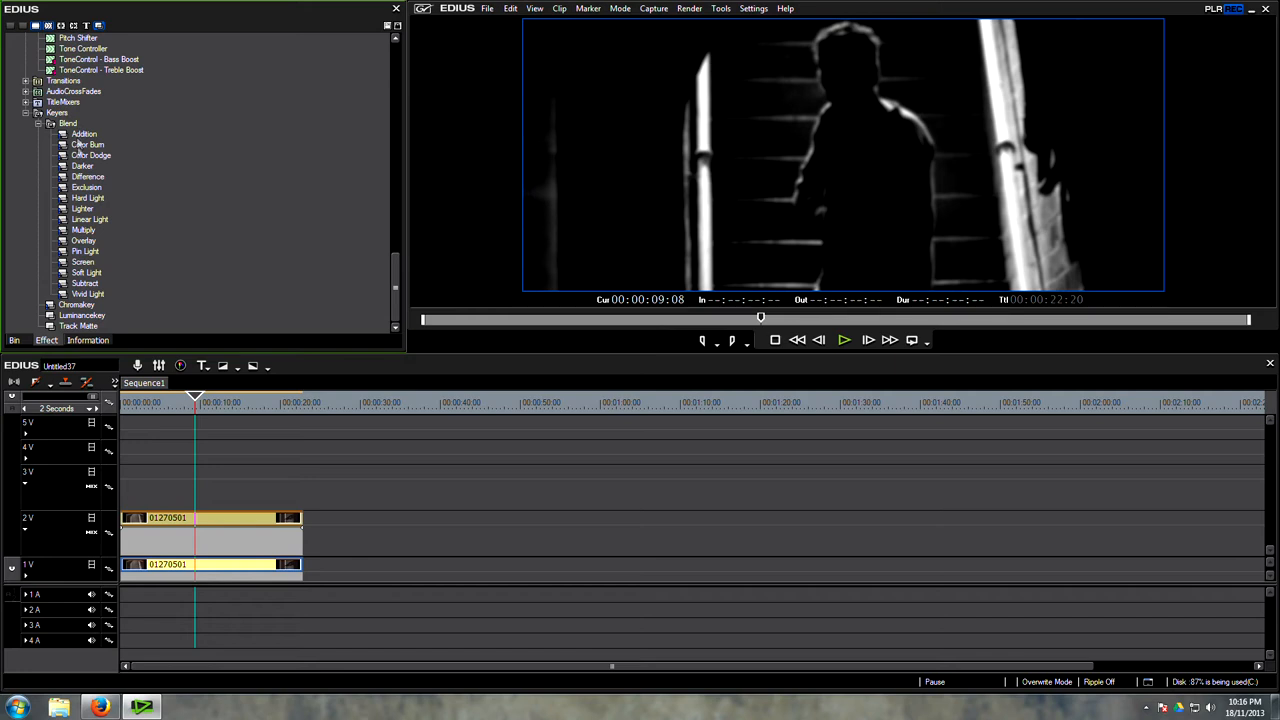
mouse_move(165, 248)
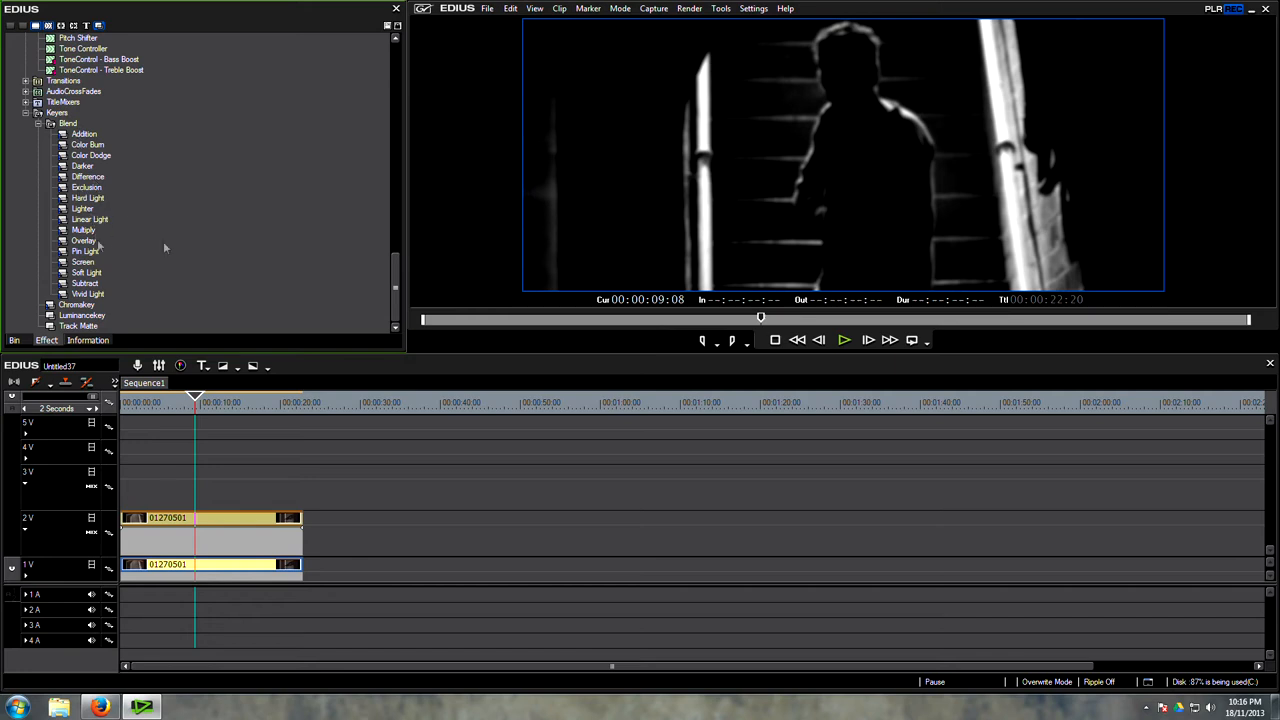
click(83, 240)
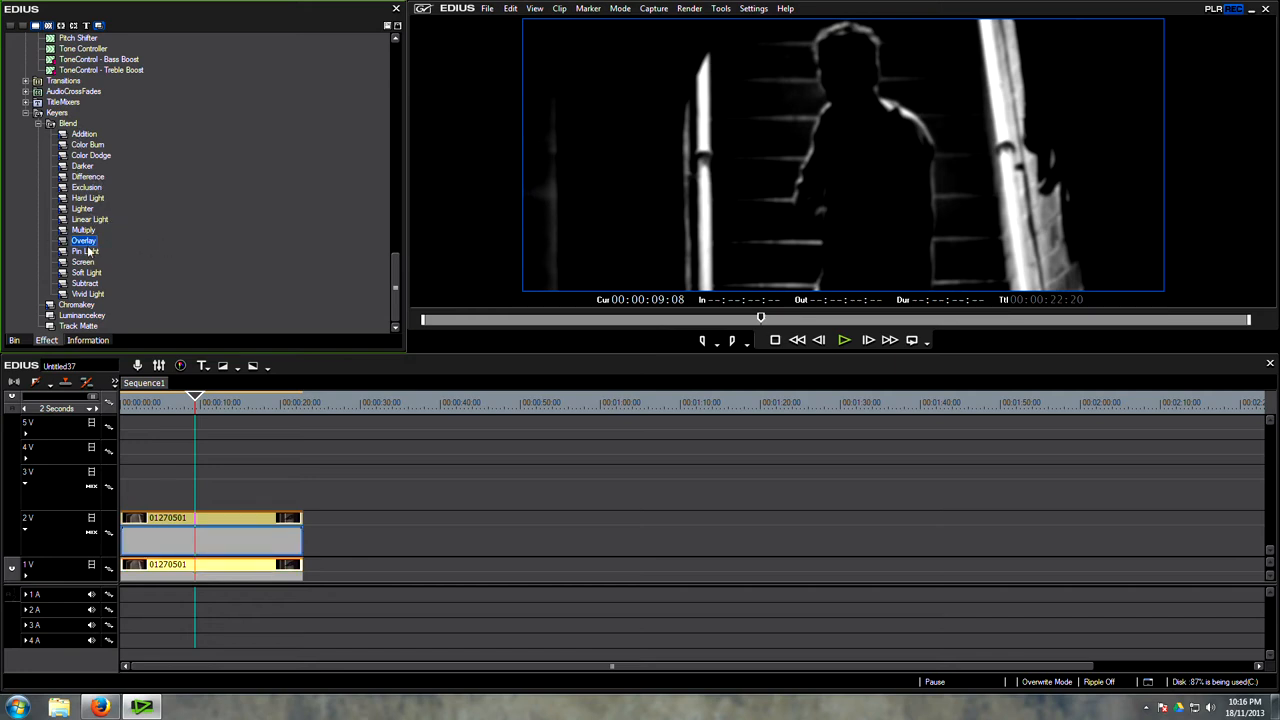
click(83, 261)
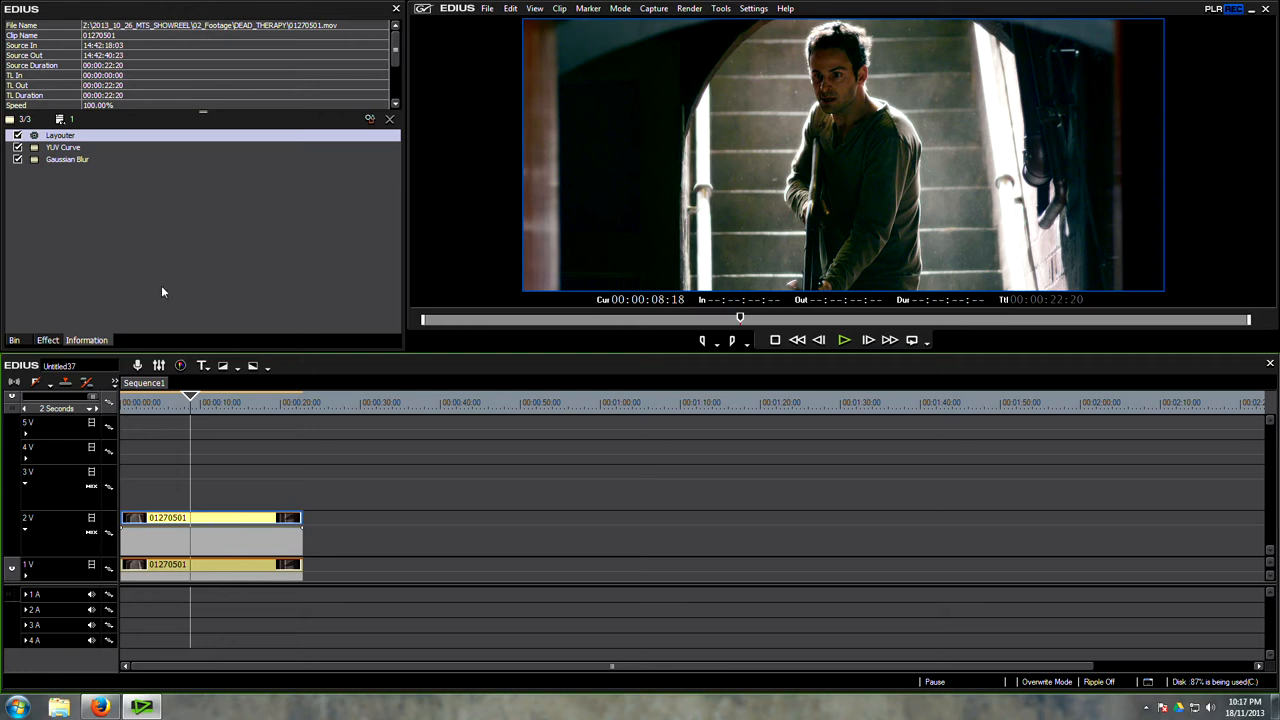
mouse_move(73, 167)
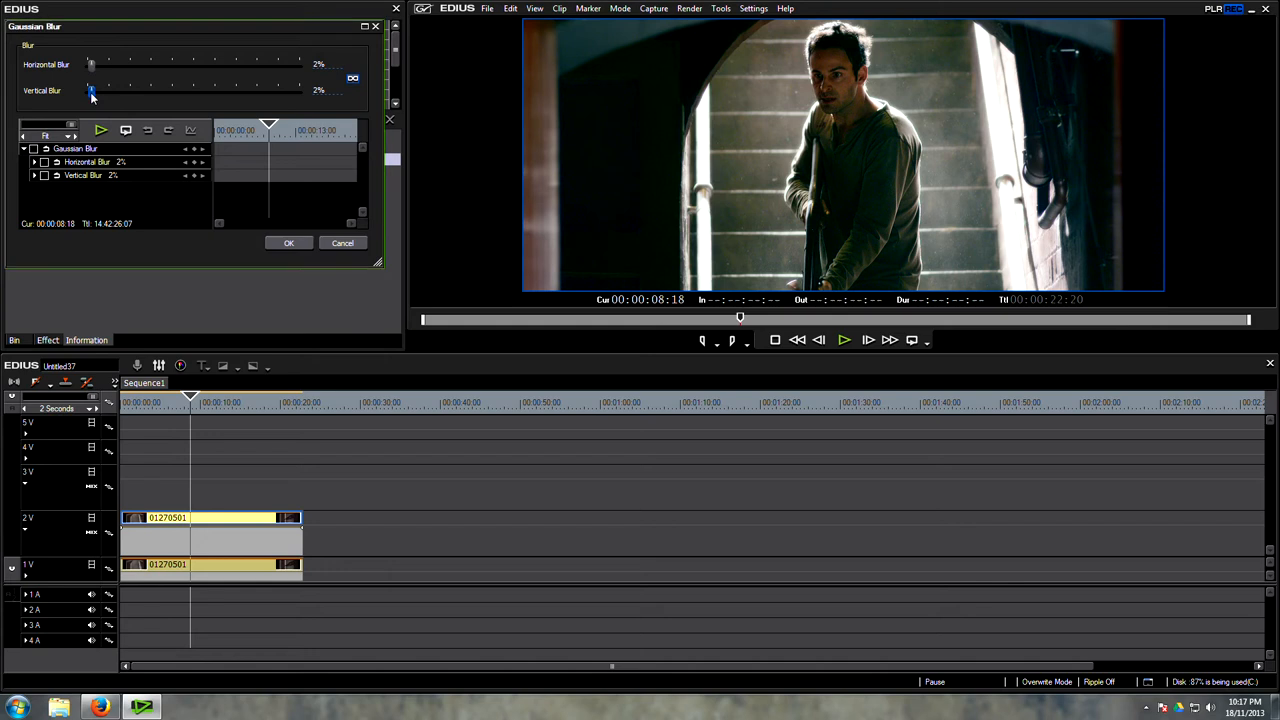
Set the upper clip's Gaussian Blur to 0% and steepen its luminance curve
drag(92, 90, 88, 90)
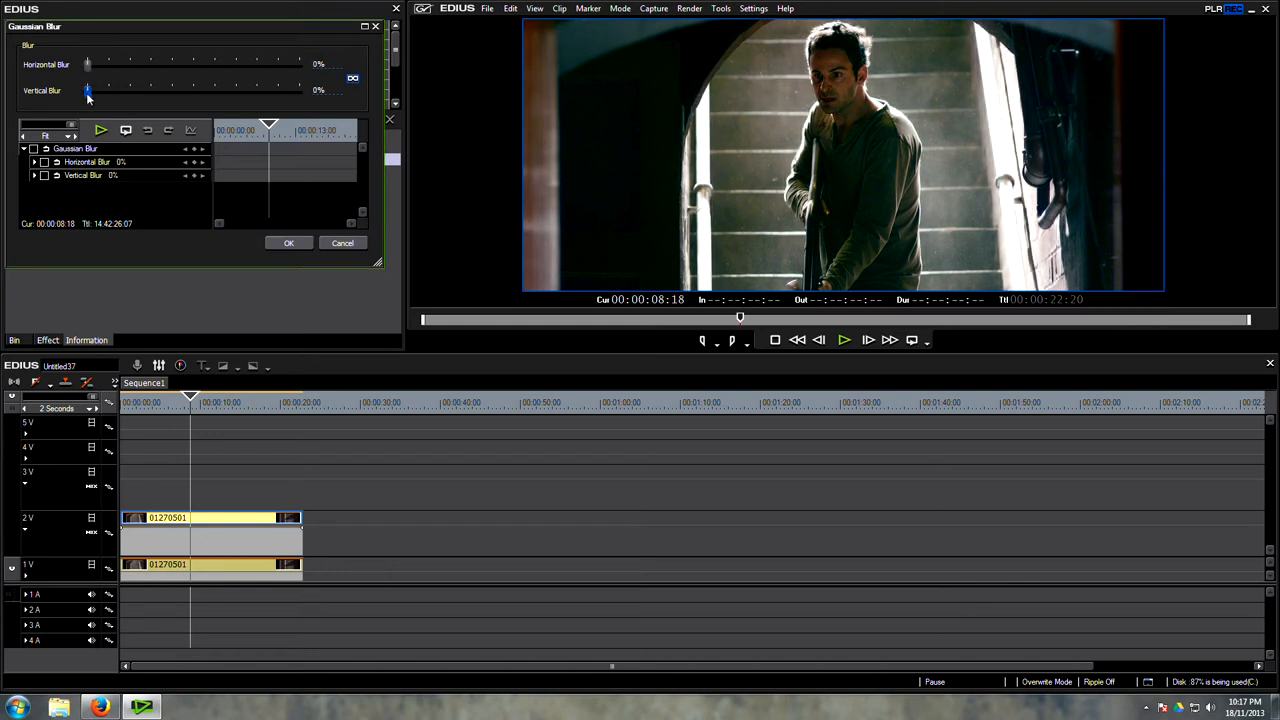
drag(88, 90, 92, 90)
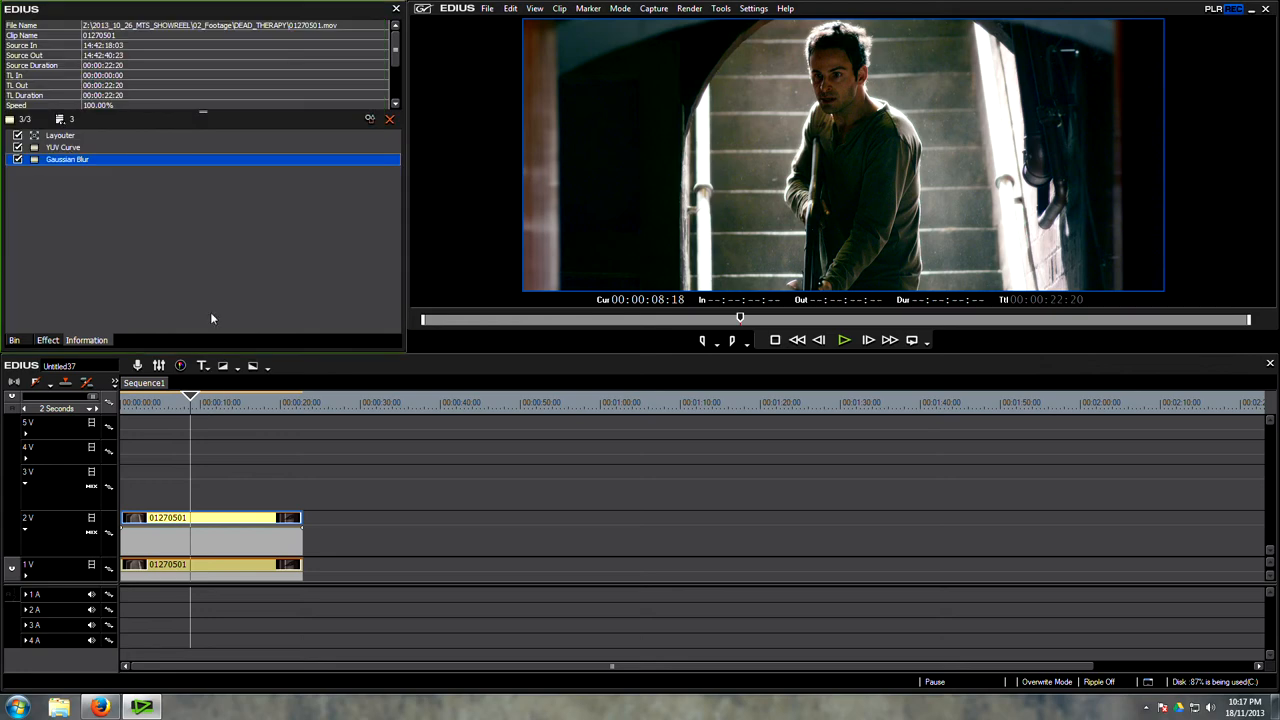
double_click(63, 147)
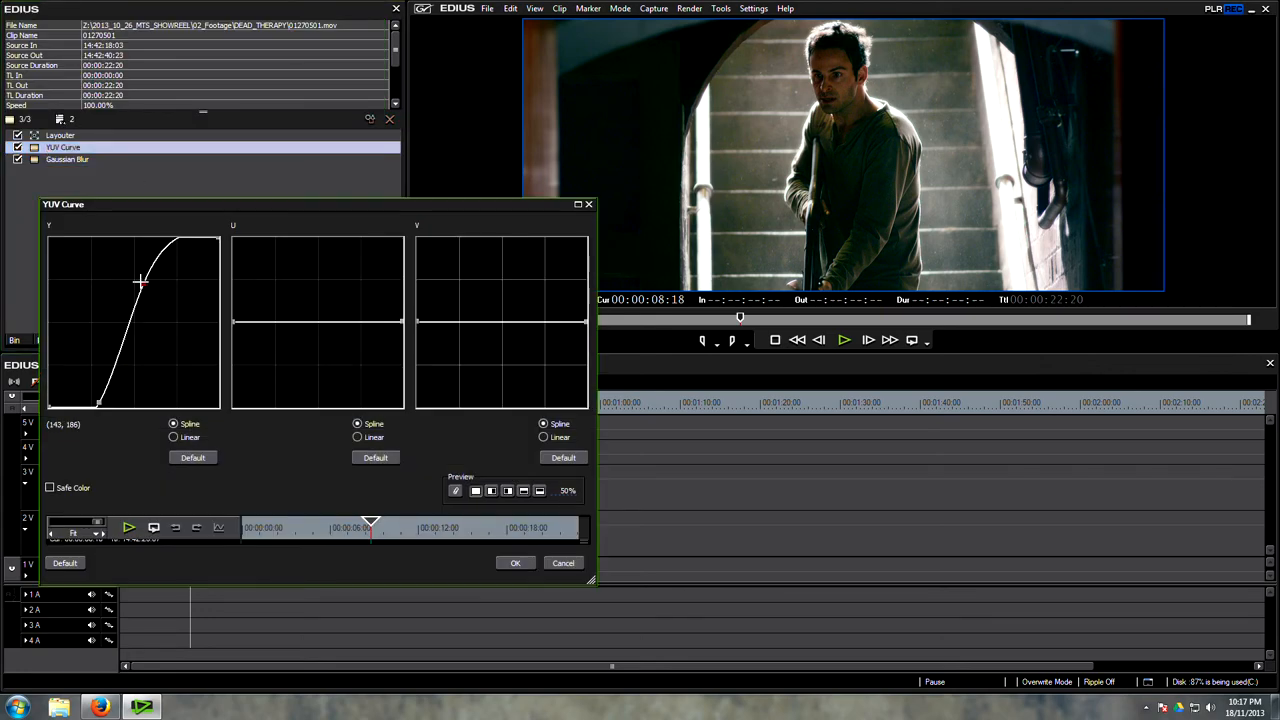
drag(143, 283, 152, 298)
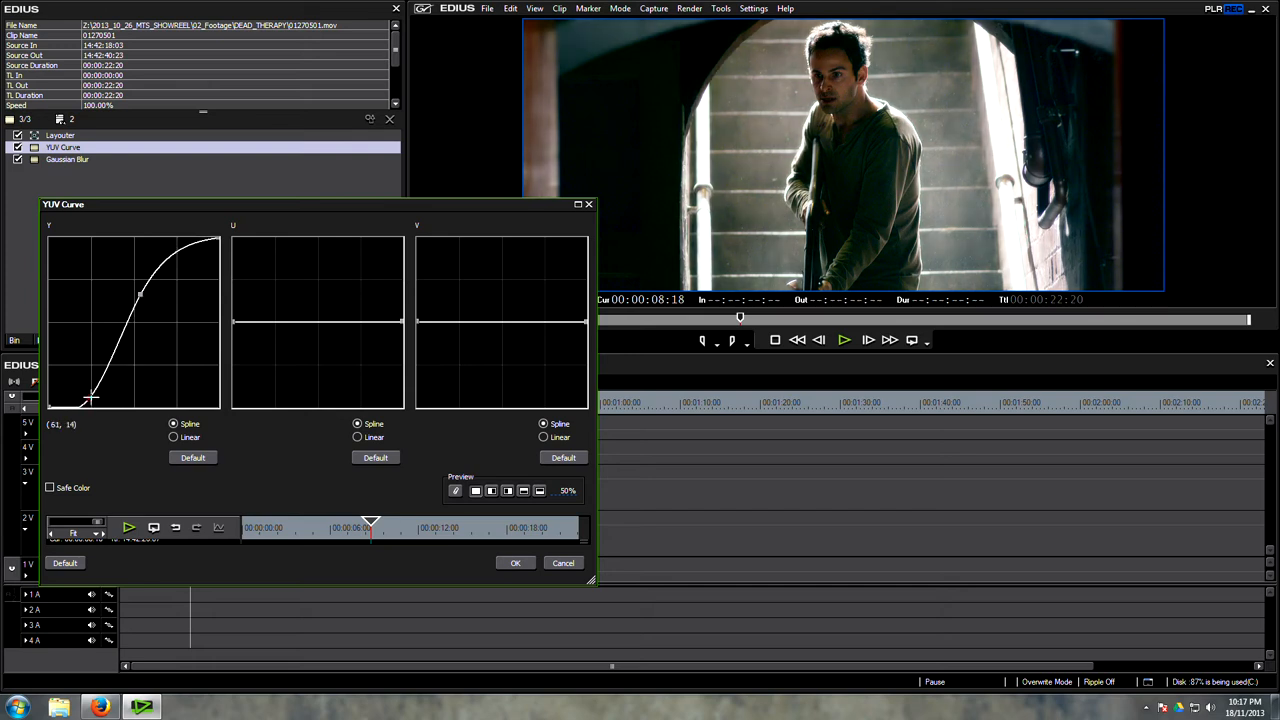
drag(90, 398, 91, 398)
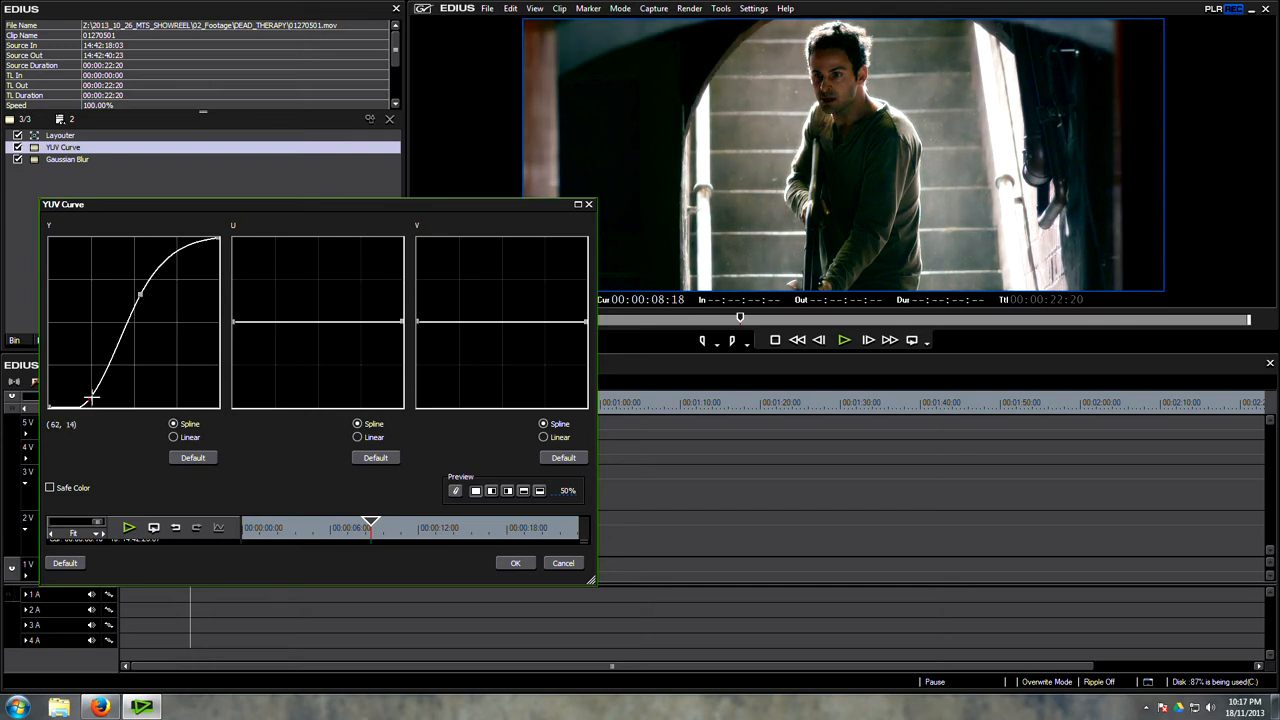
click(515, 562)
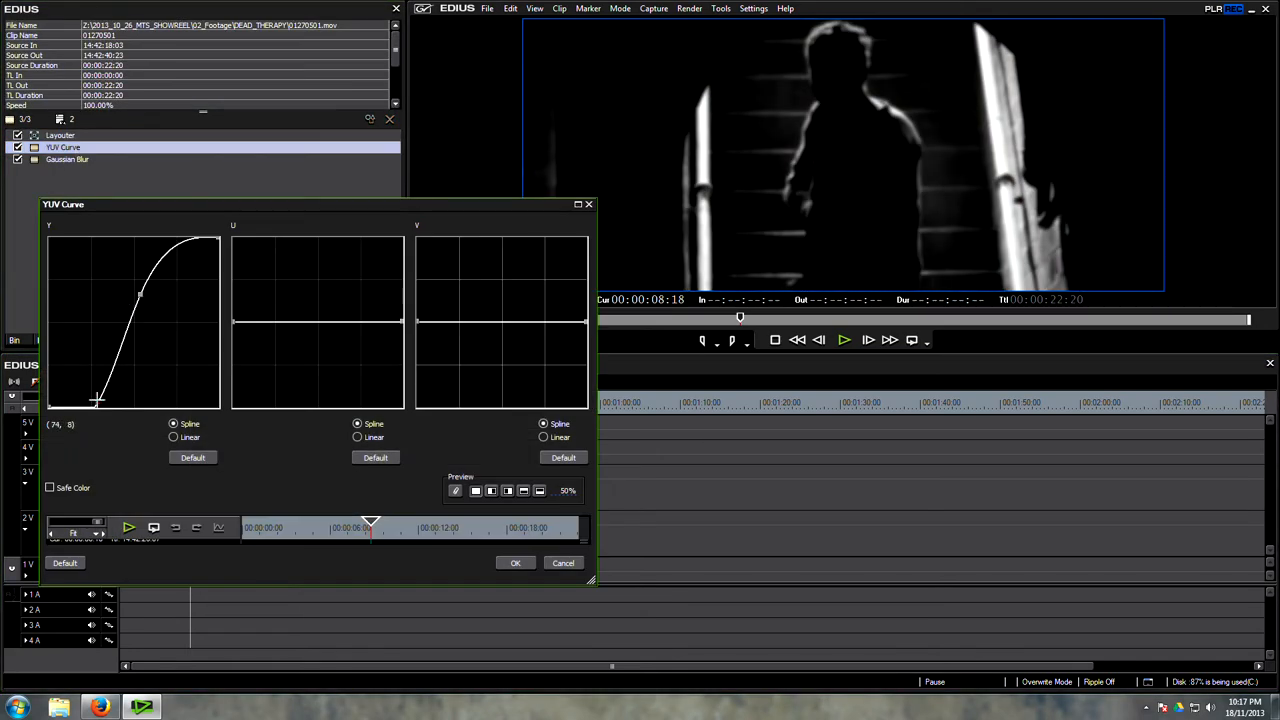
Crush the shadow point of the luminance curve further for a harsher look
drag(97, 399, 90, 393)
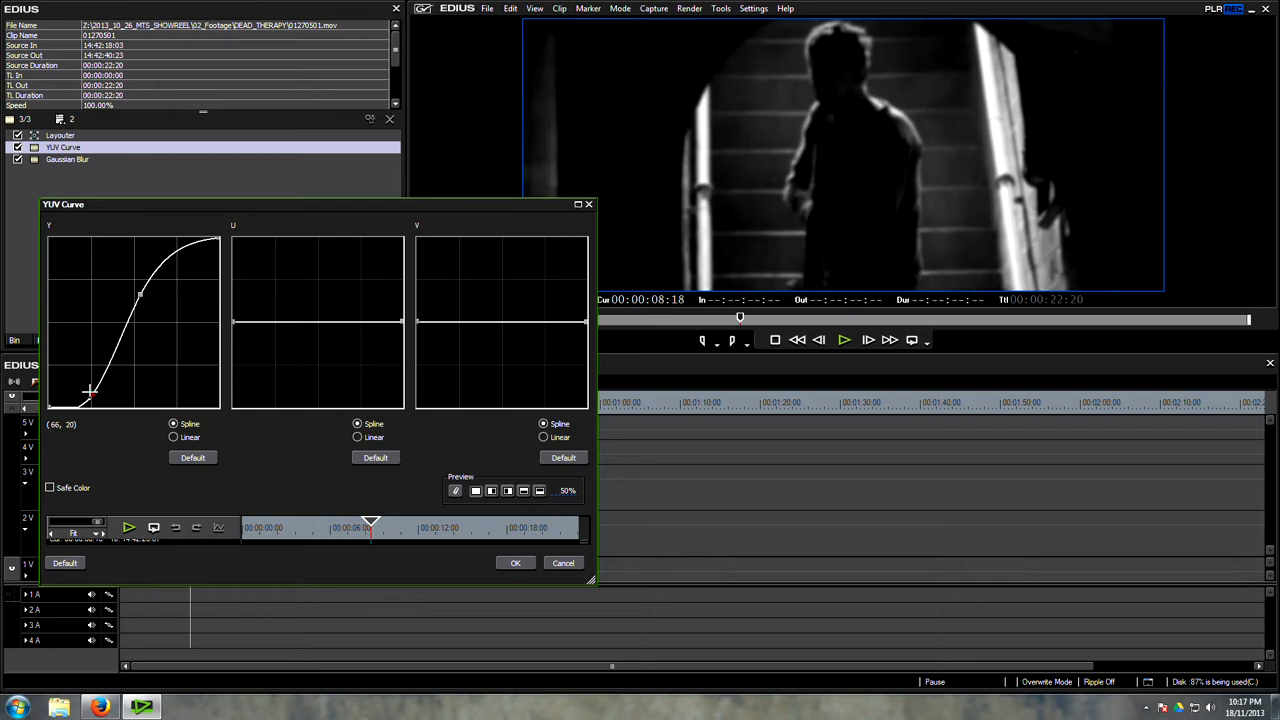
drag(90, 392, 92, 390)
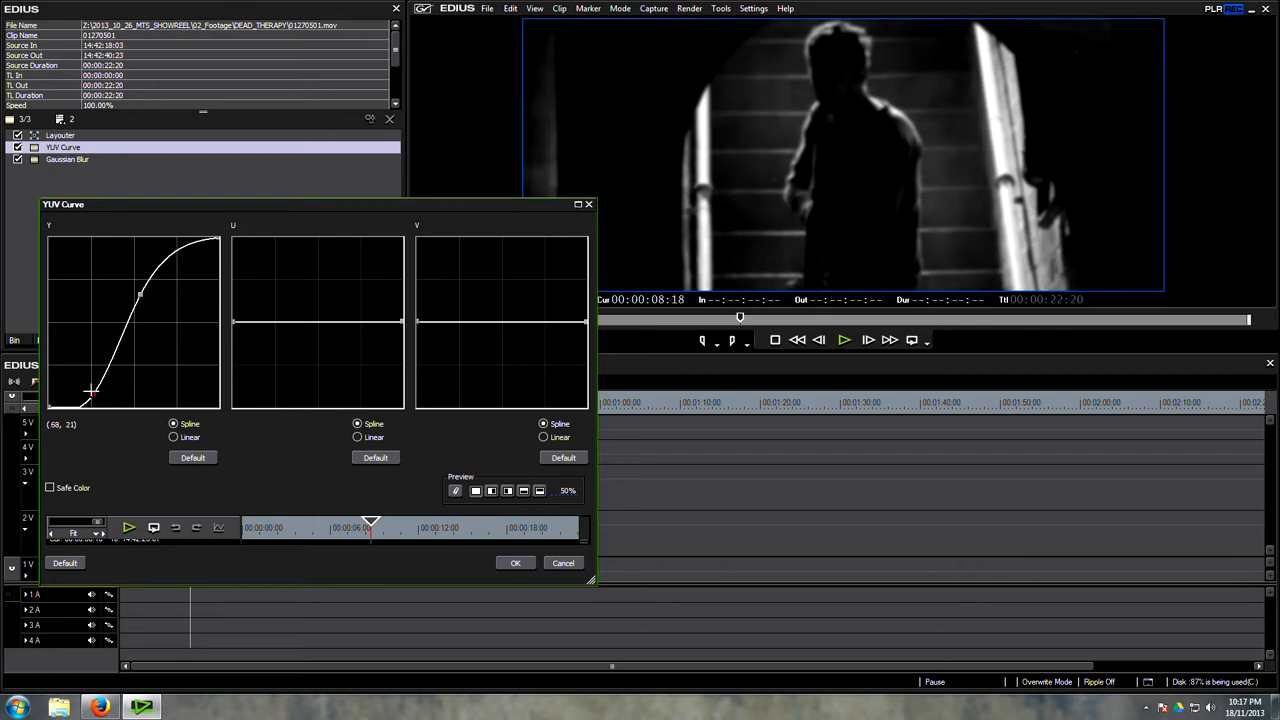
drag(90, 390, 90, 395)
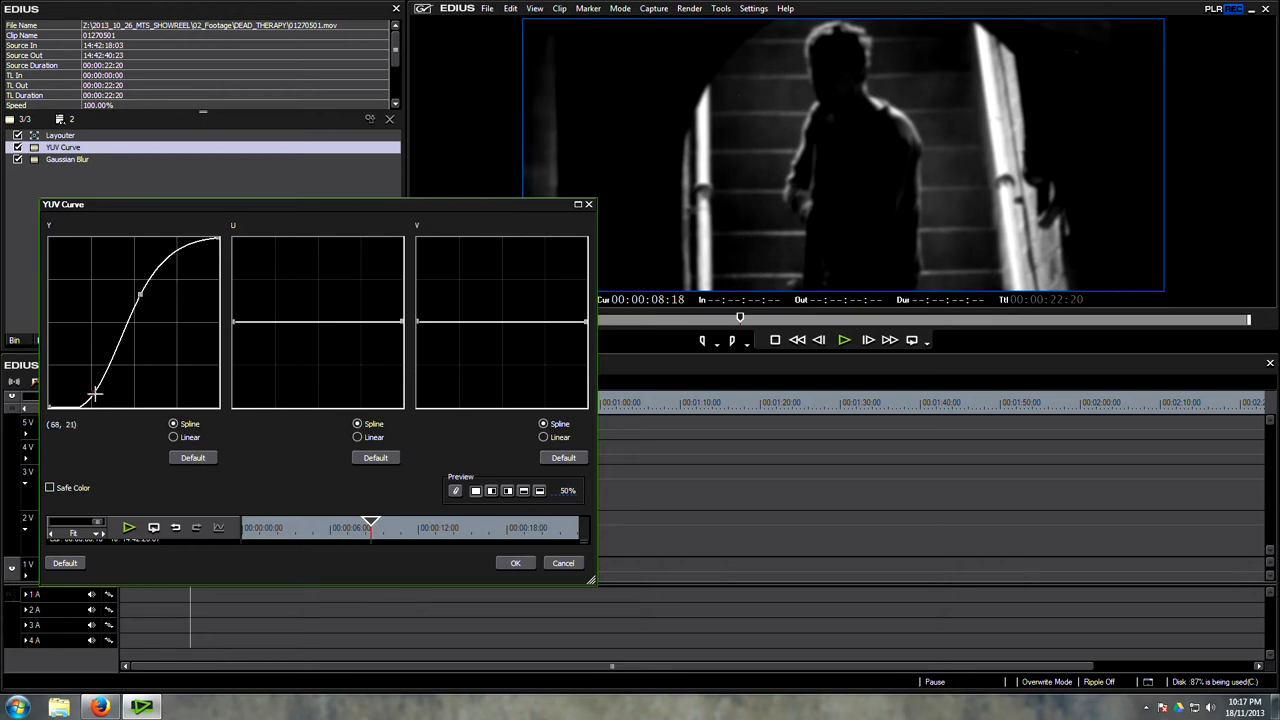
drag(98, 392, 100, 395)
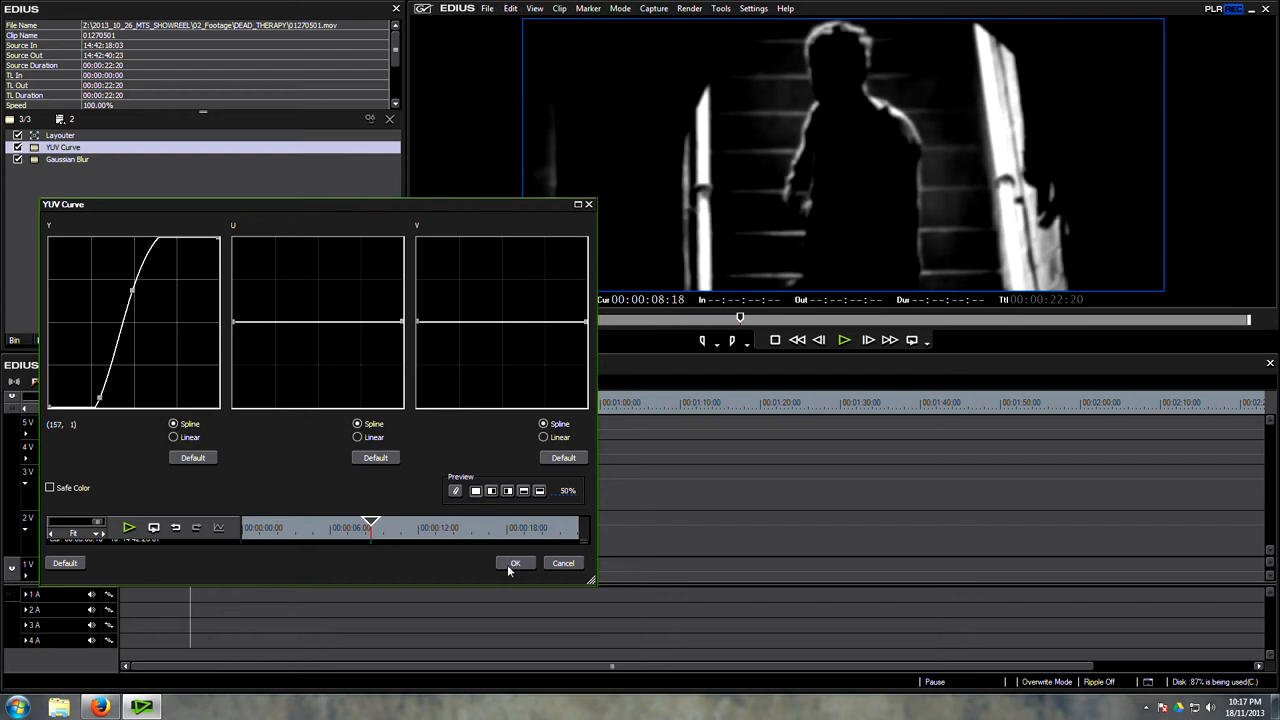
click(515, 562)
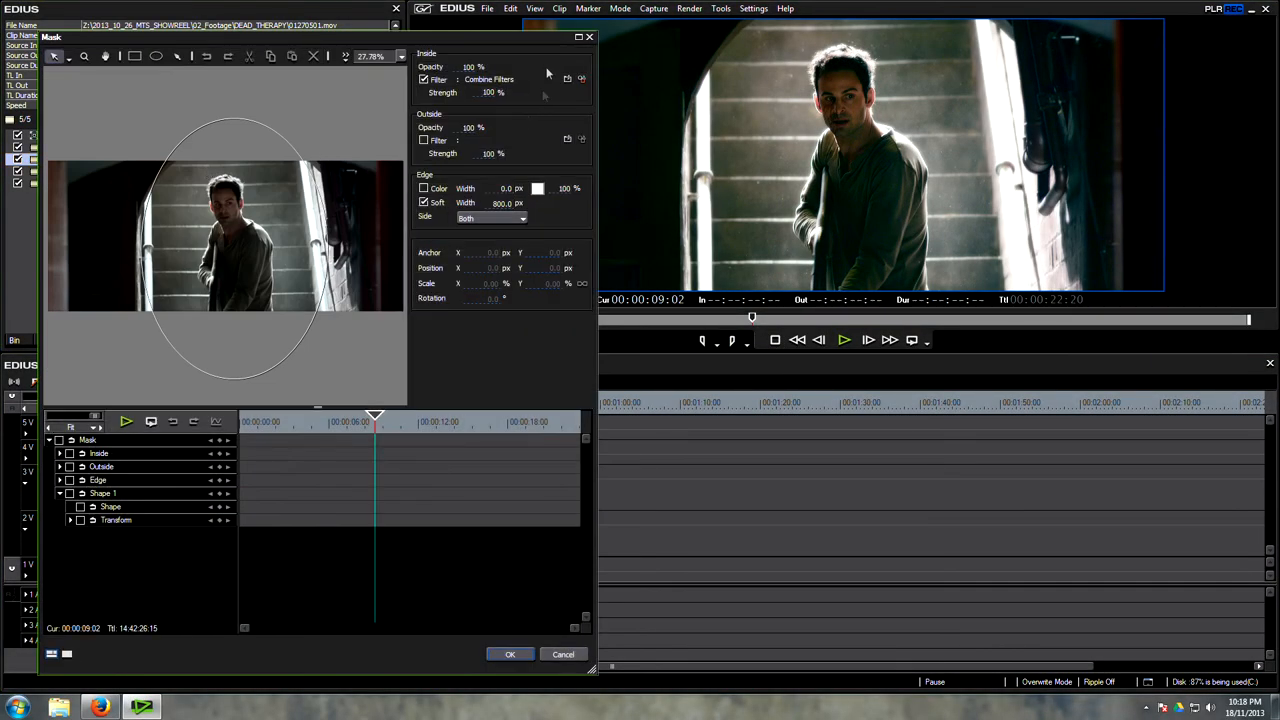
Review the mask's Inside Combine Filters, including the Sharpness settings, then close the dialogs
click(567, 79)
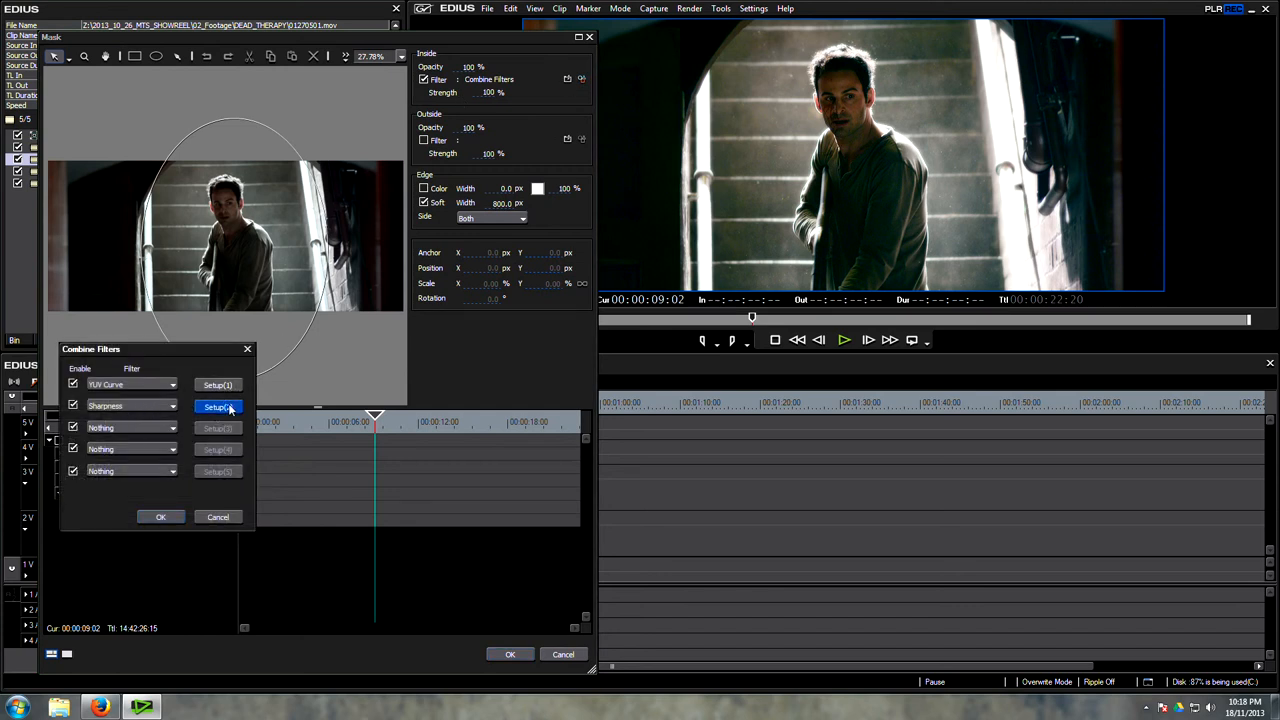
click(218, 406)
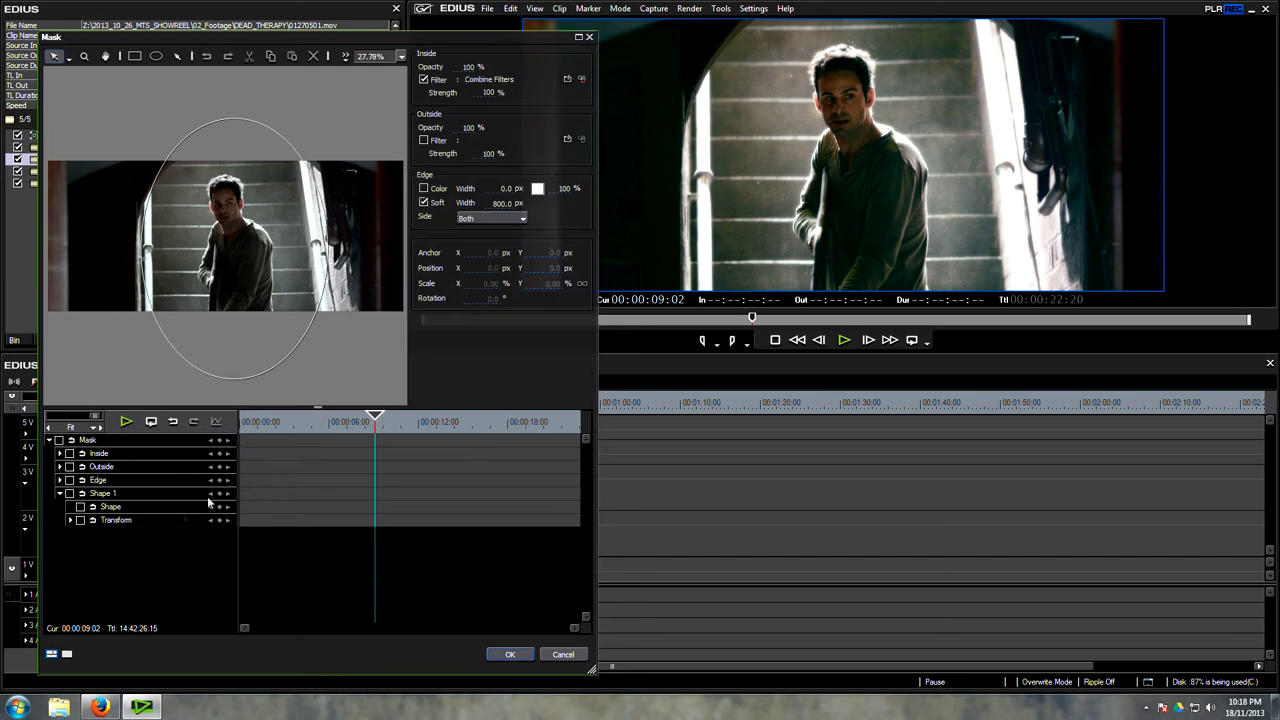
click(510, 654)
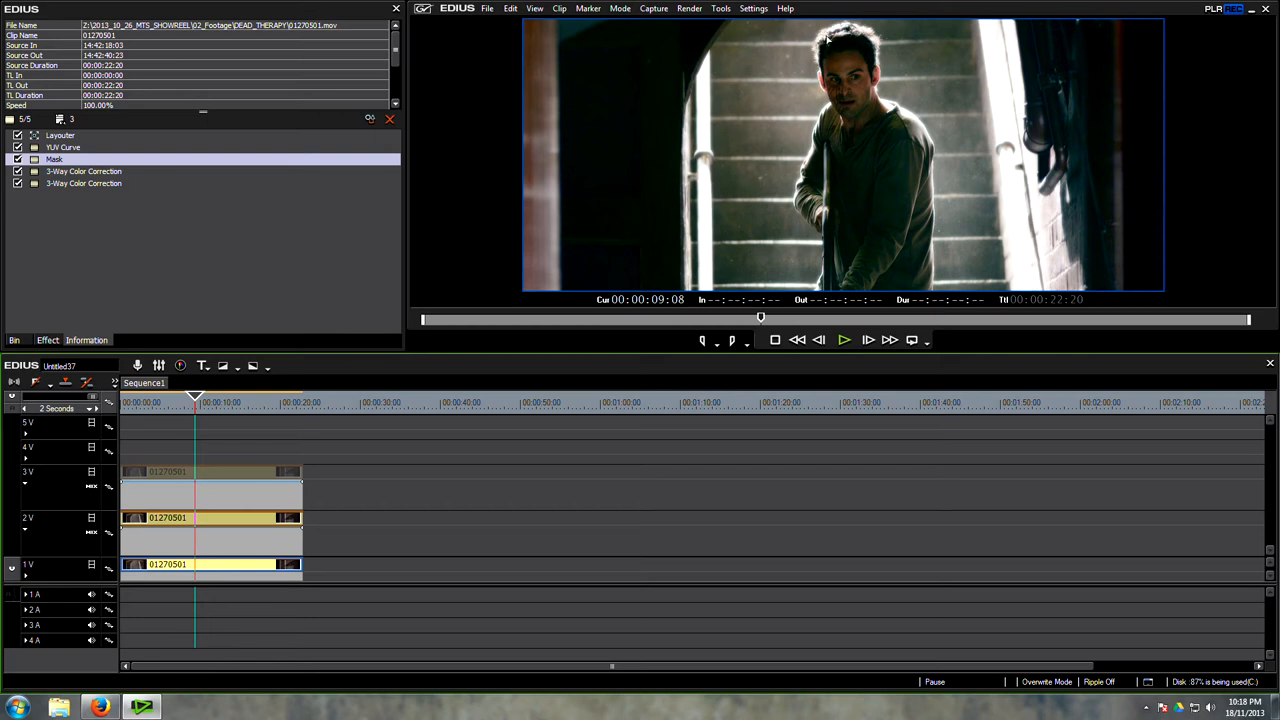
mouse_move(537, 158)
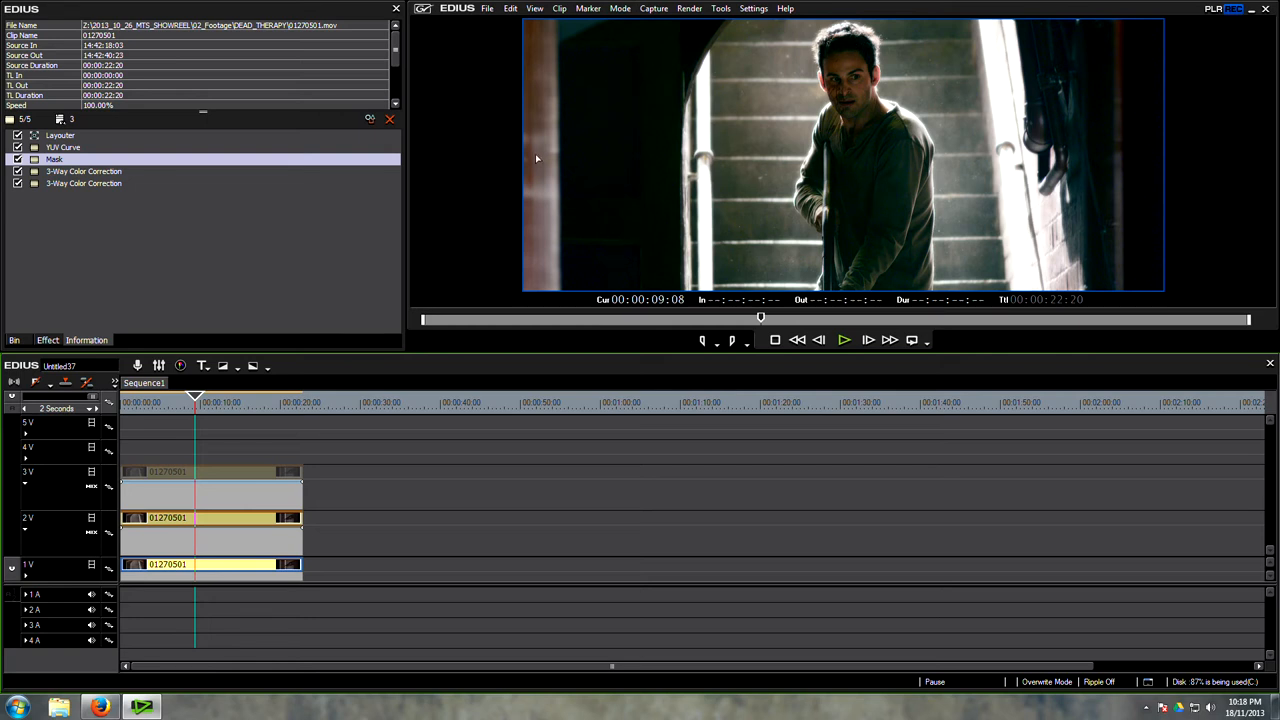
Add Old Movie/Film to the 3V clip with Film Grain raised to 40
click(47, 340)
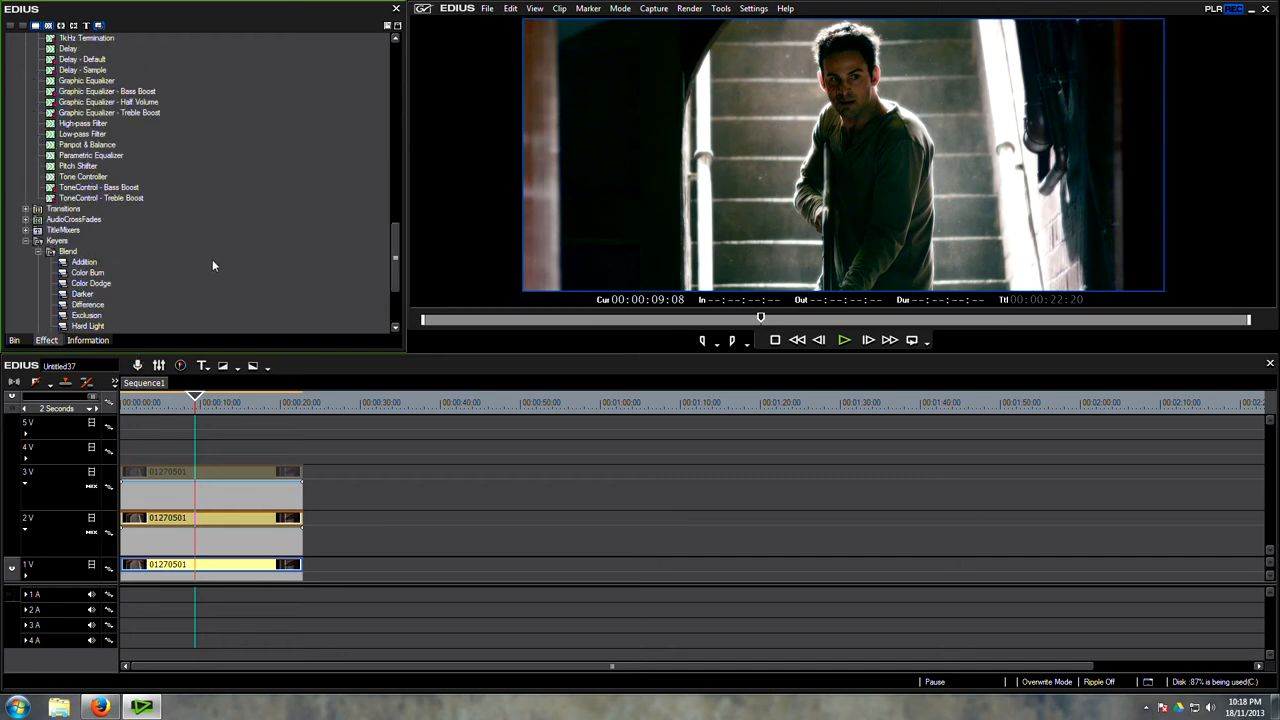
scroll(down, 3)
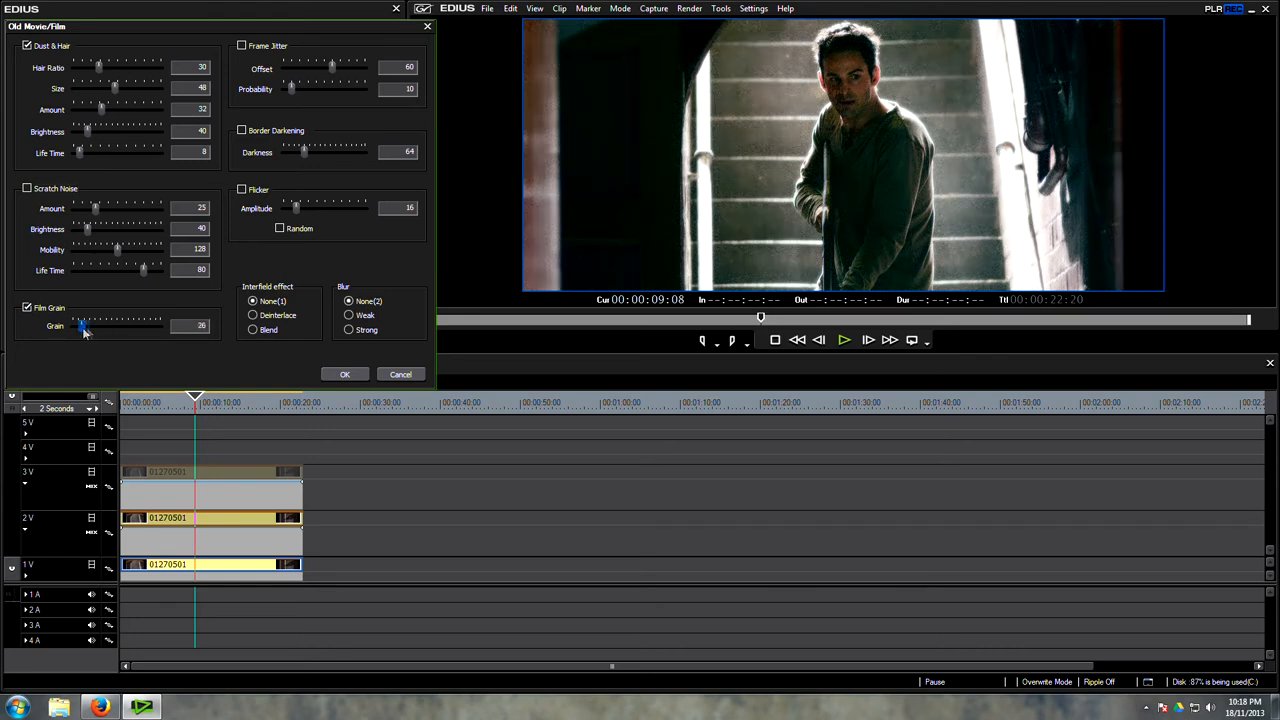
drag(82, 326, 90, 326)
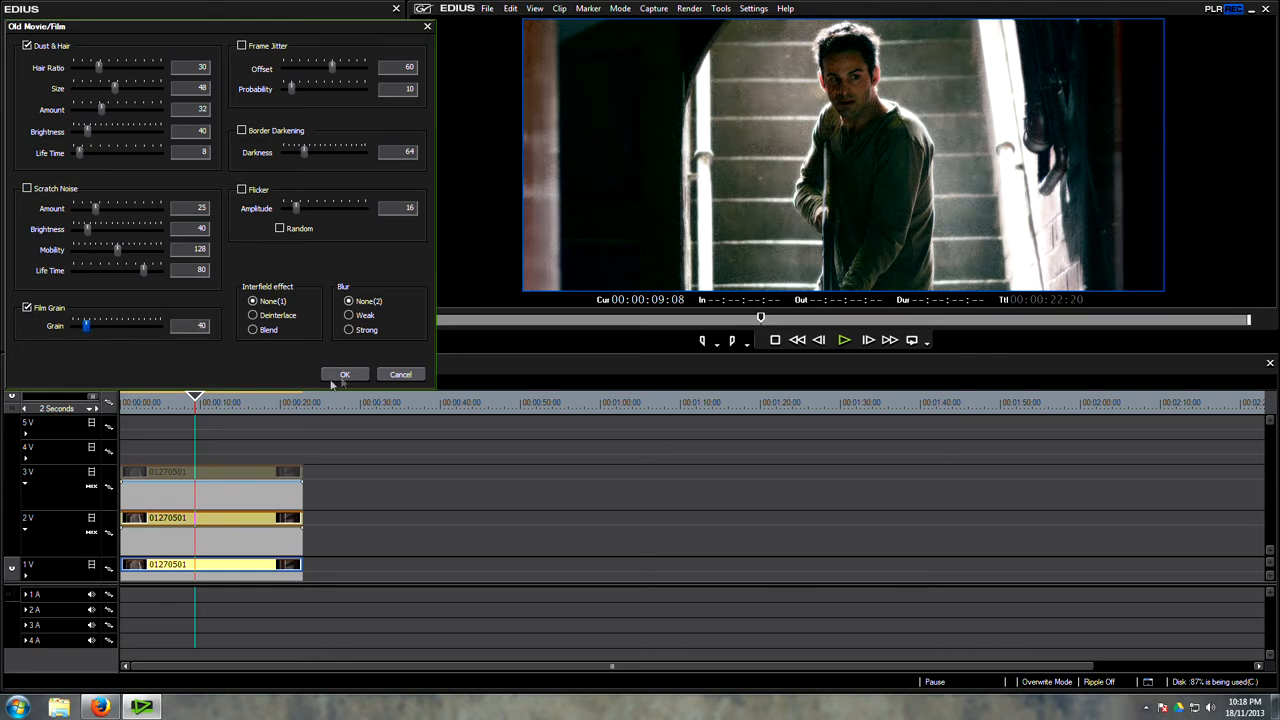
click(345, 374)
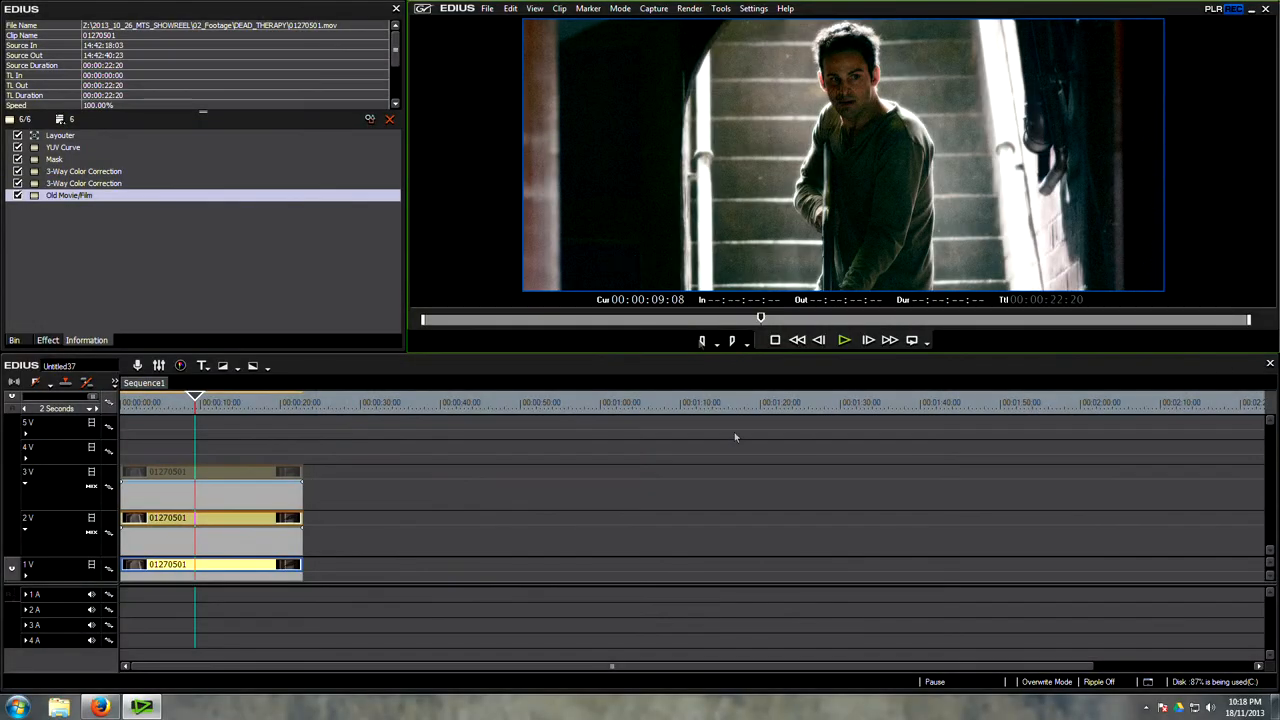
Show the blog's Downloads menu with the free 4K film grain in Firefox, then return to EDIUS
click(68, 195)
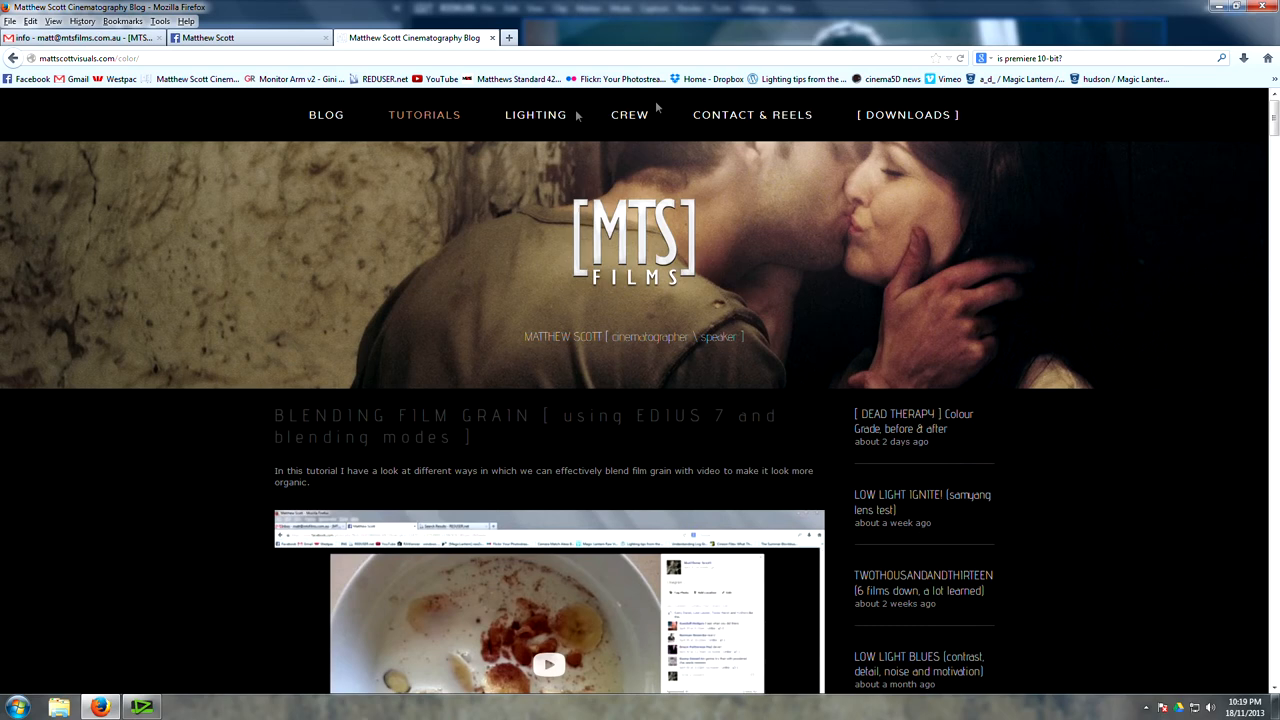
click(906, 114)
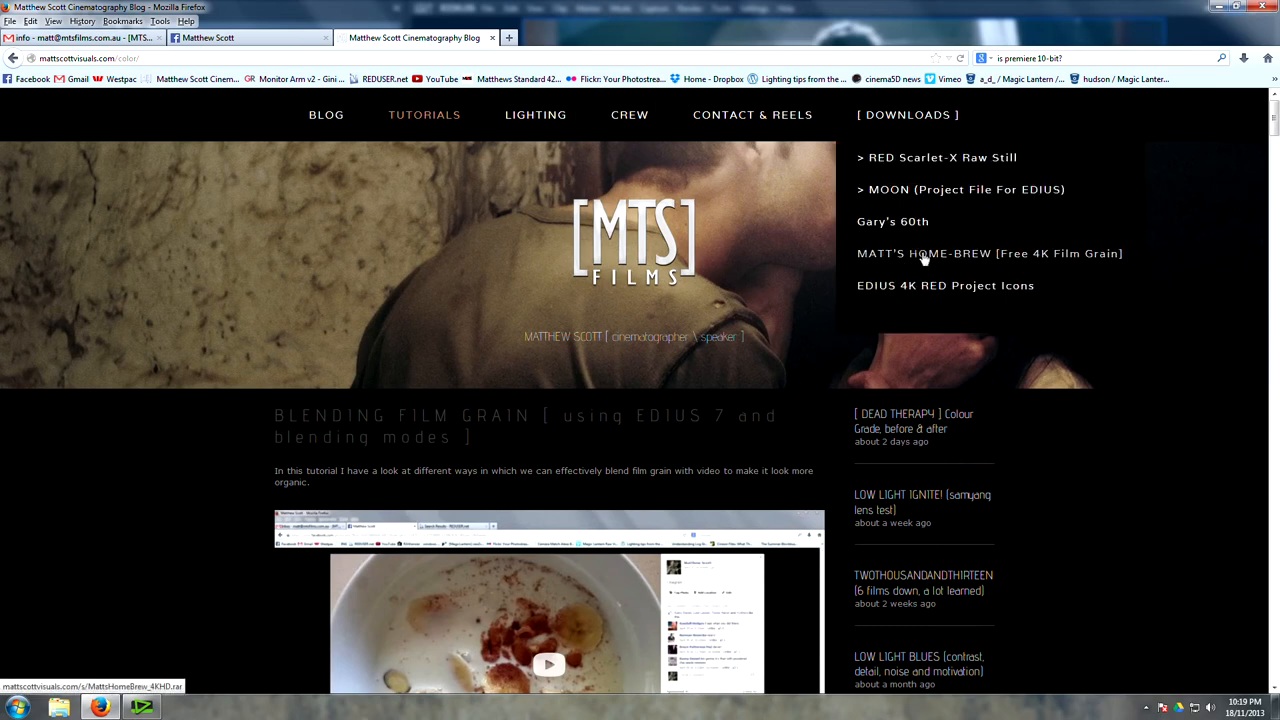
mouse_move(1095, 253)
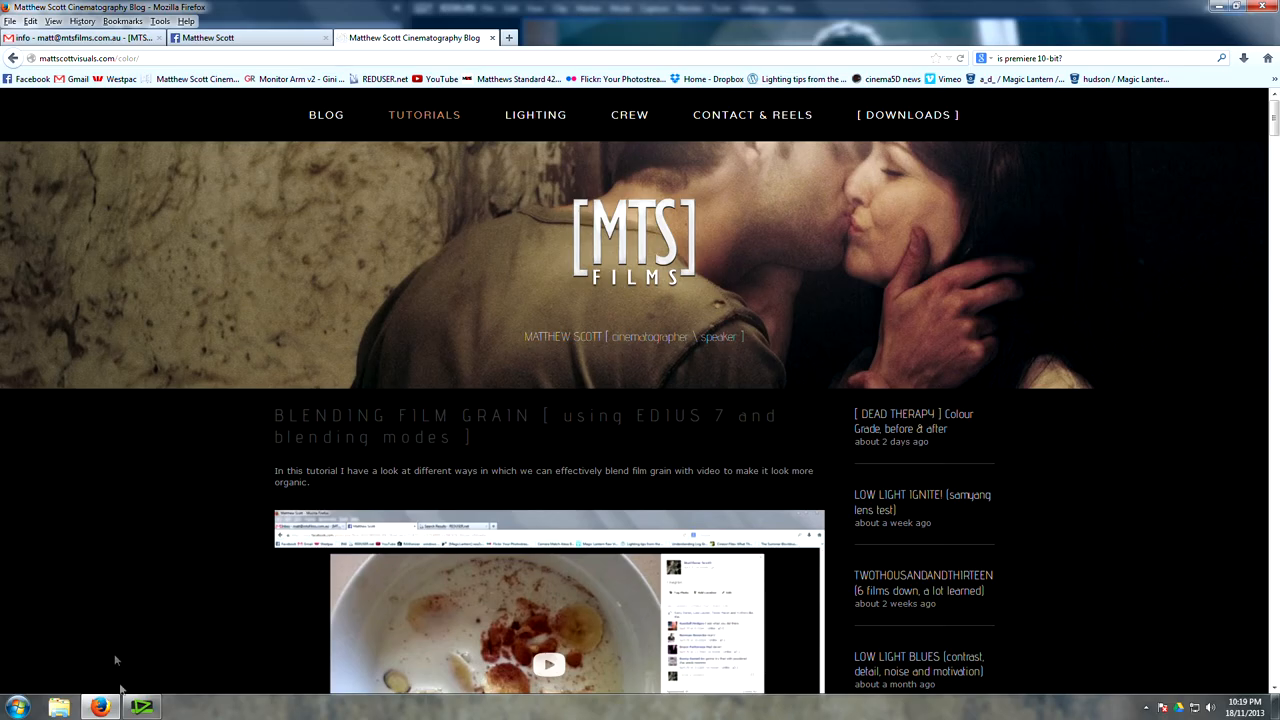
click(142, 707)
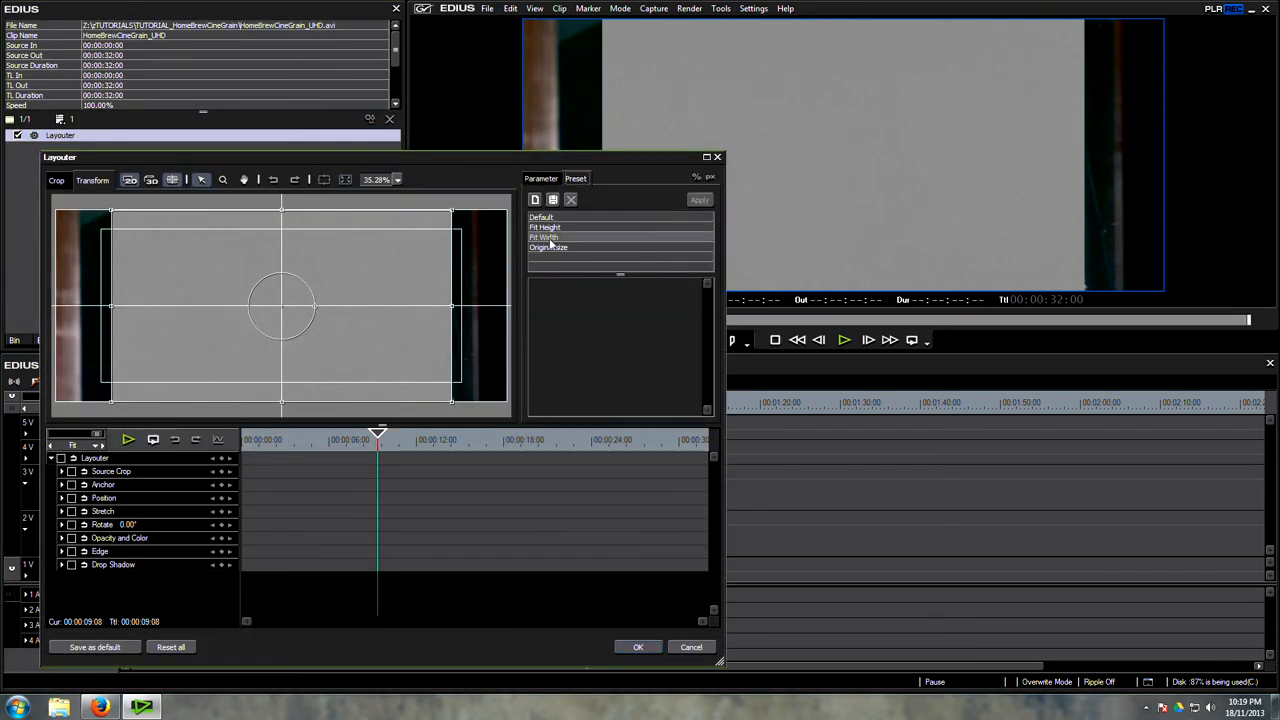
click(544, 237)
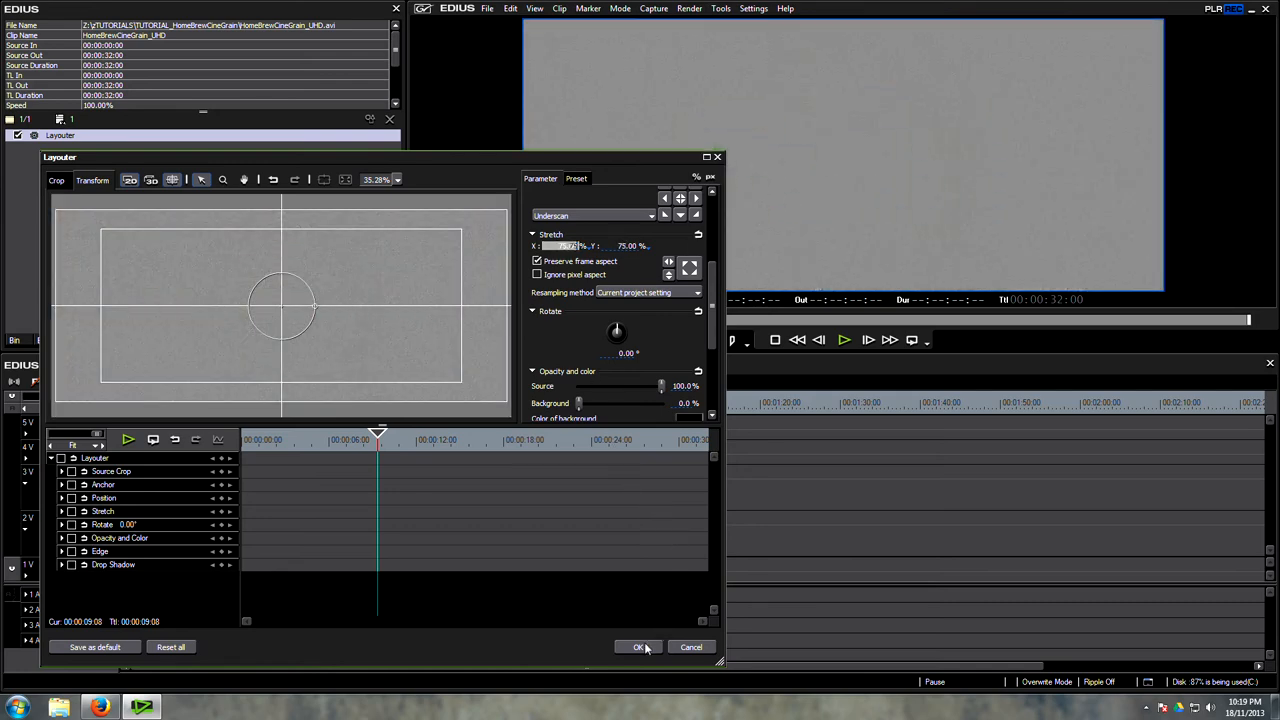
click(638, 646)
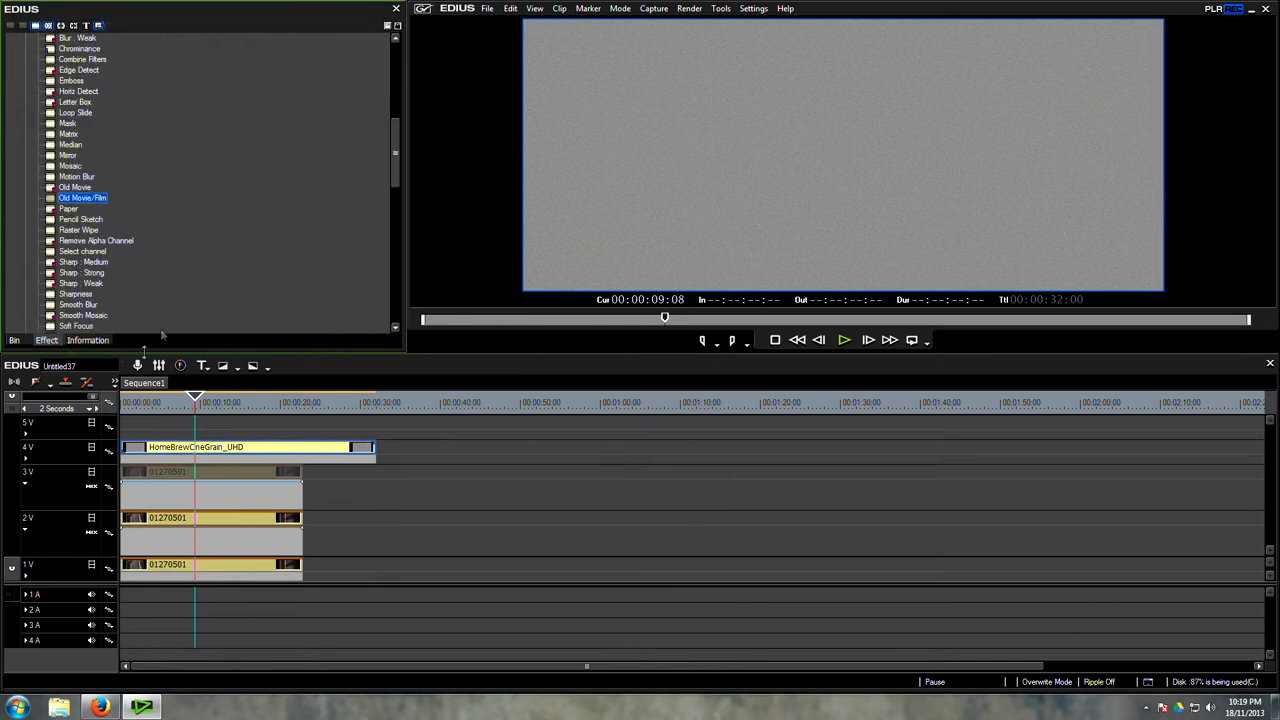
scroll(down, 3)
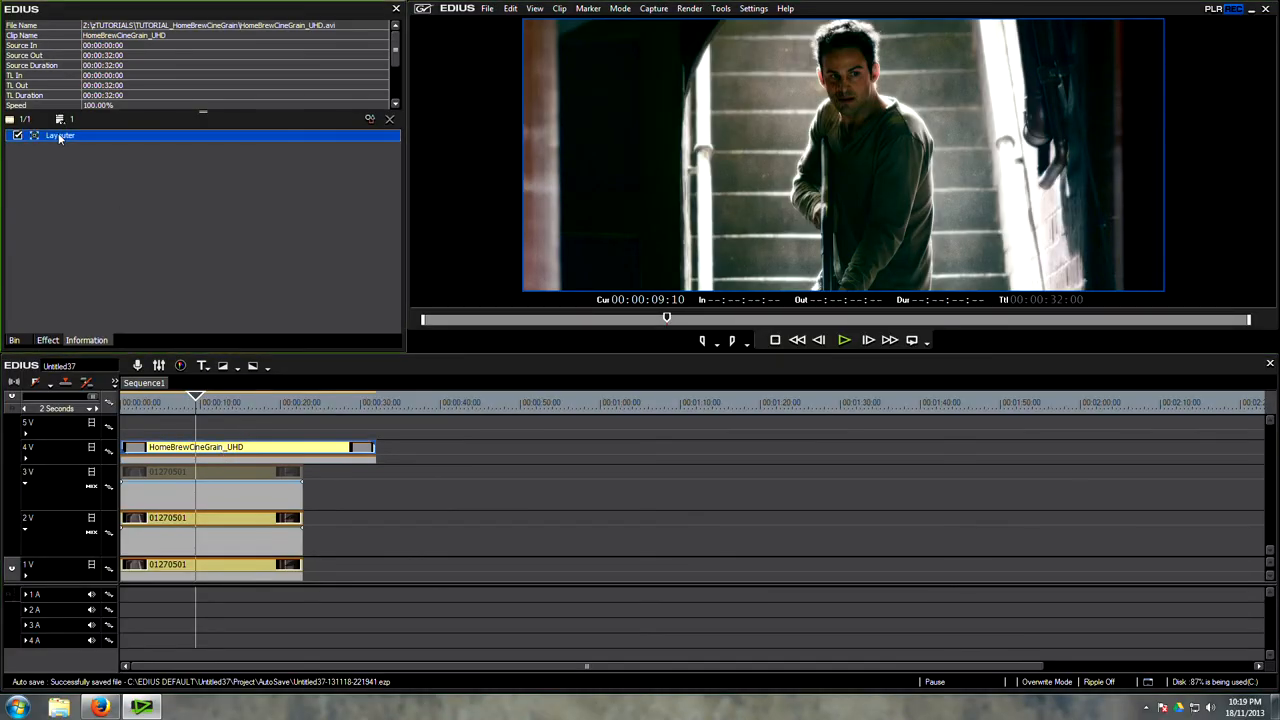
double_click(60, 135)
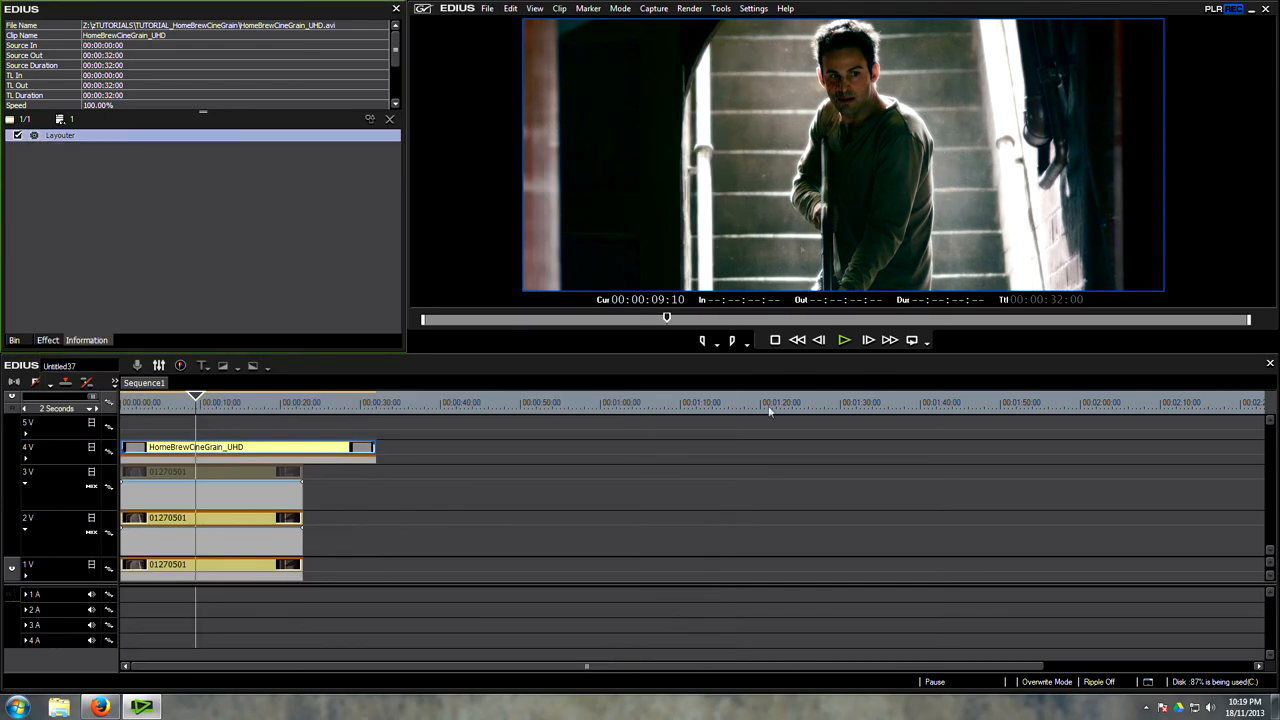
click(197, 402)
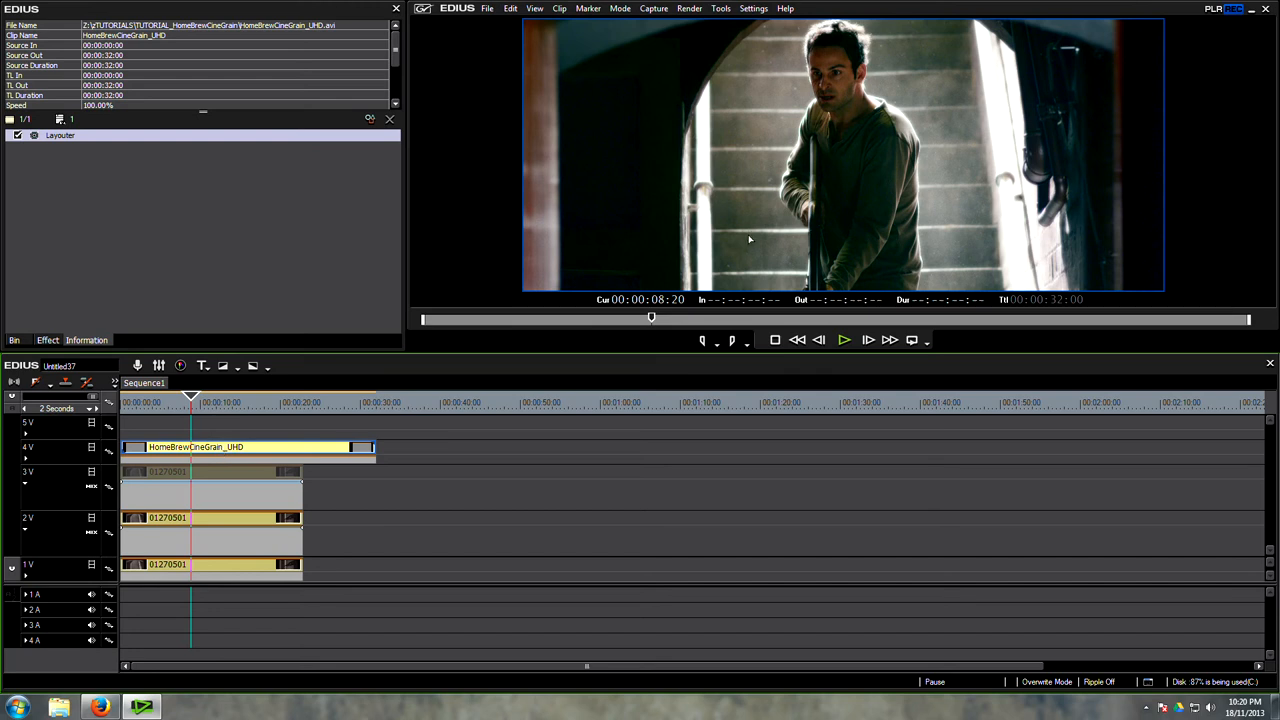
mouse_move(698, 270)
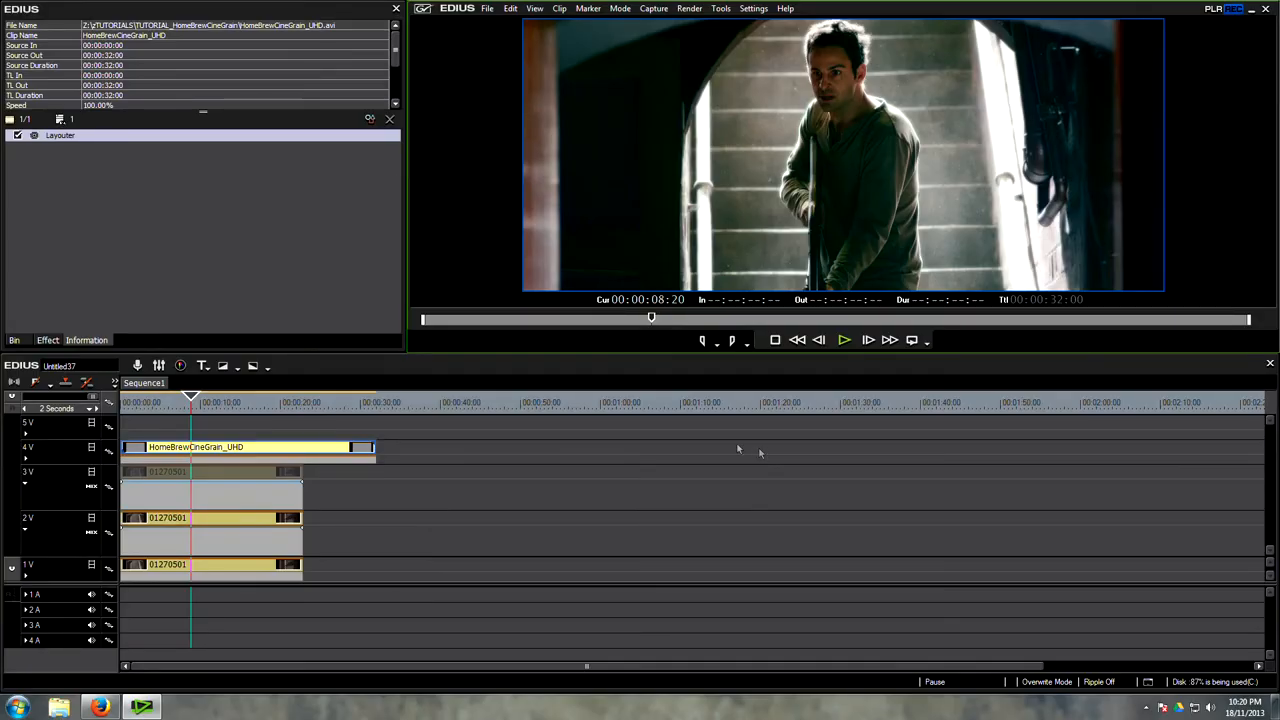
click(210, 564)
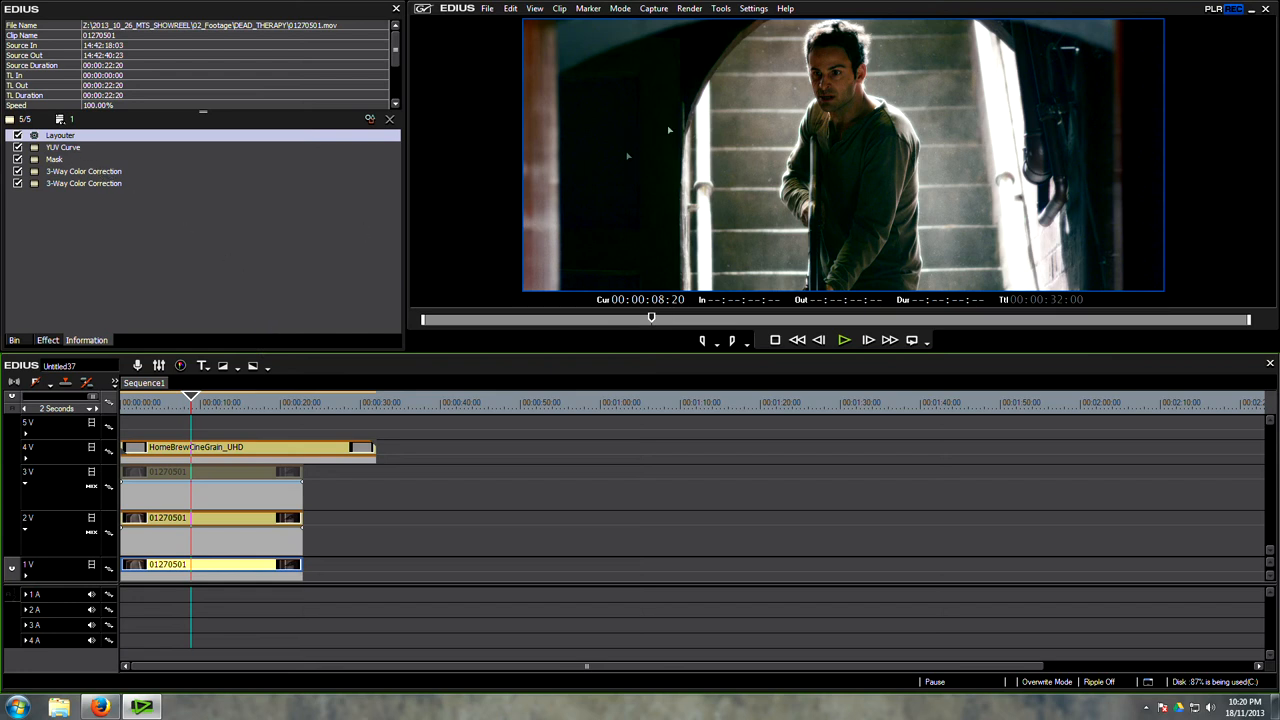
mouse_move(641, 184)
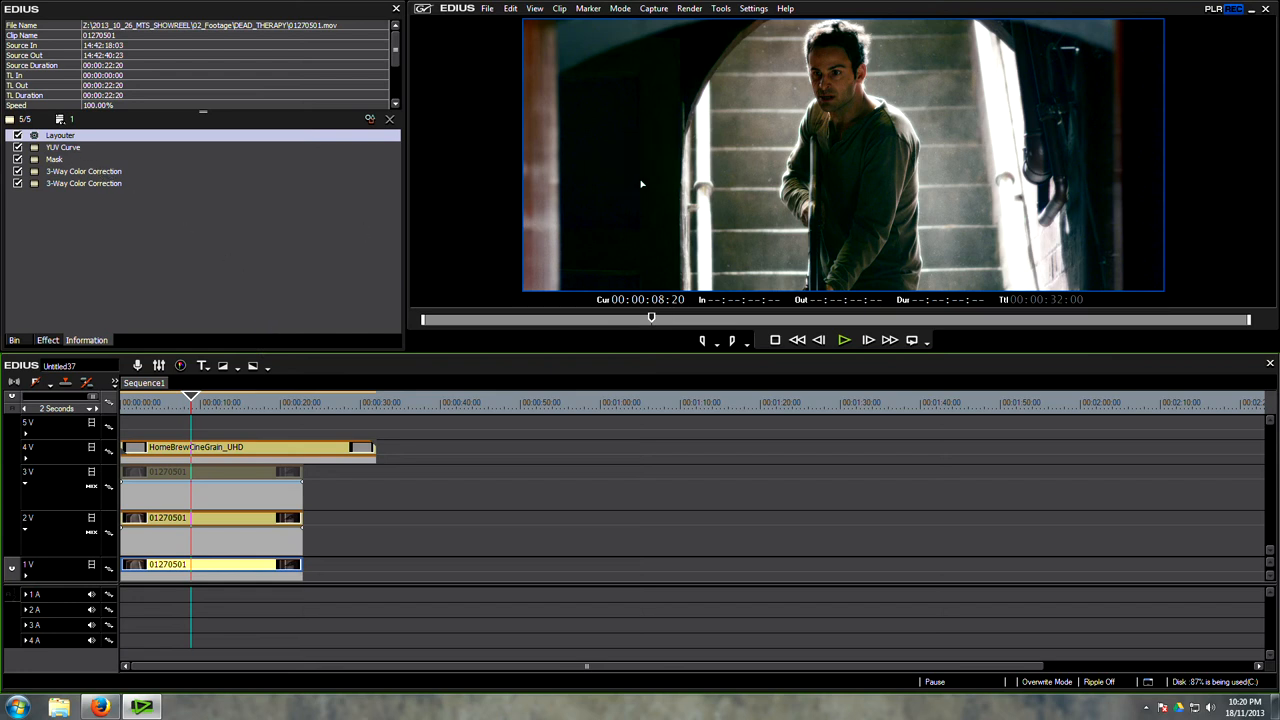
Drag the low point of the base clip's Y curve to reshape the shadows
double_click(63, 147)
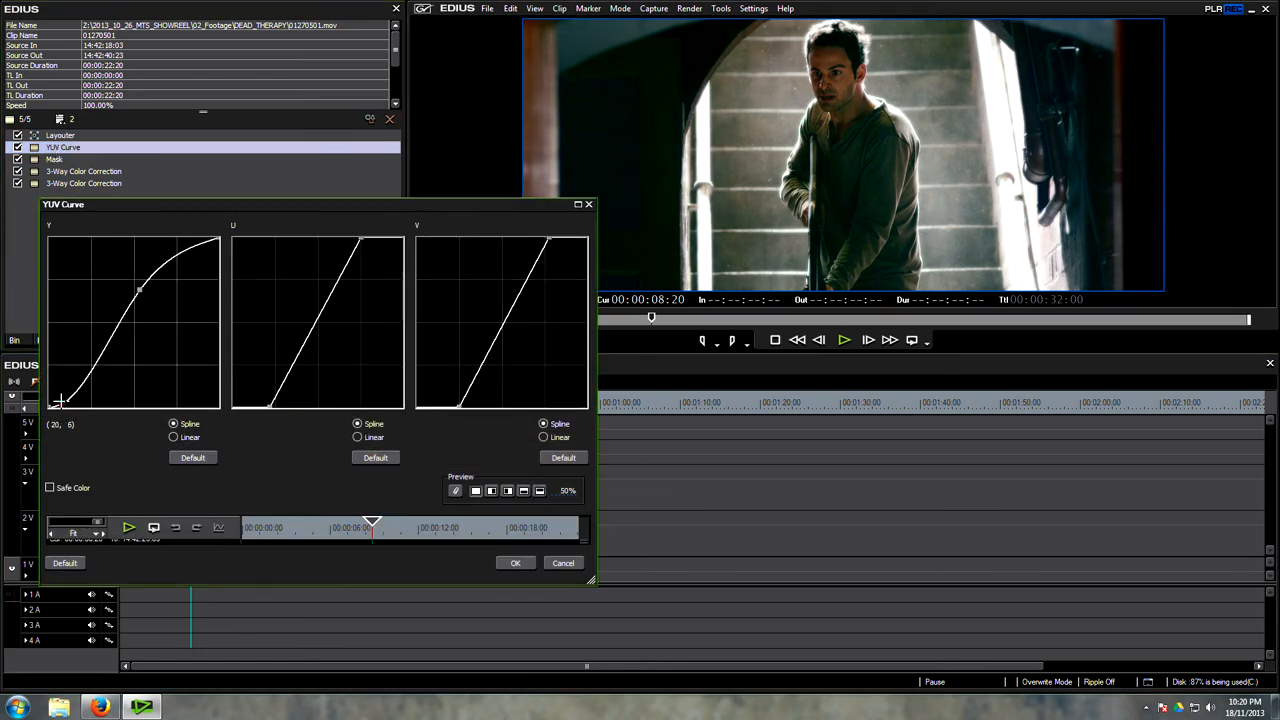
drag(60, 398, 62, 400)
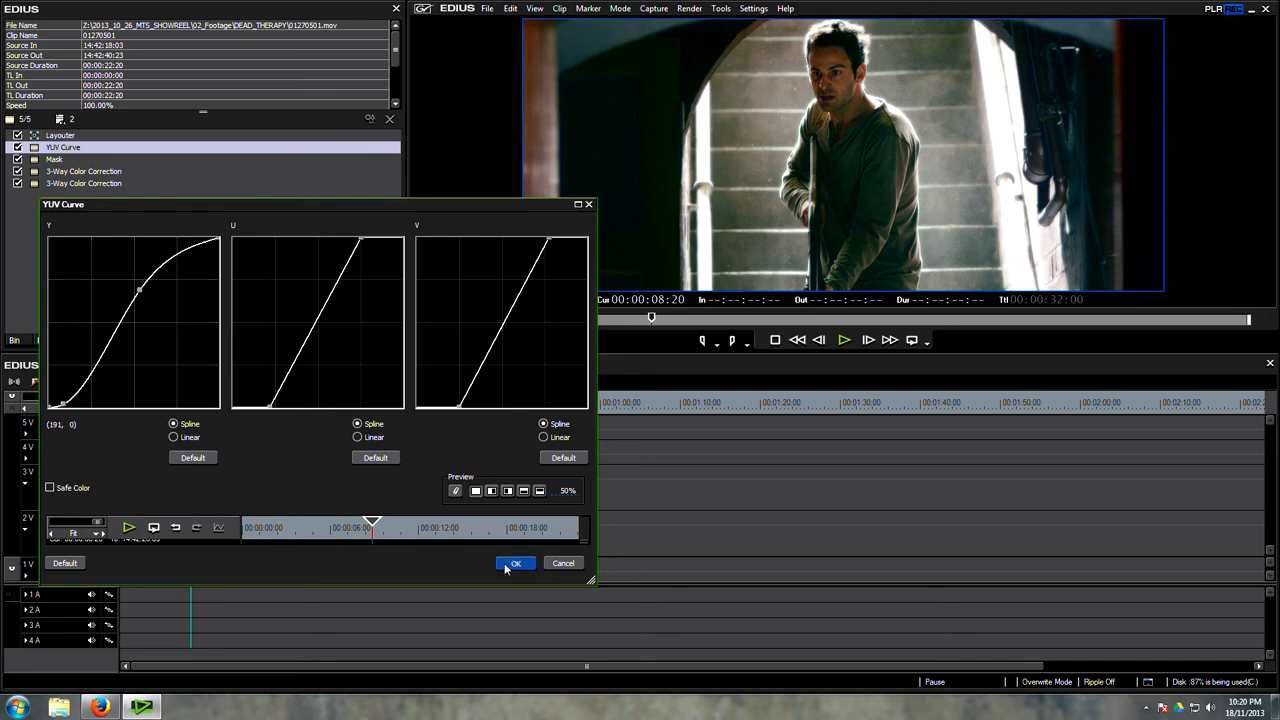
click(515, 563)
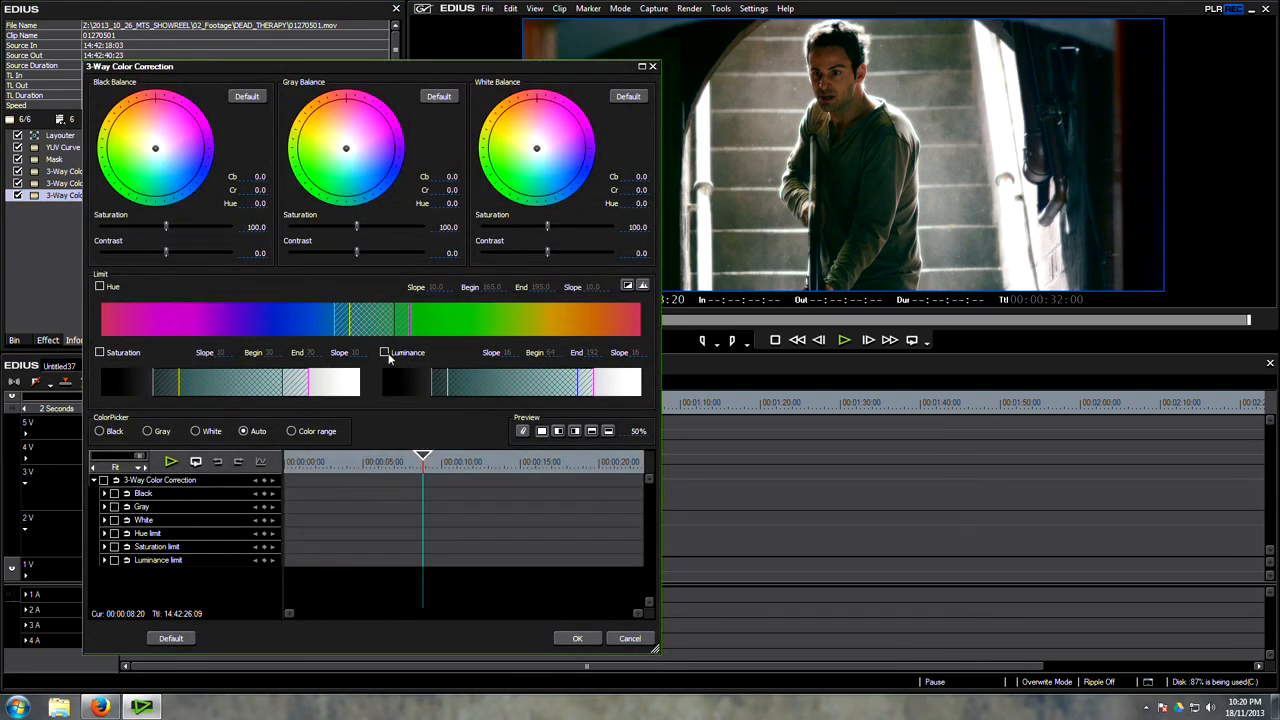
Limit the third 3-Way correction to the darkest shadows (End 6, Slope 27), with black saturation 0 and contrast -16
click(385, 352)
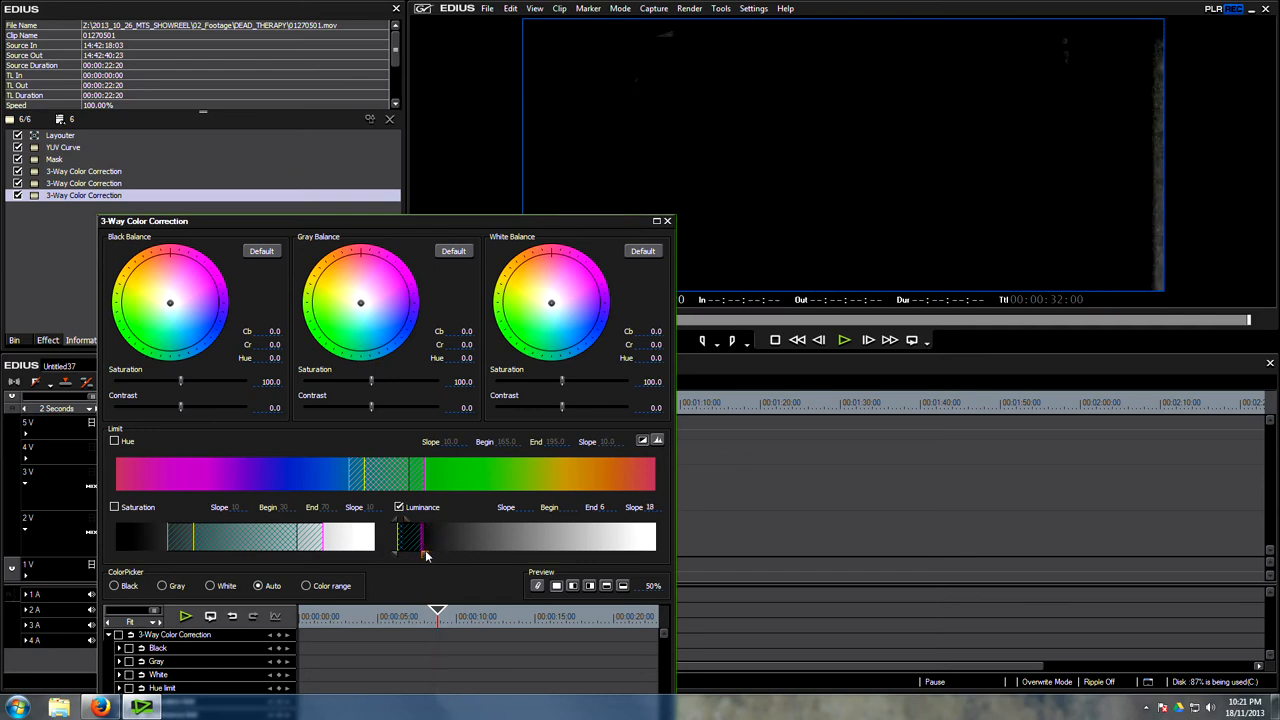
drag(420, 540, 433, 540)
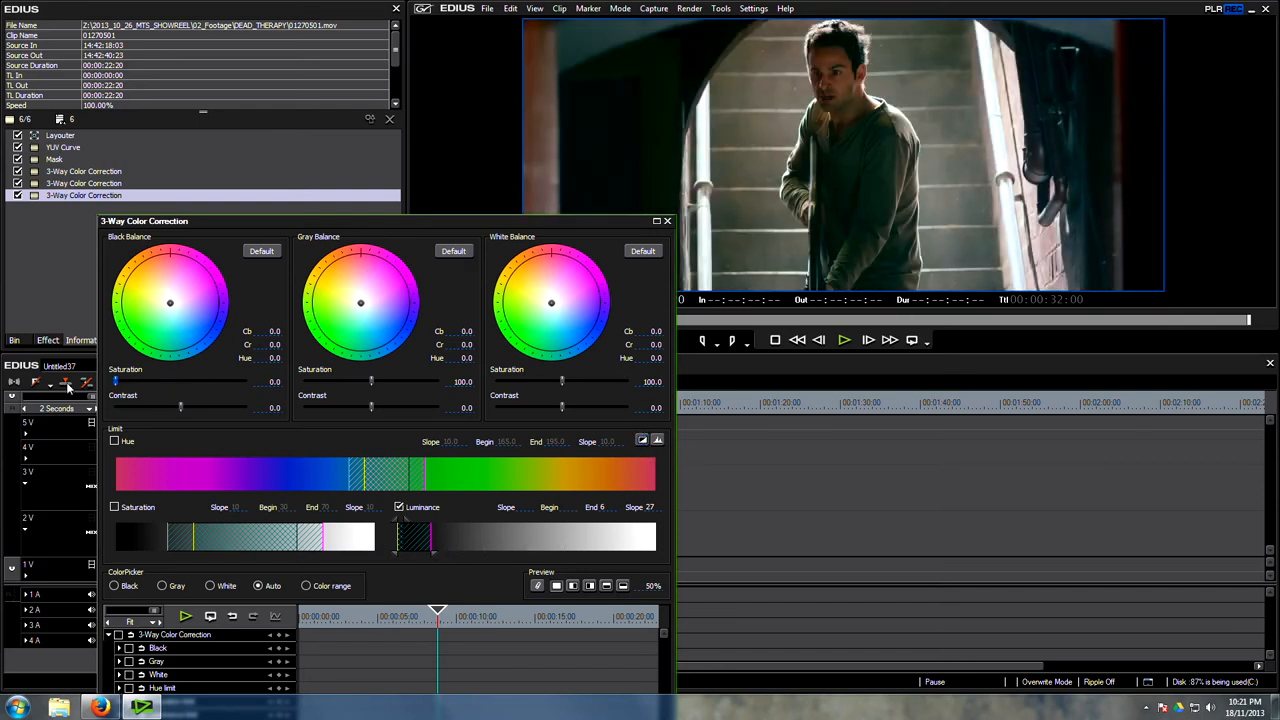
drag(115, 382, 189, 382)
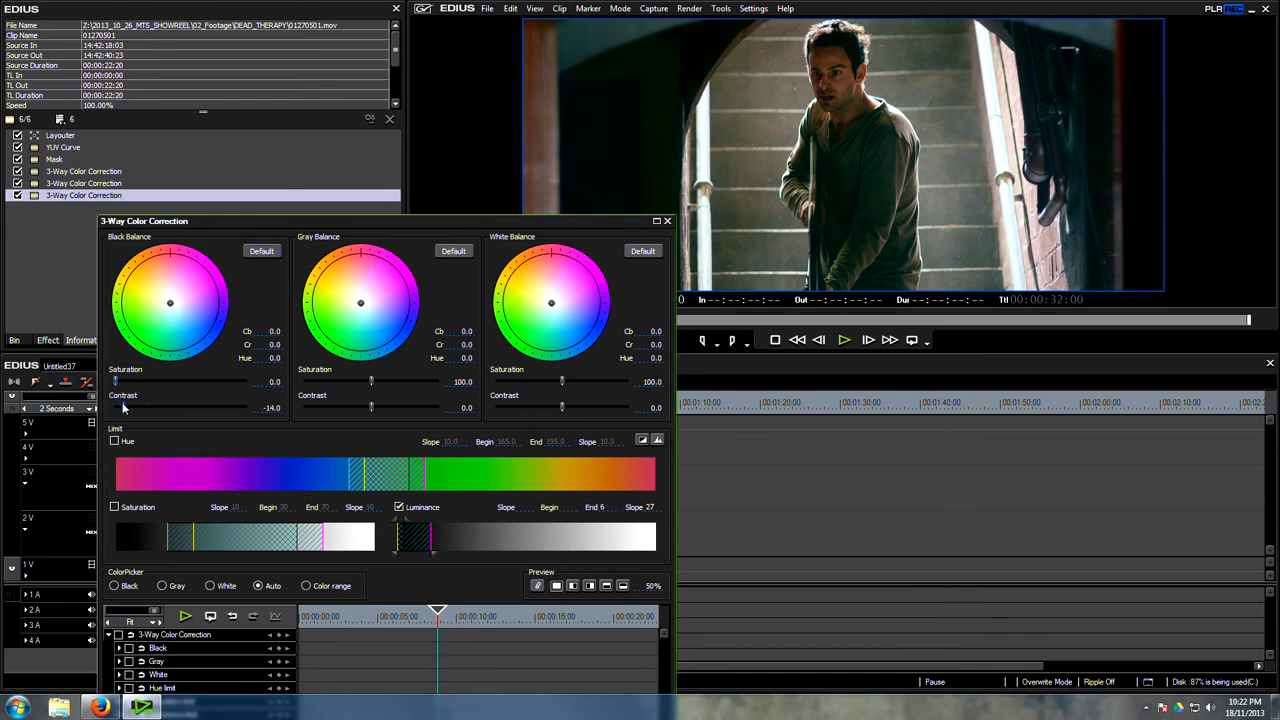
drag(123, 408, 210, 408)
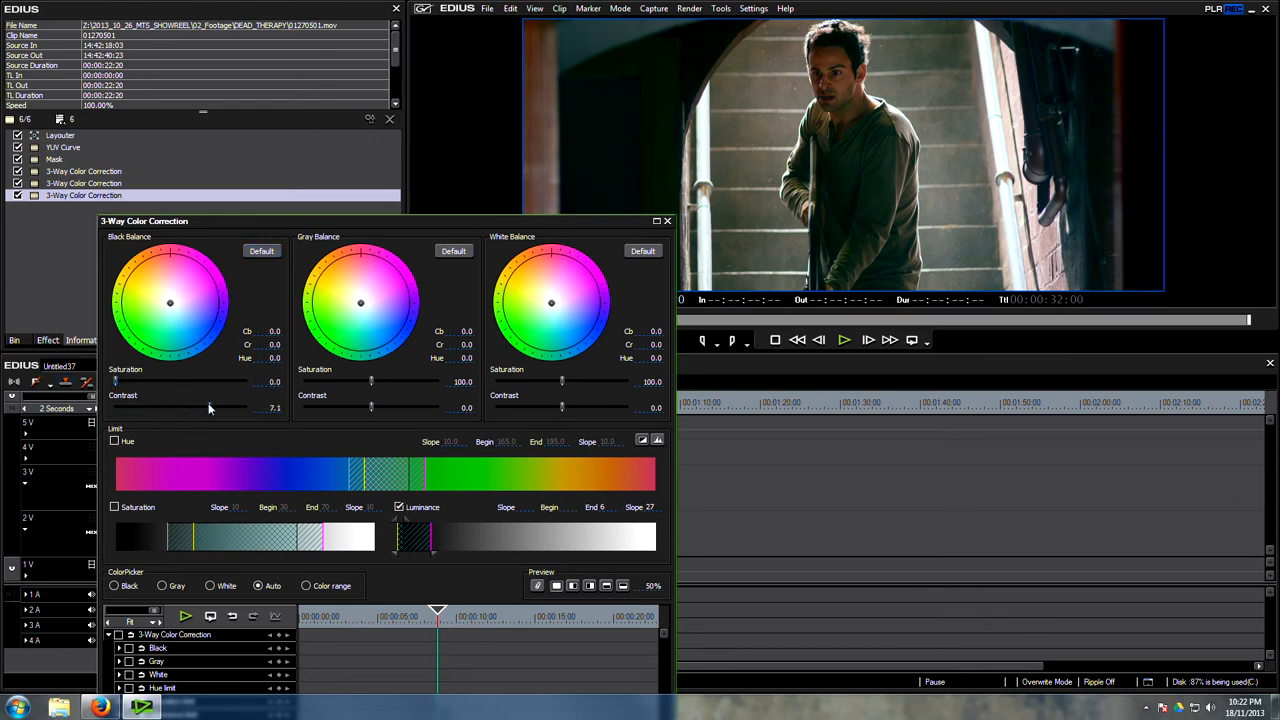
drag(210, 408, 115, 408)
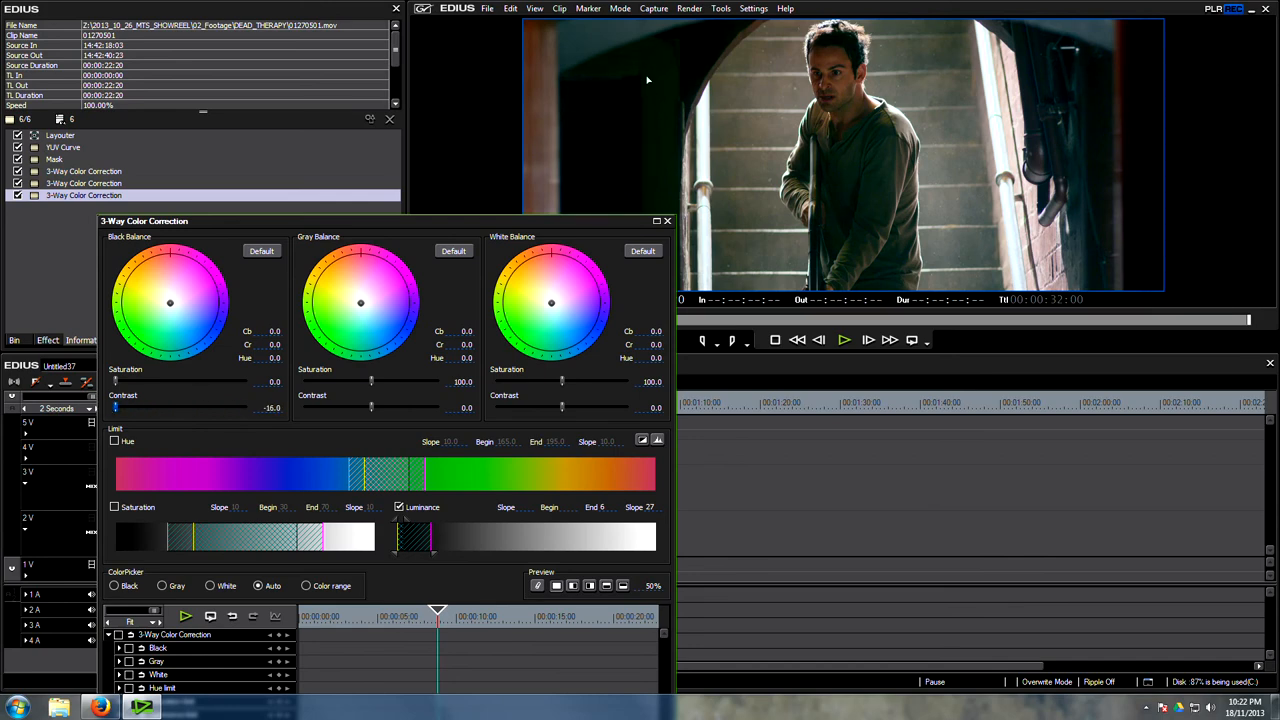
mouse_move(623, 345)
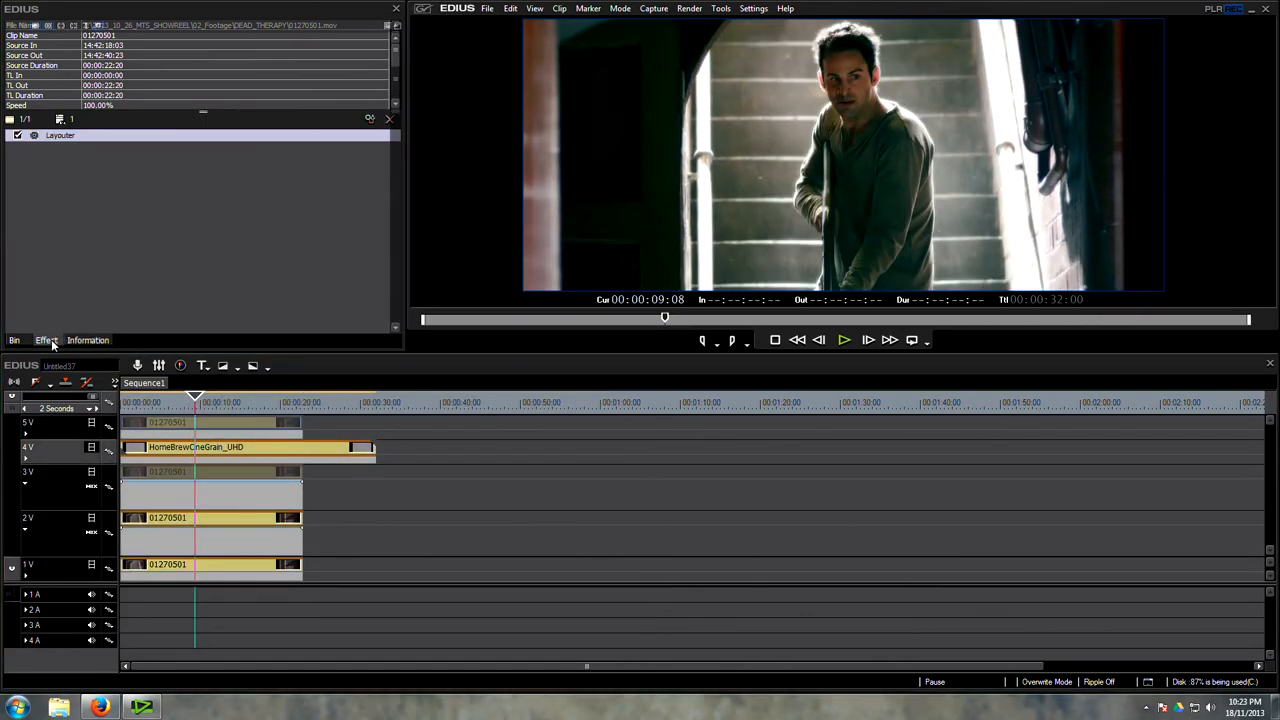
Show the Effect library's Video Filters > Color Correction list
click(46, 340)
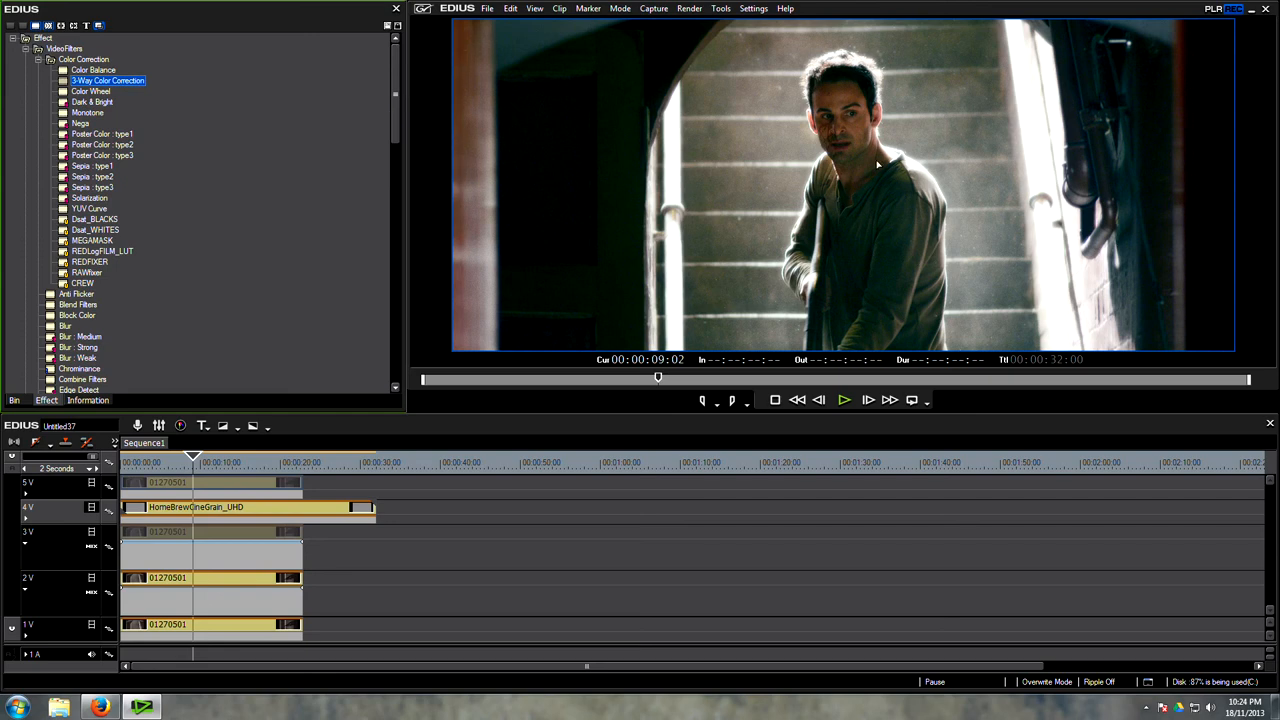
mouse_move(870, 181)
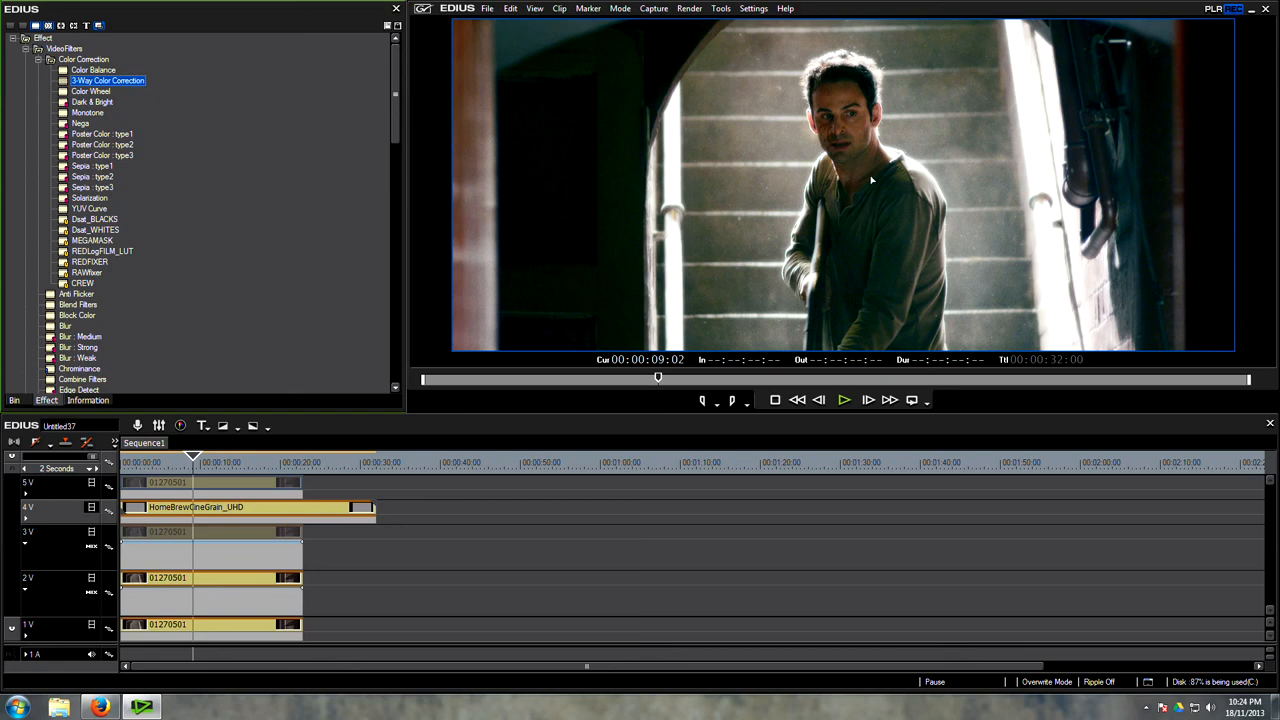
mouse_move(867, 187)
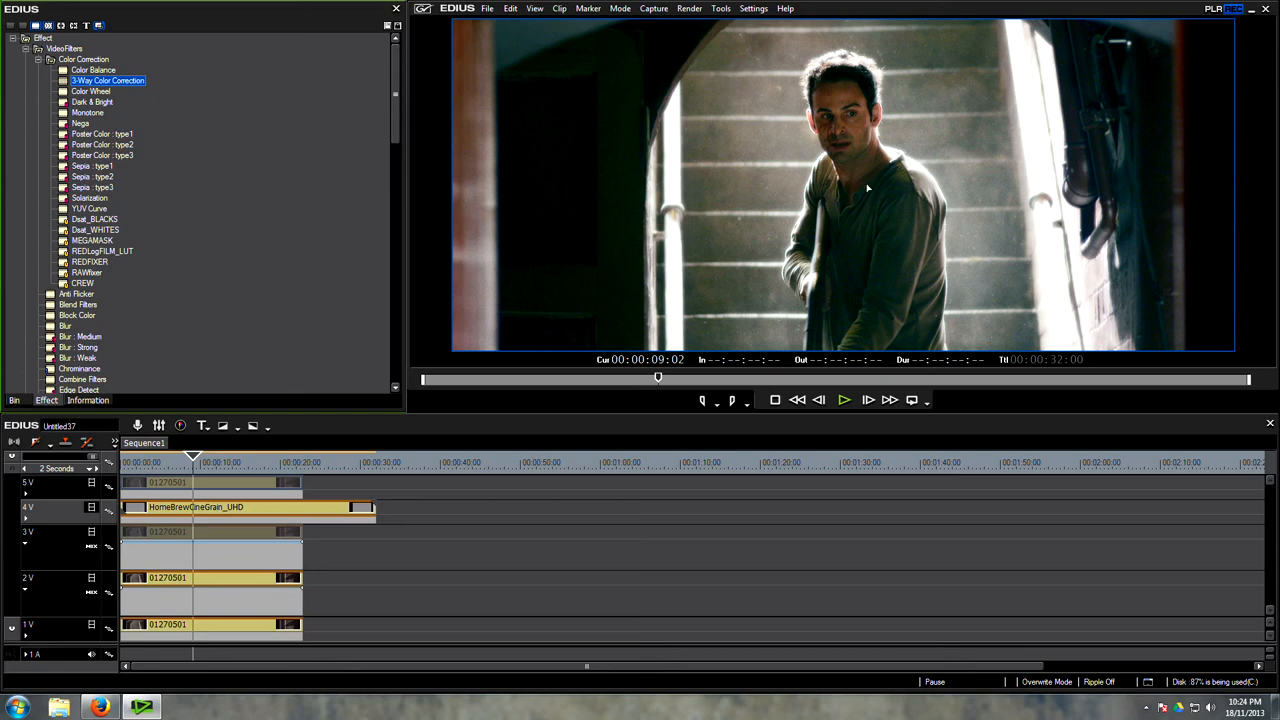
mouse_move(638, 290)
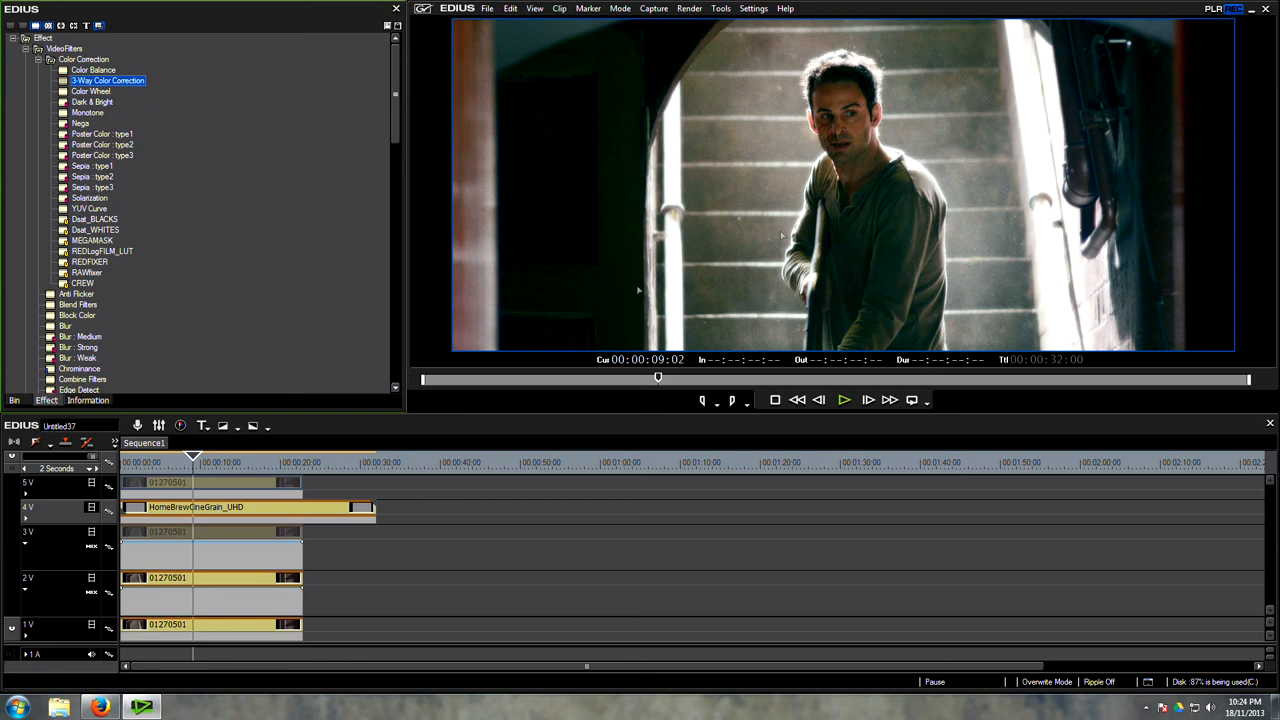
mouse_move(840, 234)
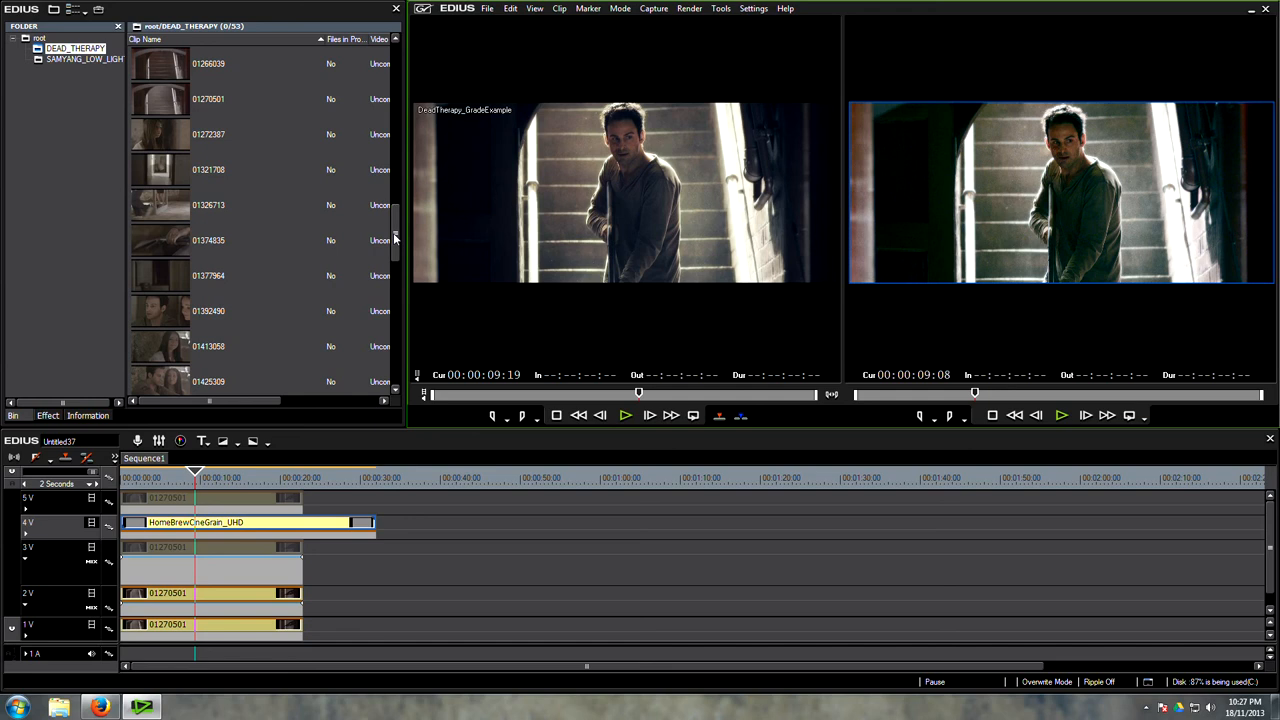
mouse_move(232, 502)
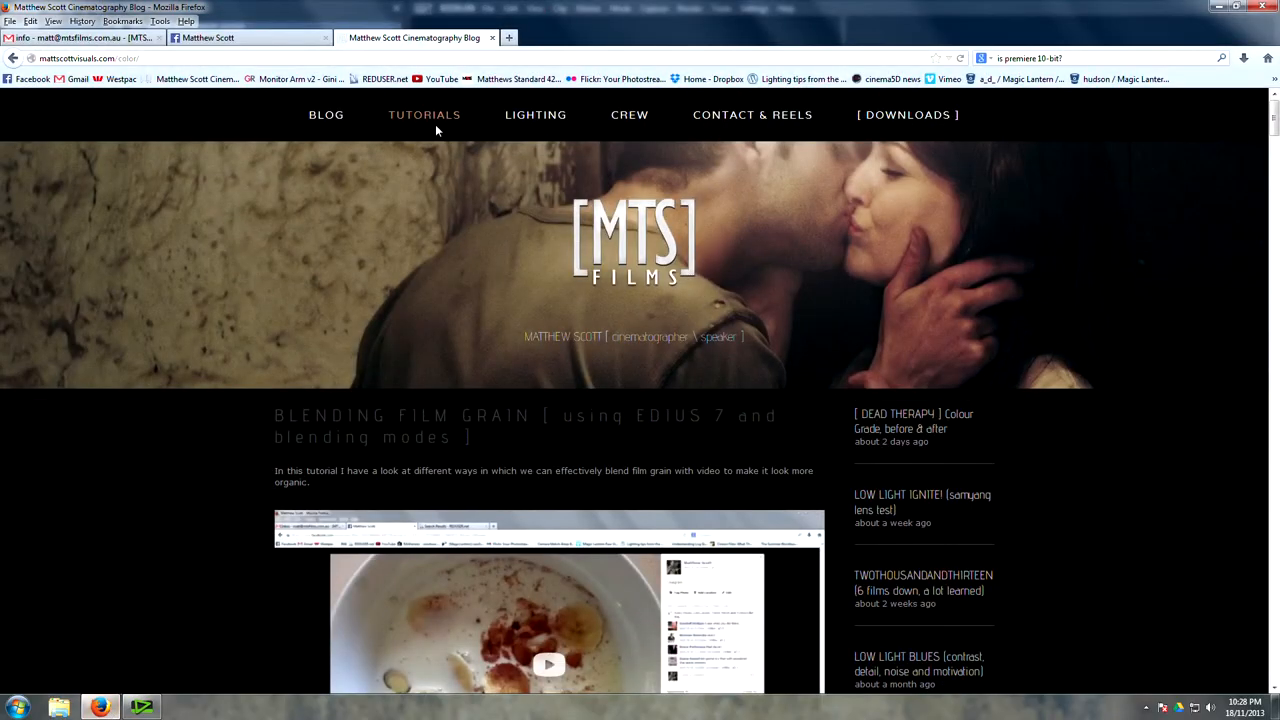
Switch from the film-grain blog post to the Facebook profile tab and scroll its timeline
scroll(down, 3)
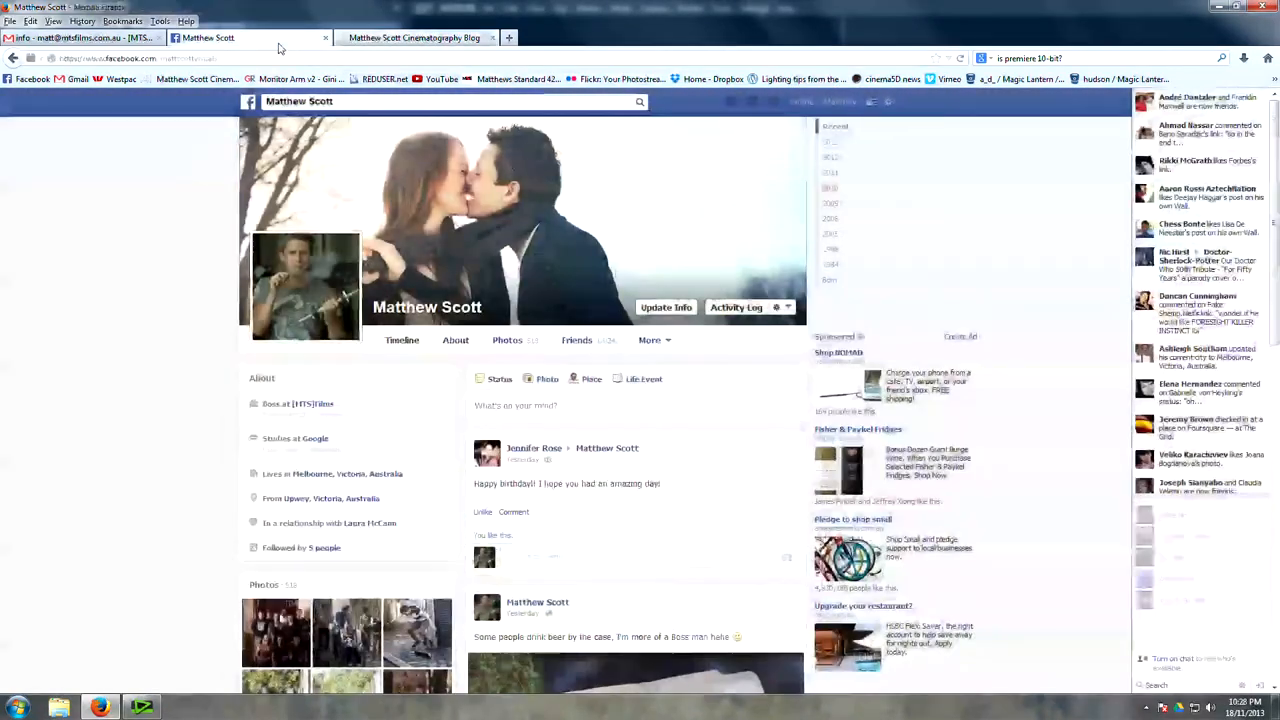
click(413, 37)
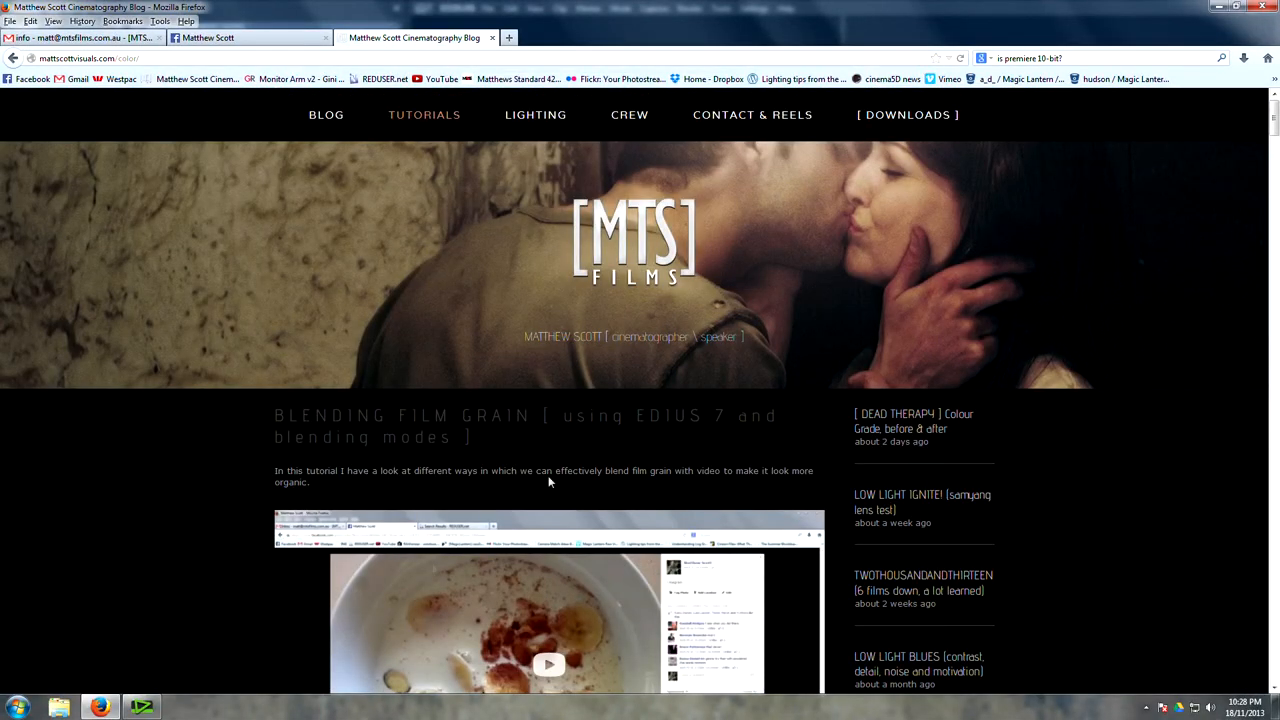
click(140, 707)
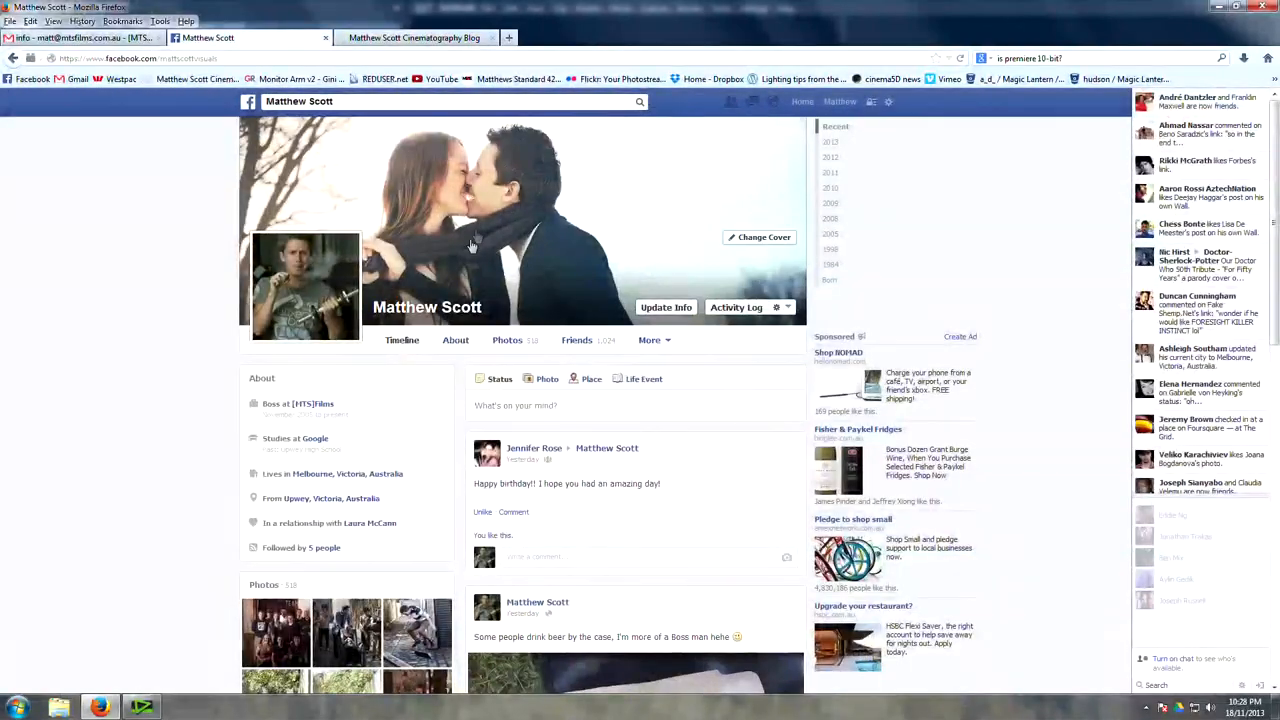
scroll(down, 3)
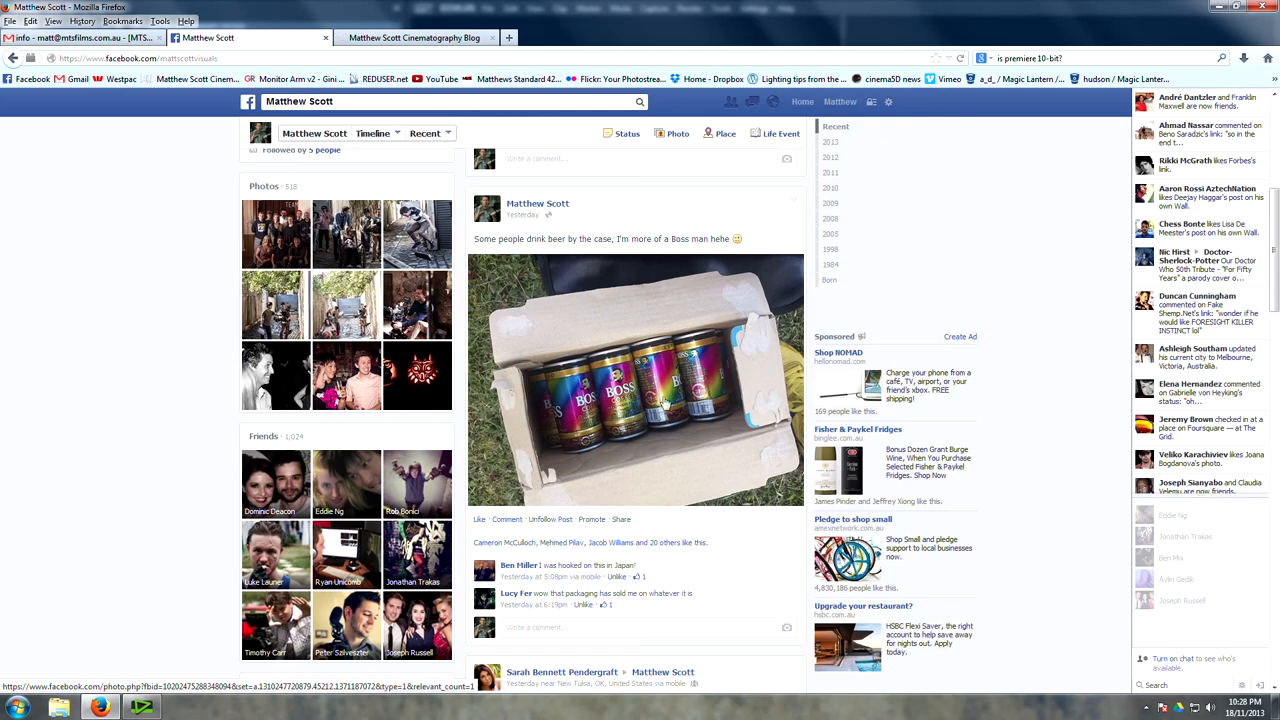
scroll(down, 3)
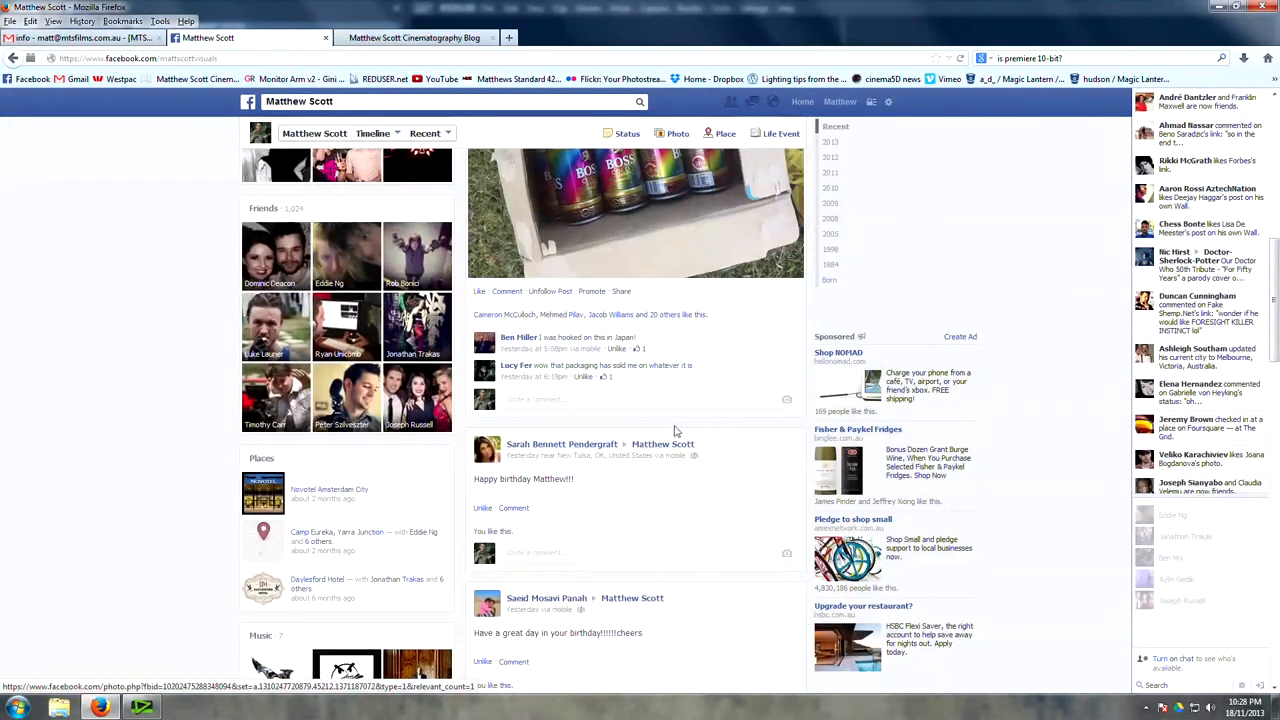